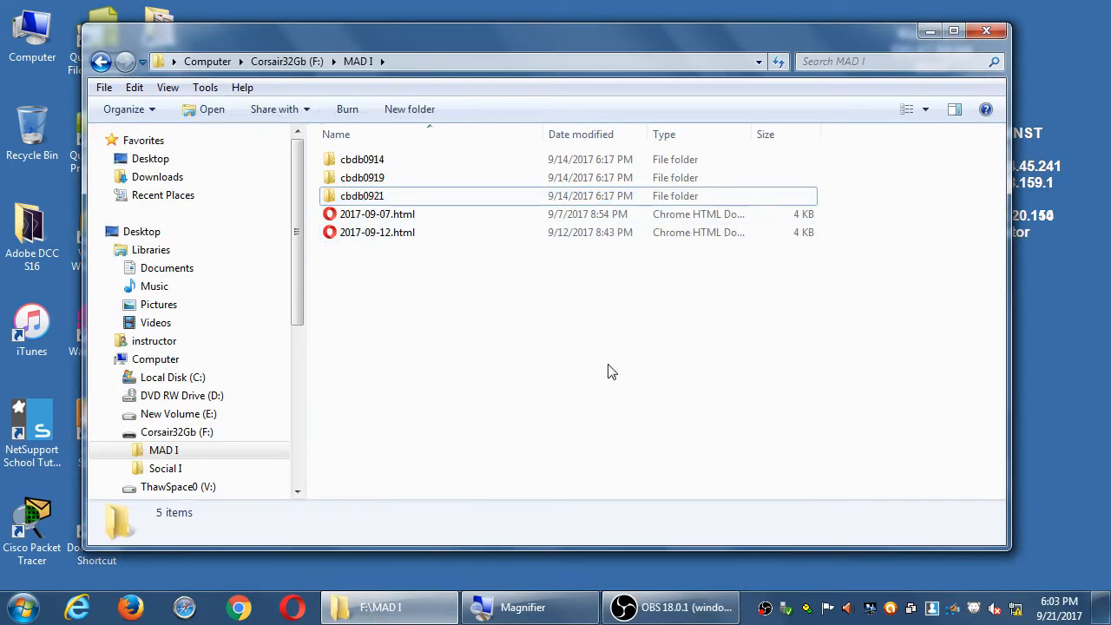
# - Open the cbdb0921 folder and open index.html and myjs.js via Edit with Notepad++
pyautogui.click(362, 196)
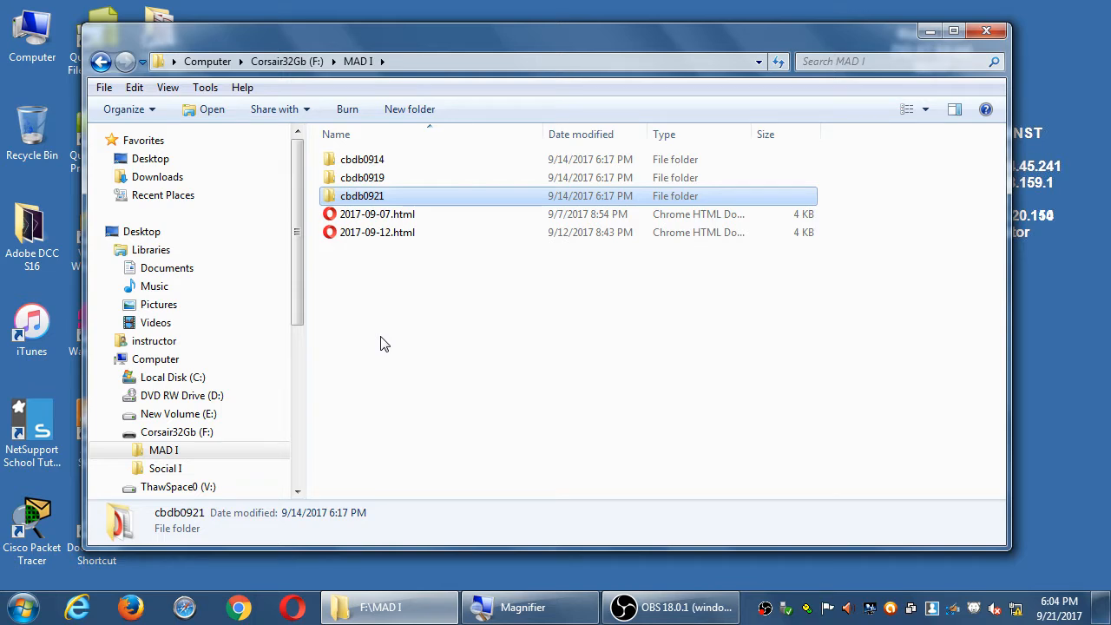
pyautogui.doubleClick(362, 195)
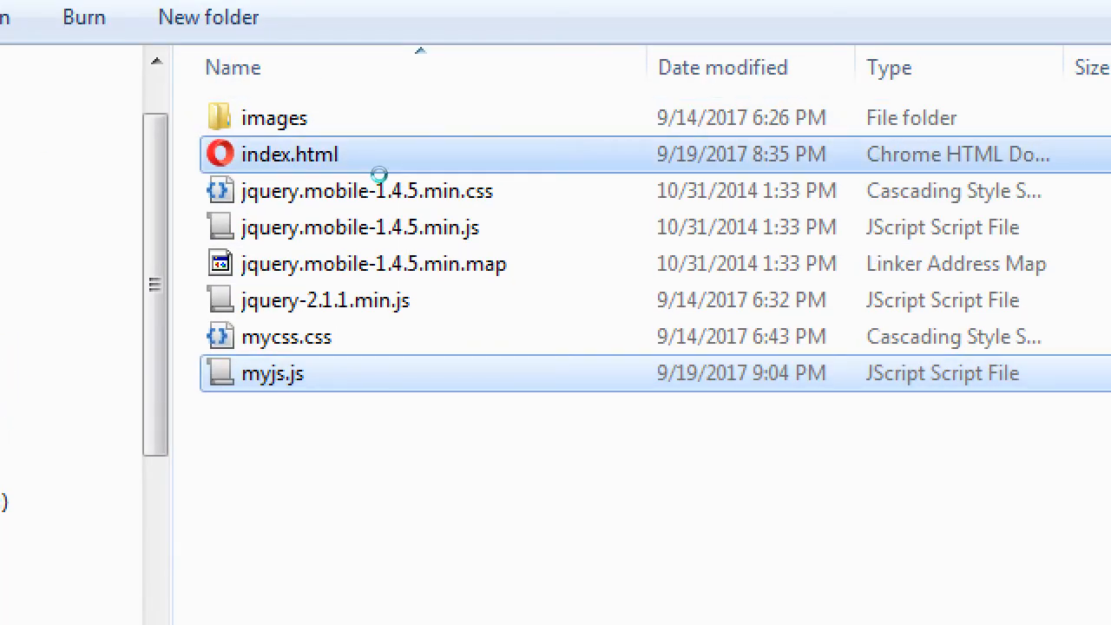
pyautogui.rightClick(289, 153)
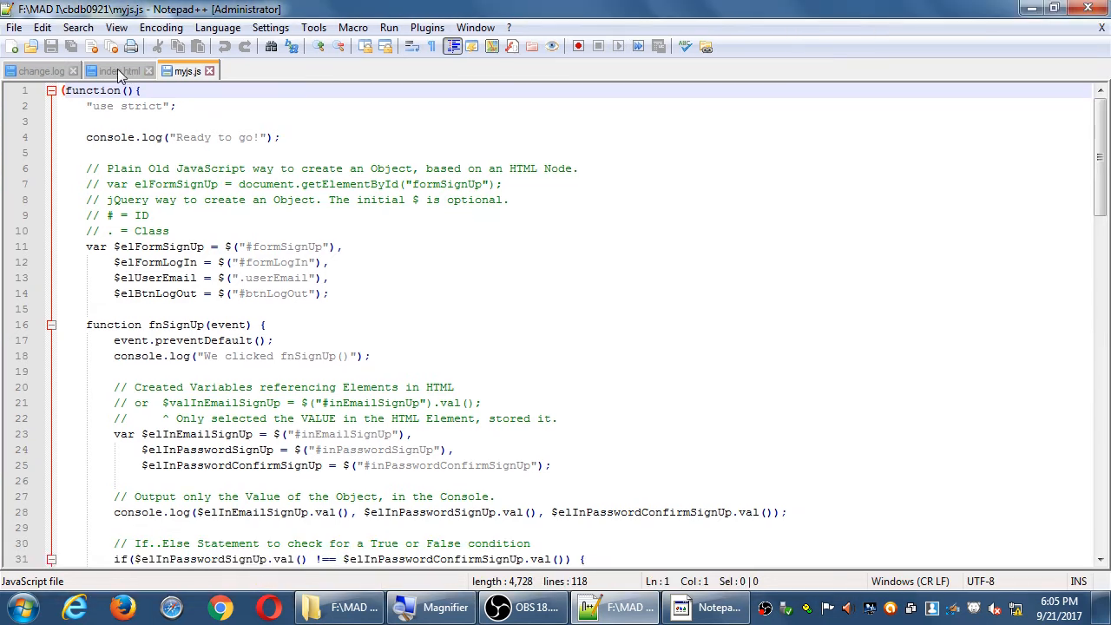
# - Switch to index.html and scroll down through its sign-up, log-in and Options pages
pyautogui.click(113, 72)
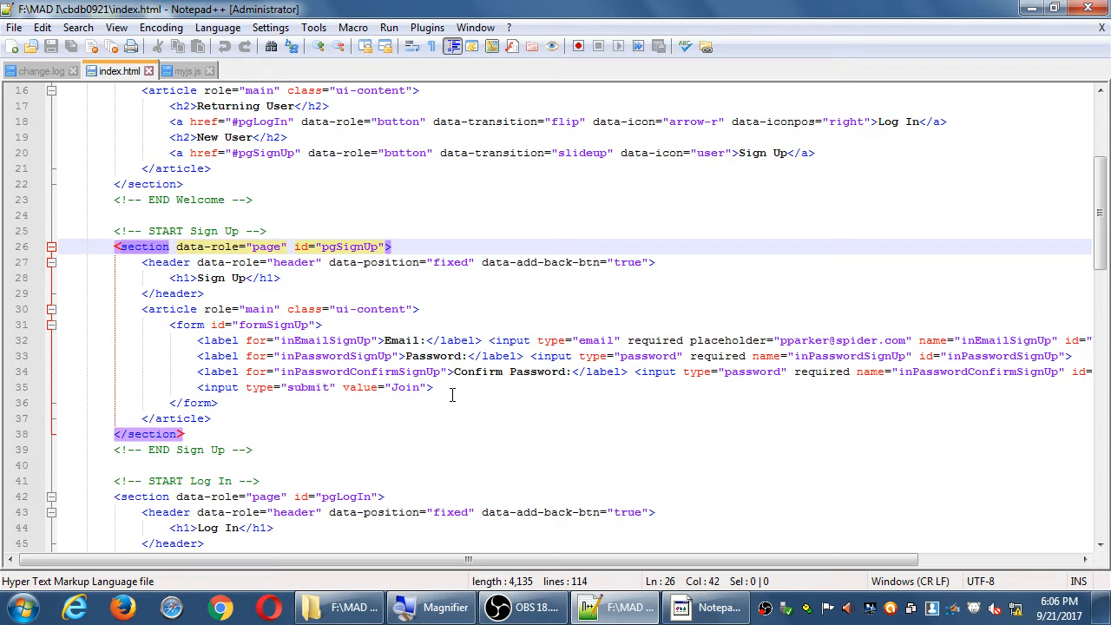
pyautogui.scroll(-3)
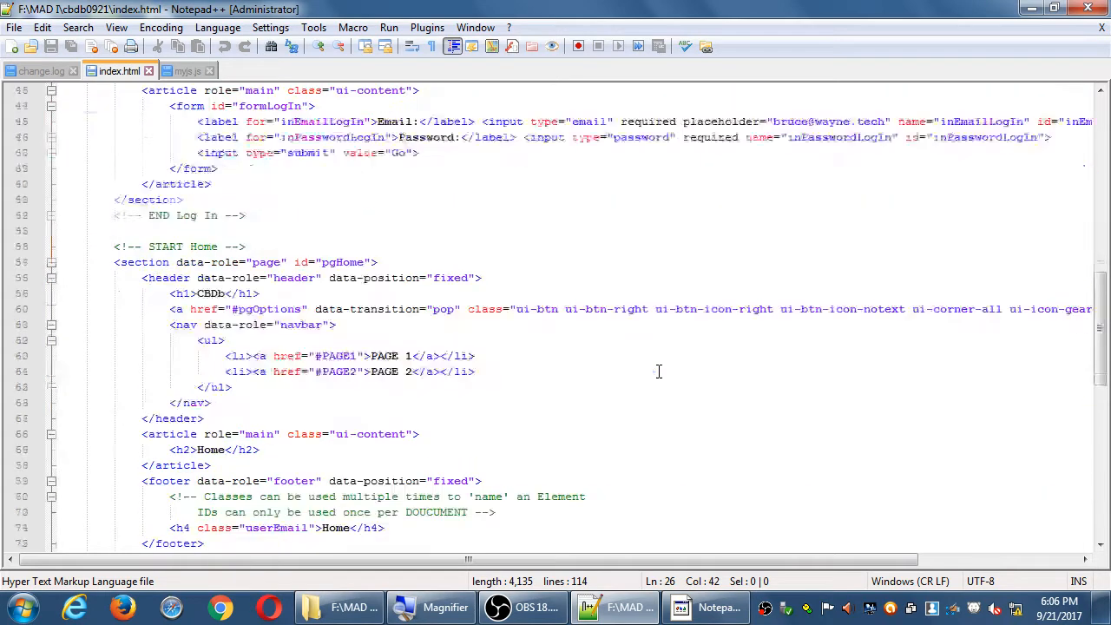
pyautogui.scroll(-3)
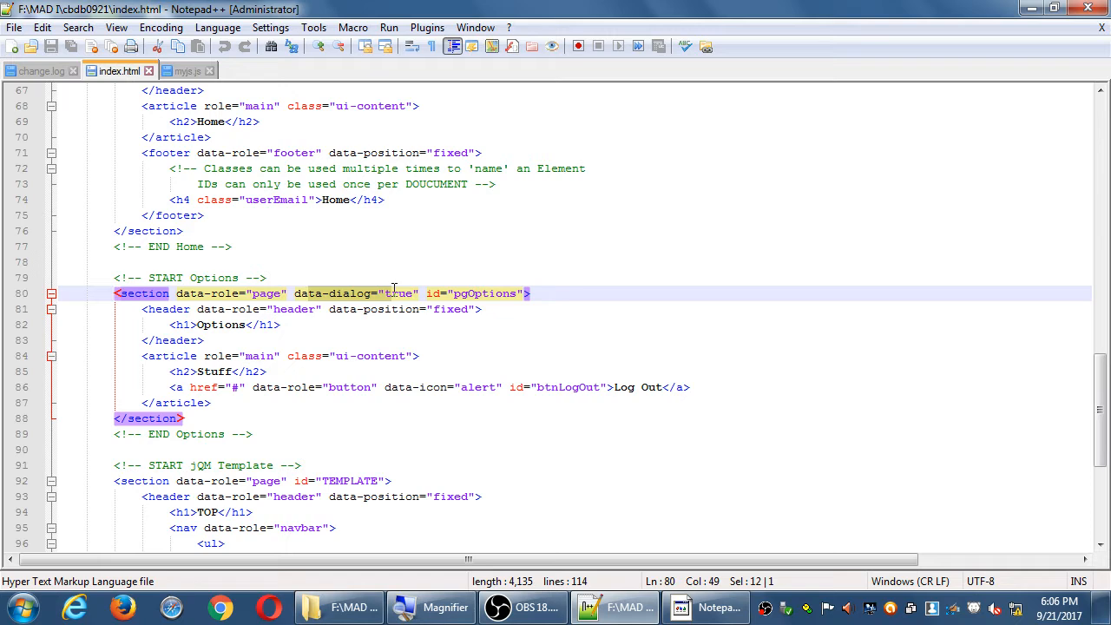
pyautogui.moveTo(388, 294)
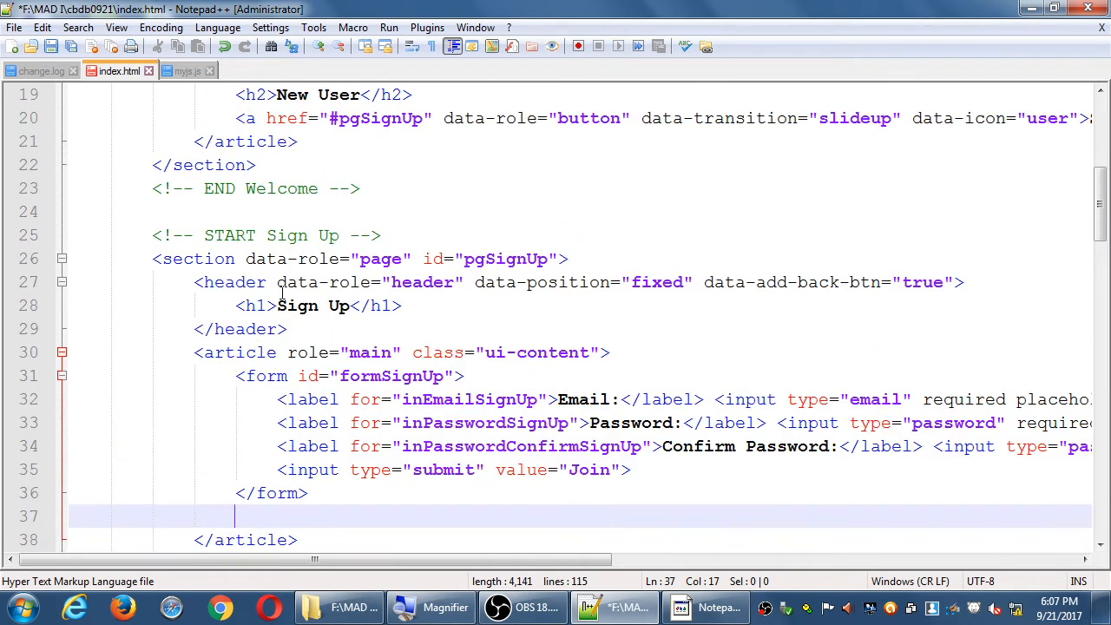
# - Type a data-role="popup" div reading "Passwords don't match!" below the sign-up form
pyautogui.scroll(-3)
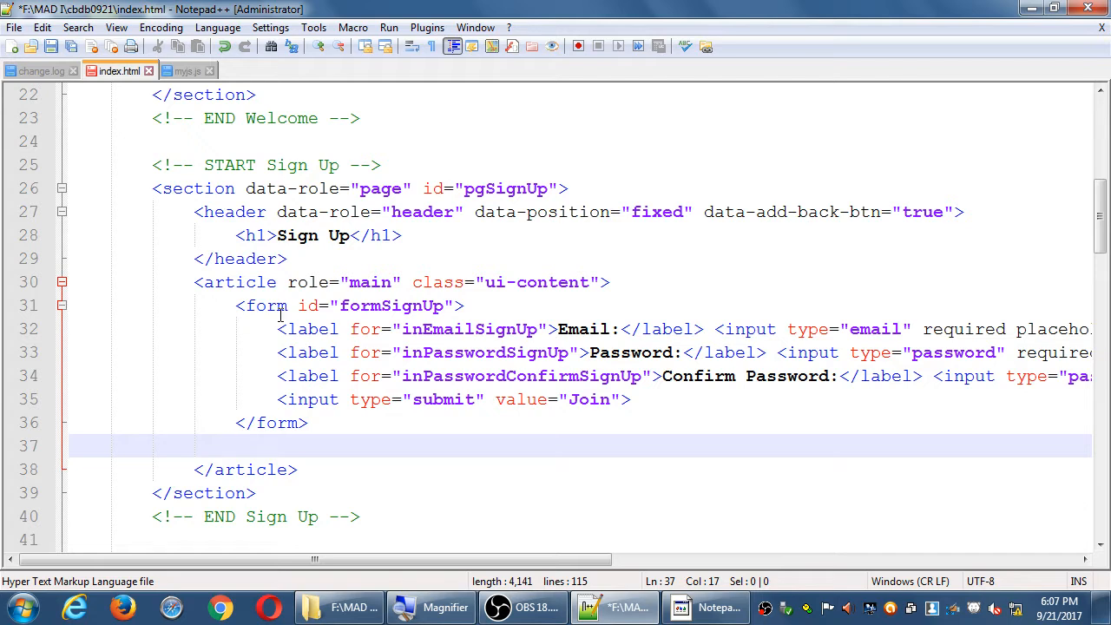
pyautogui.write('<div></div>')
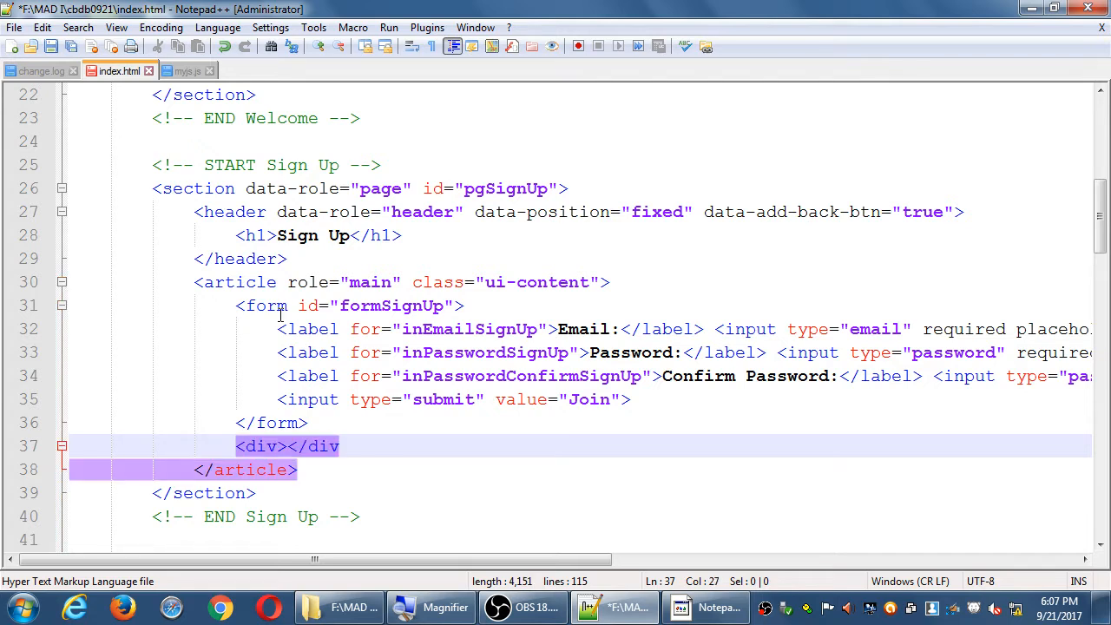
pyautogui.write('>')
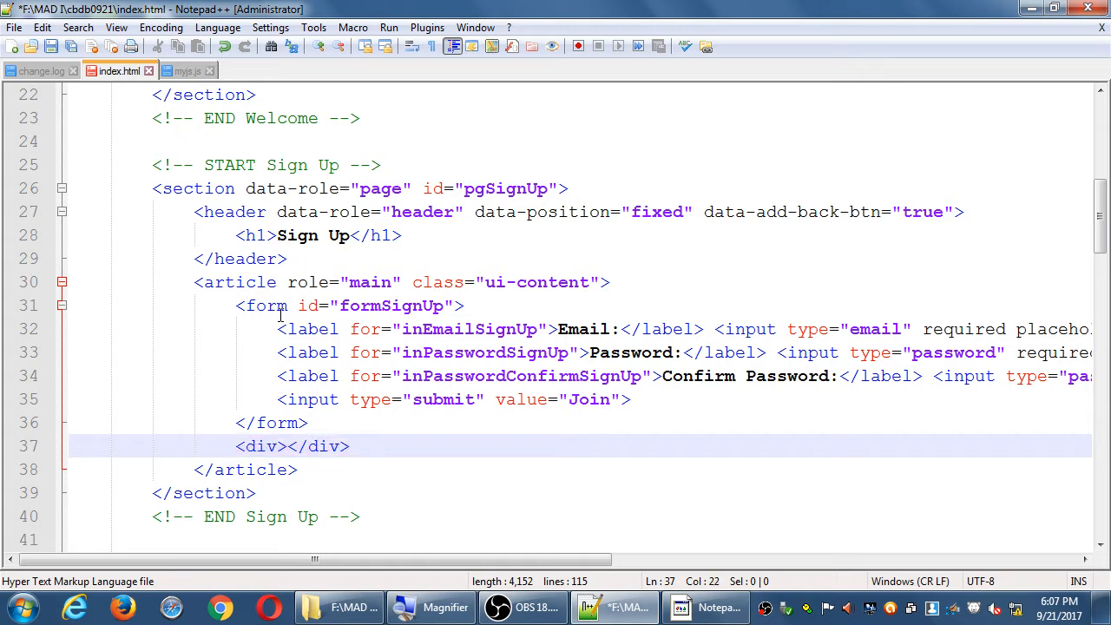
pyautogui.write('P')
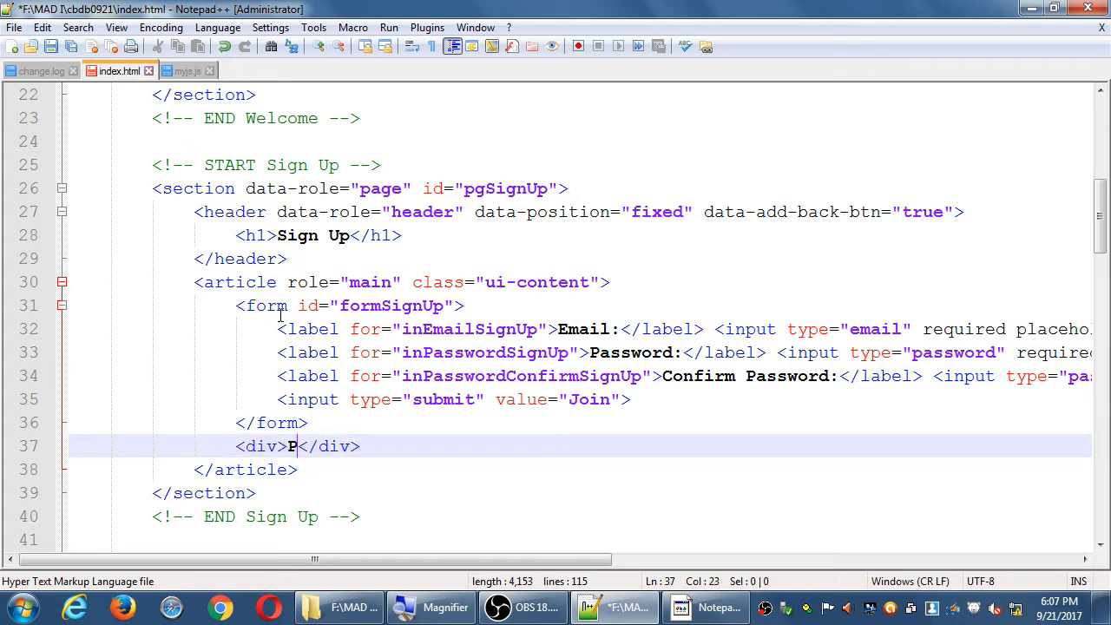
pyautogui.write("asswords don't match!")
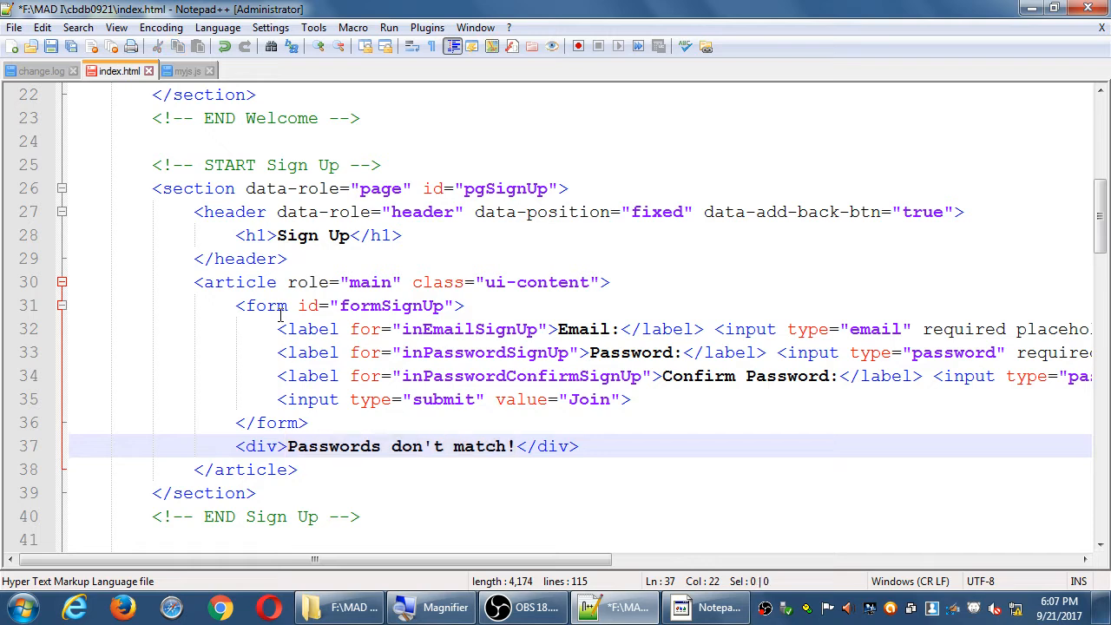
pyautogui.write('d')
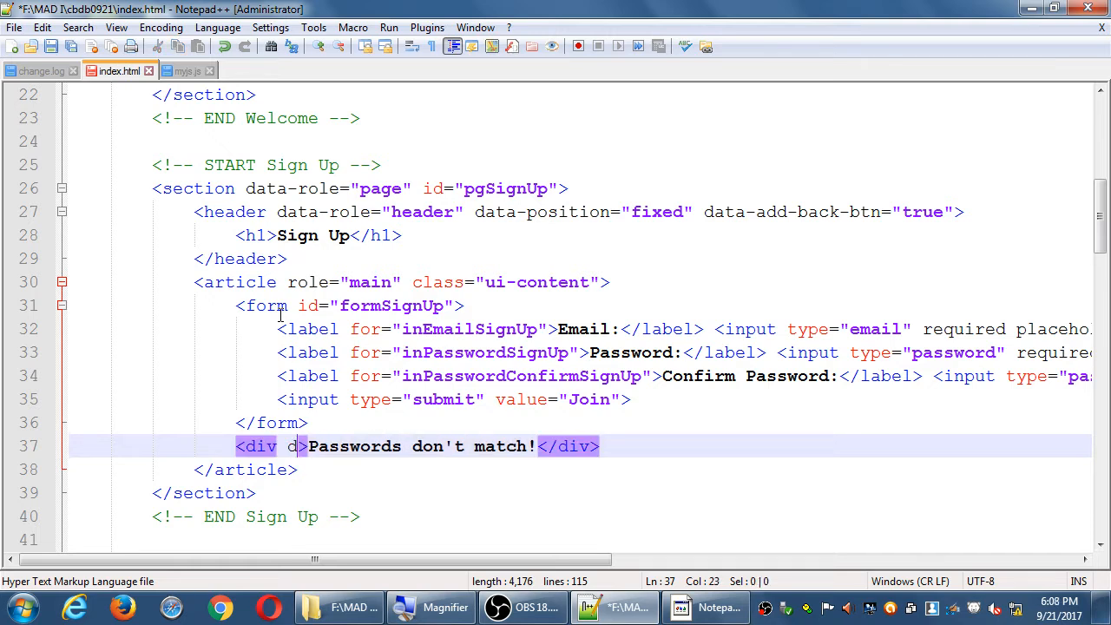
pyautogui.write('data-role="popup')
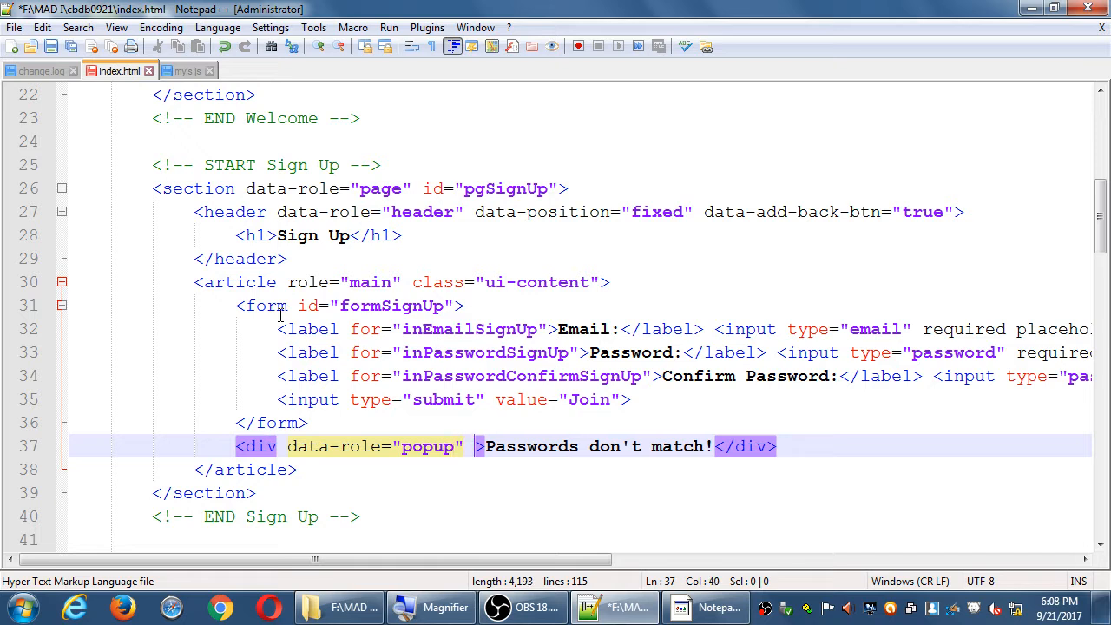
# - Give the popup div class ui-content and id popErrorSignUpMismatch, then save index.html
pyautogui.write('class="')
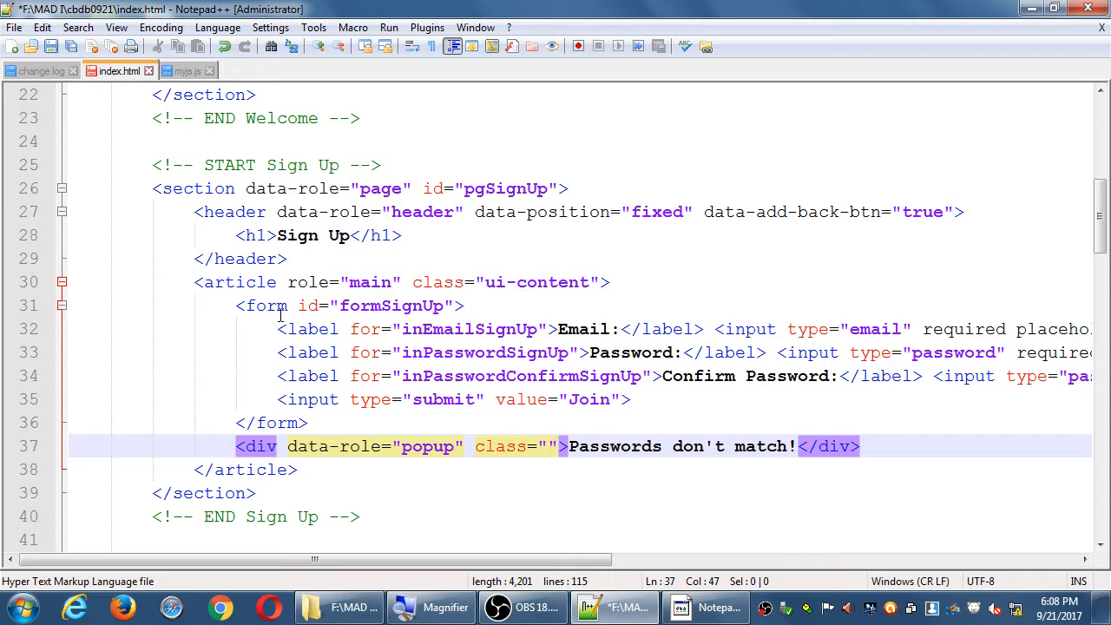
pyautogui.write('ui-content')
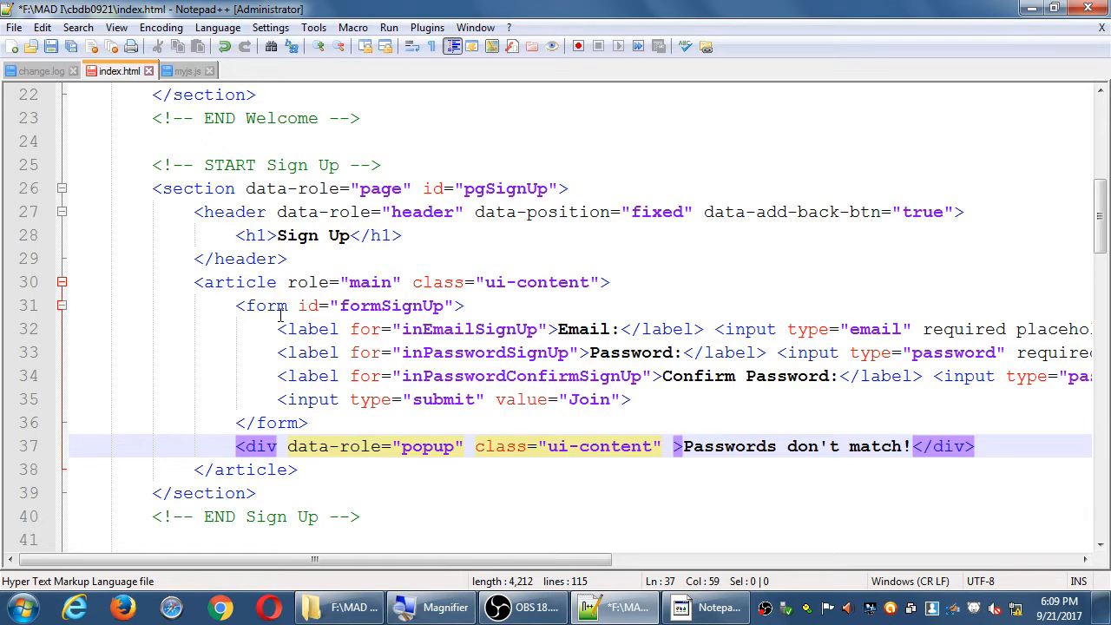
pyautogui.write('i')
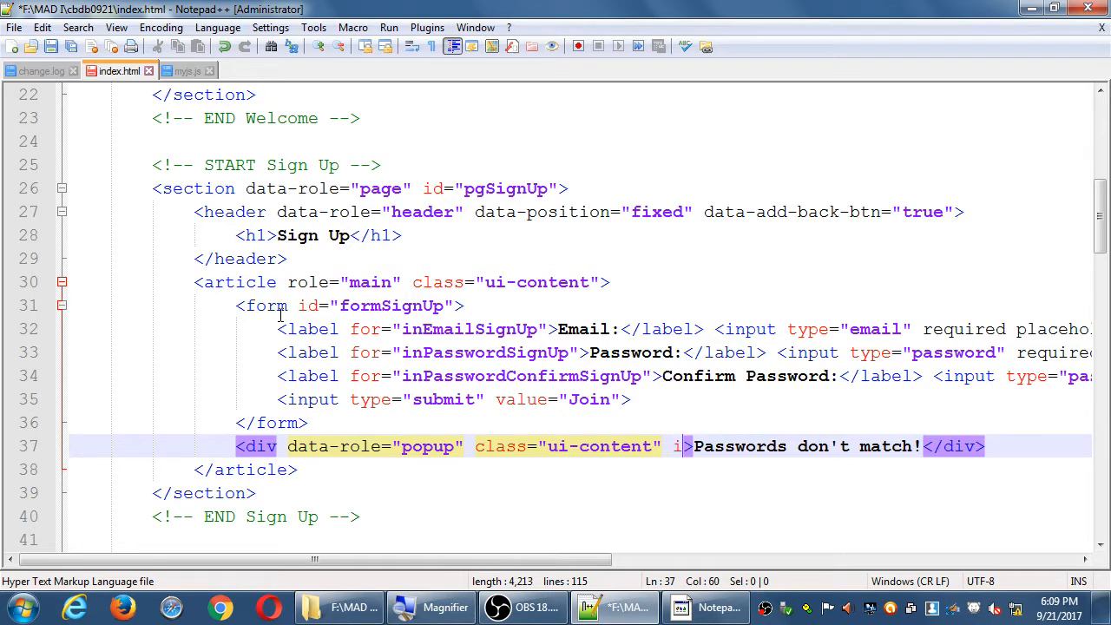
pyautogui.write('id=""')
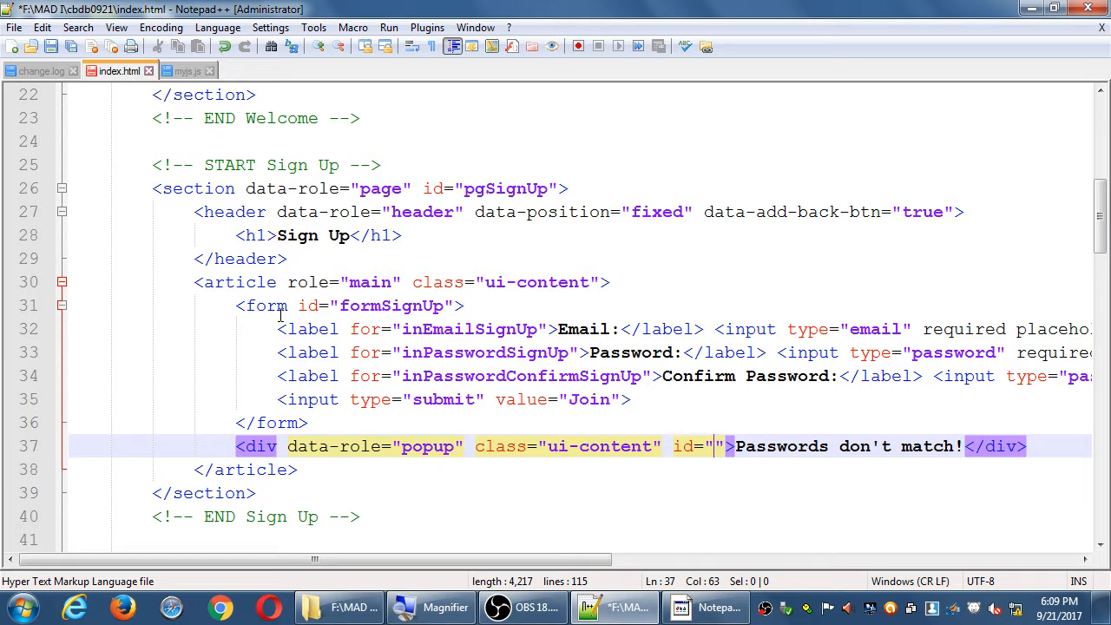
pyautogui.write('popErrorSignUpMismatch')
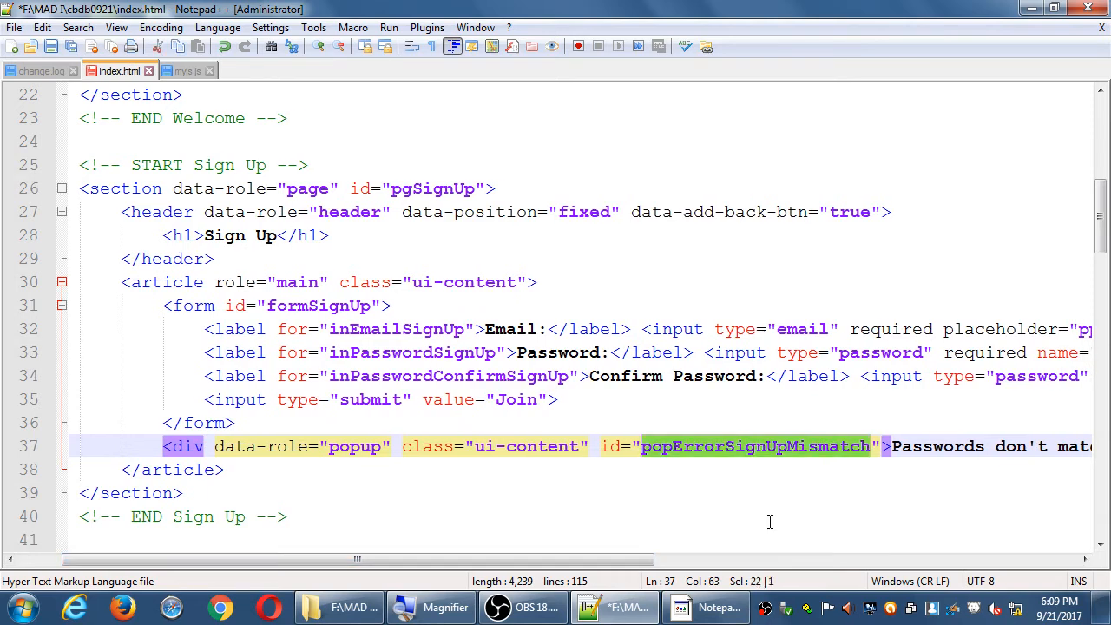
pyautogui.press('ctrl+s')
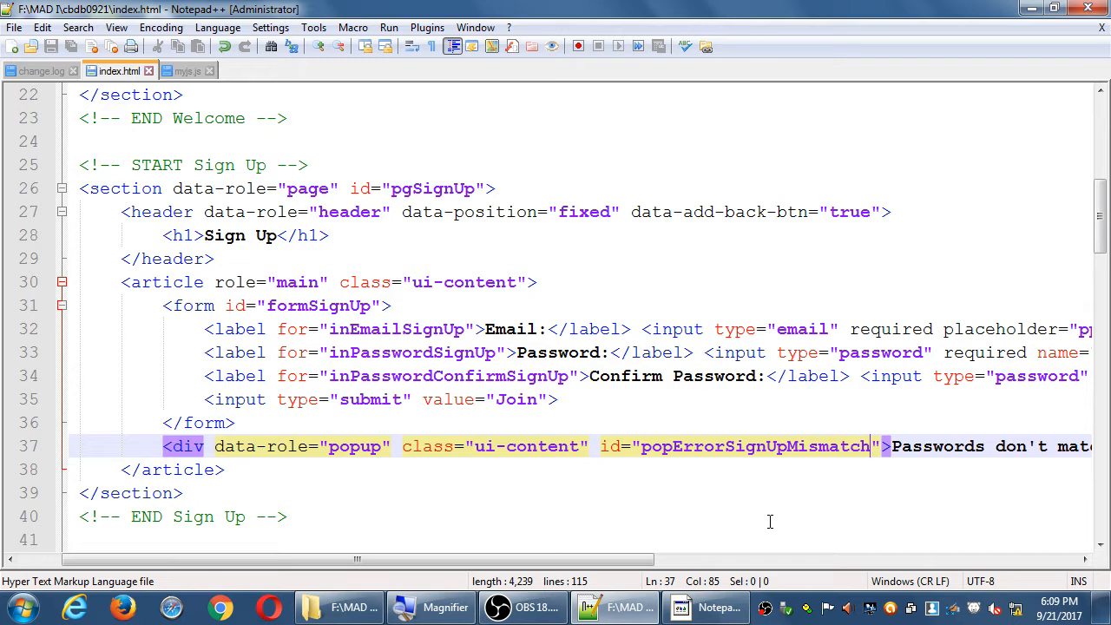
pyautogui.moveTo(736, 521)
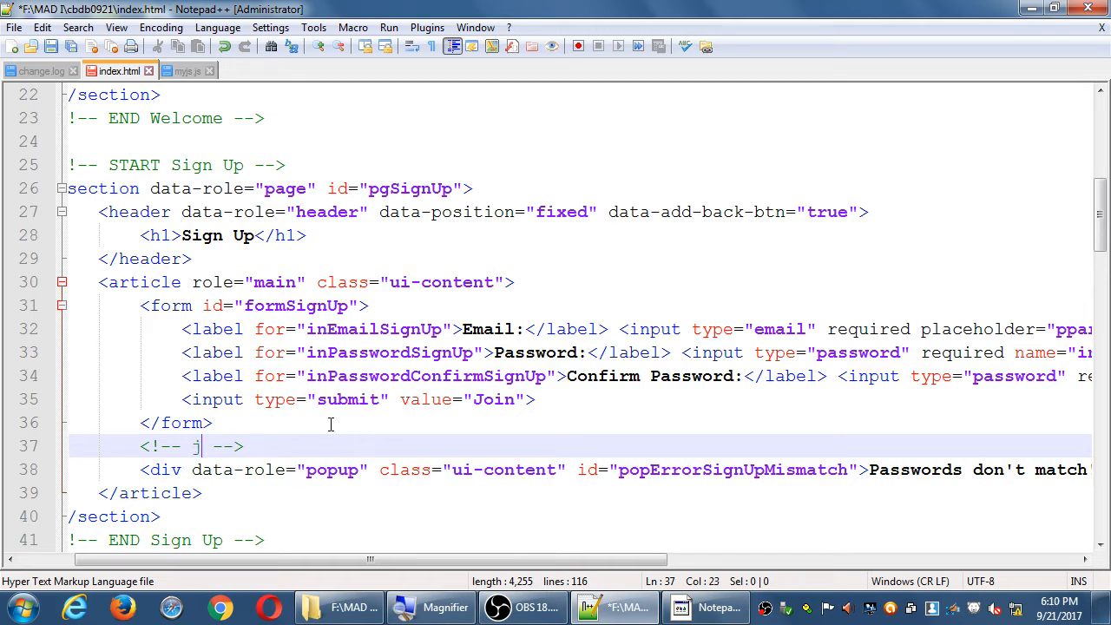
# - Type the comment <!-- jQm Syntax for making a basic Pop-up --> above the popup div
pyautogui.write('Qm Syntax for')
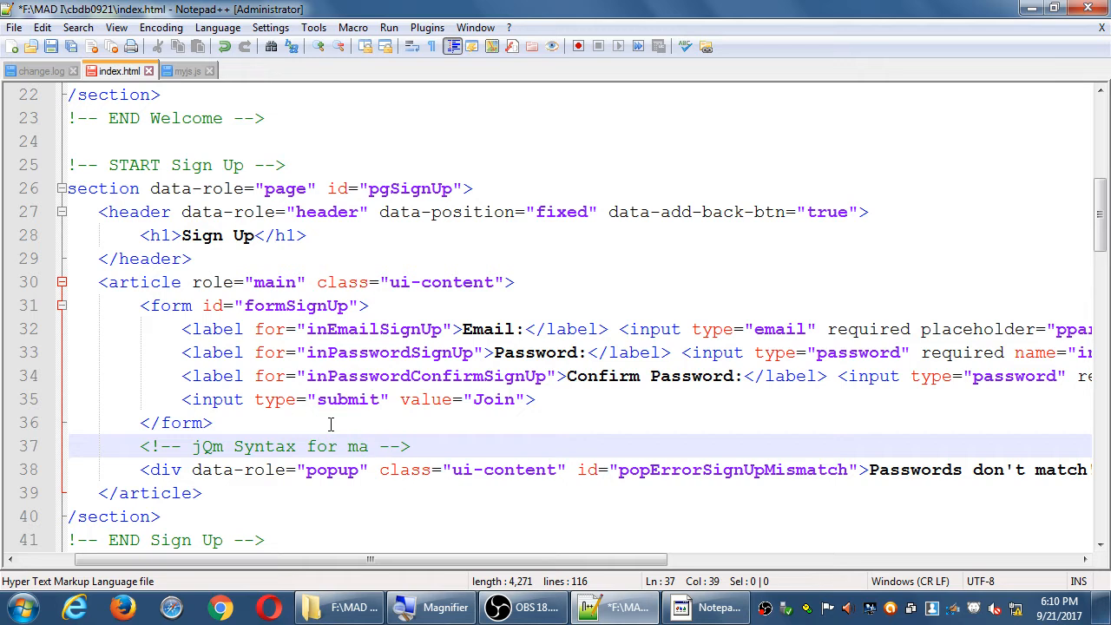
pyautogui.write('making a basic Pop')
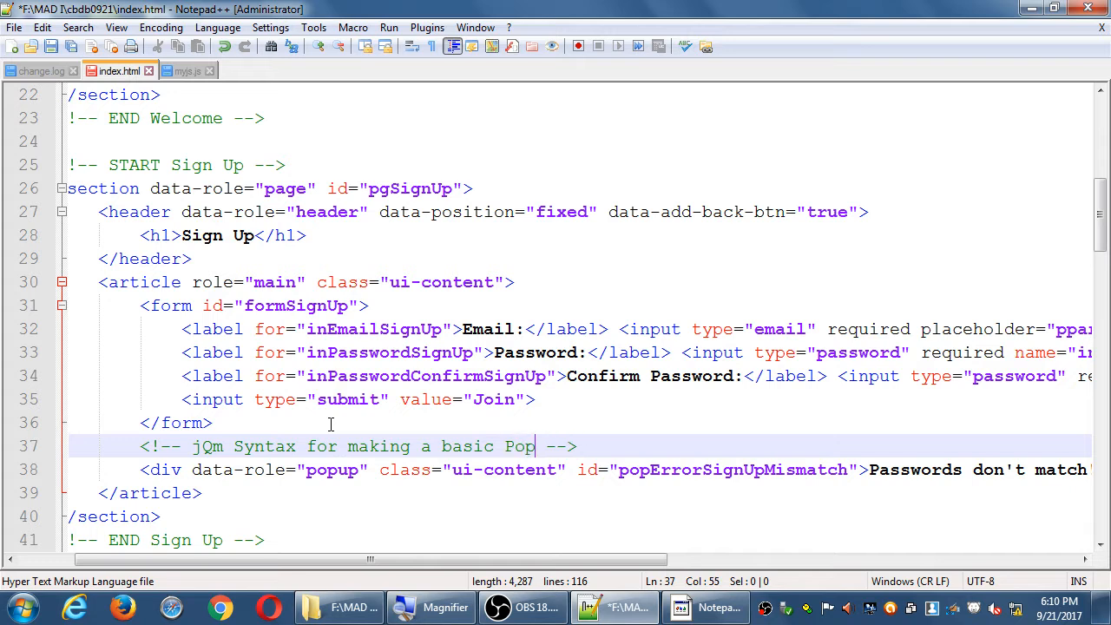
pyautogui.write('-up')
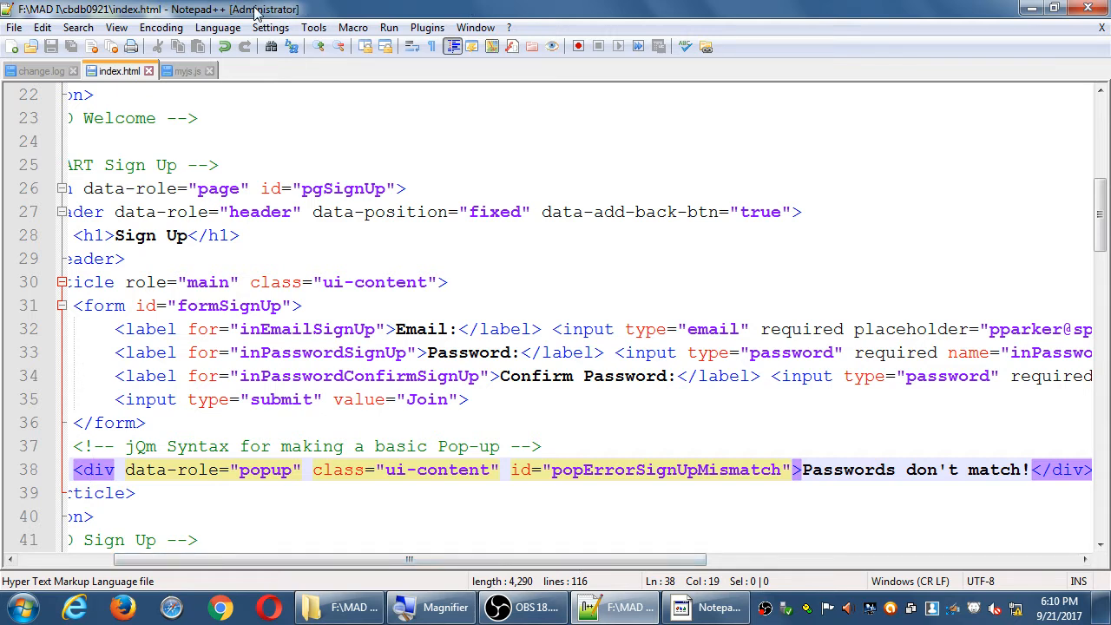
# - In Preferences > Auto-Completion, enable auto-completion, parameter hints, and auto-insert of brackets, quotes and close tags
pyautogui.click(270, 27)
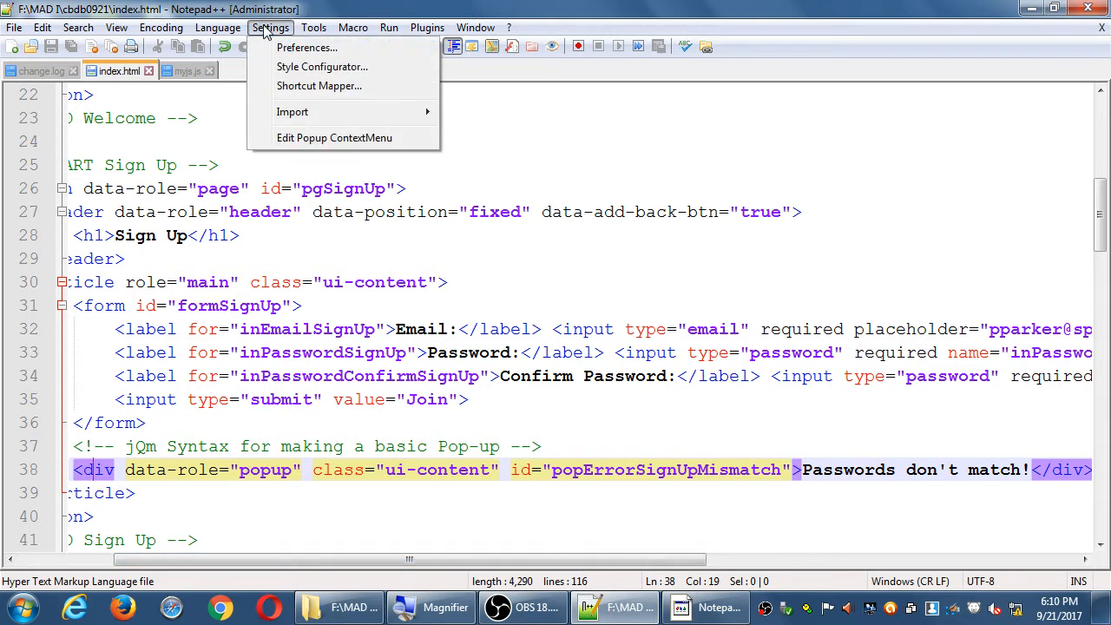
pyautogui.moveTo(306, 47)
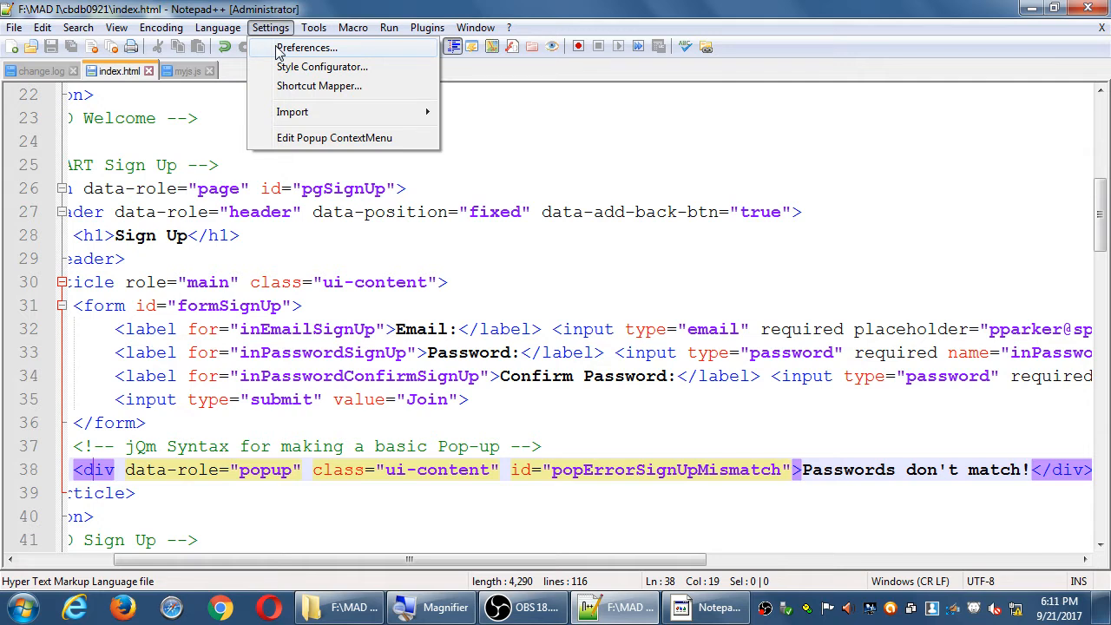
pyautogui.click(305, 47)
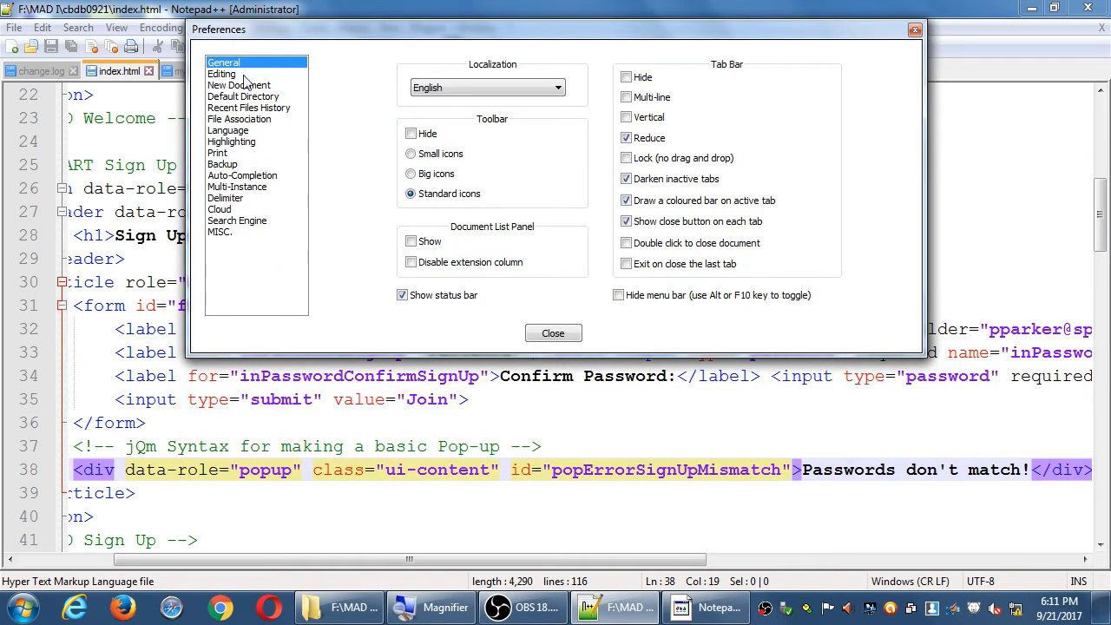
pyautogui.click(242, 175)
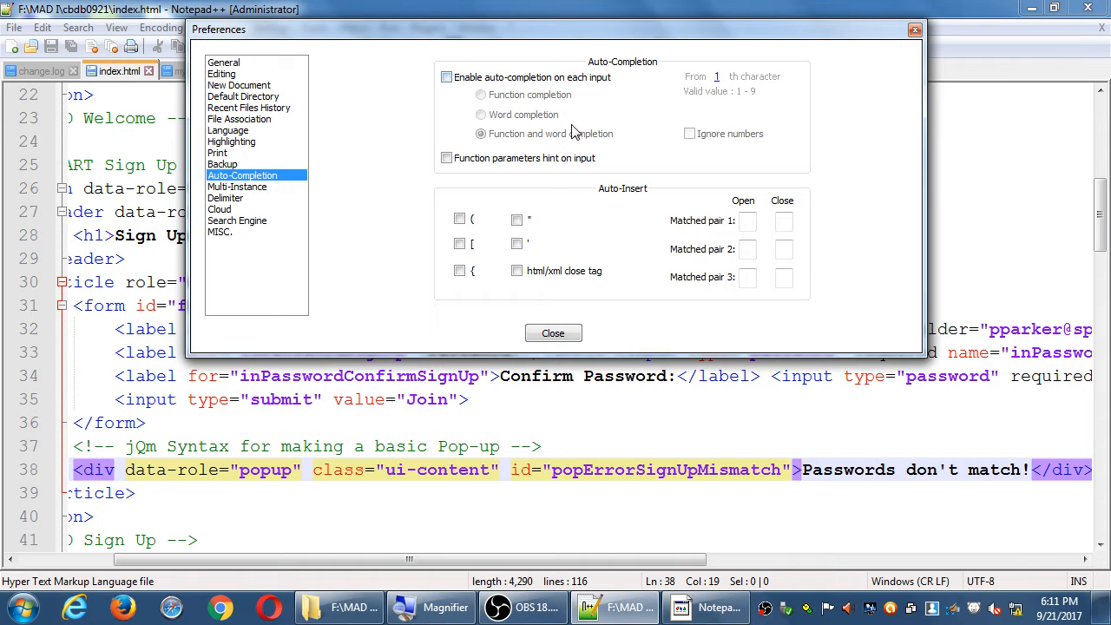
pyautogui.click(447, 76)
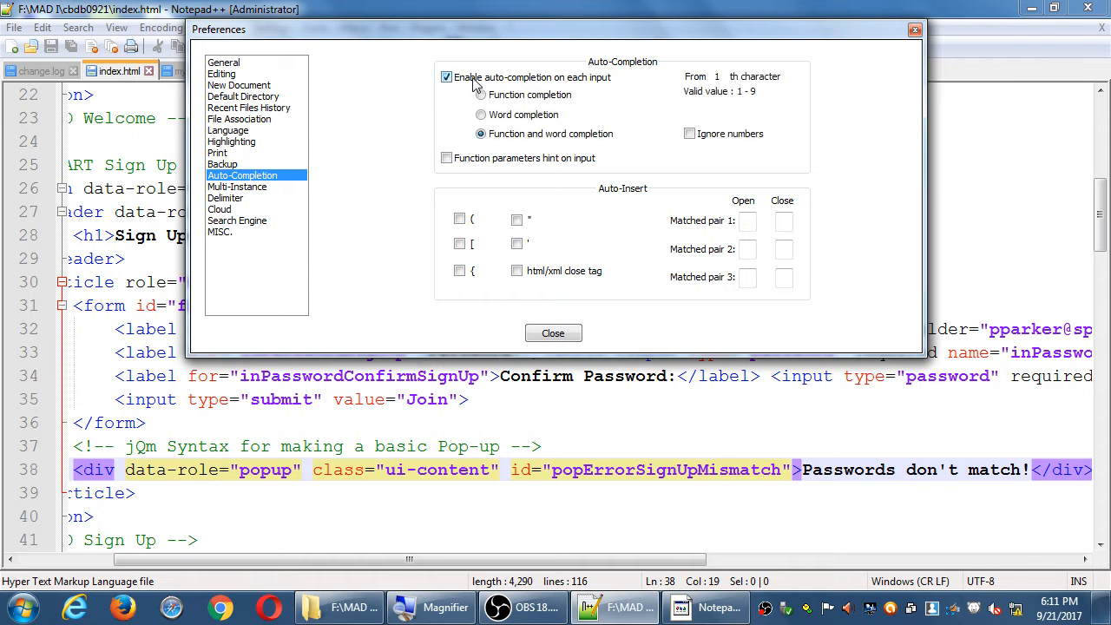
pyautogui.click(446, 158)
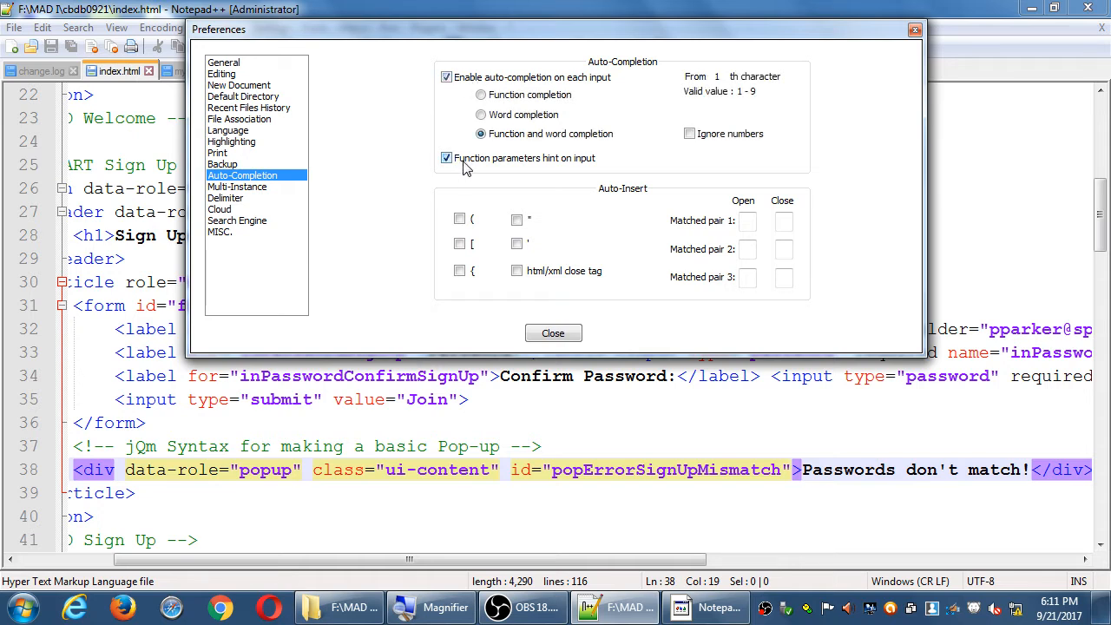
pyautogui.click(459, 218)
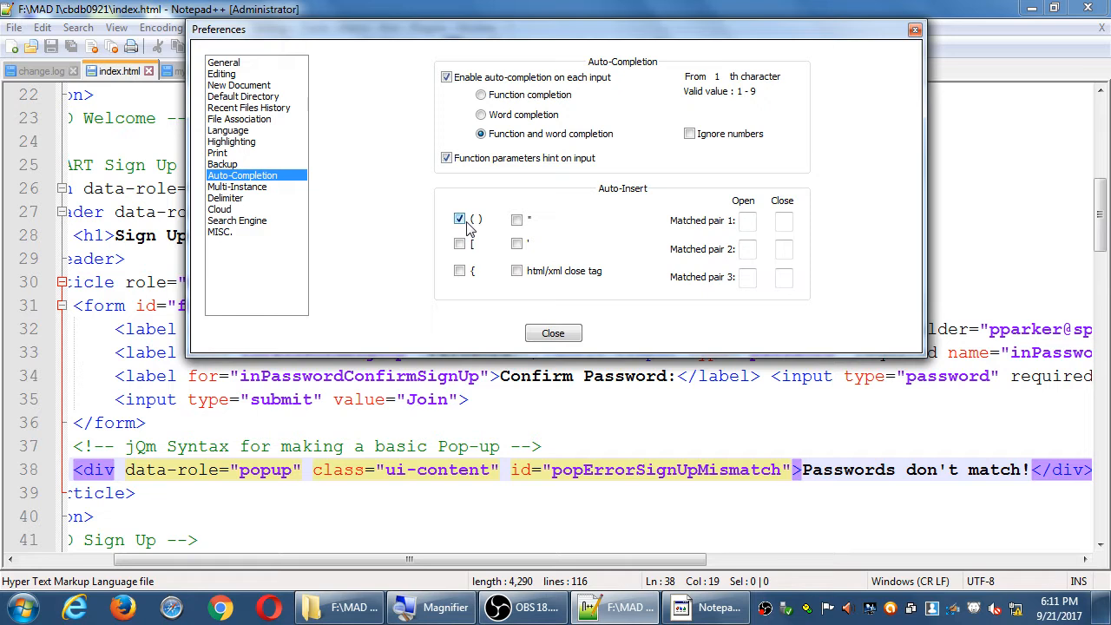
pyautogui.click(459, 243)
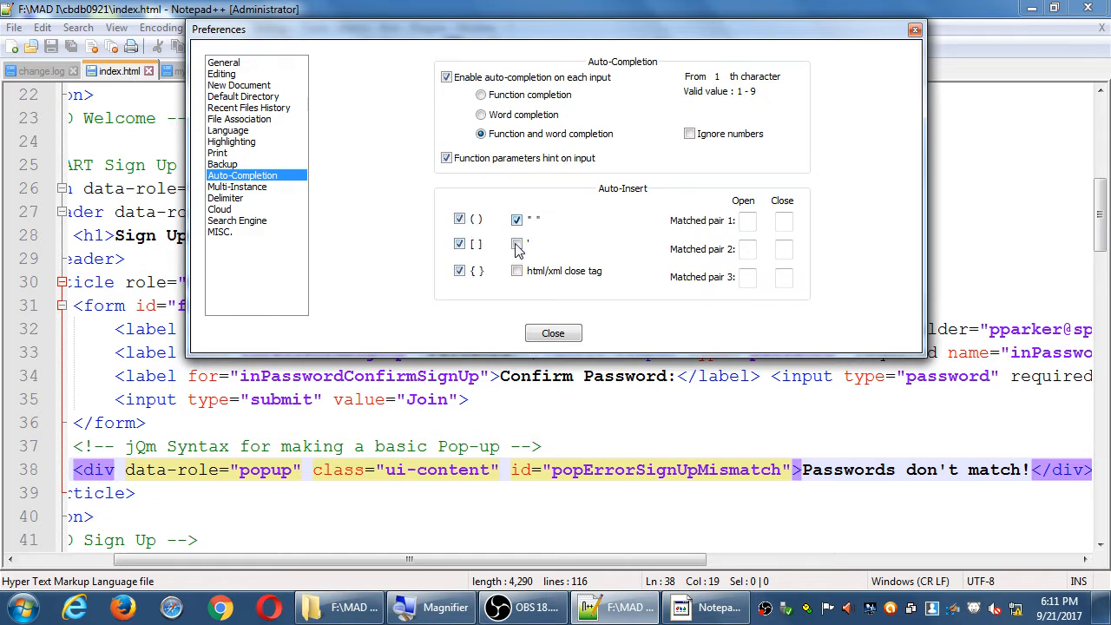
pyautogui.click(516, 243)
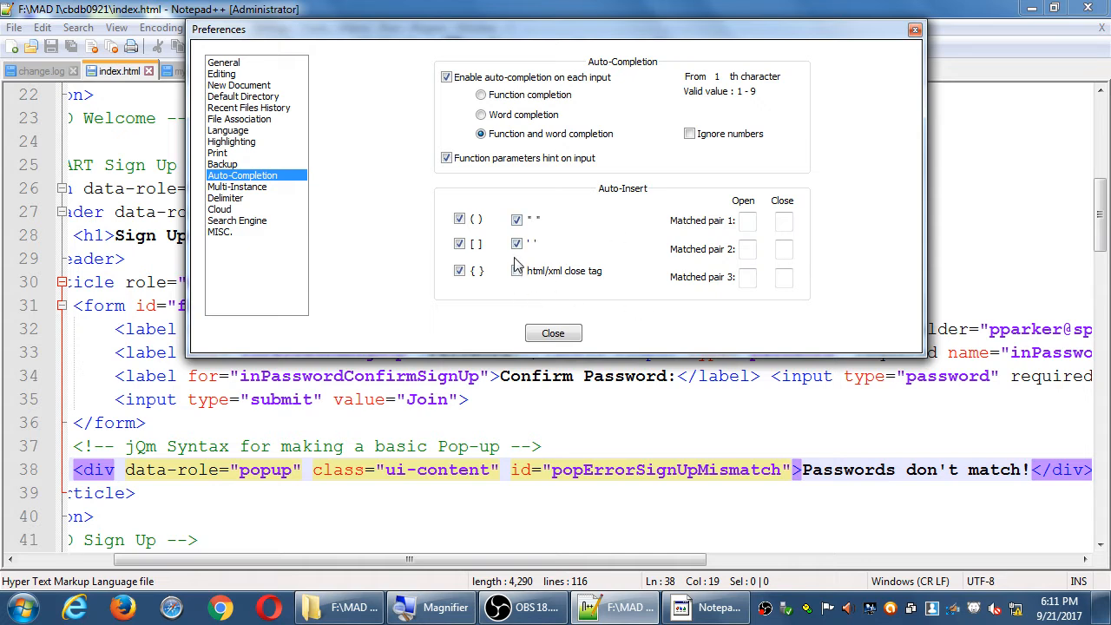
pyautogui.click(516, 270)
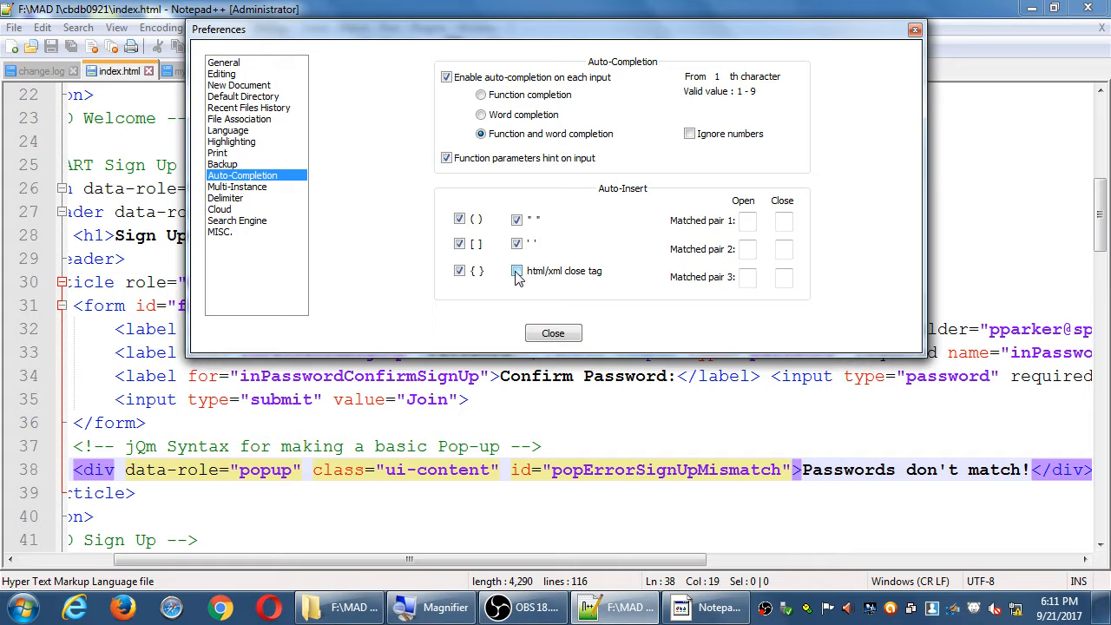
pyautogui.click(516, 269)
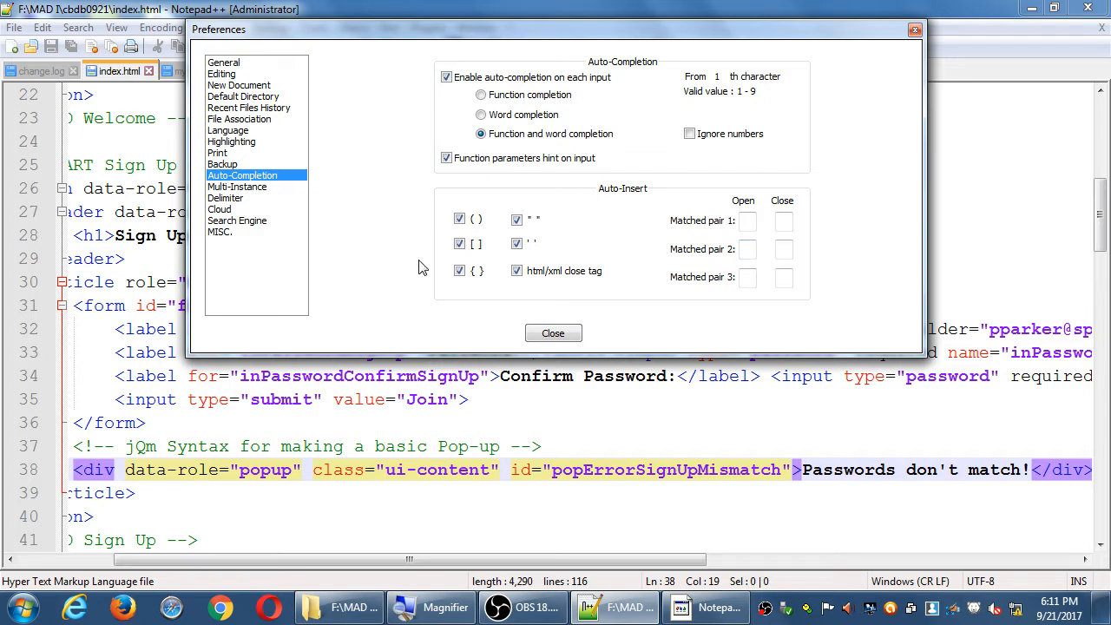
# - Close Preferences and type a new div reading "Account already exists!" below the mismatch popup
pyautogui.click(553, 333)
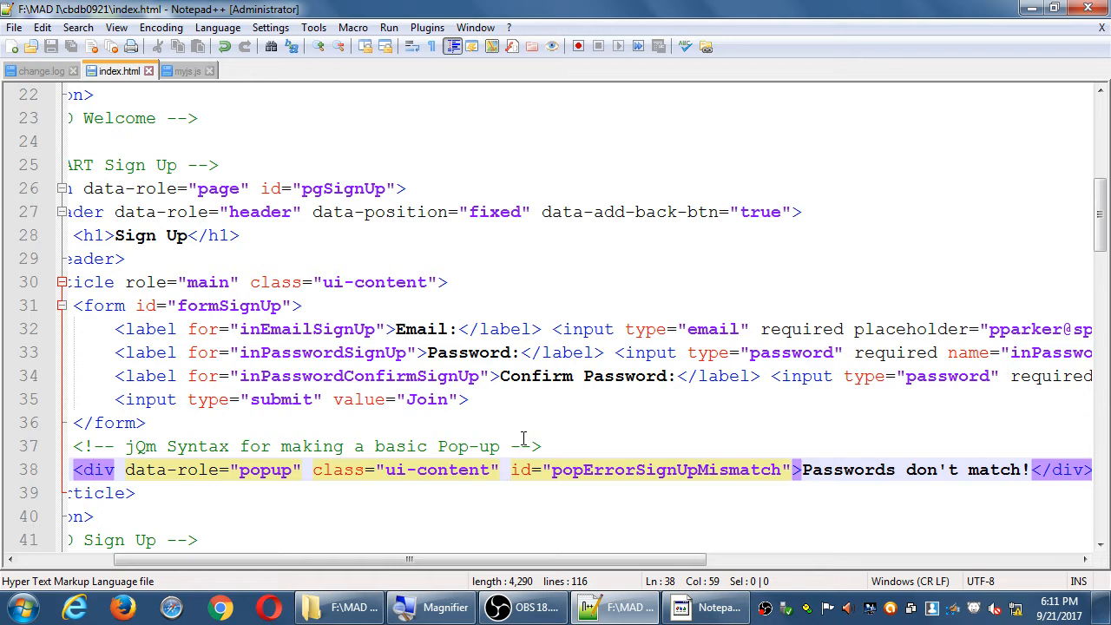
pyautogui.moveTo(559, 417)
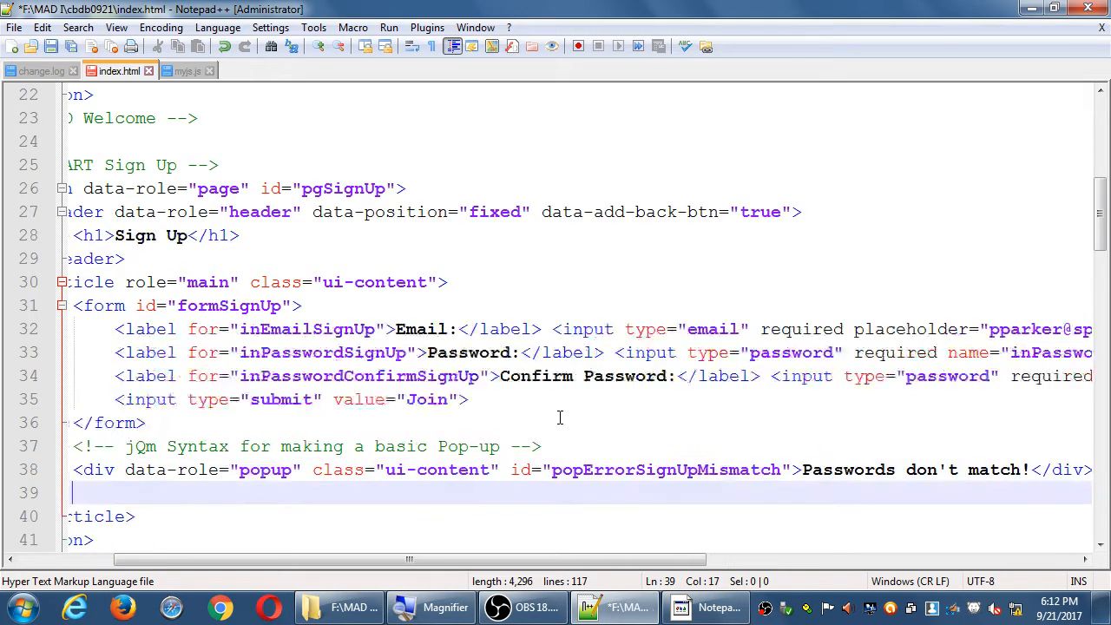
pyautogui.write('<div></div>')
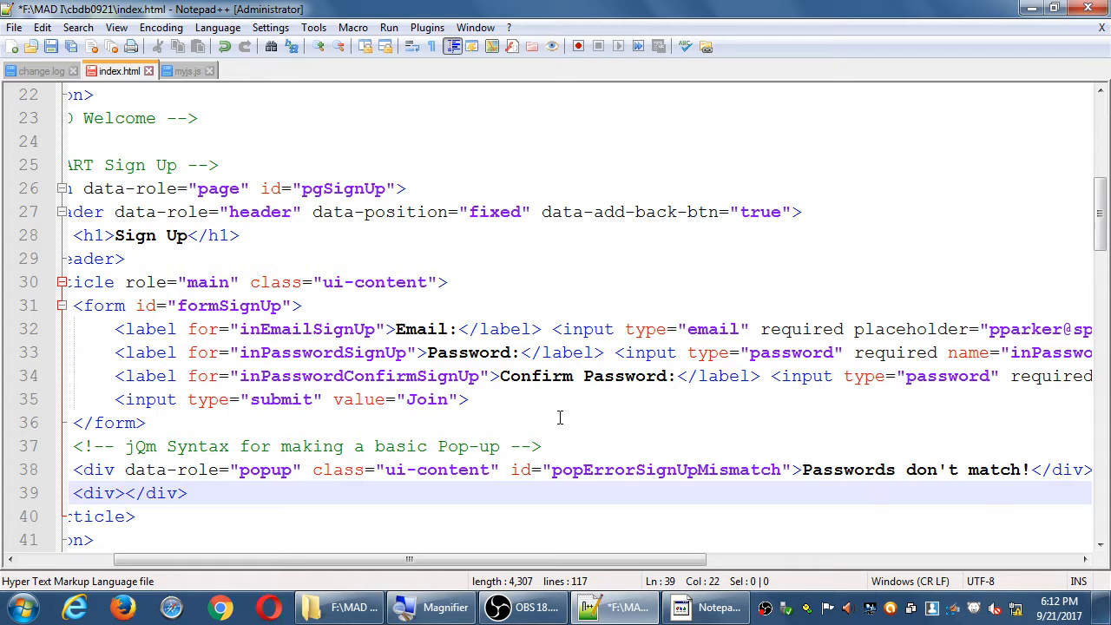
pyautogui.write('Account already ex')
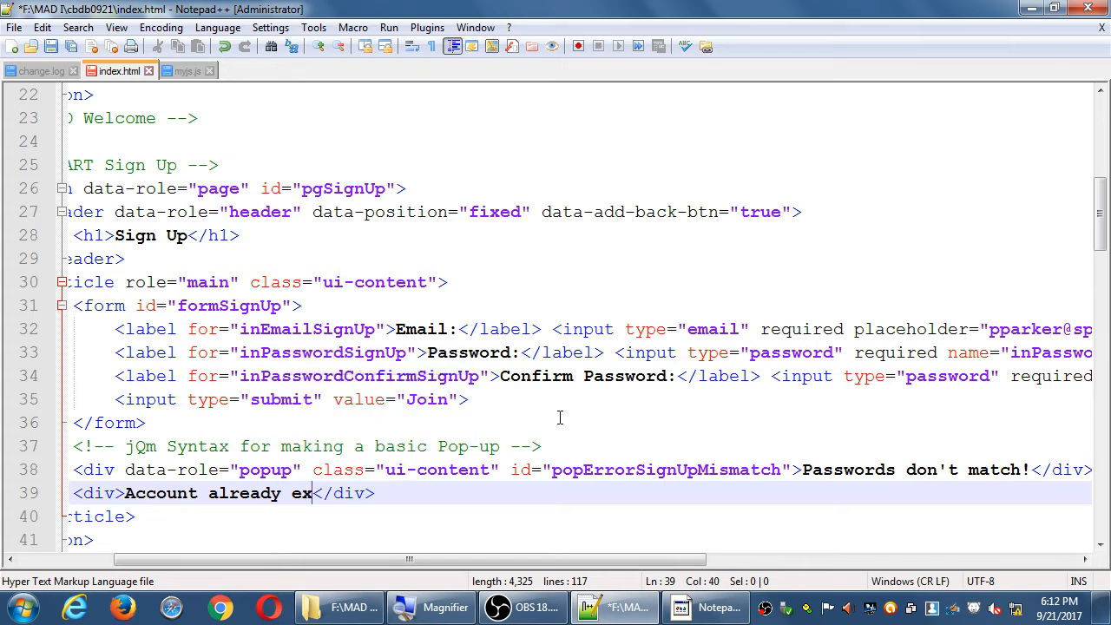
pyautogui.write('ists!')
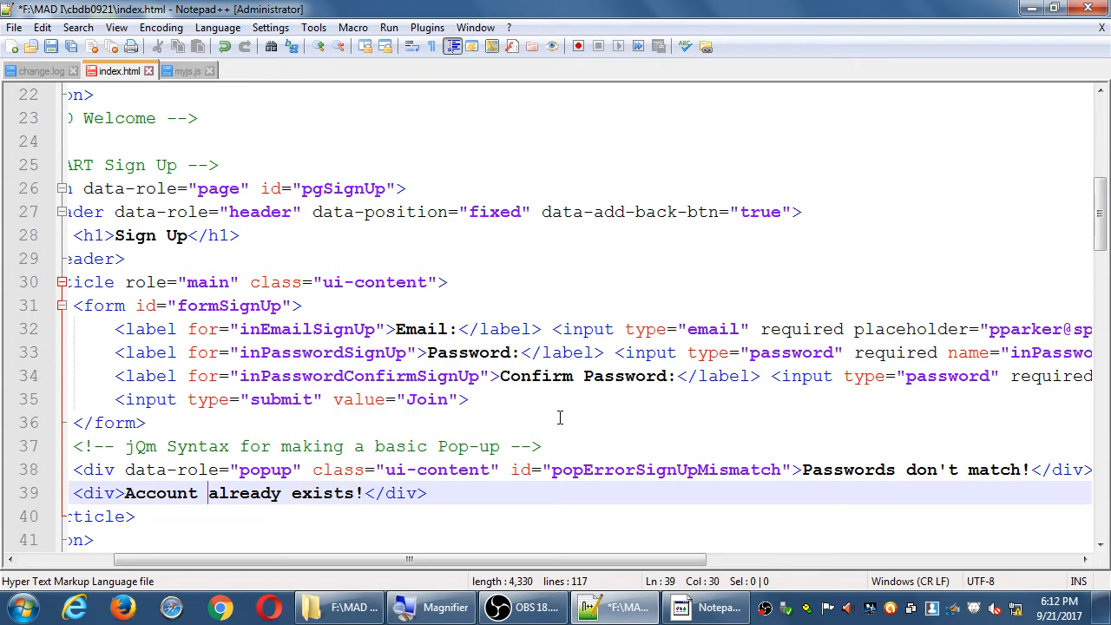
# - Give that div data-role popup, class ui-content and id popErrorSignUpExists
pyautogui.write('data-role=')
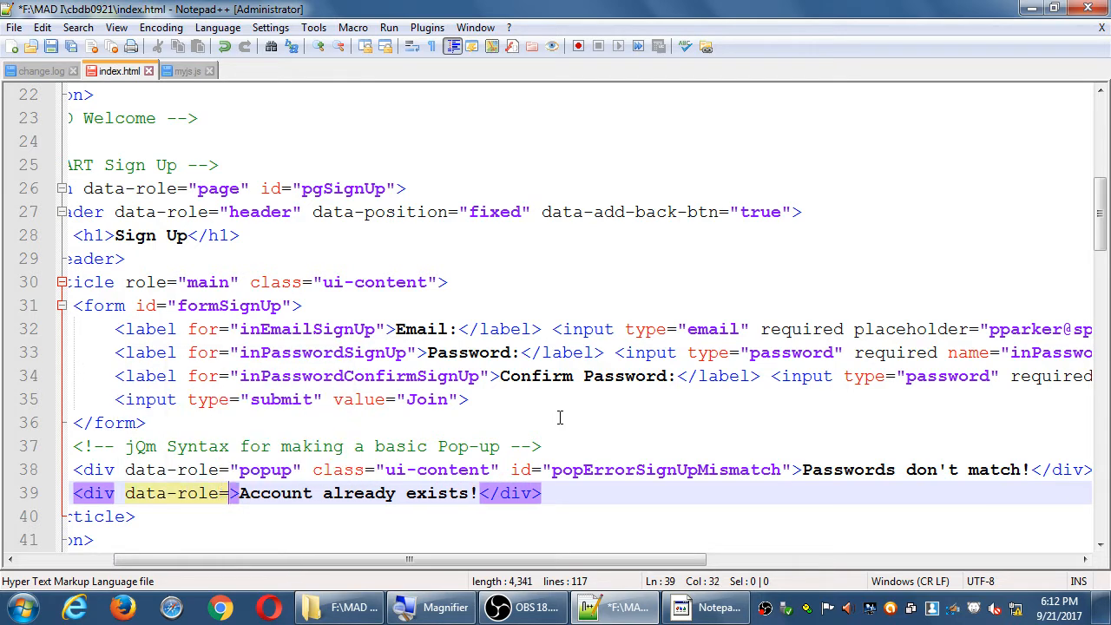
pyautogui.write('""')
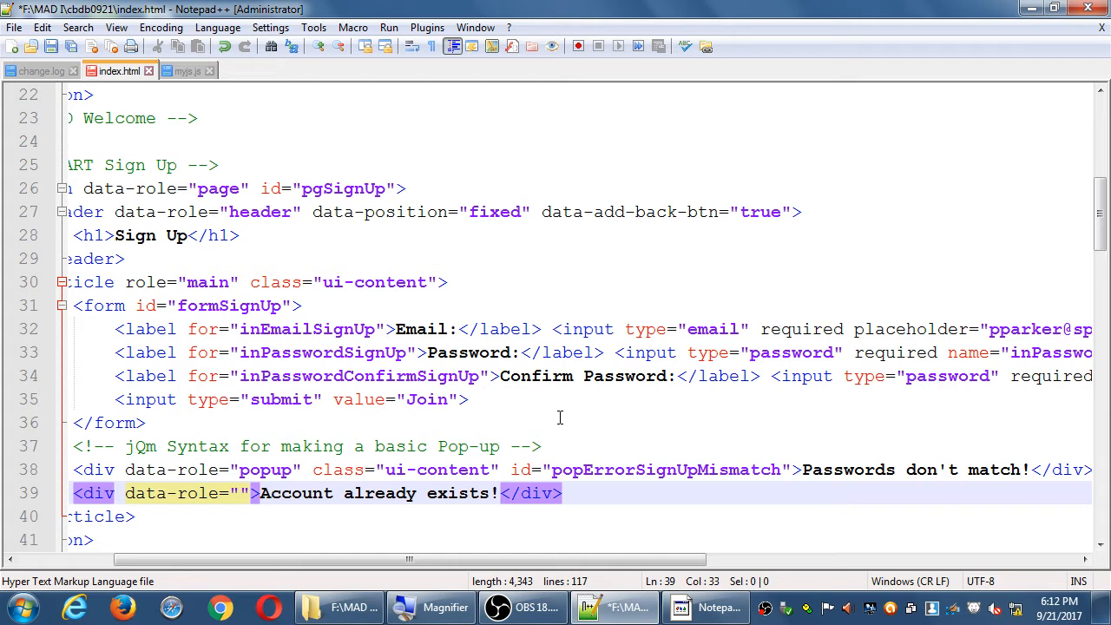
pyautogui.write('popup')
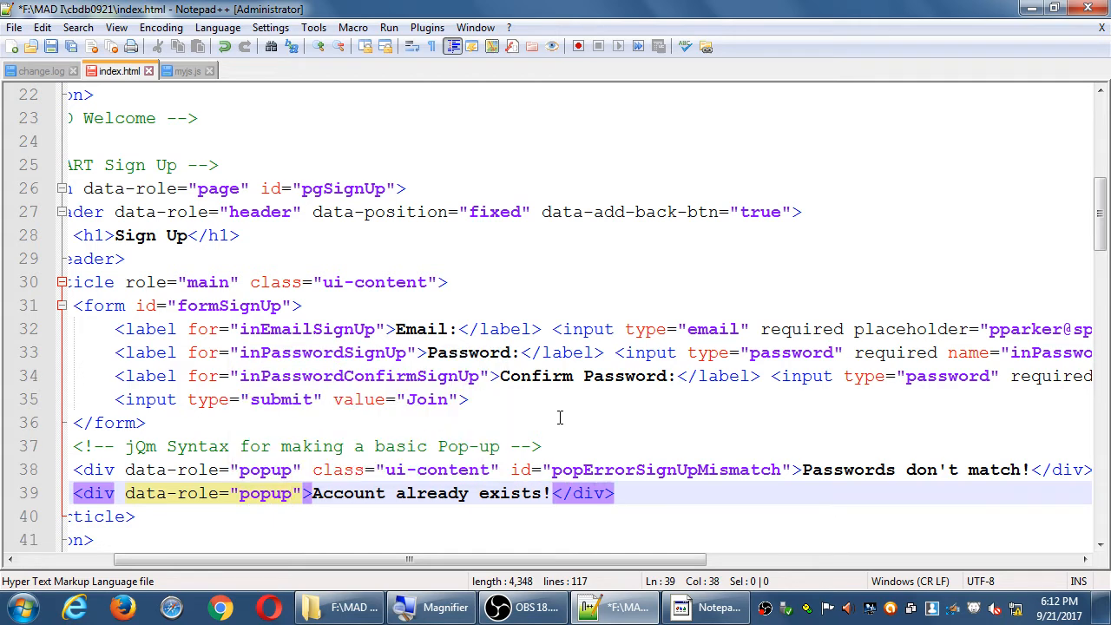
pyautogui.write('class="')
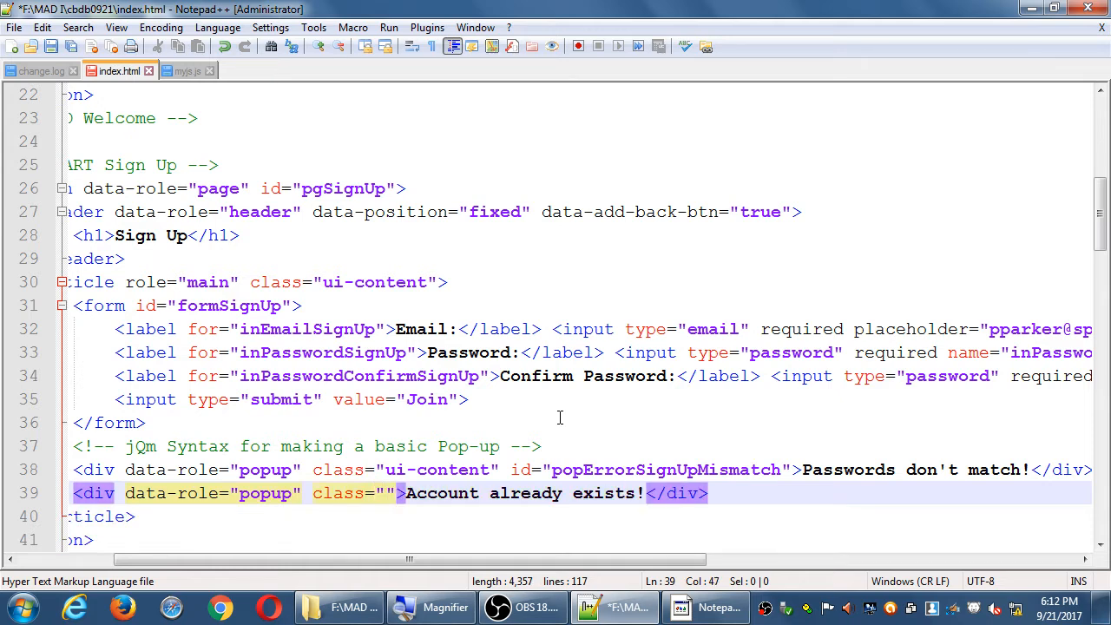
pyautogui.write('ui-content" id=')
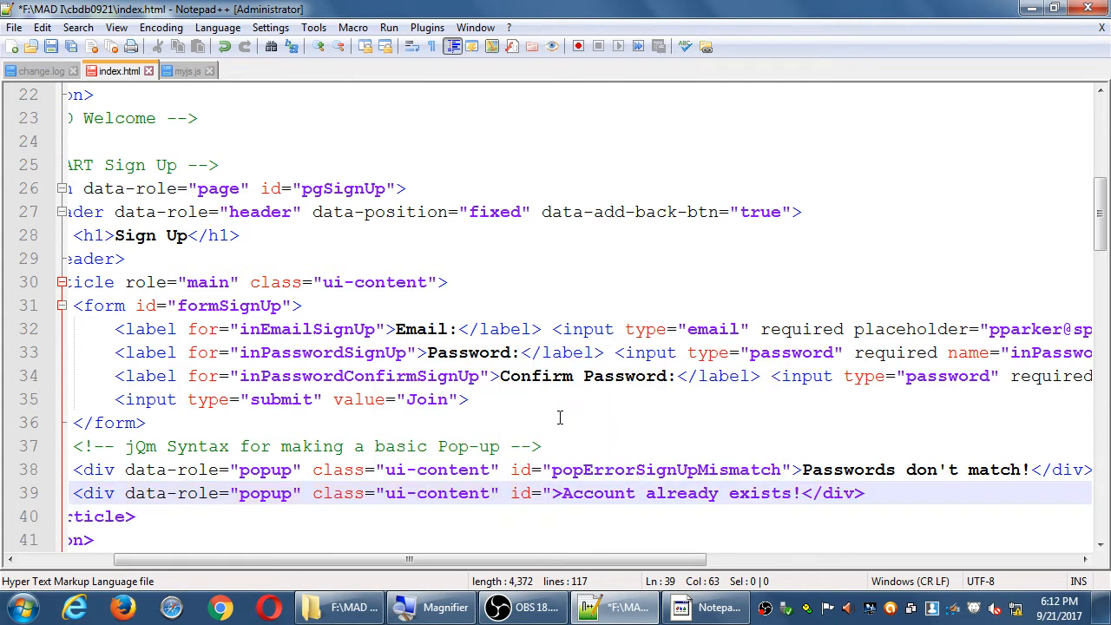
pyautogui.write('popError')
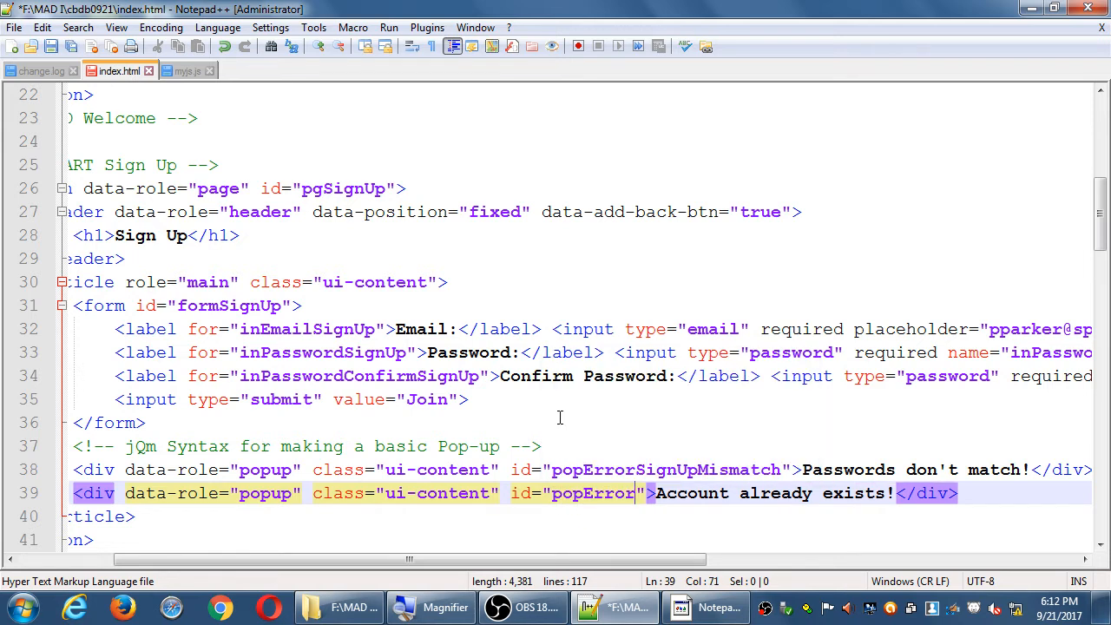
pyautogui.write('SignUp')
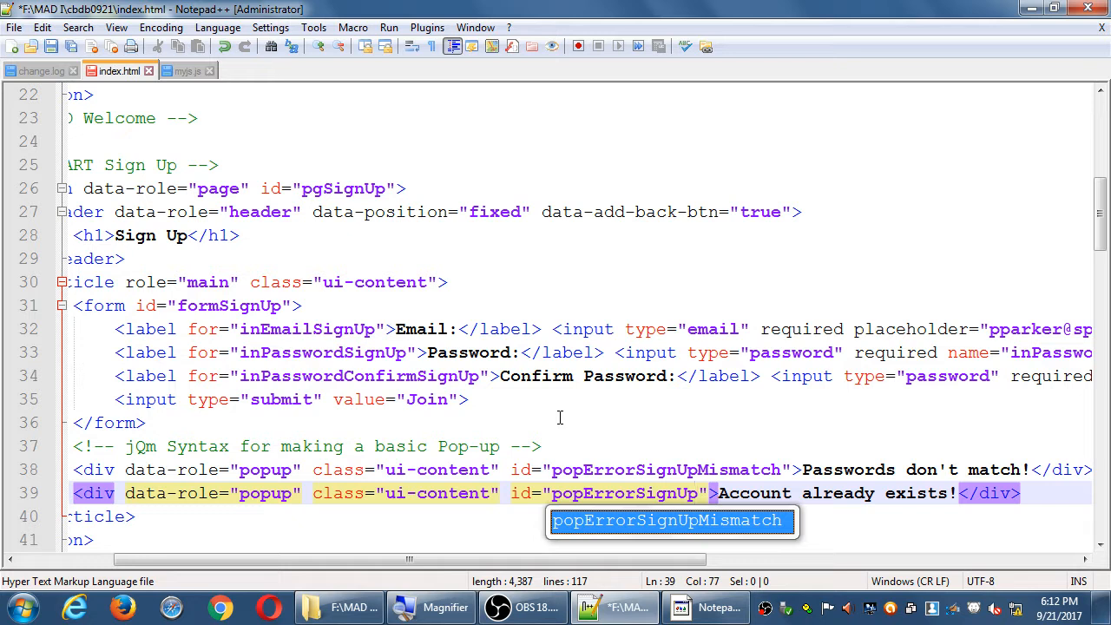
pyautogui.write('E')
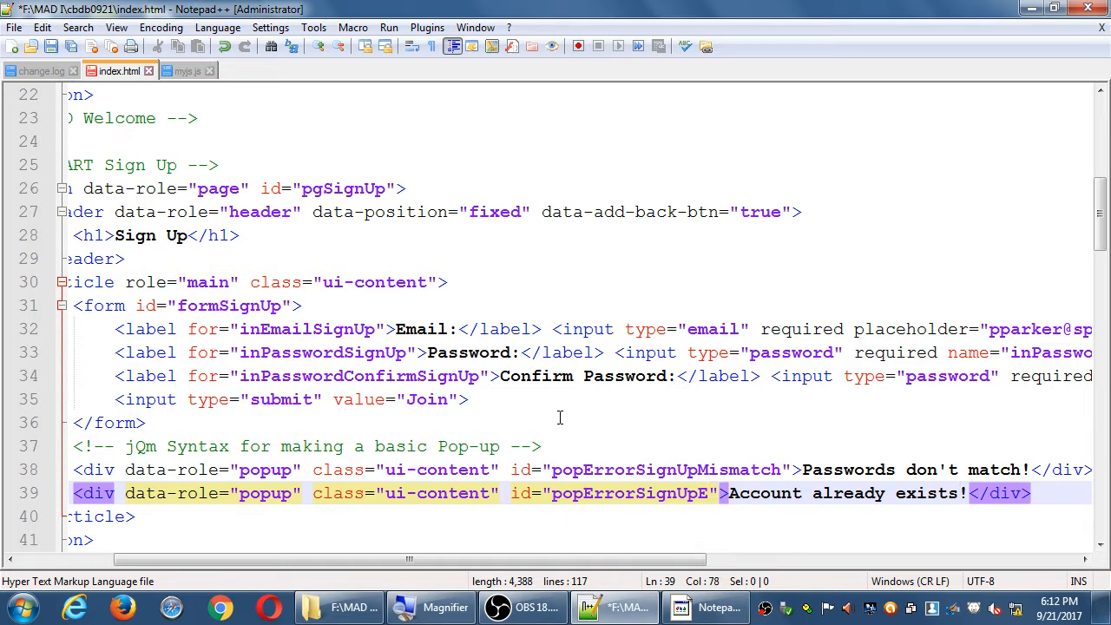
pyautogui.write('xists')
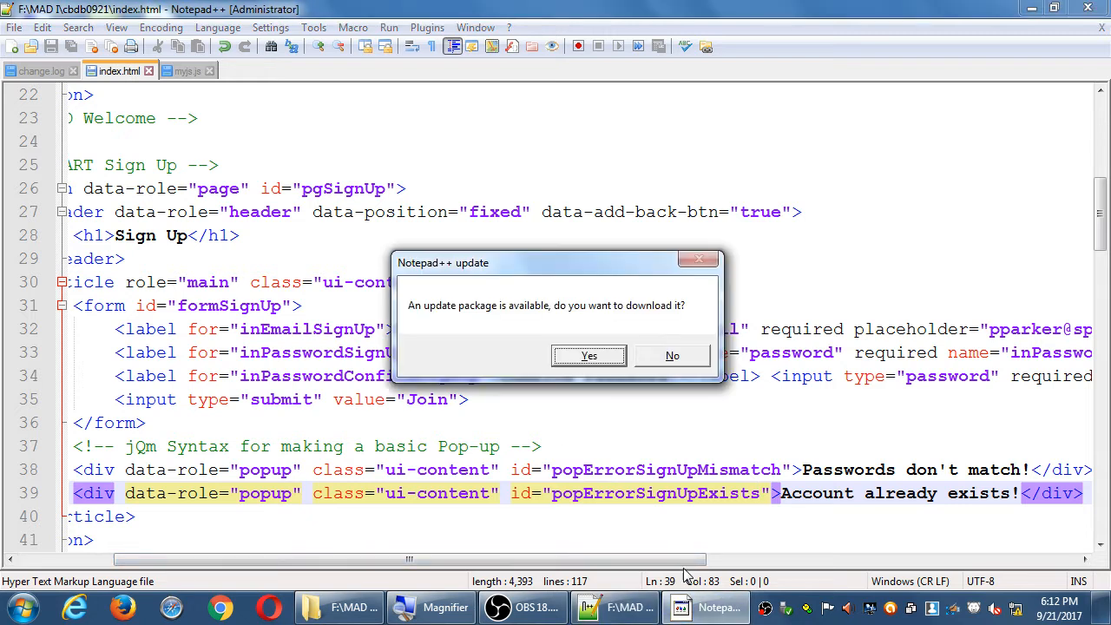
# - Decline the Notepad++ update download and close the change.log tab
pyautogui.click(672, 355)
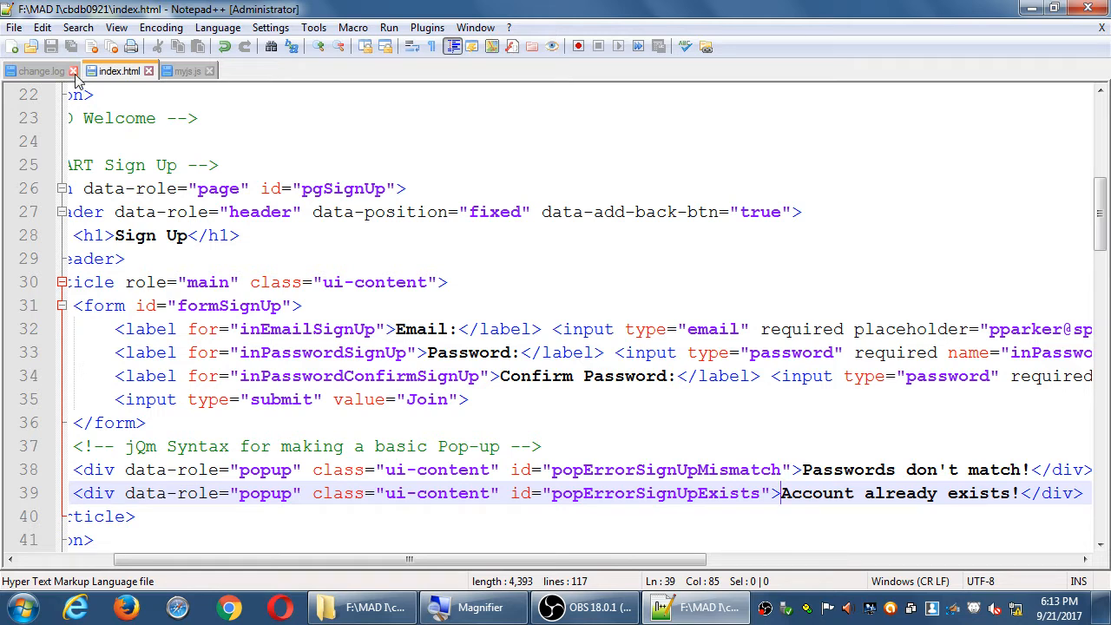
pyautogui.click(73, 70)
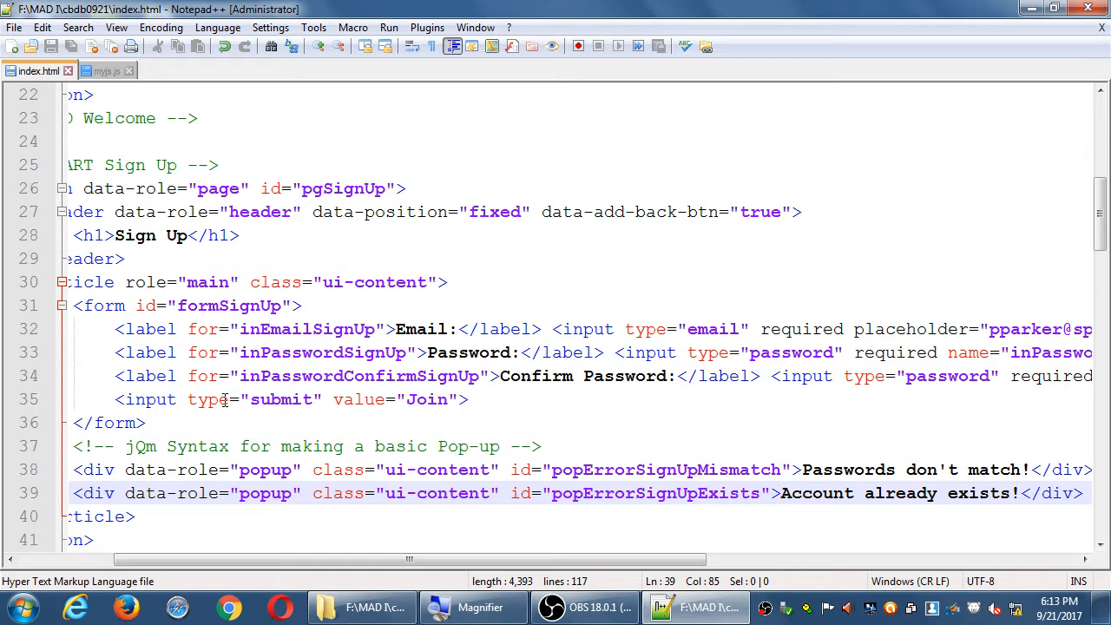
pyautogui.click(779, 493)
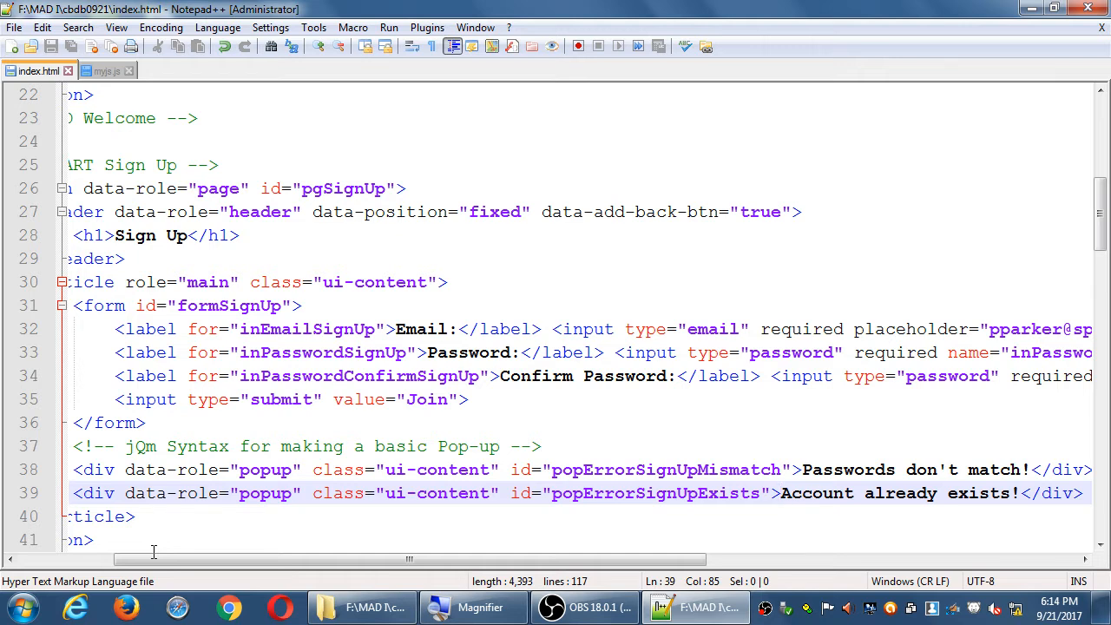
pyautogui.click(779, 492)
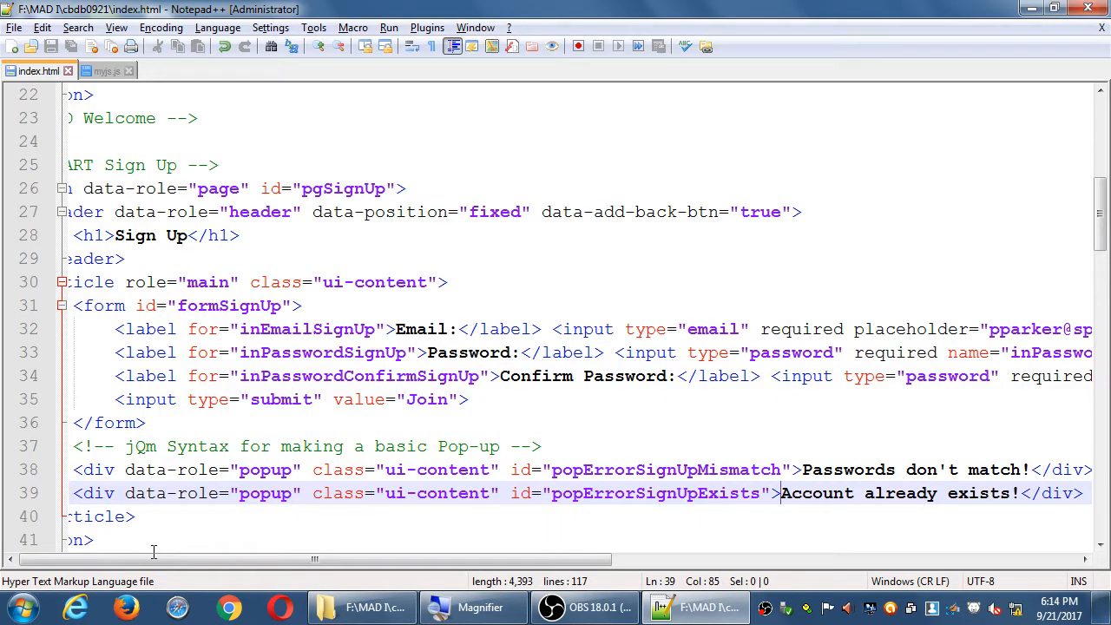
# - Switch between the index.html and myjs.js tabs and create a new empty document
pyautogui.click(100, 71)
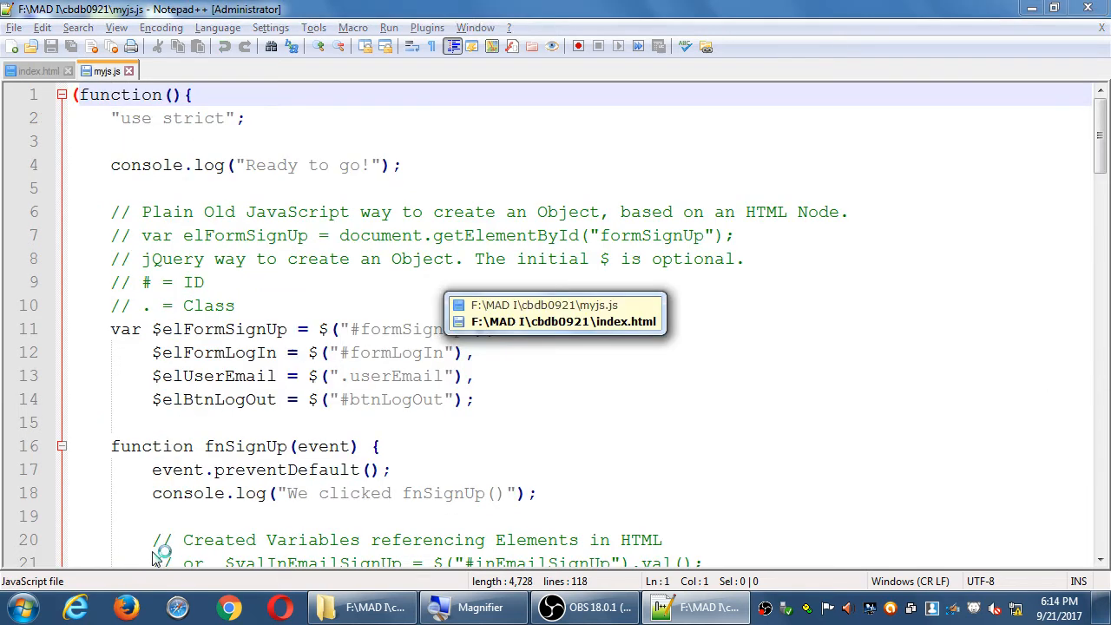
pyautogui.click(34, 70)
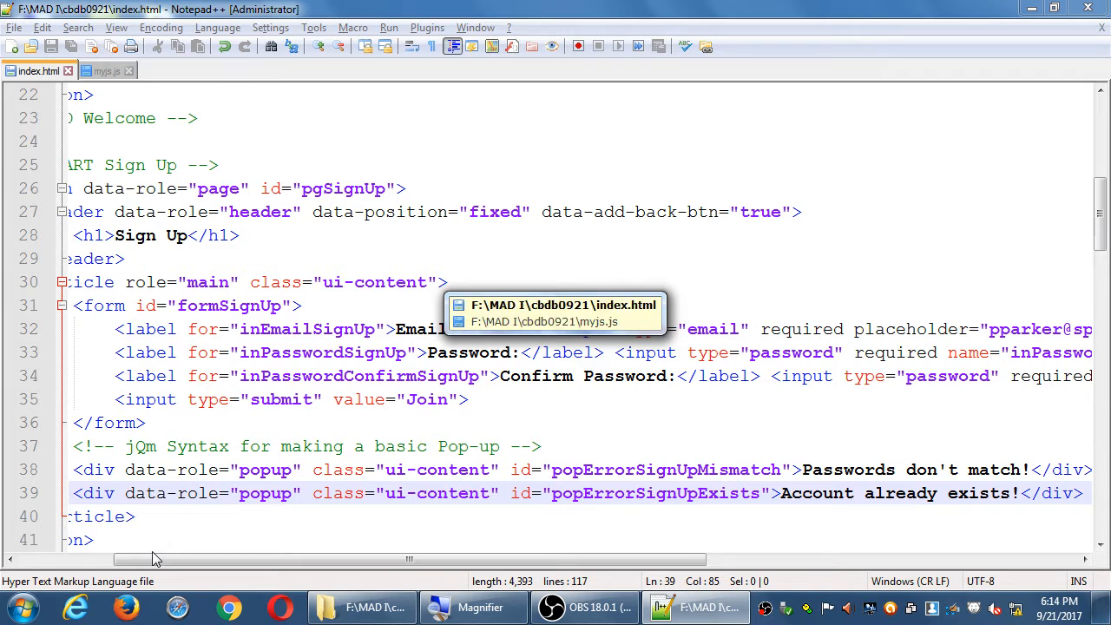
pyautogui.click(13, 46)
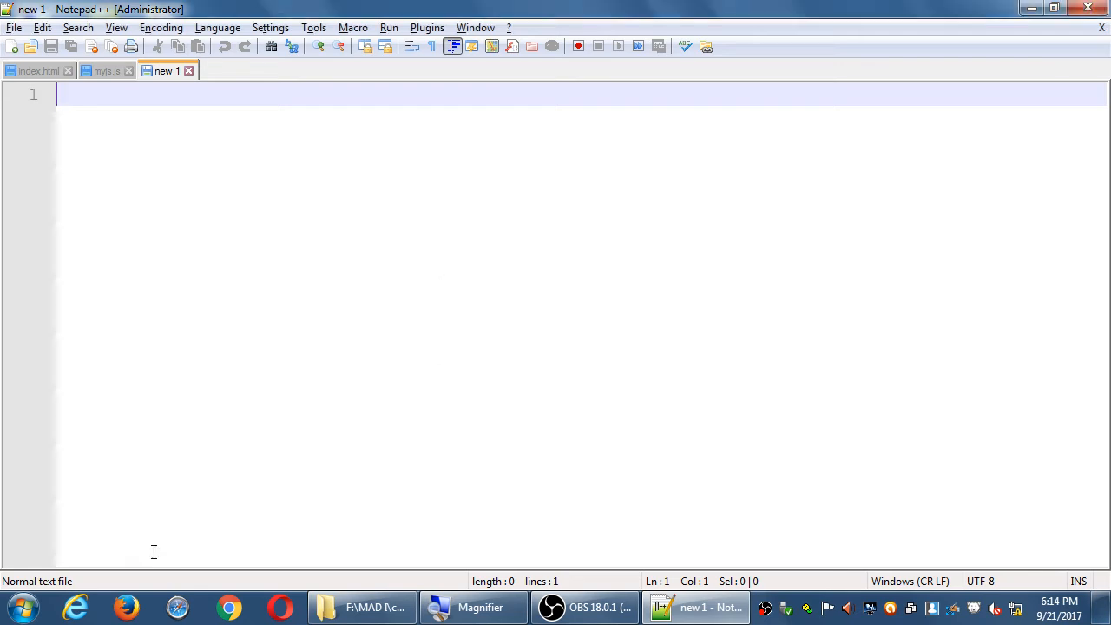
pyautogui.press('ctrl+tab')
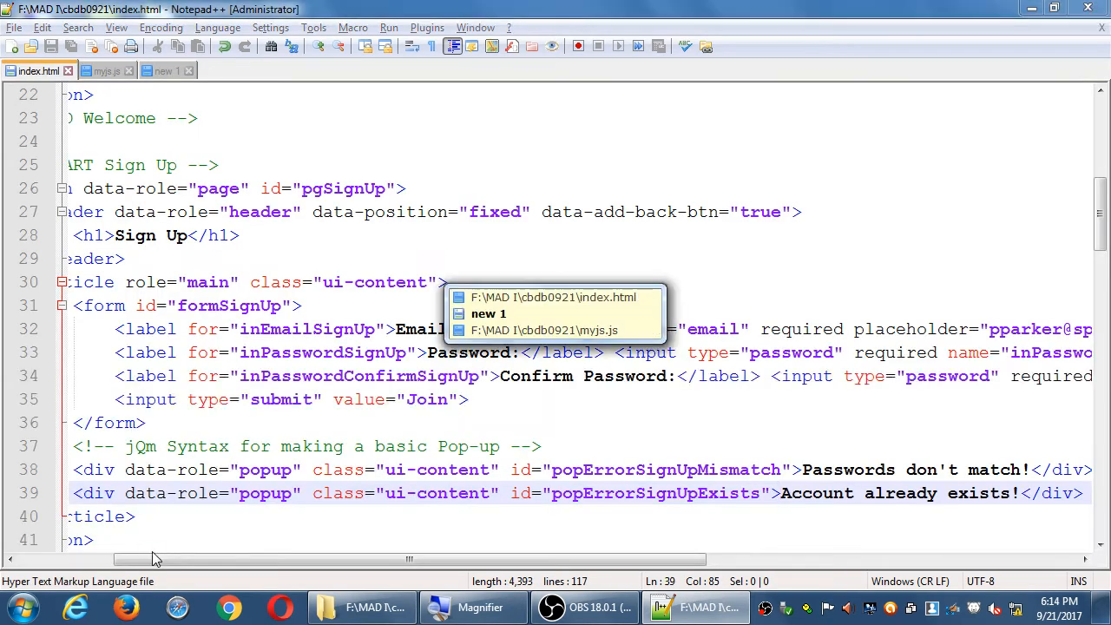
pyautogui.click(104, 71)
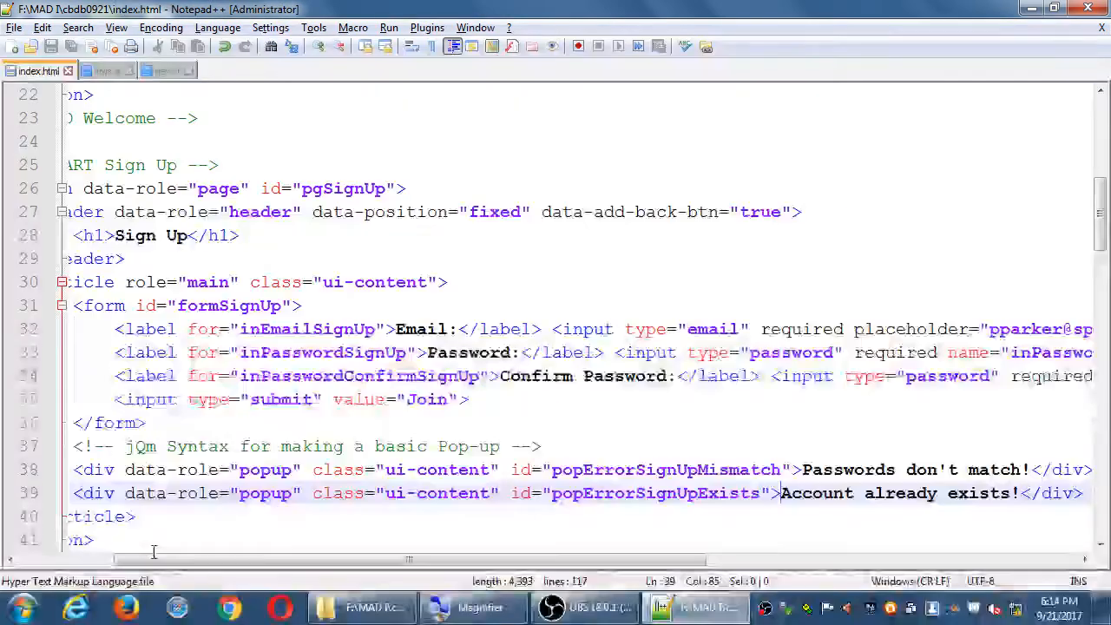
# - Close the blank new 1 and new 2 documents, leaving myjs.js in front
pyautogui.click(98, 70)
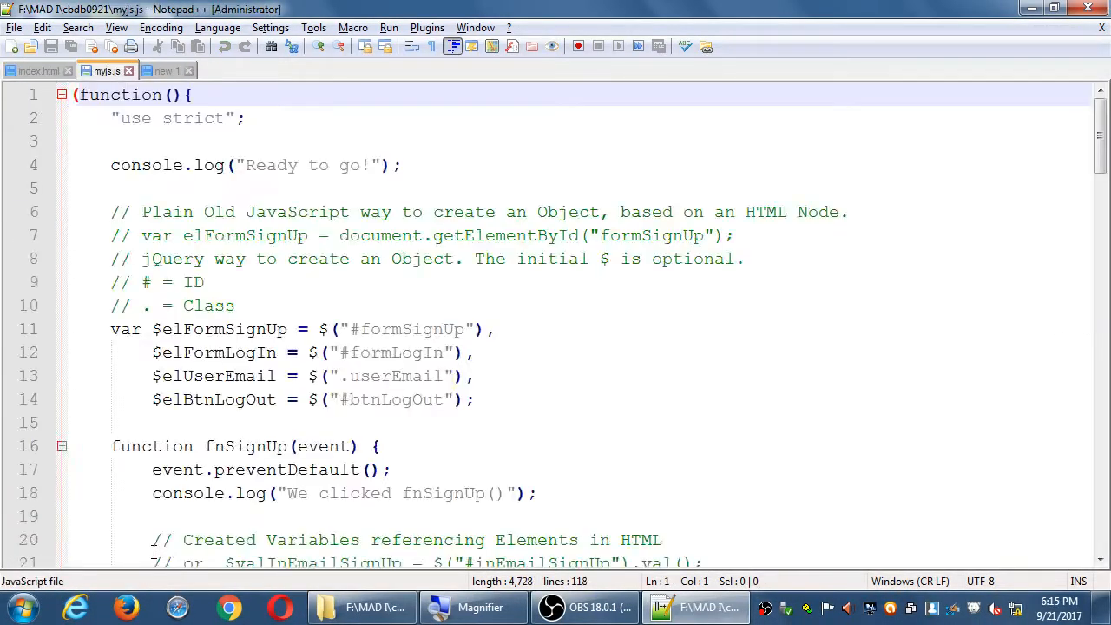
pyautogui.click(38, 70)
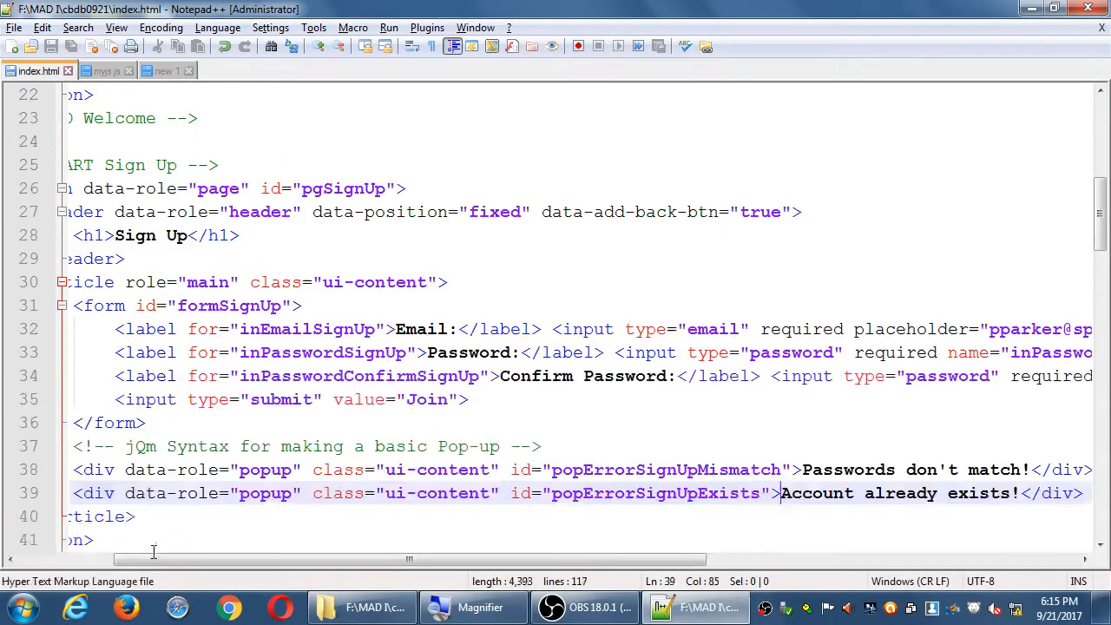
pyautogui.click(102, 70)
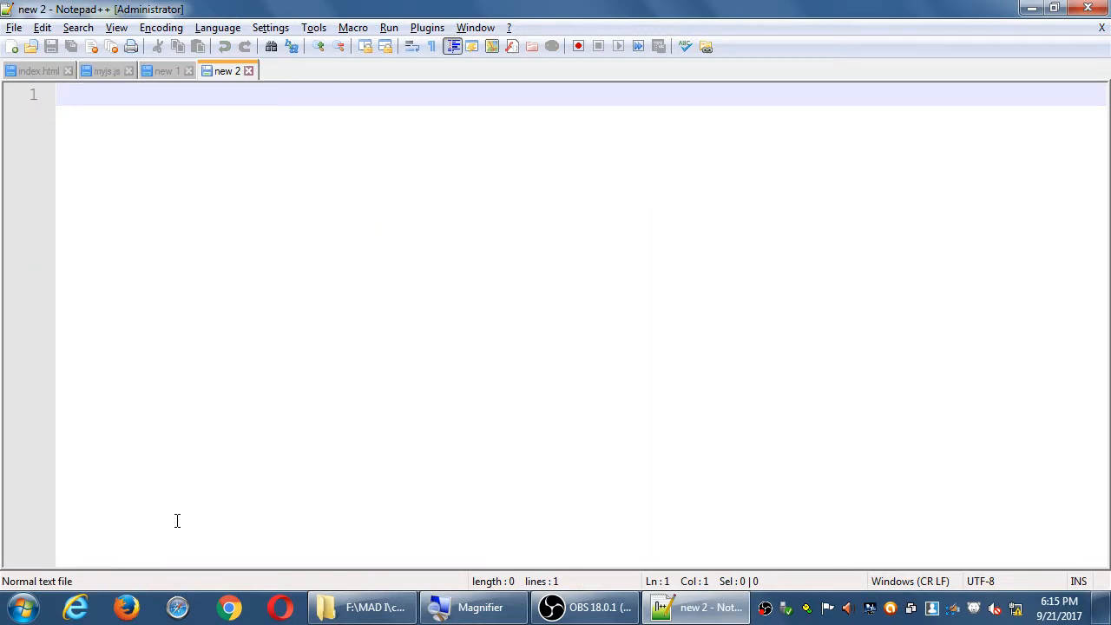
pyautogui.press('ctrl+tab')
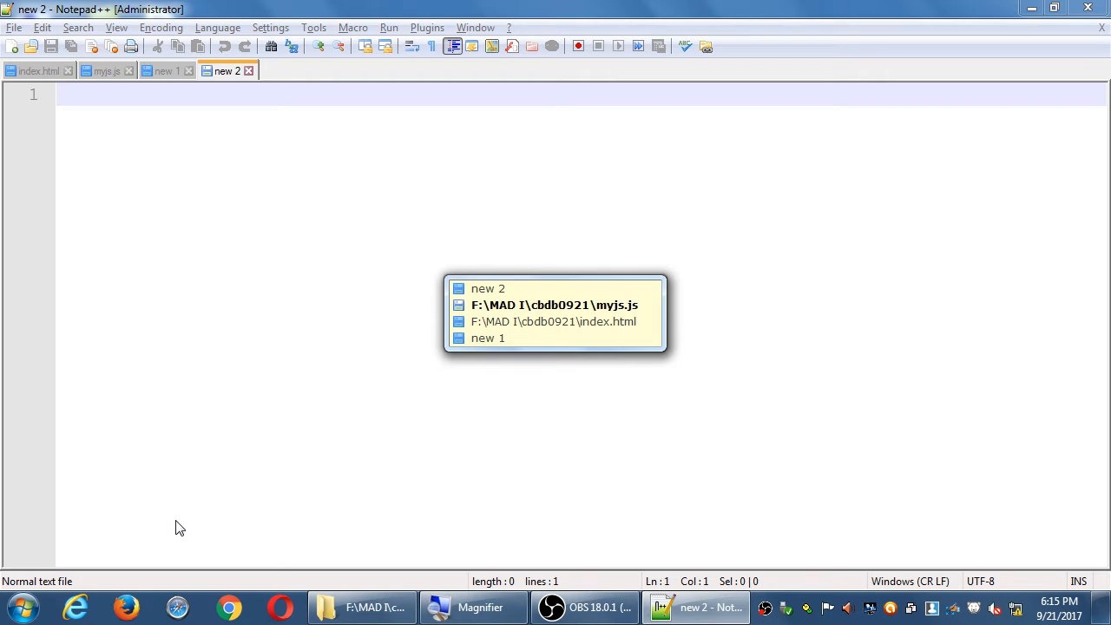
pyautogui.click(552, 321)
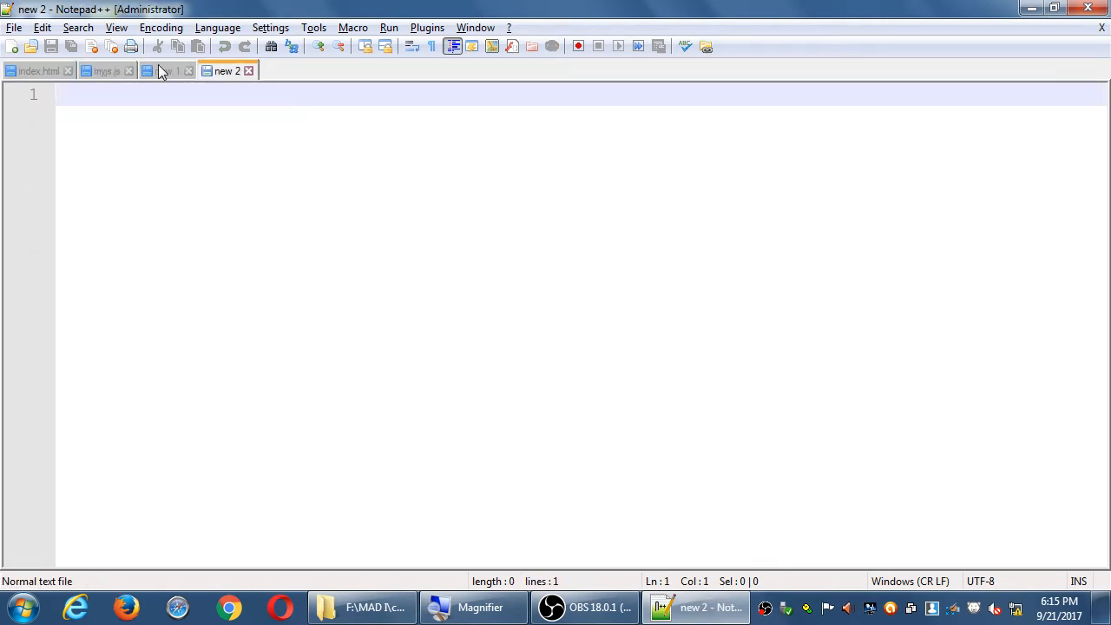
pyautogui.click(104, 70)
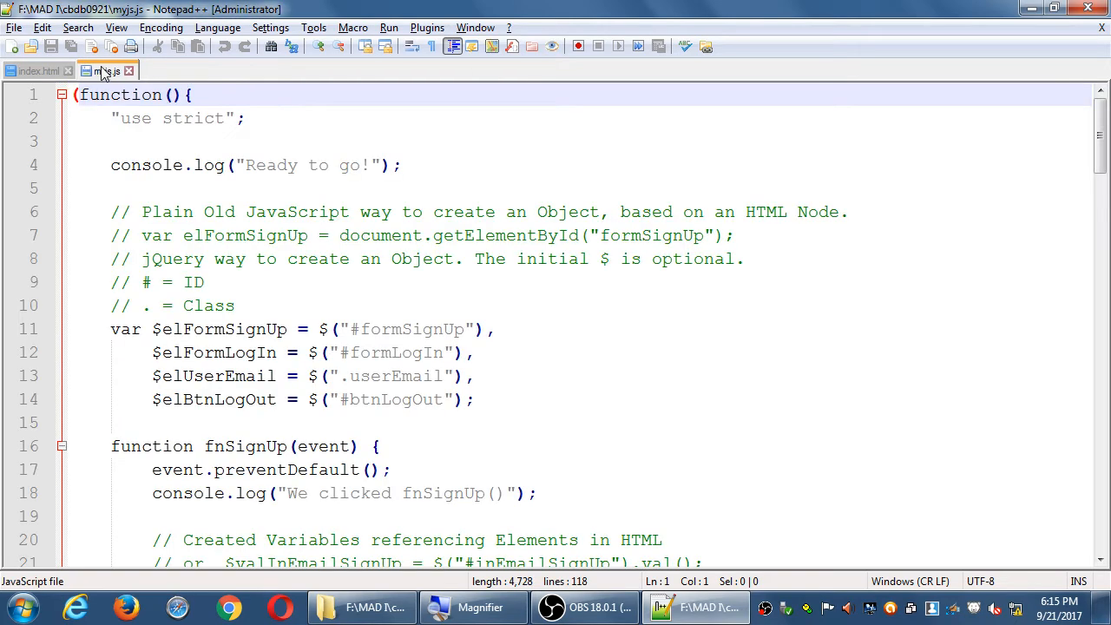
# - Find fnSignUp's mismatch branch and add a blank line after console.log("PASSWORDS DON'T MATCH!")
pyautogui.click(339, 281)
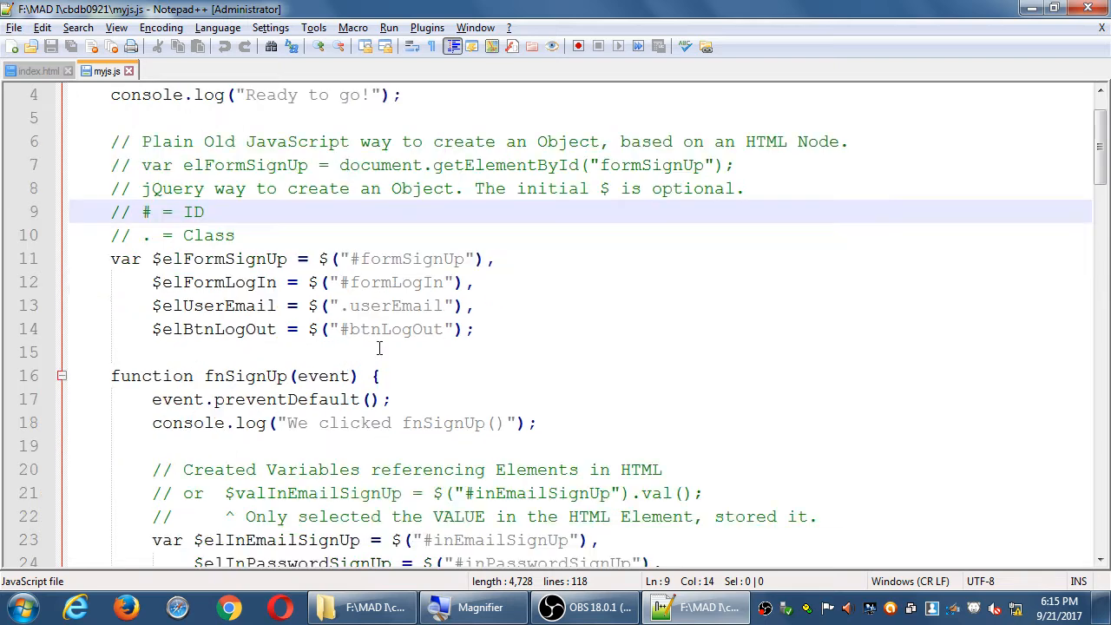
pyautogui.scroll(-3)
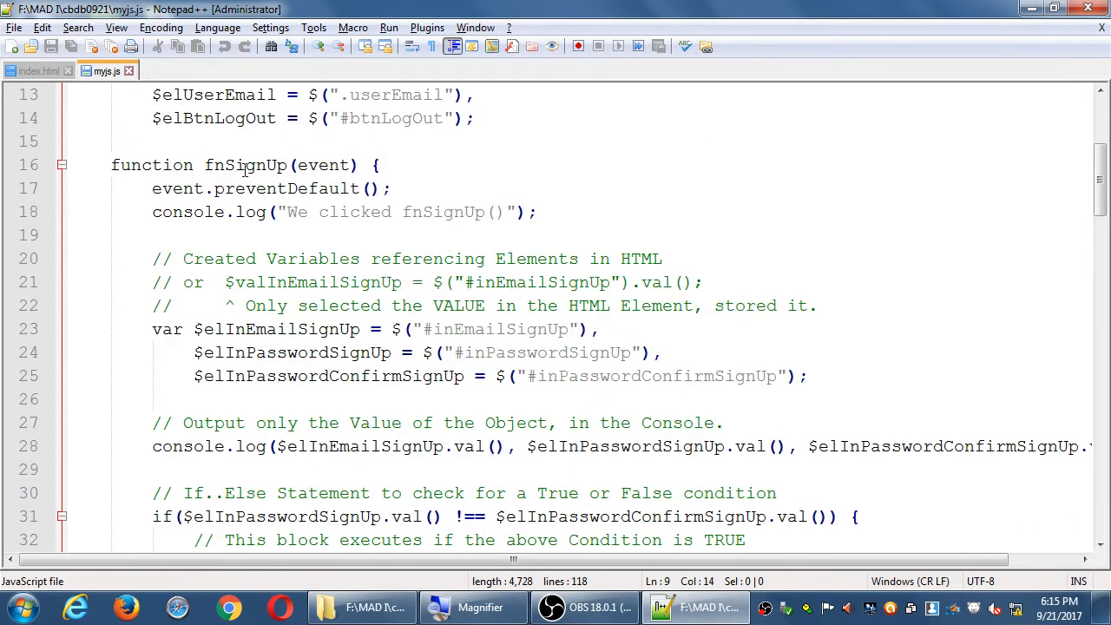
pyautogui.doubleClick(245, 165)
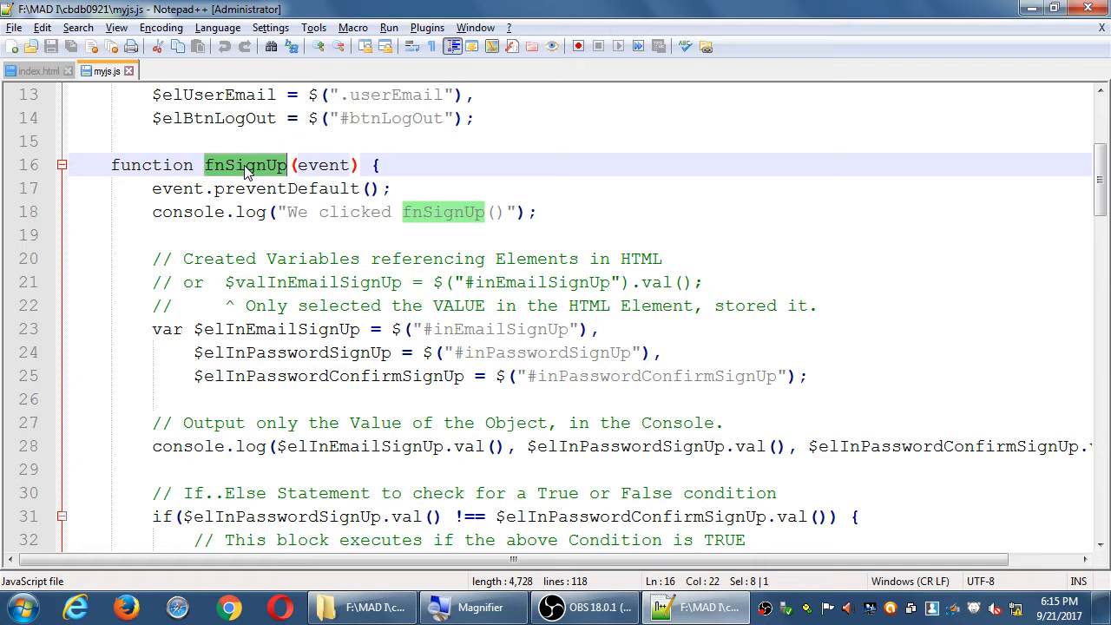
pyautogui.moveTo(646, 215)
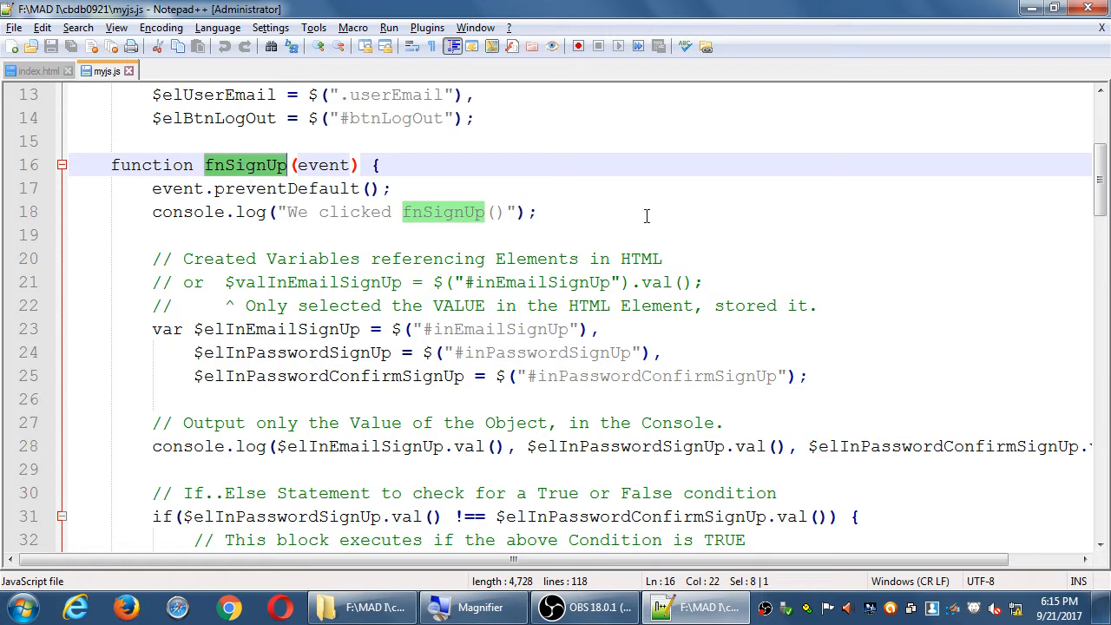
pyautogui.click(646, 212)
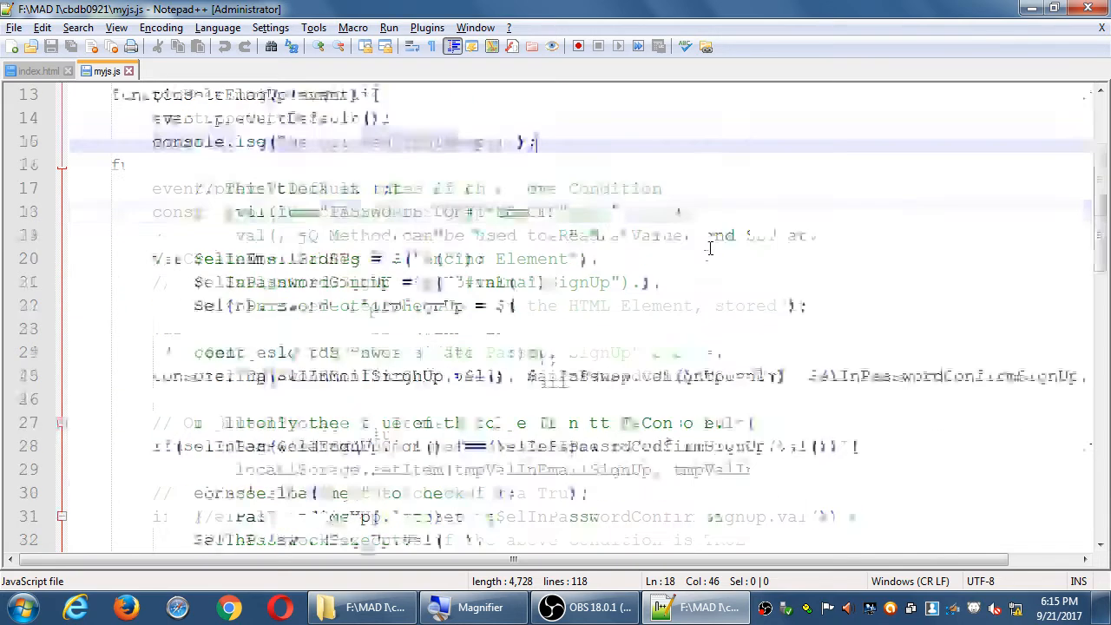
pyautogui.scroll(-3)
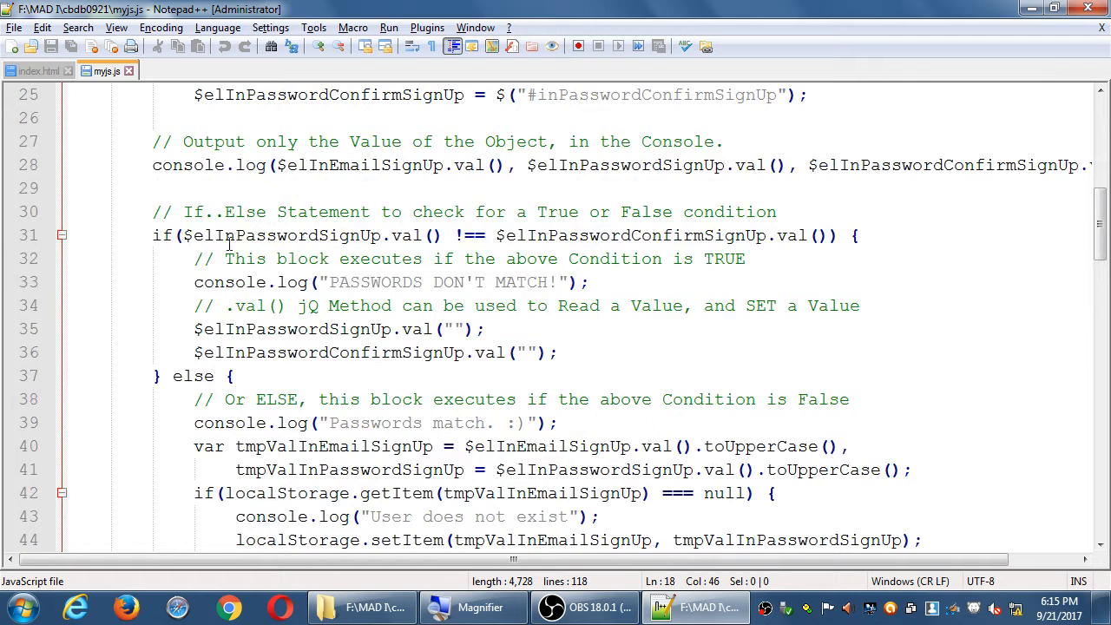
pyautogui.click(230, 235)
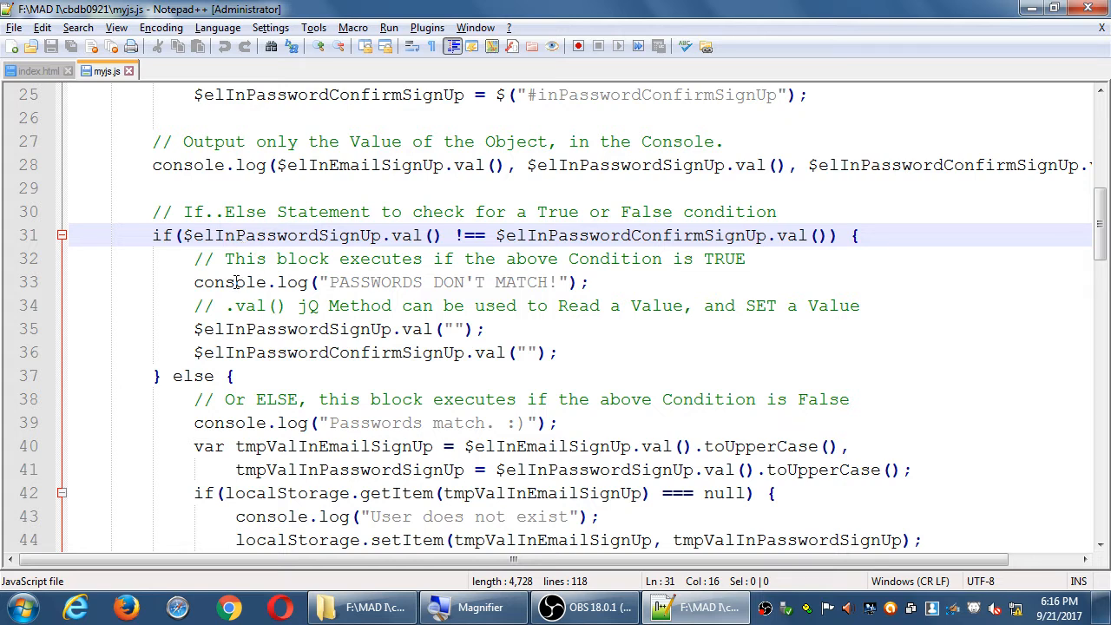
pyautogui.click(234, 282)
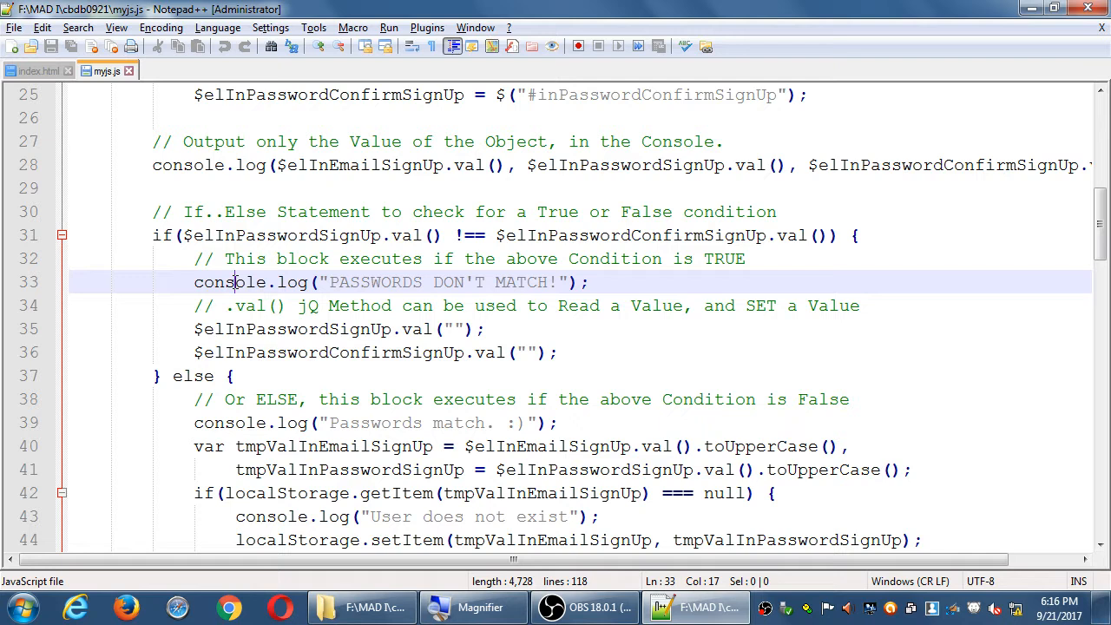
pyautogui.press('Enter')
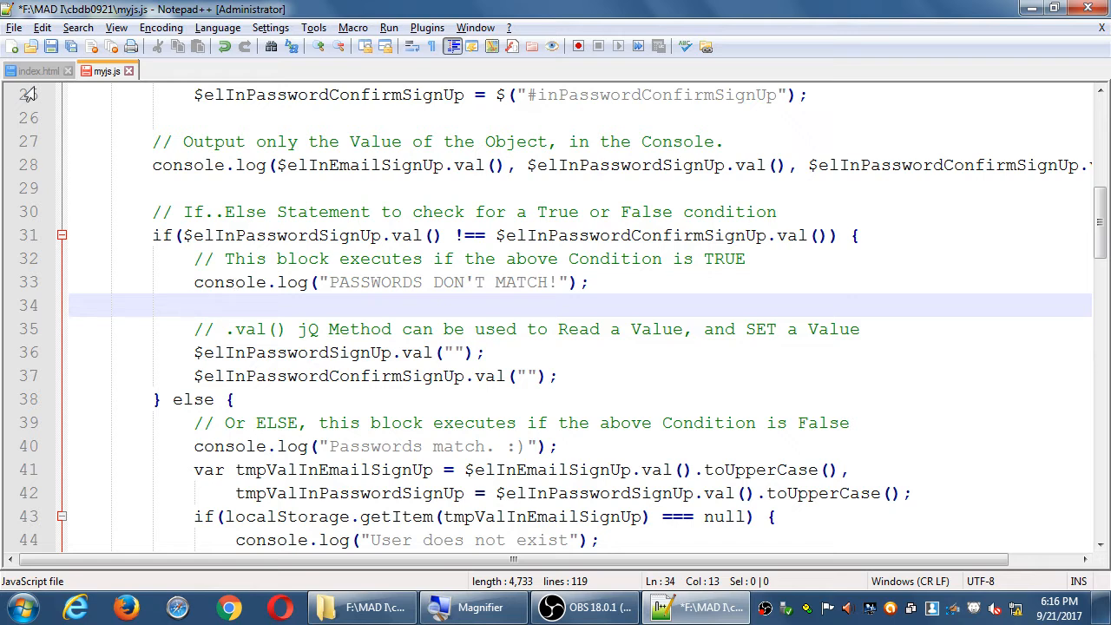
# - Copy the popErrorSignUpMismatch id from index.html and return to myjs.js
pyautogui.click(37, 70)
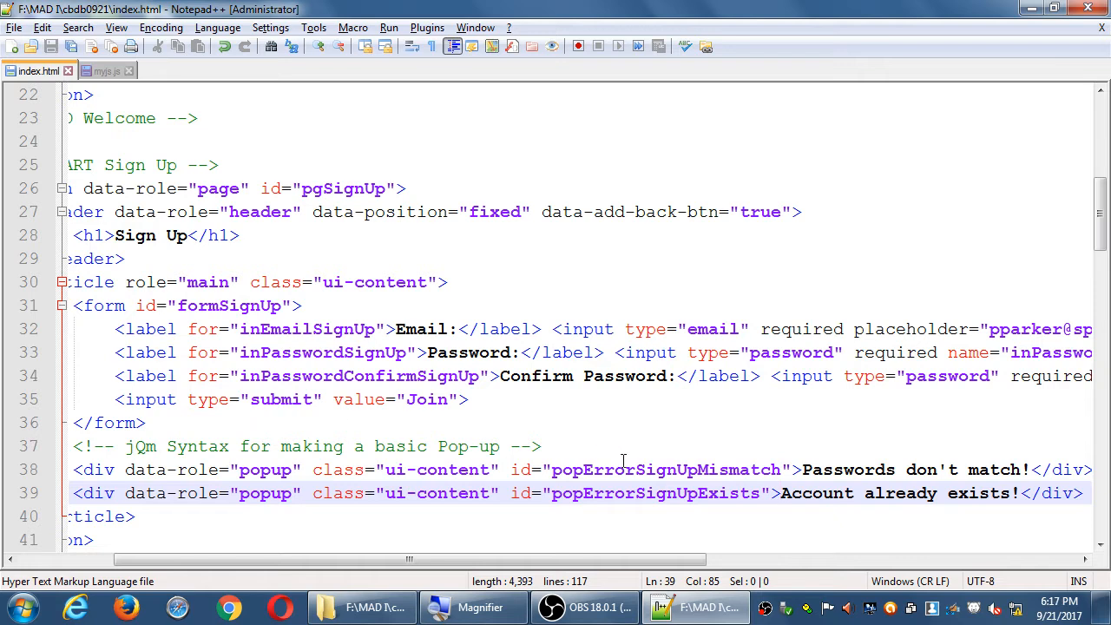
pyautogui.doubleClick(655, 493)
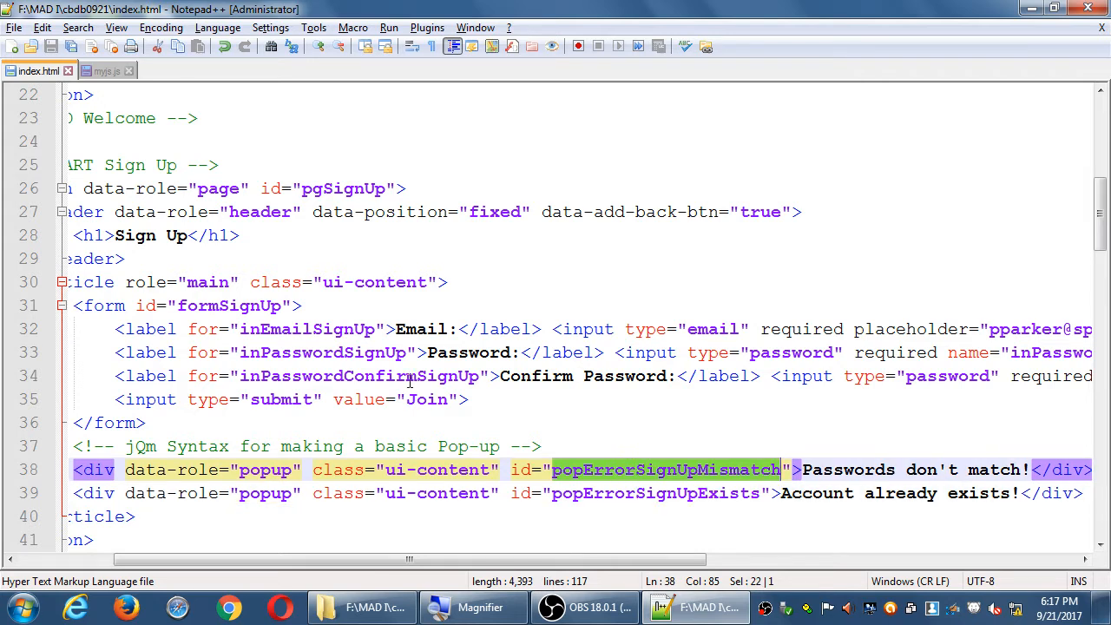
pyautogui.click(99, 70)
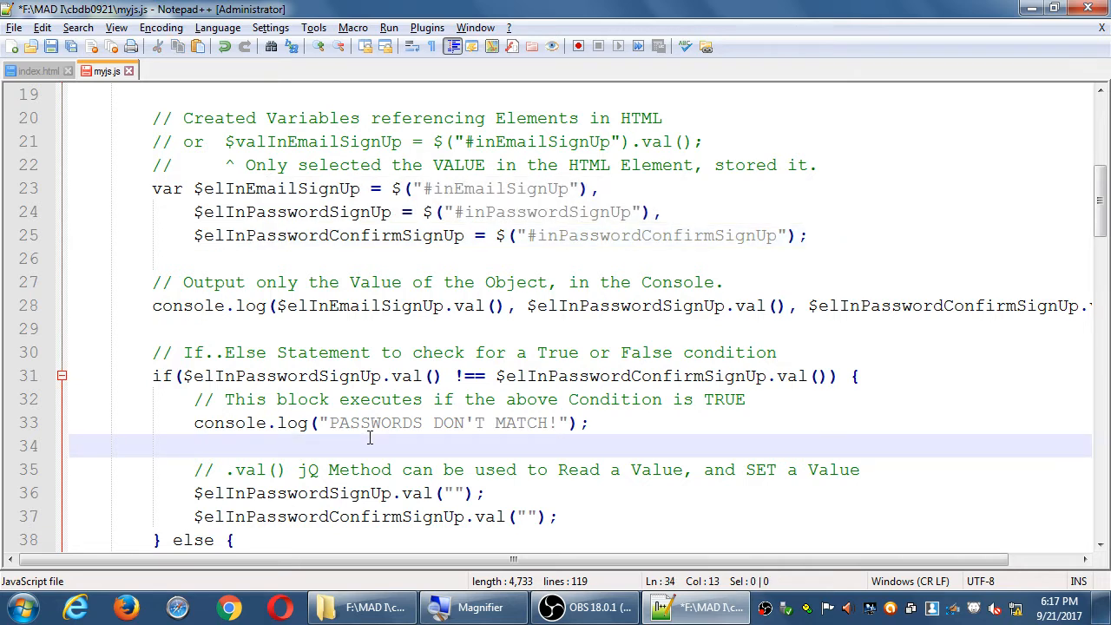
# - Type $("#popErrorSignUpMismatch").popup(); on the empty line in the mismatch branch
pyautogui.write('$ ()')
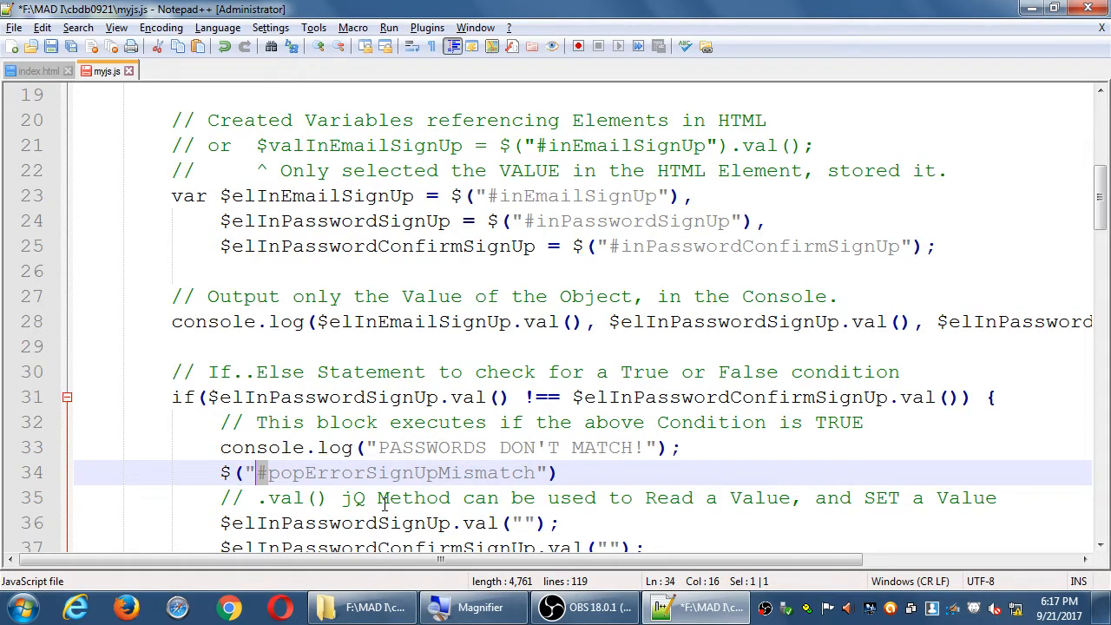
pyautogui.click(556, 472)
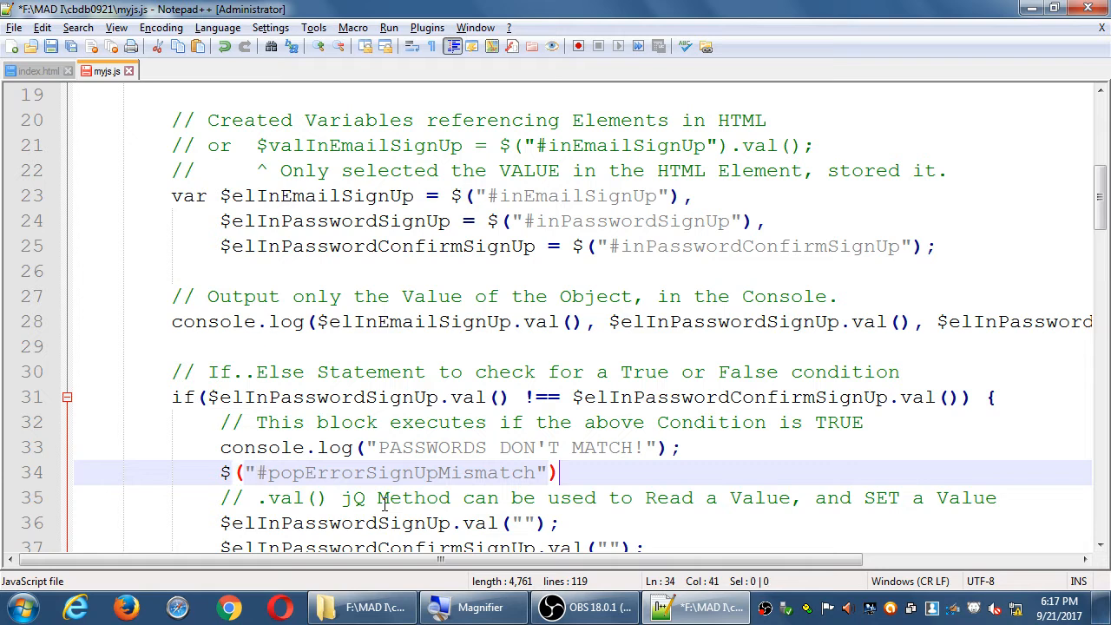
pyautogui.write('.')
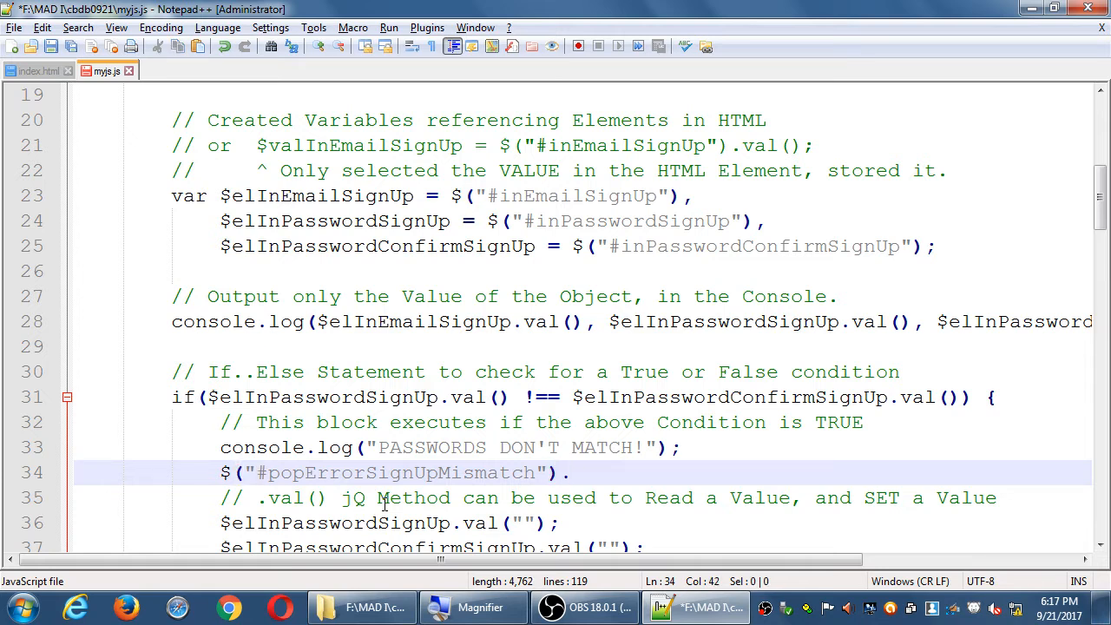
pyautogui.write('PH')
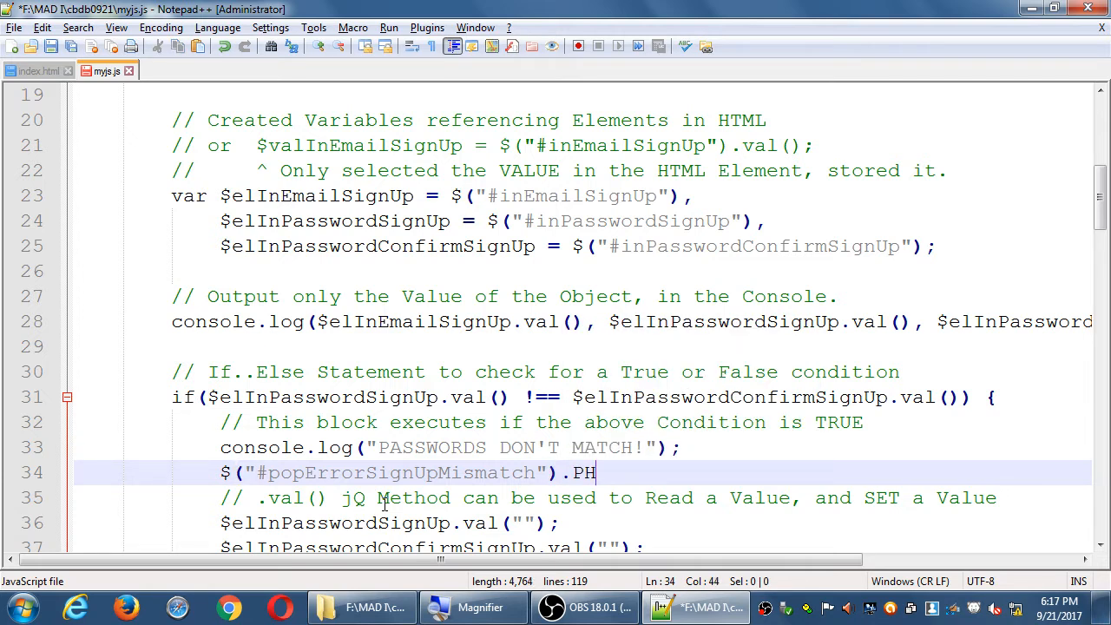
pyautogui.write('opp')
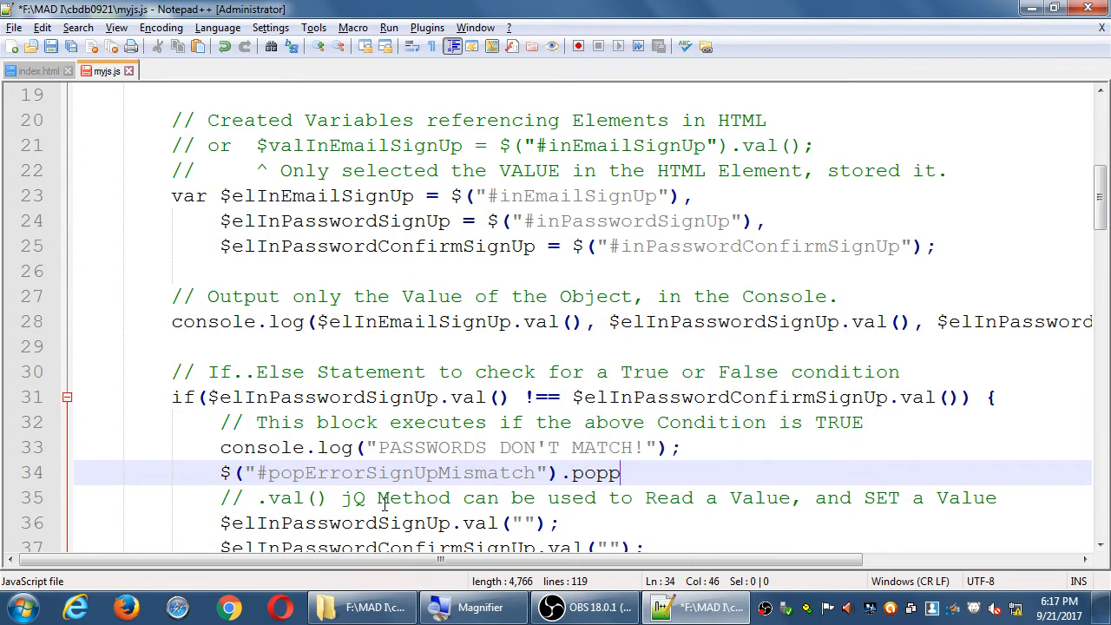
pyautogui.write('up')
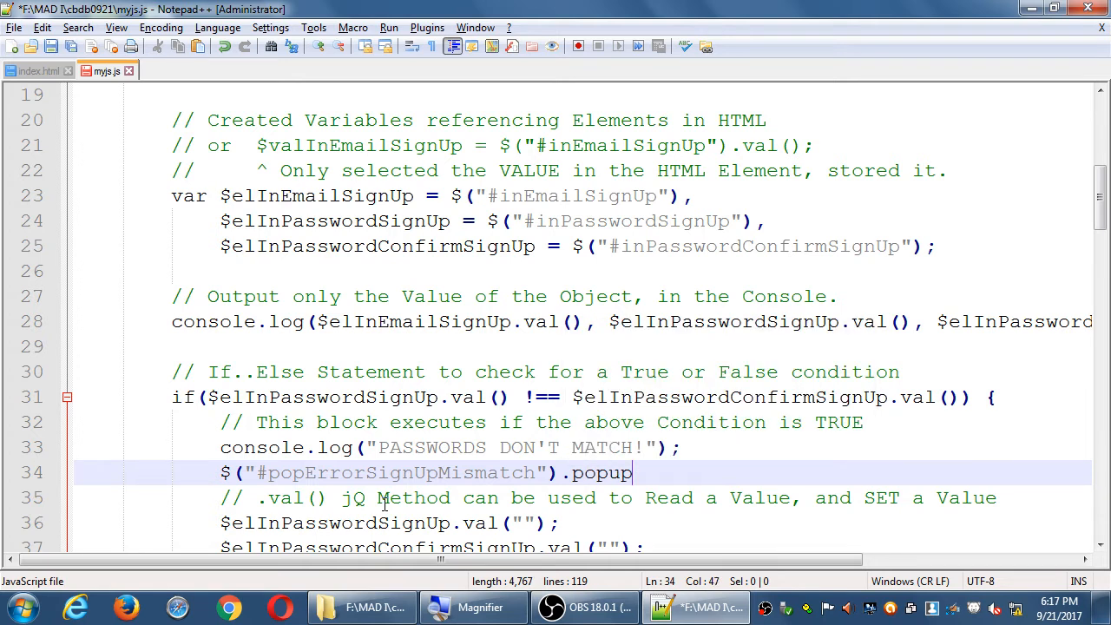
pyautogui.write('();')
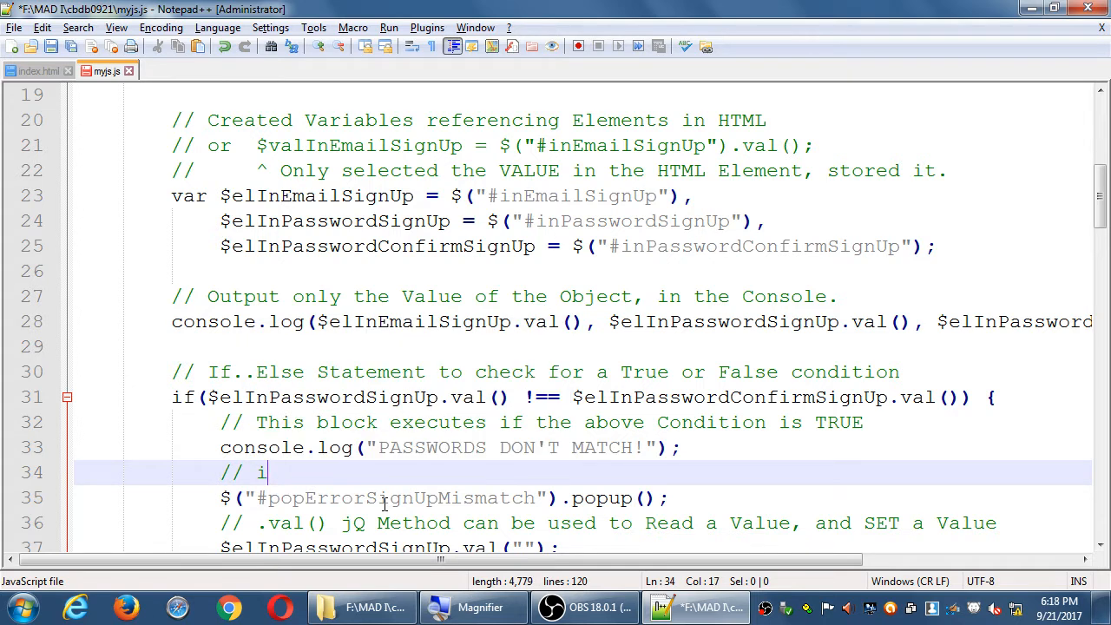
# - Add the comment 'Initialize an Element (usually a Div) to behave like a Pop-up' above it
pyautogui.write('nitialize an Element (usually')
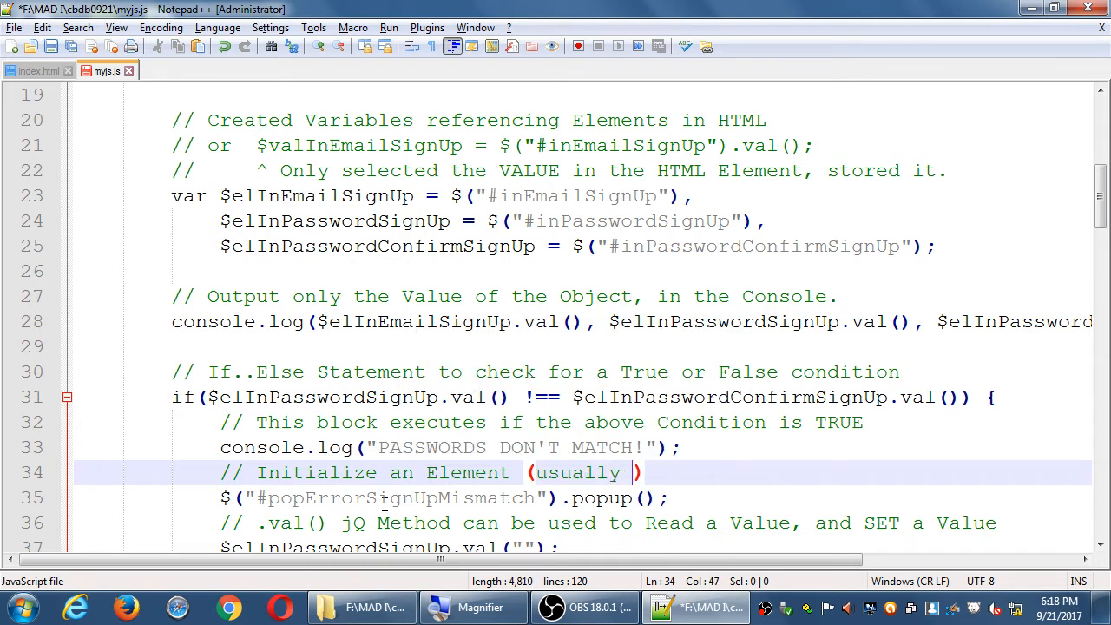
pyautogui.write('a Div')
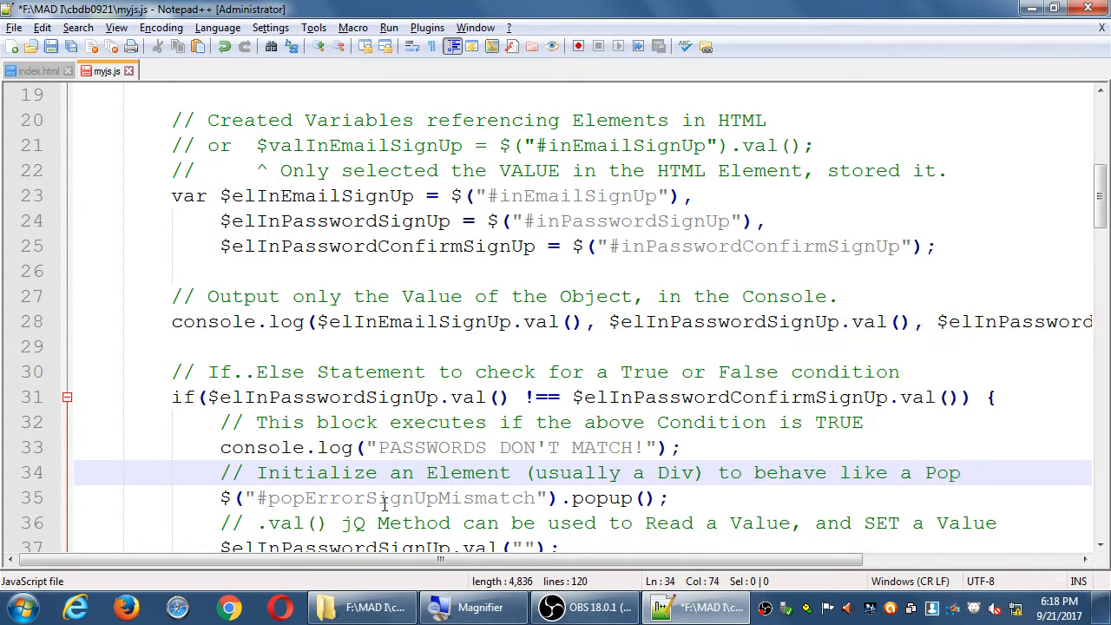
pyautogui.write('-up')
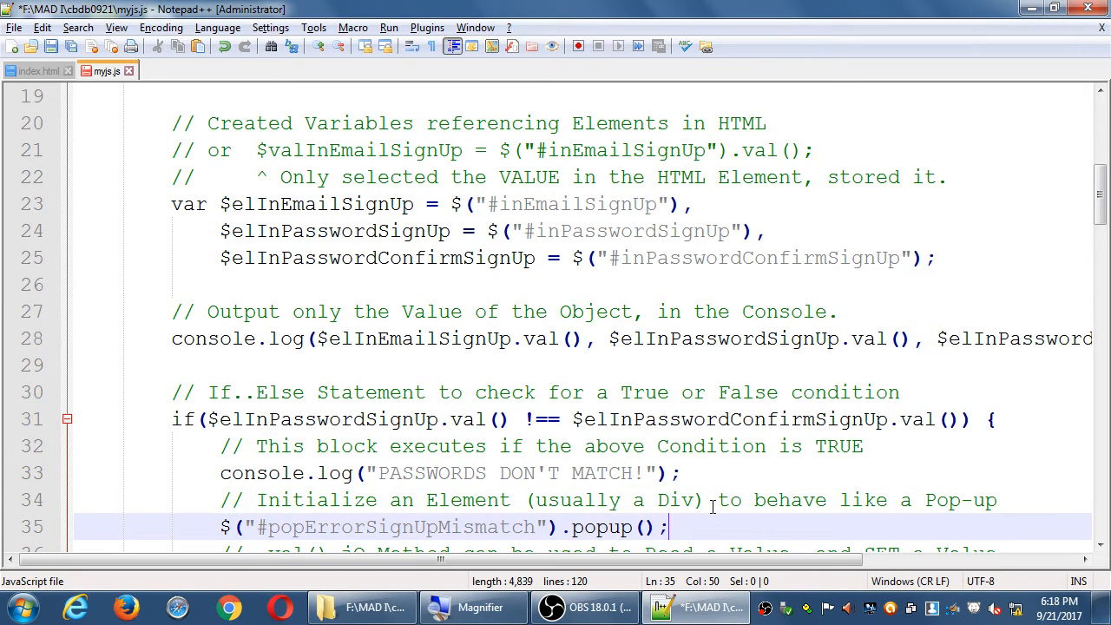
pyautogui.scroll(-3)
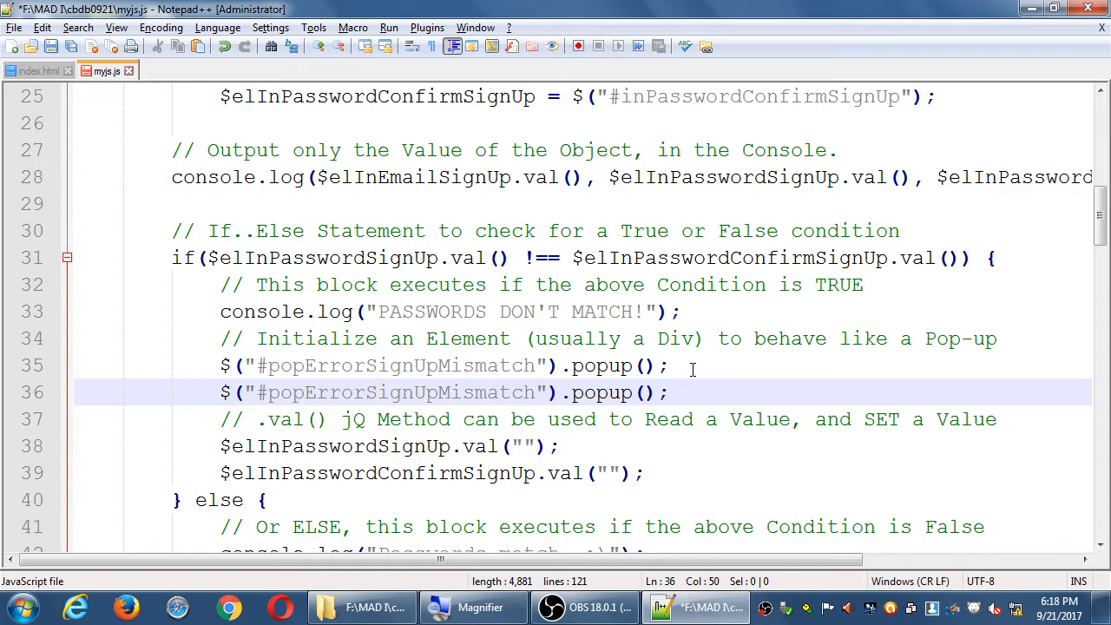
# - Make the second popup call open with options {"positionTo":"open"}
pyautogui.write('""')
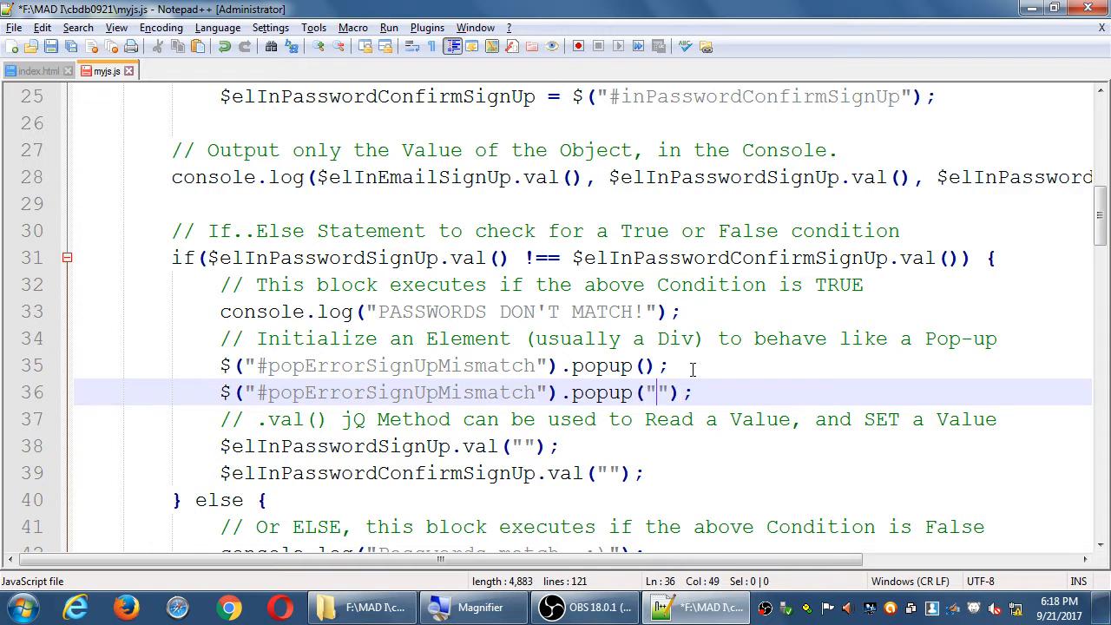
pyautogui.write('open')
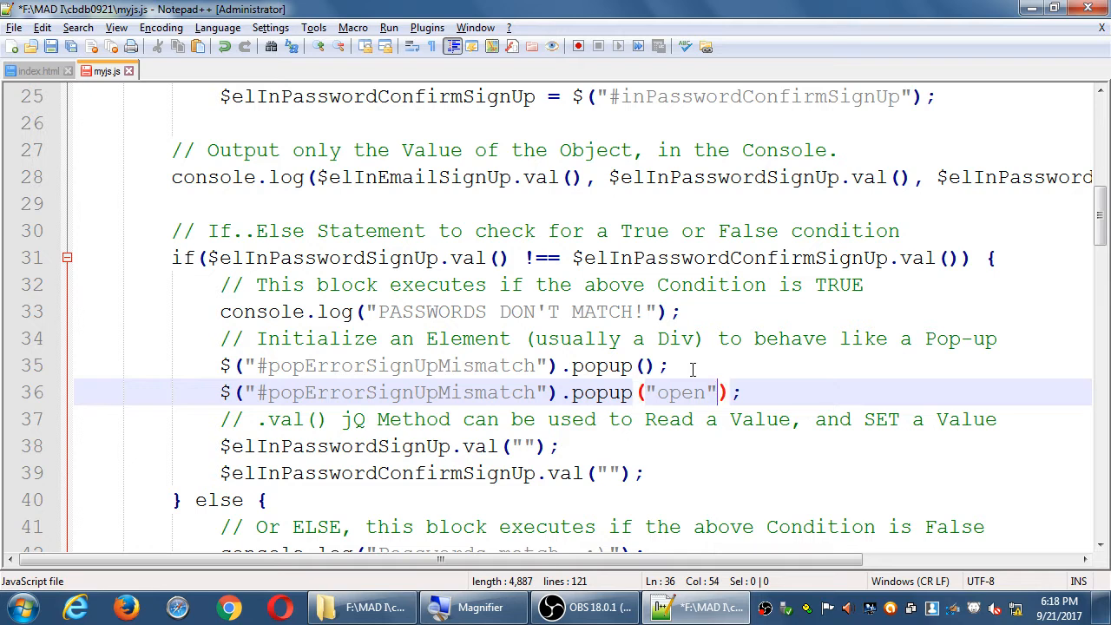
pyautogui.write(',')
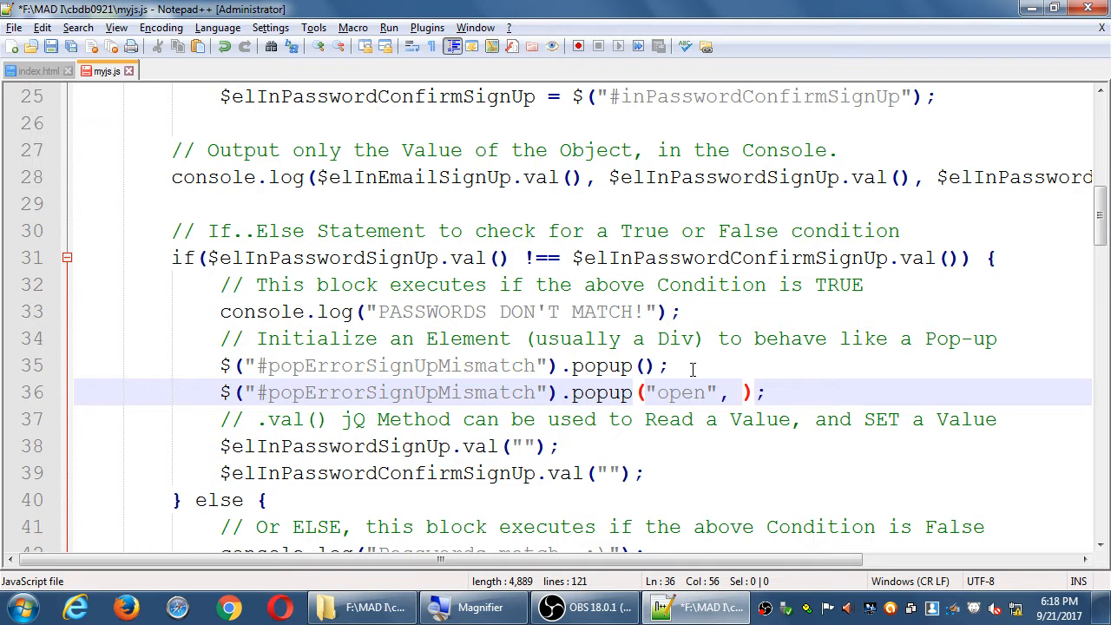
pyautogui.write('{ }')
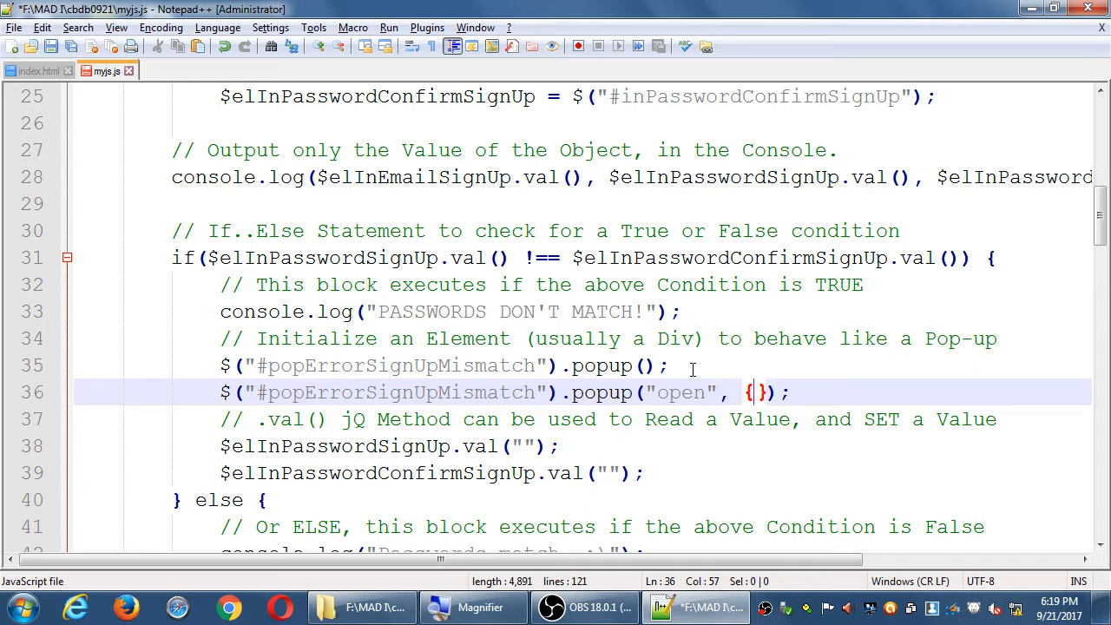
pyautogui.write('"')
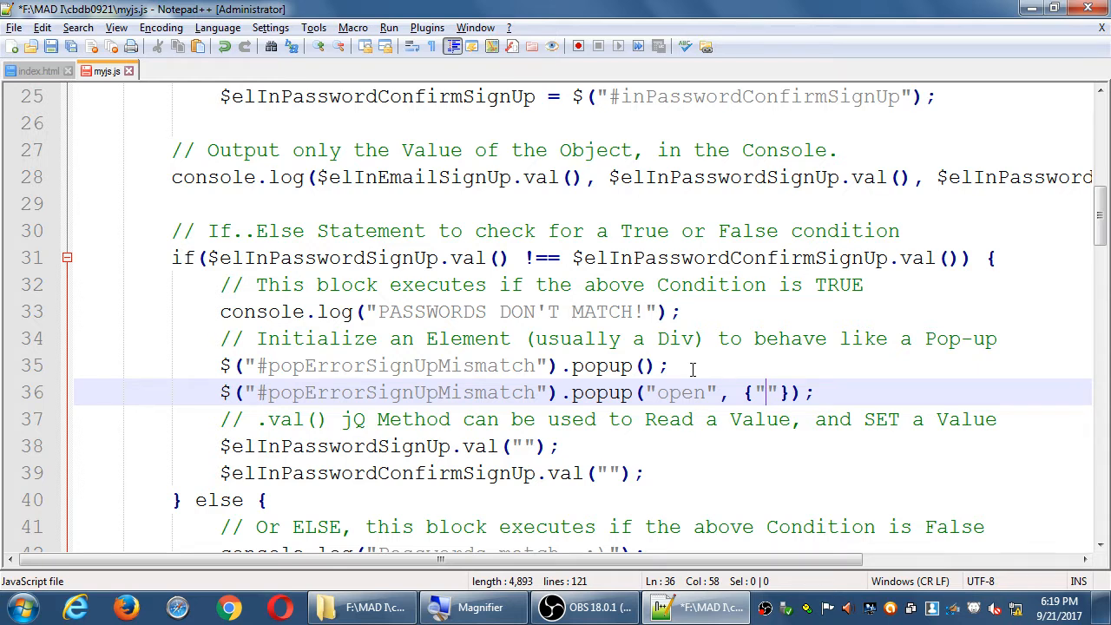
pyautogui.write('positi')
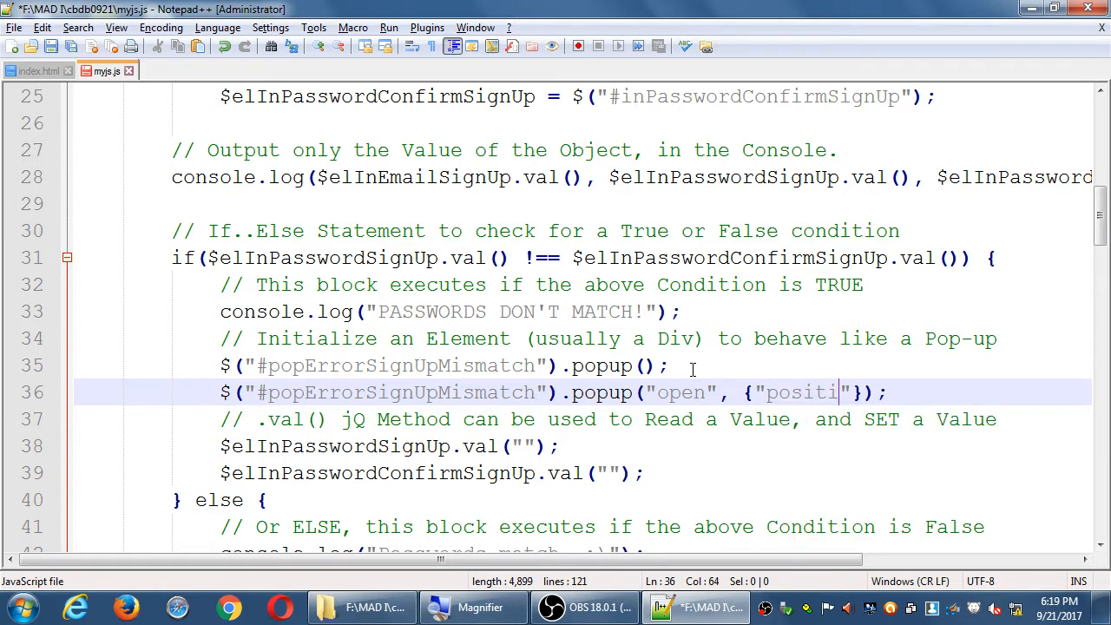
pyautogui.write('onTo')
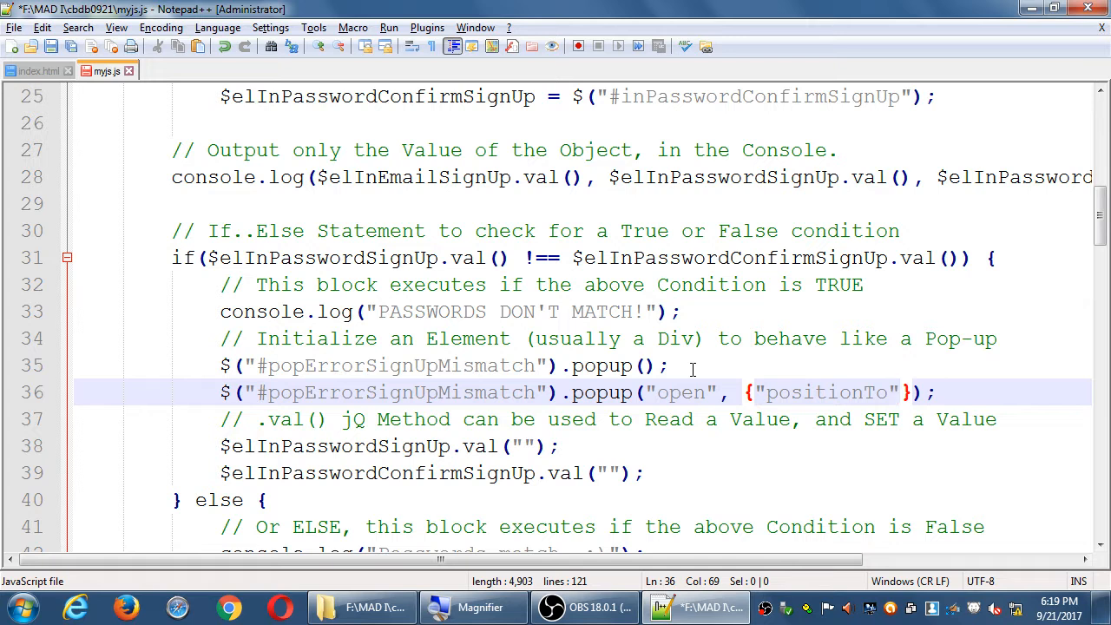
pyautogui.write(':')
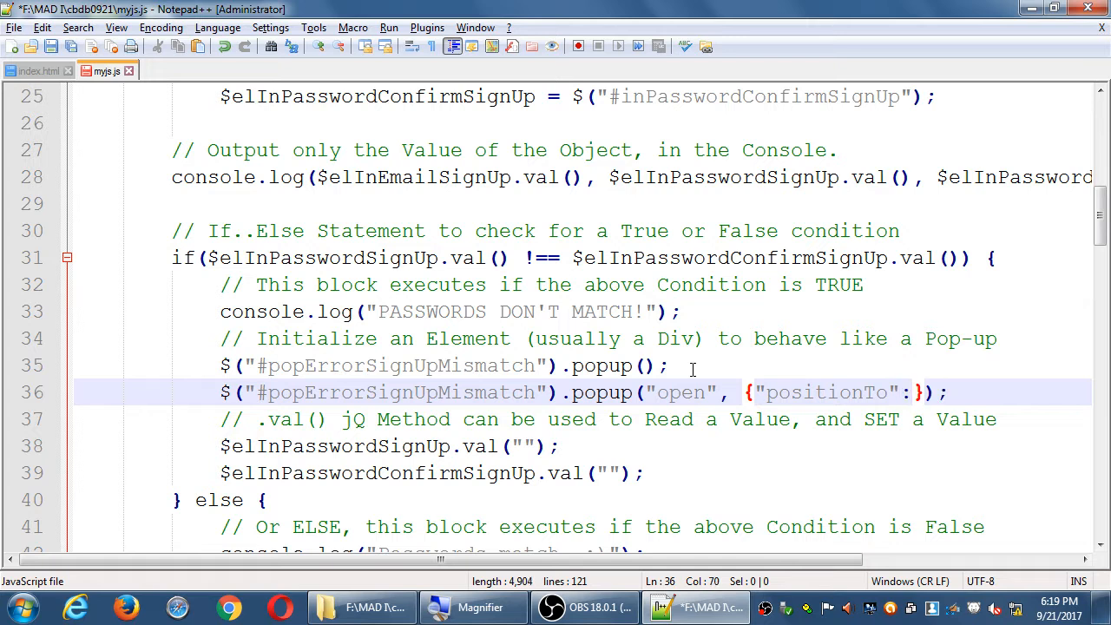
pyautogui.write('""')
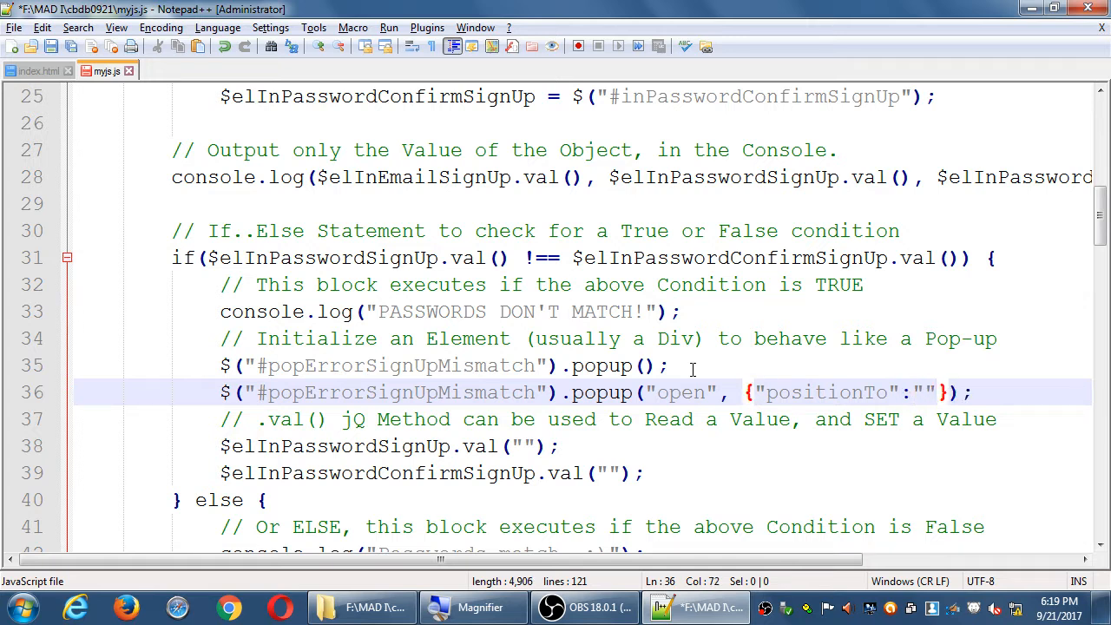
pyautogui.write('open')
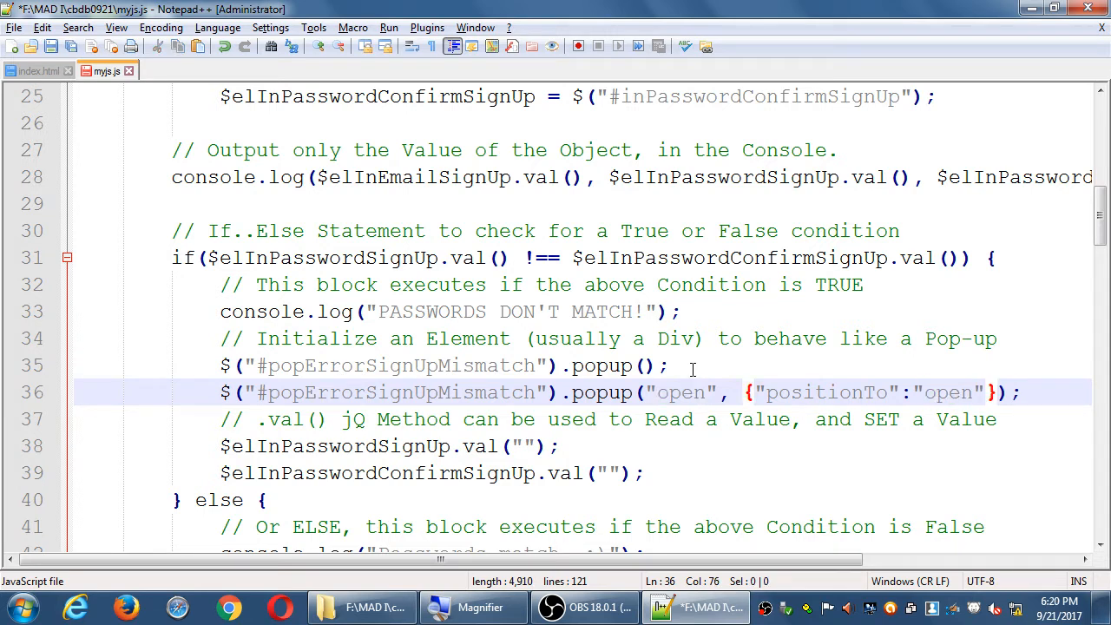
# - Add a "transition":"flip" option to that popup call
pyautogui.write(',')
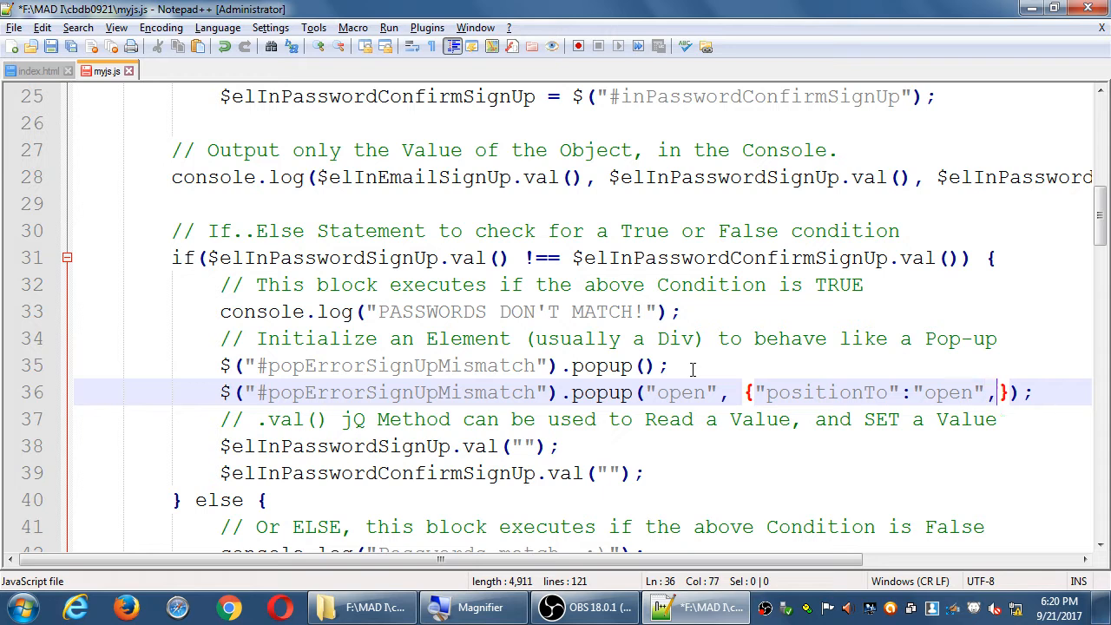
pyautogui.write('" "')
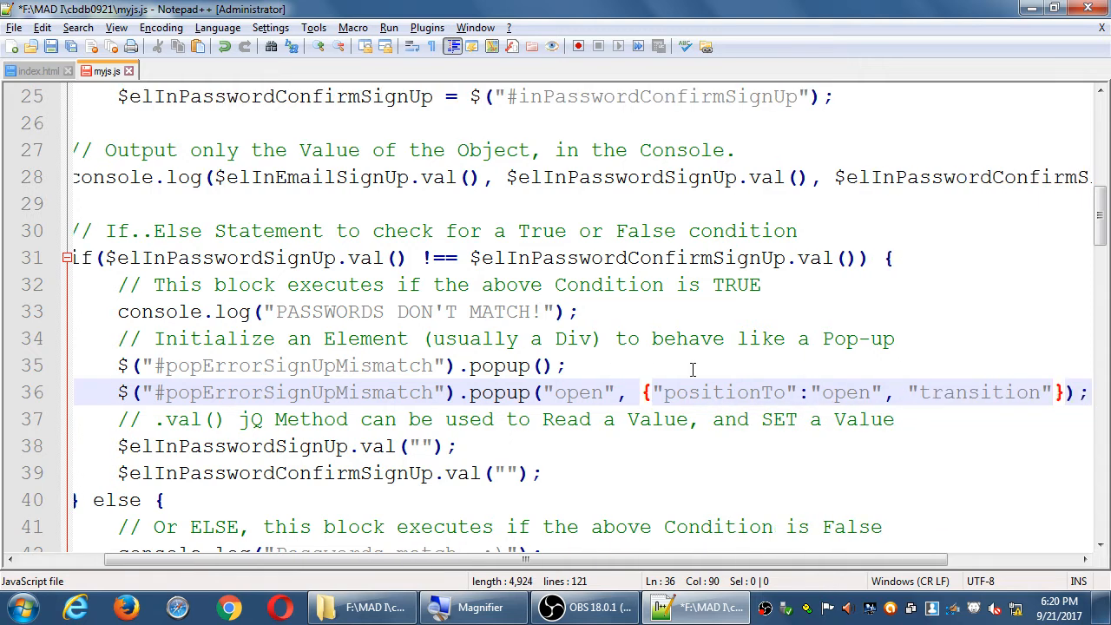
pyautogui.write(':""')
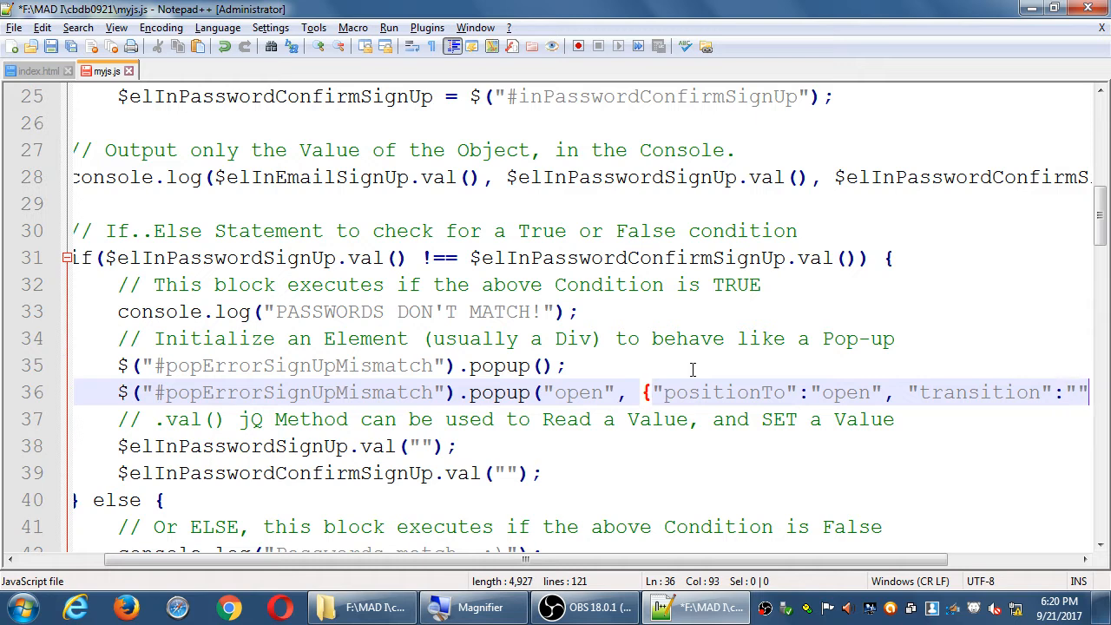
pyautogui.scroll(-3)
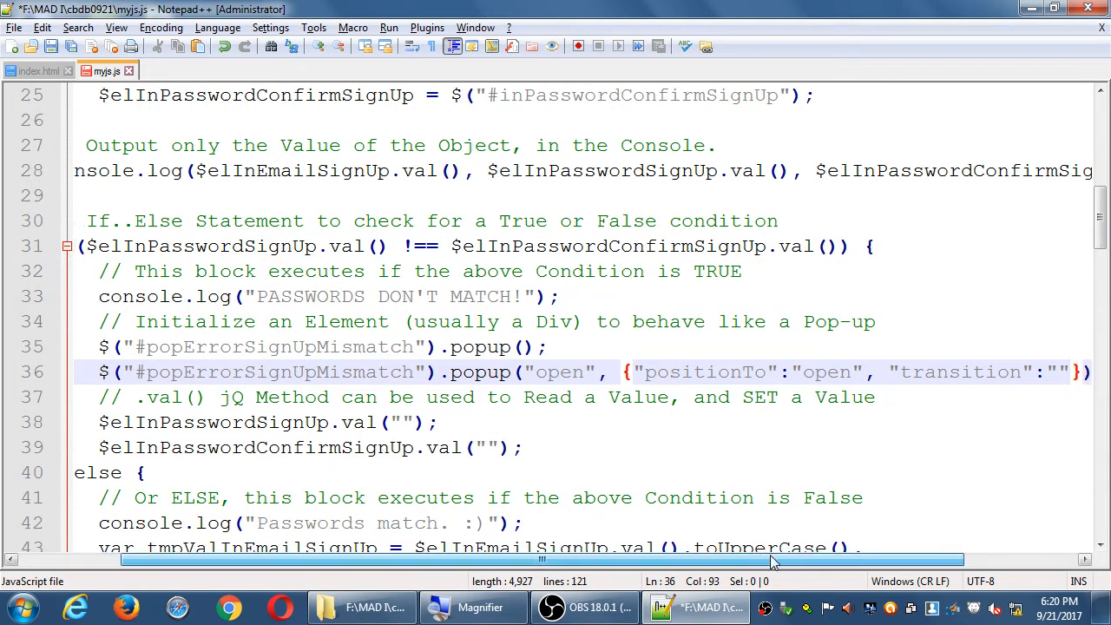
pyautogui.write('f')
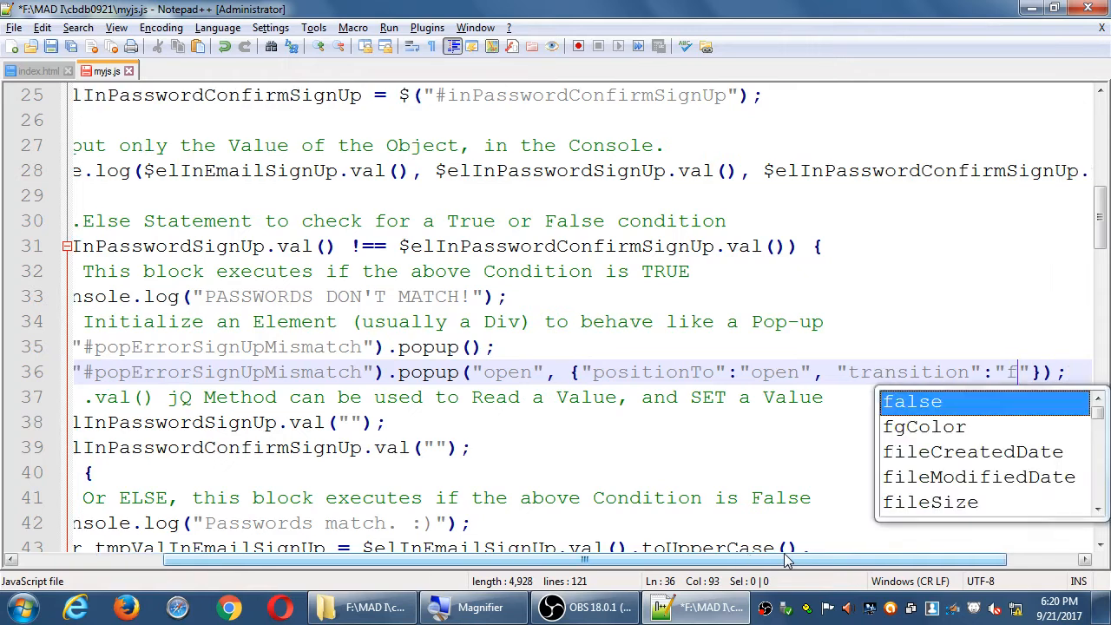
pyautogui.write('lip')
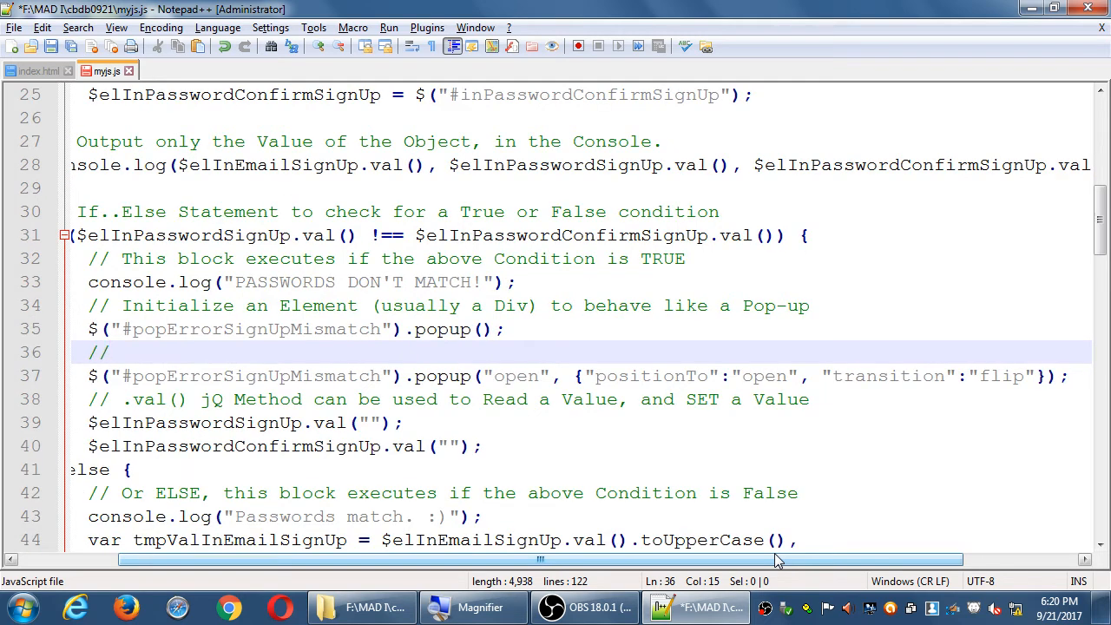
# - Number the popup comments '1st.' and '2nd. The real Method that opens it, with Options {}'
pyautogui.write('1st.')
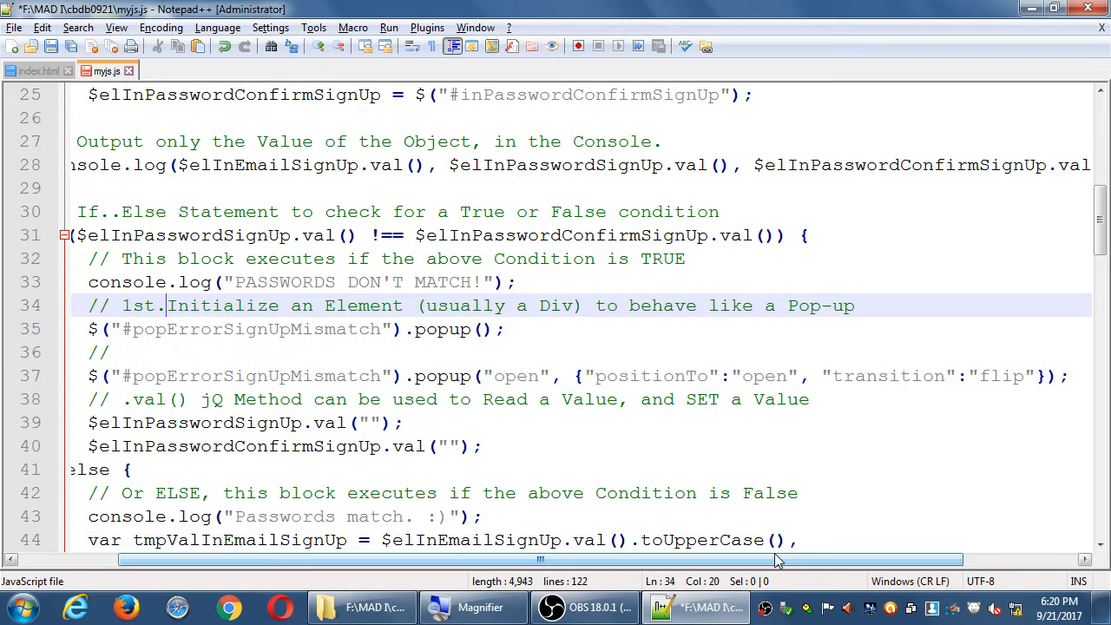
pyautogui.write('2.nd')
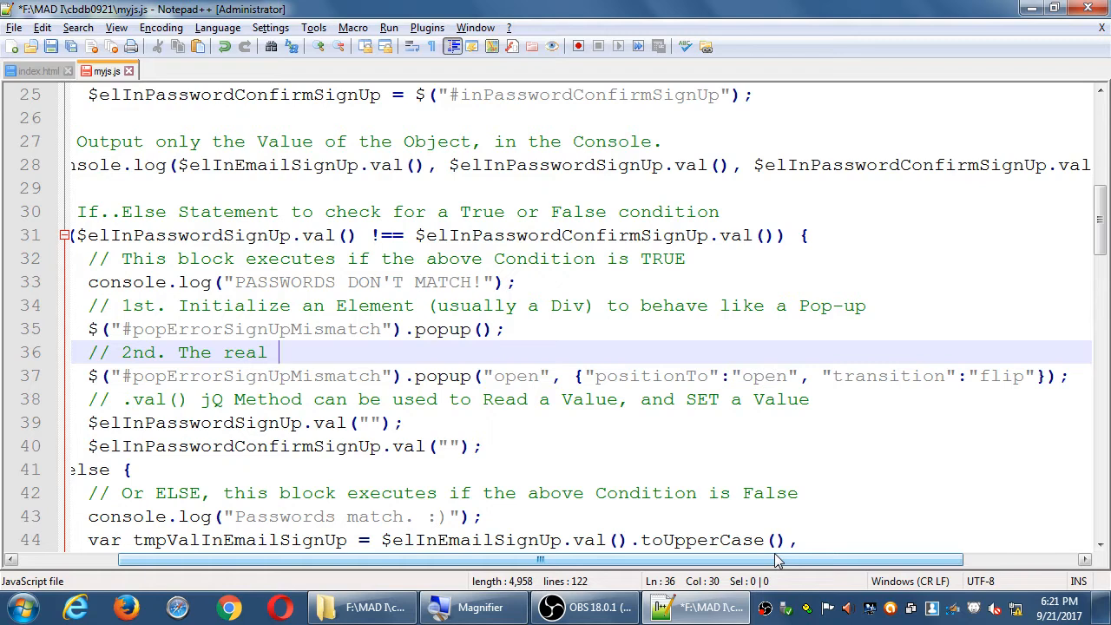
pyautogui.write('Method')
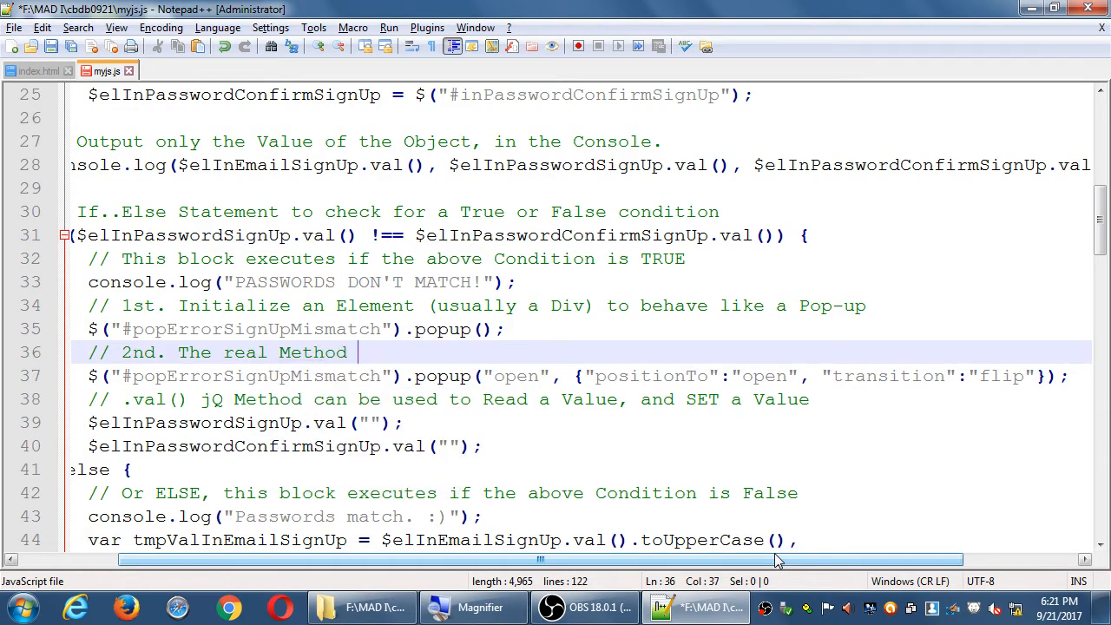
pyautogui.write('that opens it,')
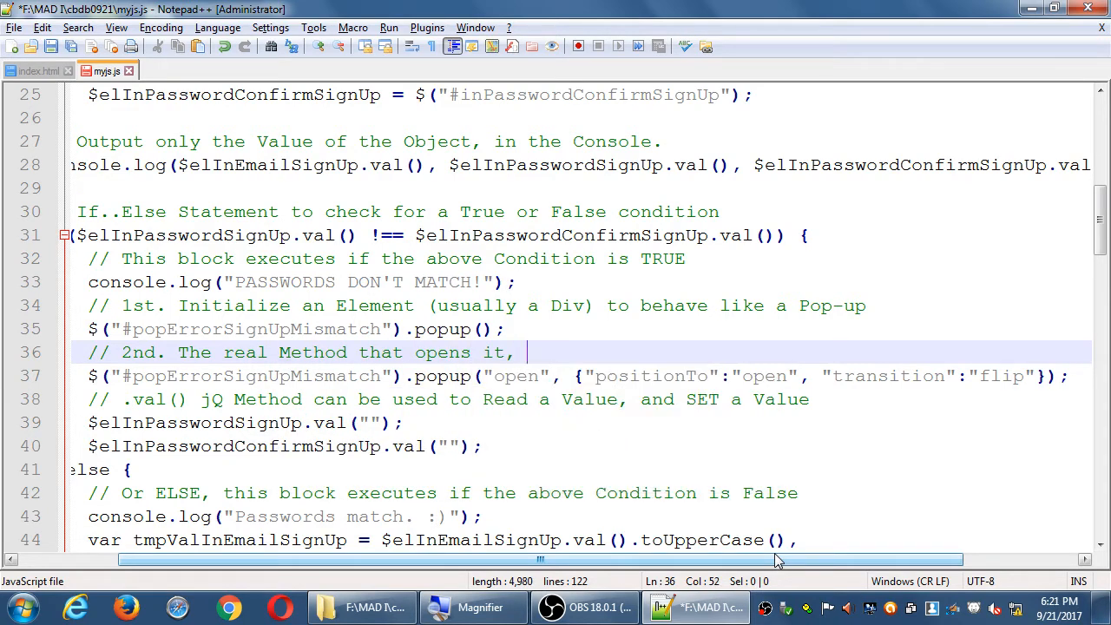
pyautogui.write('with')
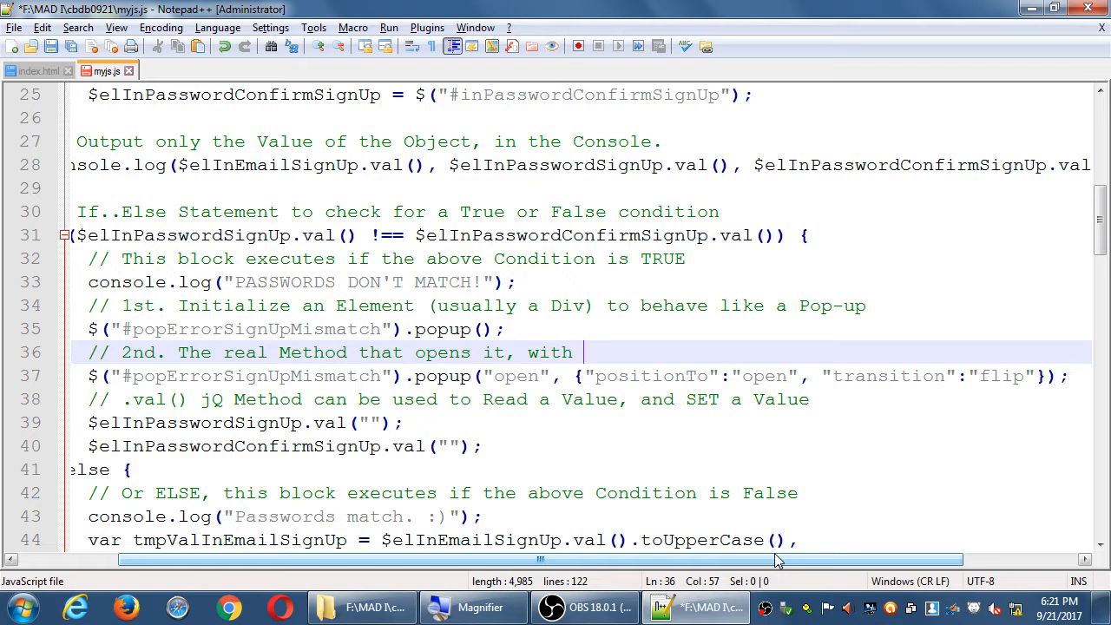
pyautogui.write('Opto')
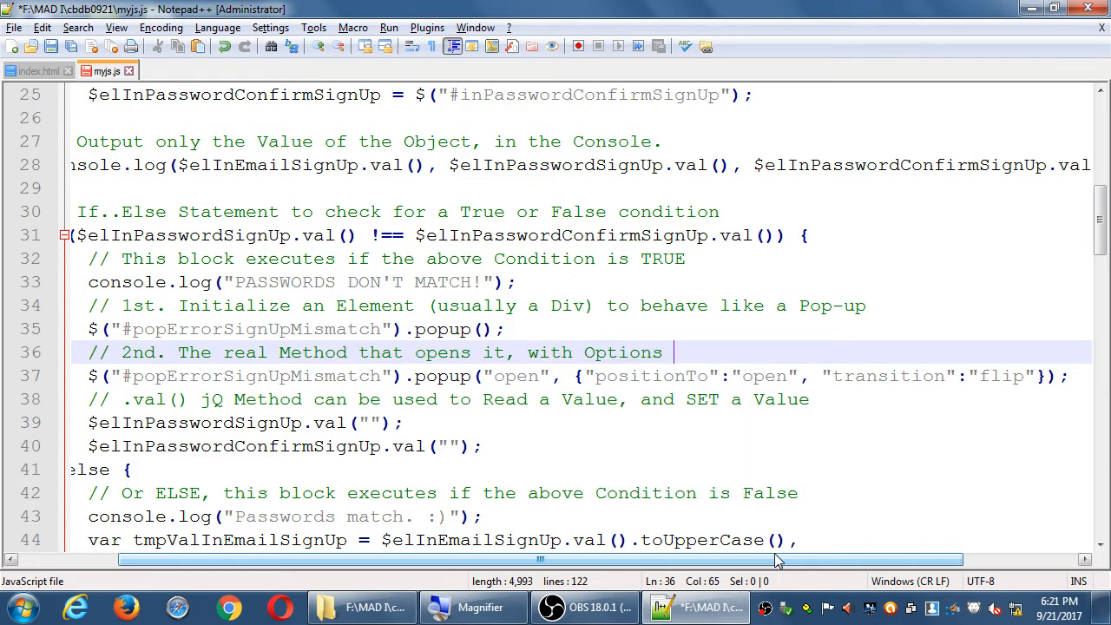
pyautogui.write('{}')
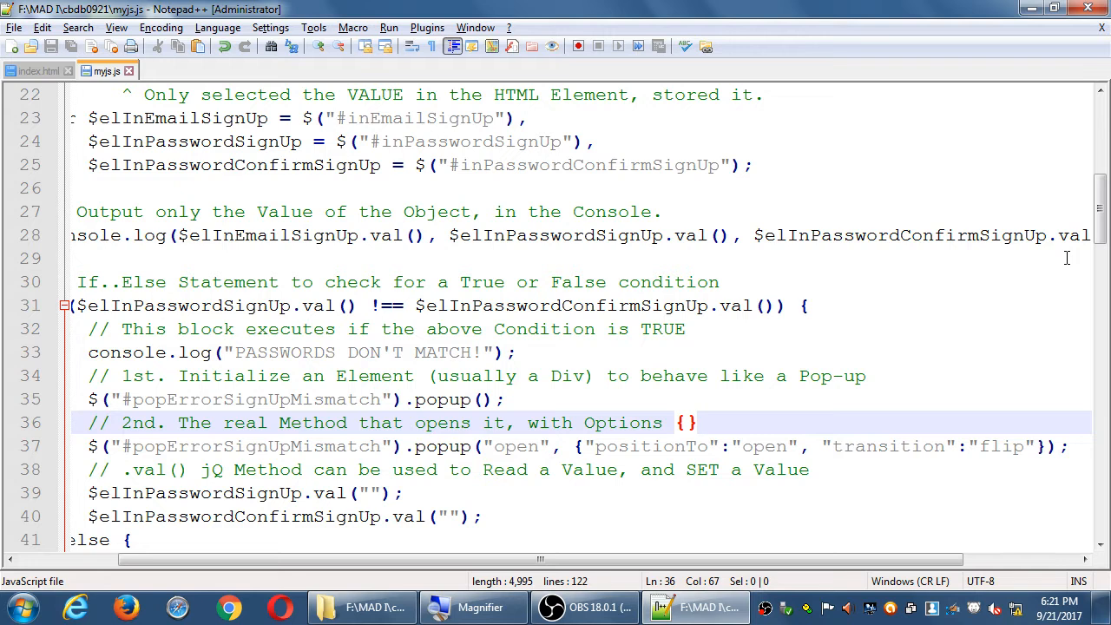
pyautogui.moveTo(253, 87)
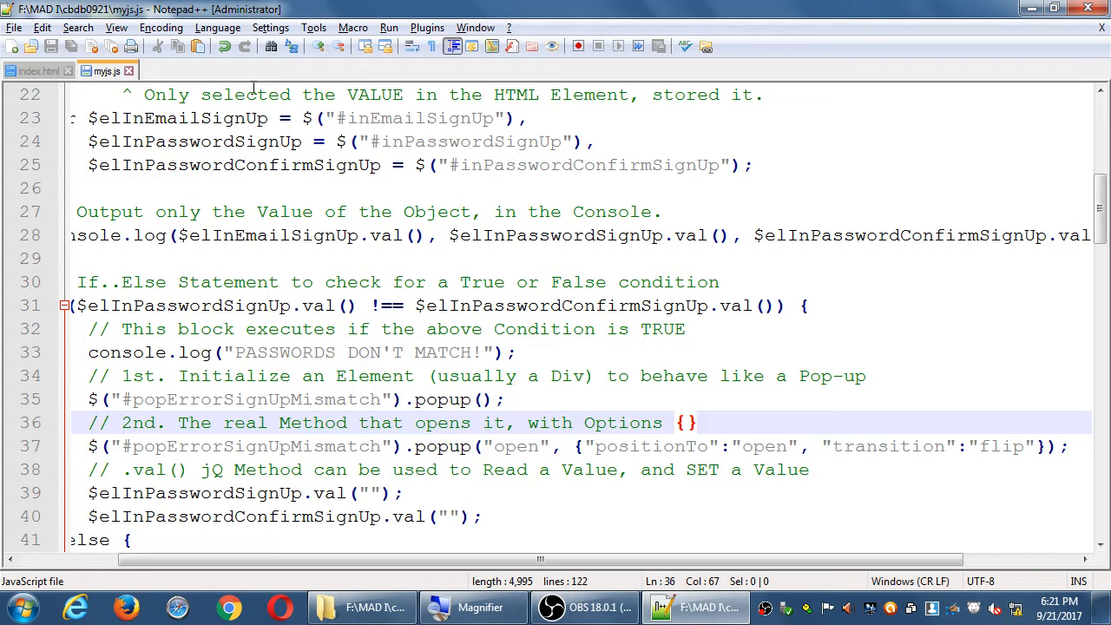
# - Review the inEmailSignUp selector in myjs.js, then return to index.html's pgSignUp popup divs
pyautogui.doubleClick(180, 118)
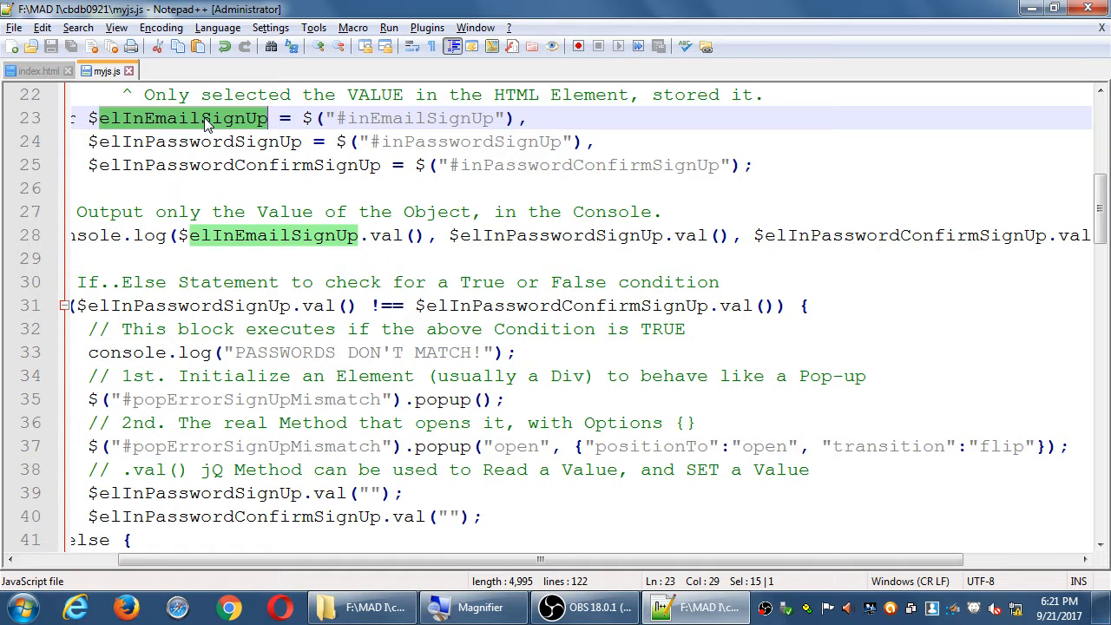
pyautogui.doubleClick(421, 118)
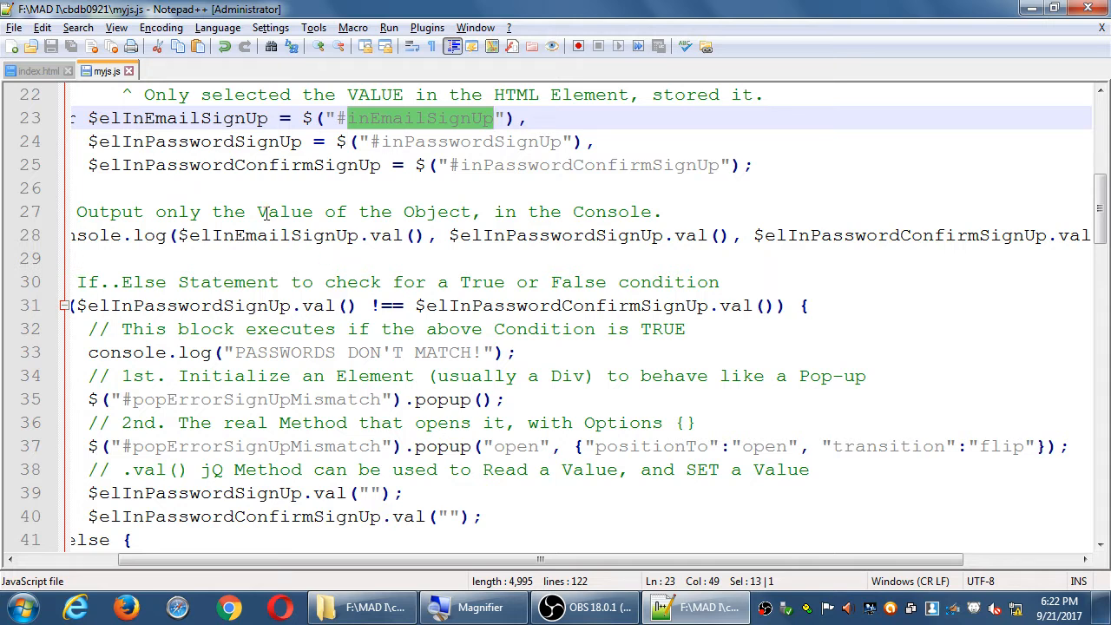
pyautogui.doubleClick(234, 165)
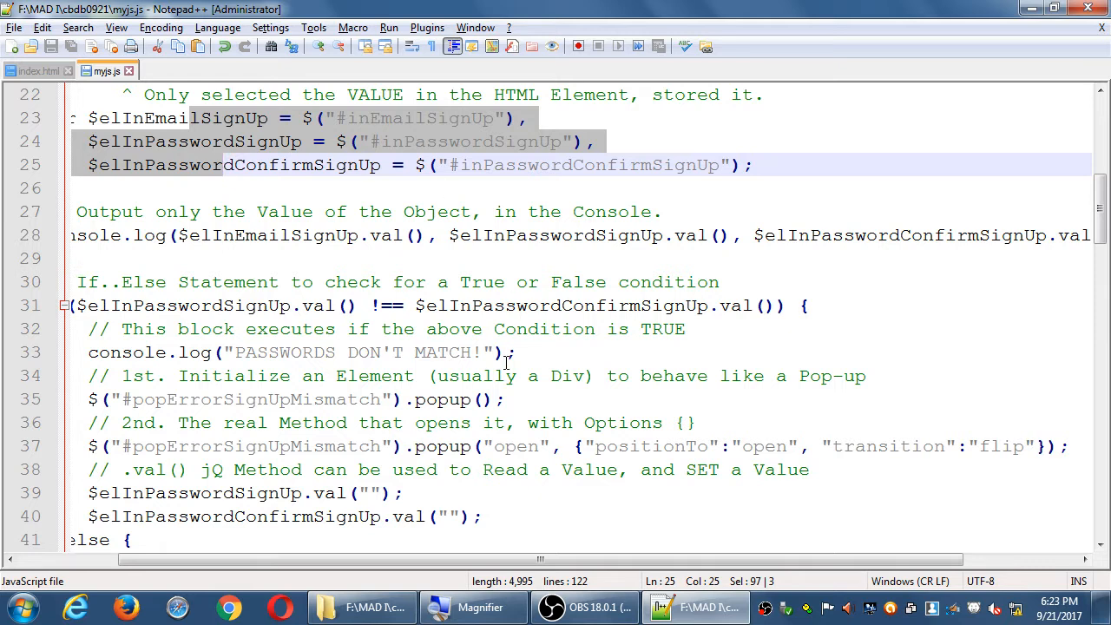
pyautogui.click(503, 399)
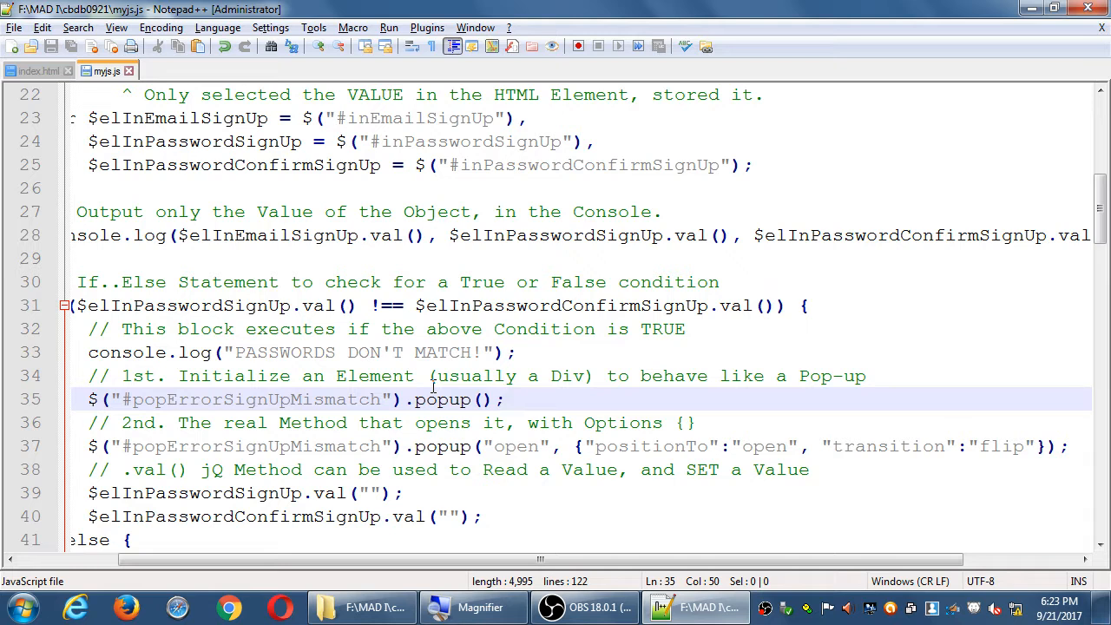
pyautogui.click(35, 70)
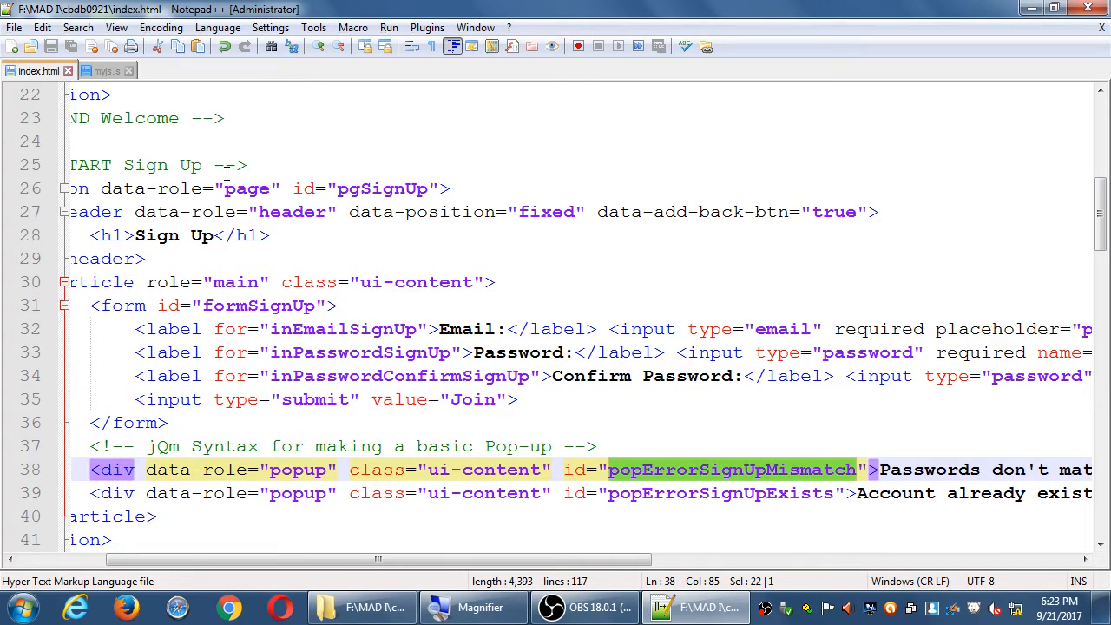
# - Show the CBDb page in Firefox with developer tools docked beside it
pyautogui.click(101, 70)
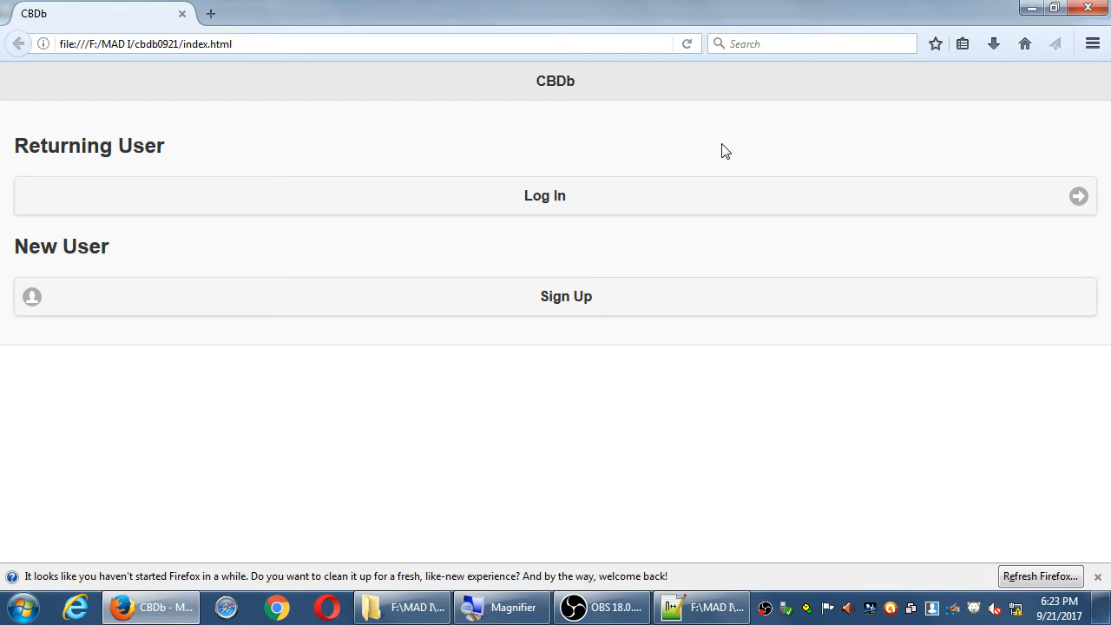
pyautogui.press('F12')
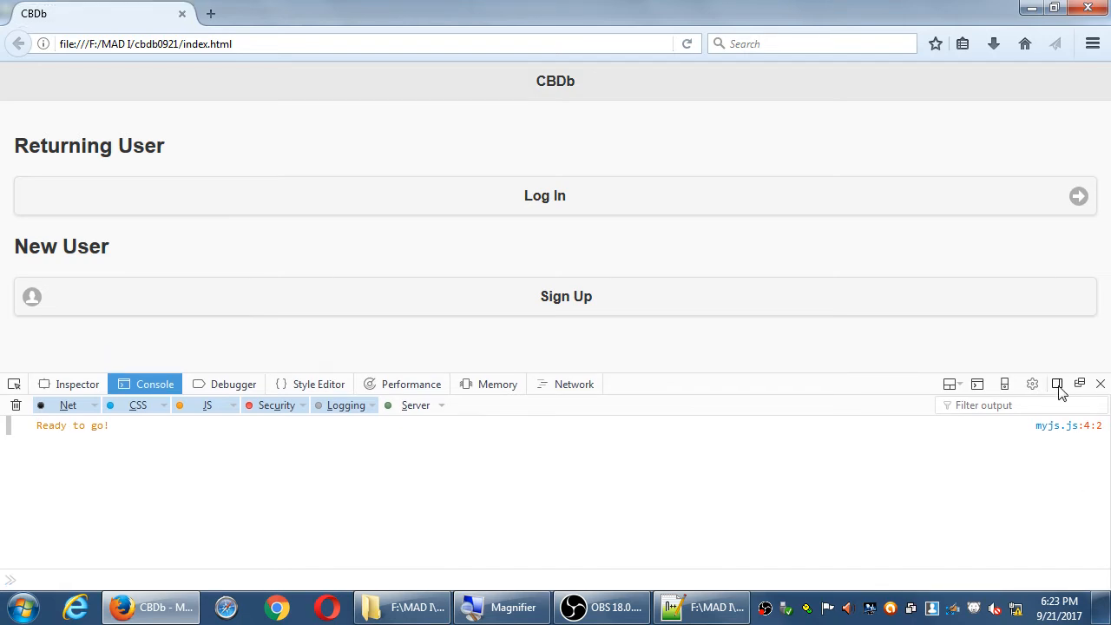
pyautogui.click(1056, 383)
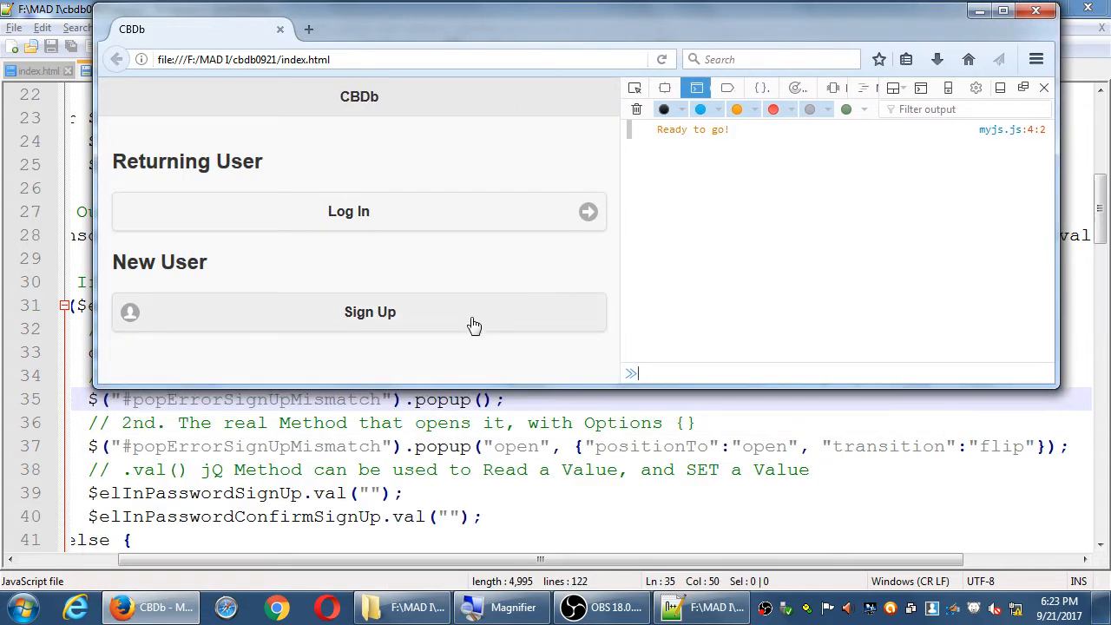
pyautogui.click(369, 311)
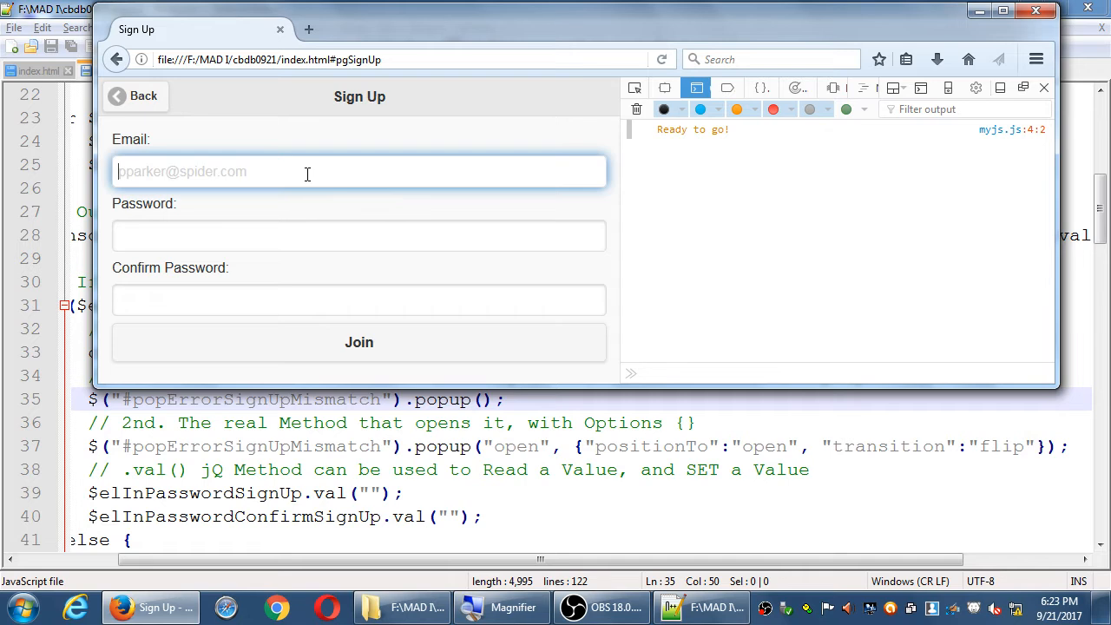
pyautogui.write('a')
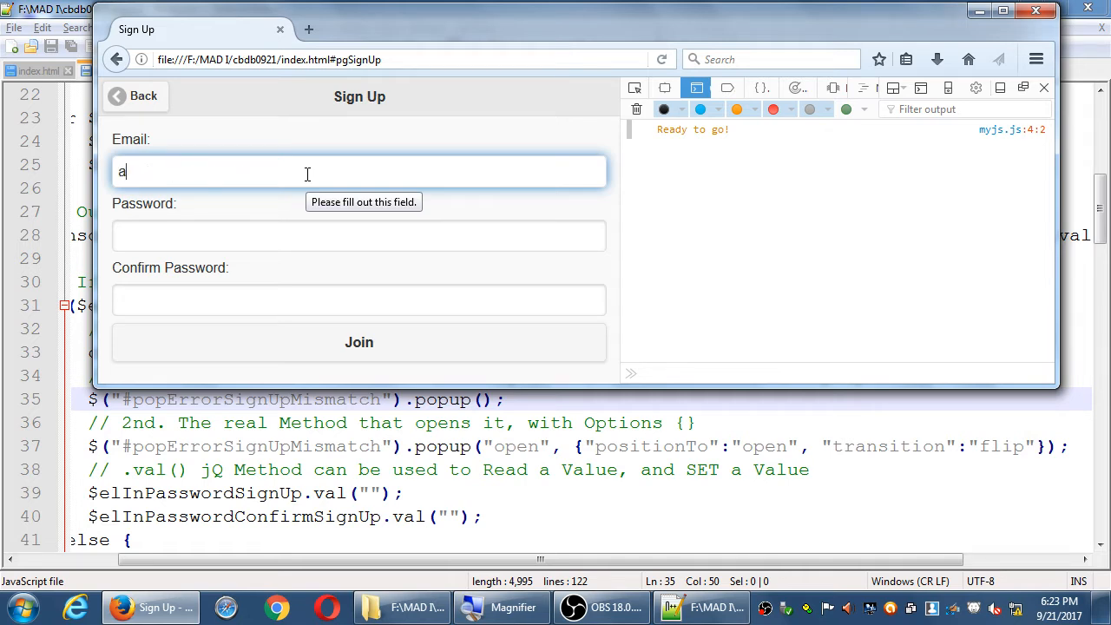
pyautogui.write('@a.com')
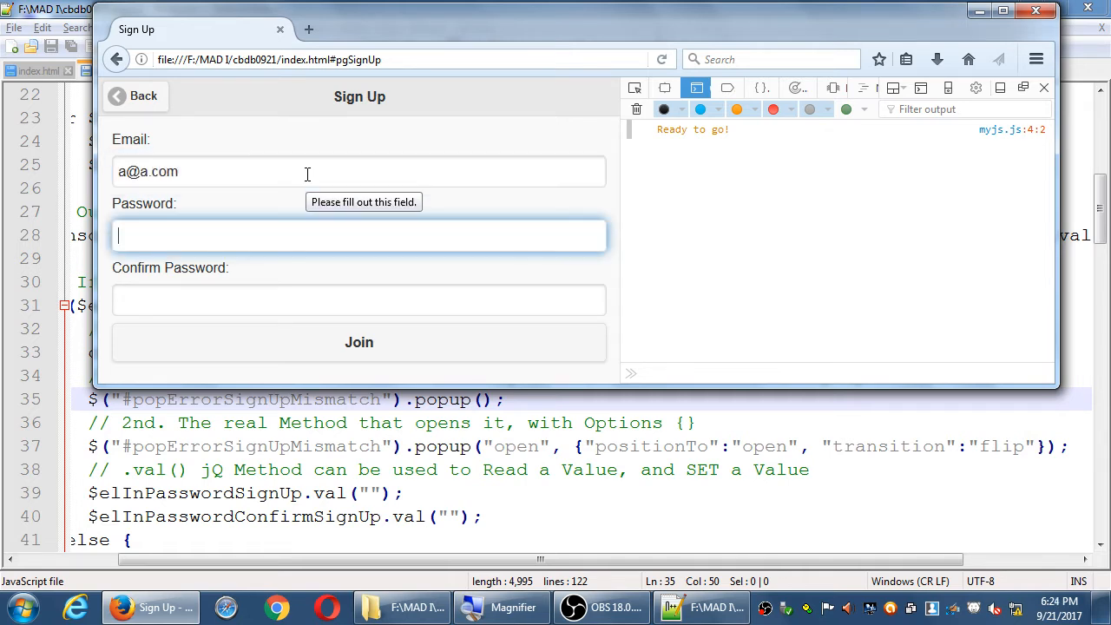
pyautogui.write('•••')
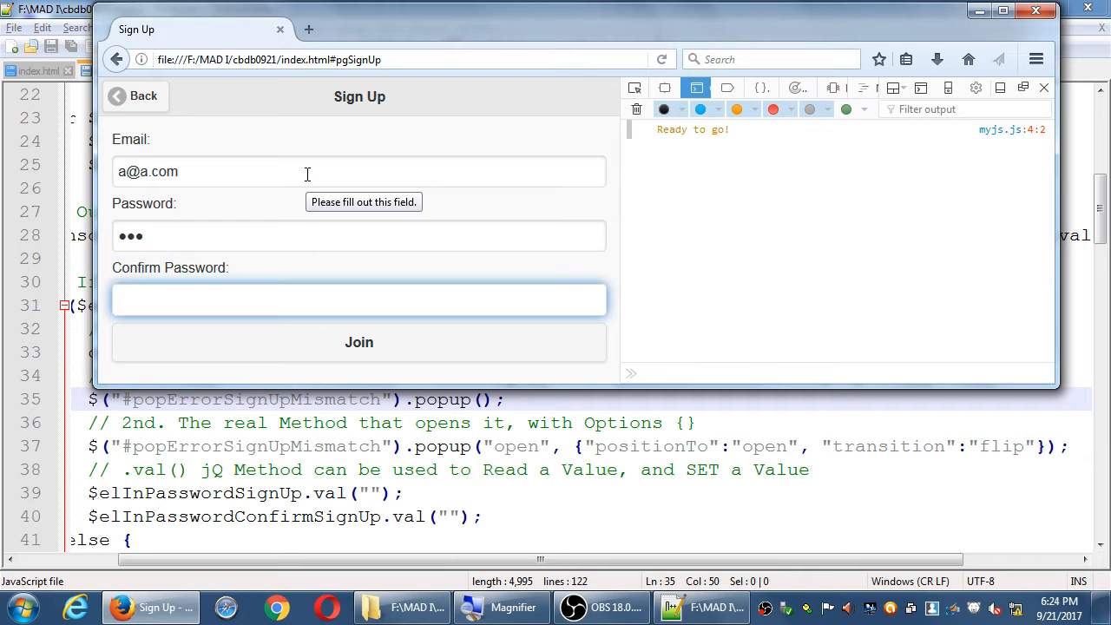
pyautogui.click(358, 340)
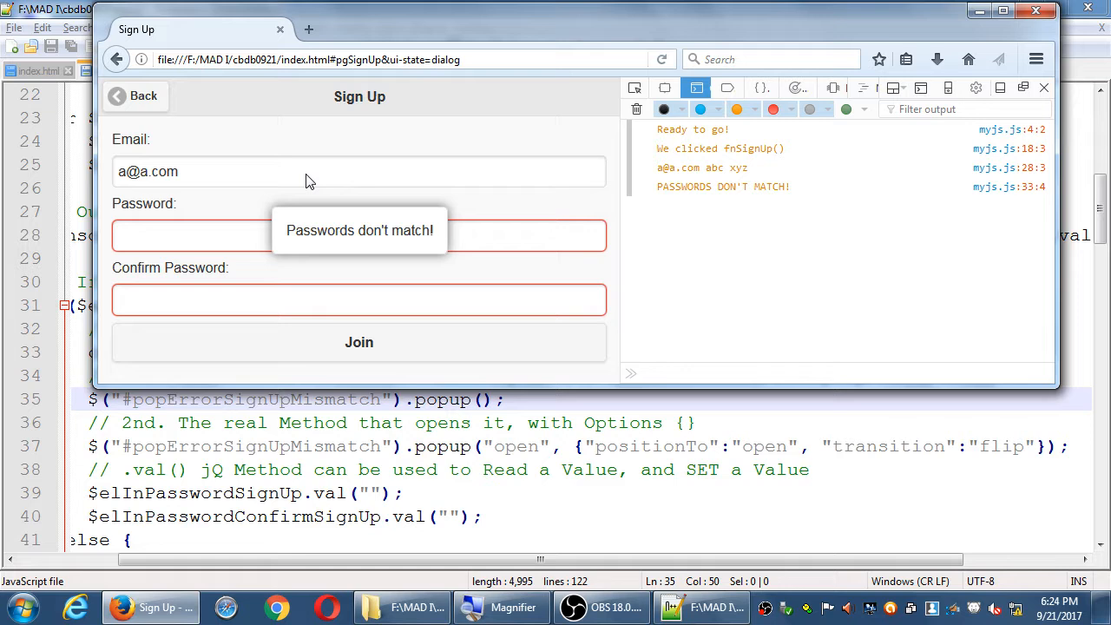
pyautogui.moveTo(338, 224)
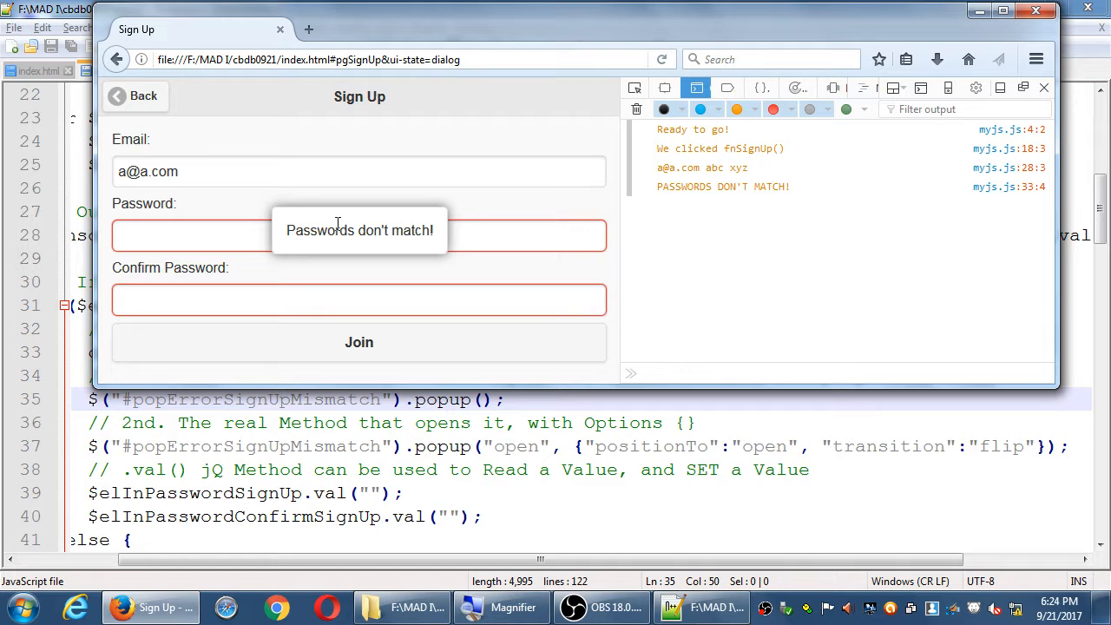
# - Return to myjs.js and select the flip transition value
pyautogui.click(701, 607)
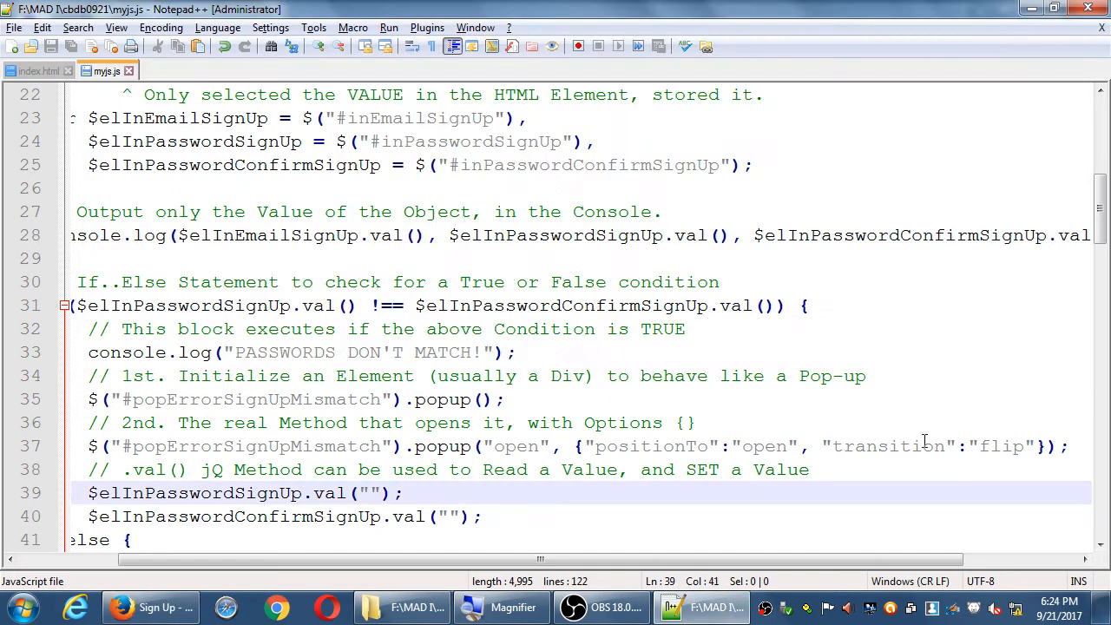
pyautogui.doubleClick(1001, 446)
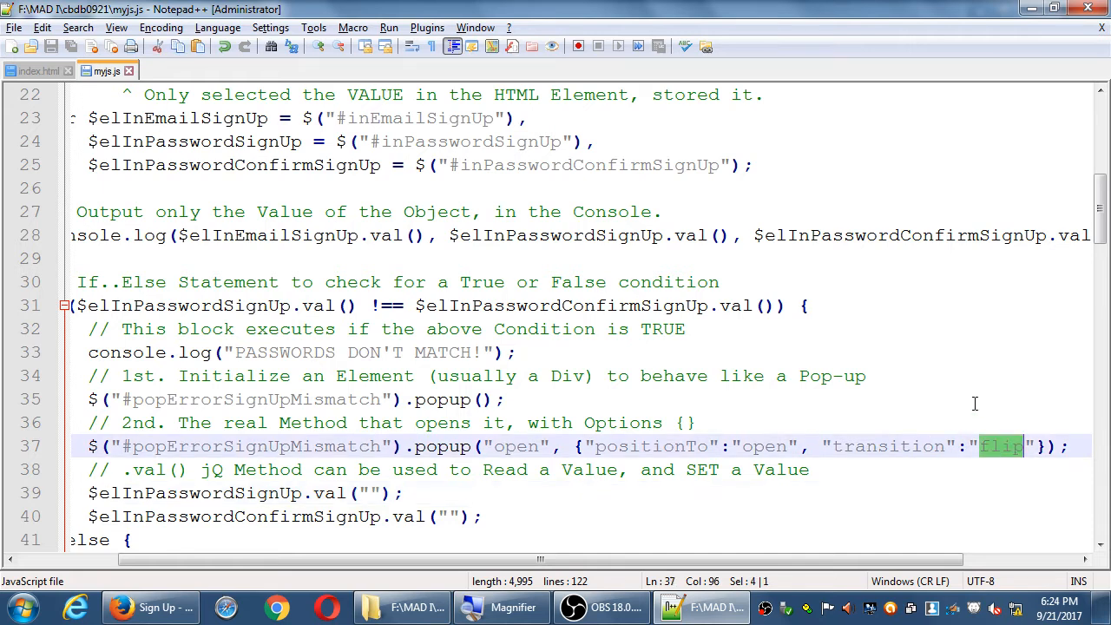
pyautogui.moveTo(976, 388)
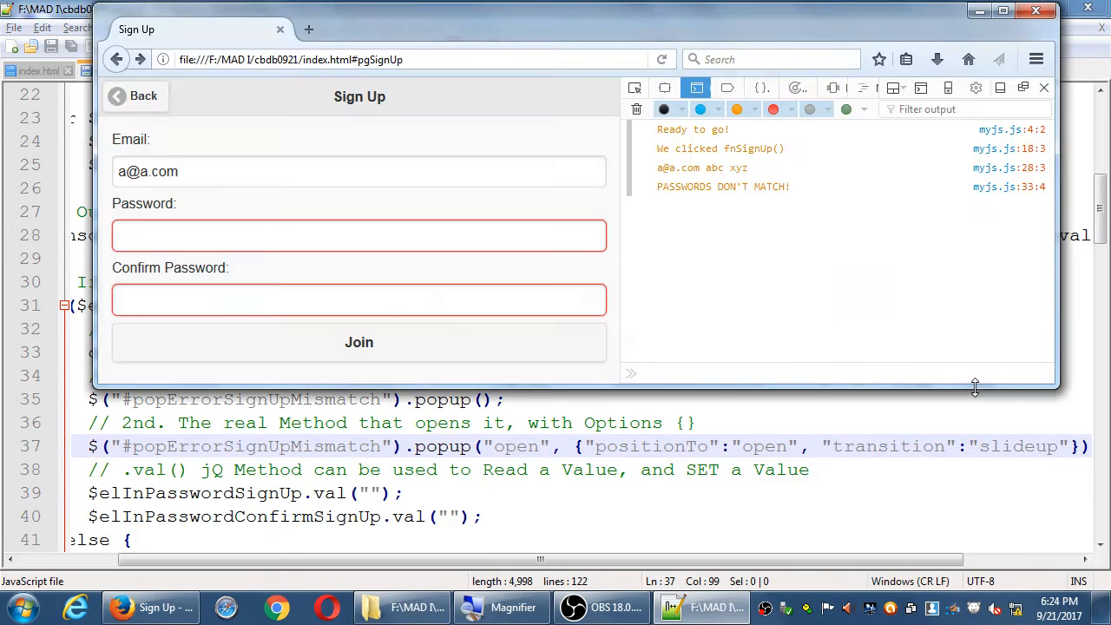
# - Reload the app and submit mismatched passwords twice to see the slideup pop-up
pyautogui.click(136, 95)
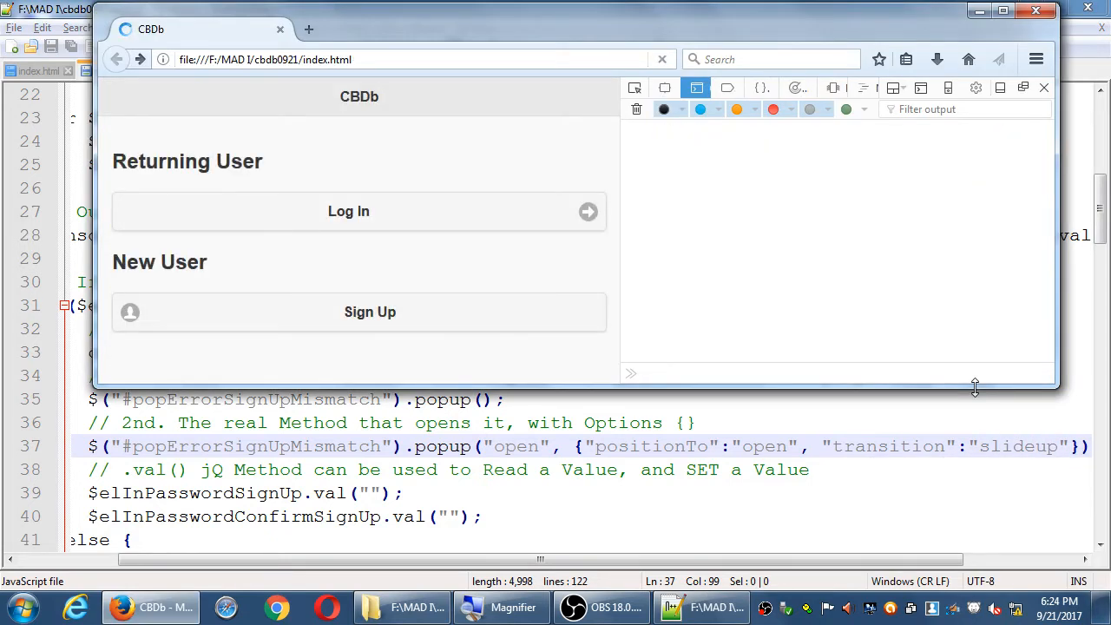
pyautogui.click(370, 312)
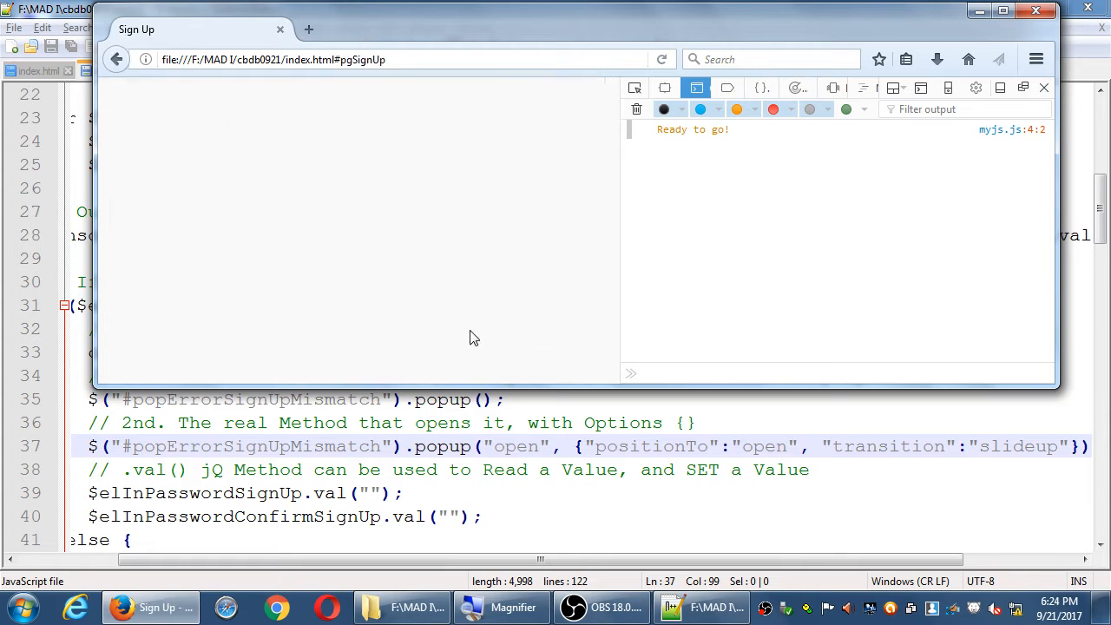
pyautogui.write('•')
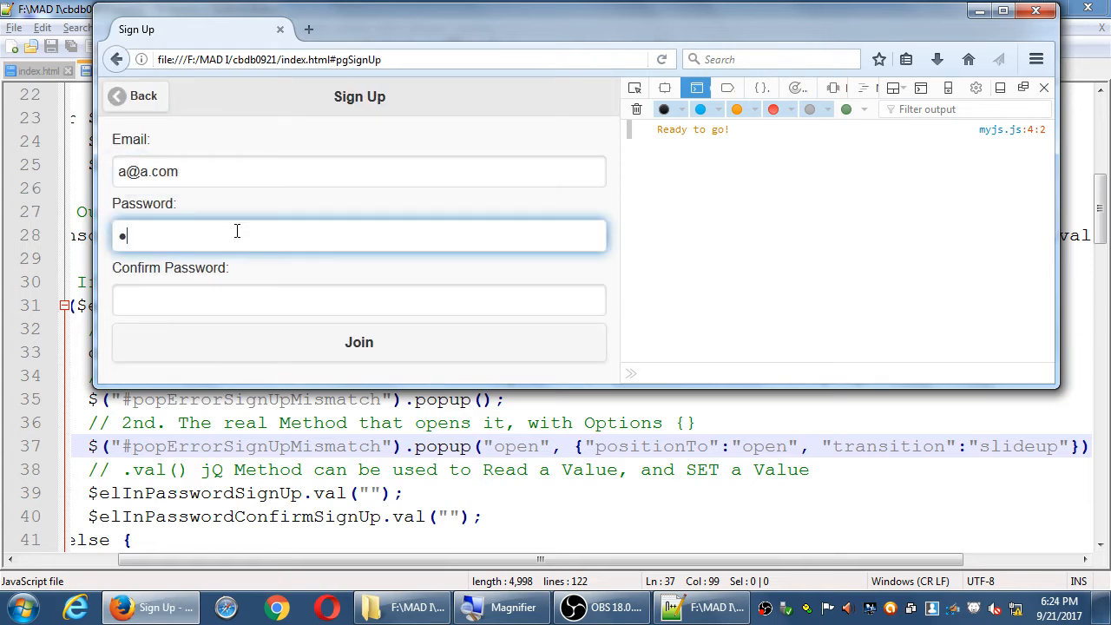
pyautogui.write('••')
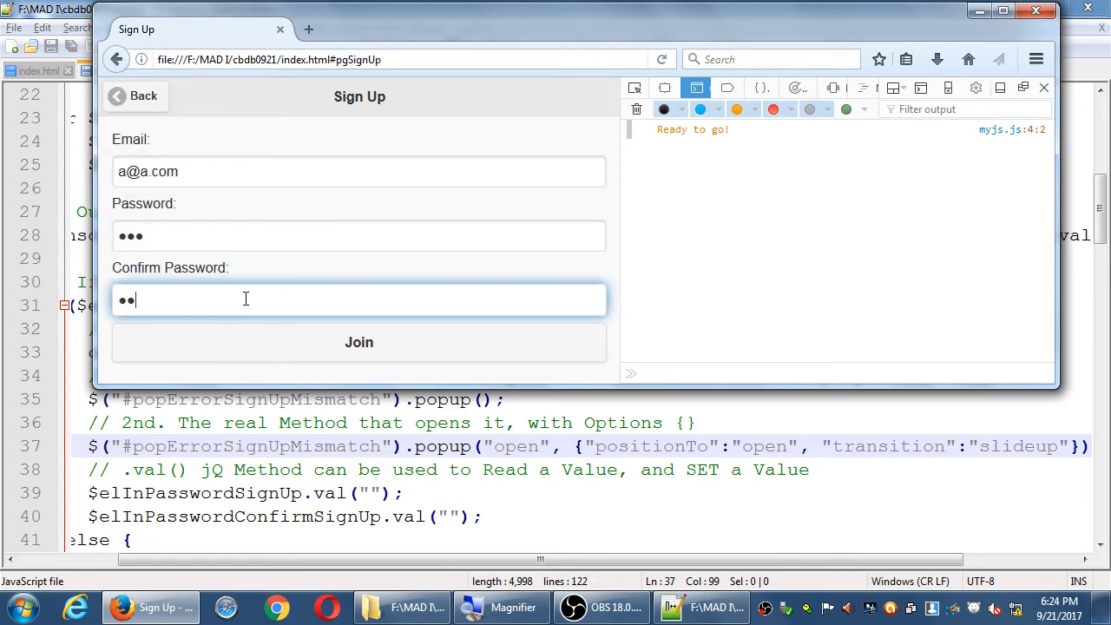
pyautogui.click(358, 342)
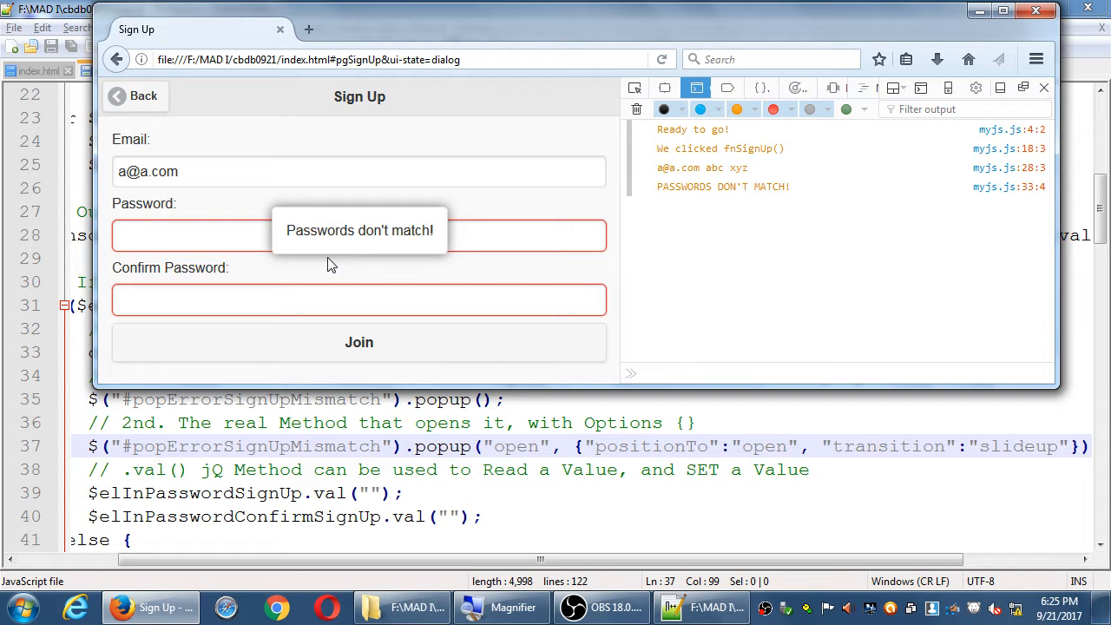
pyautogui.moveTo(345, 271)
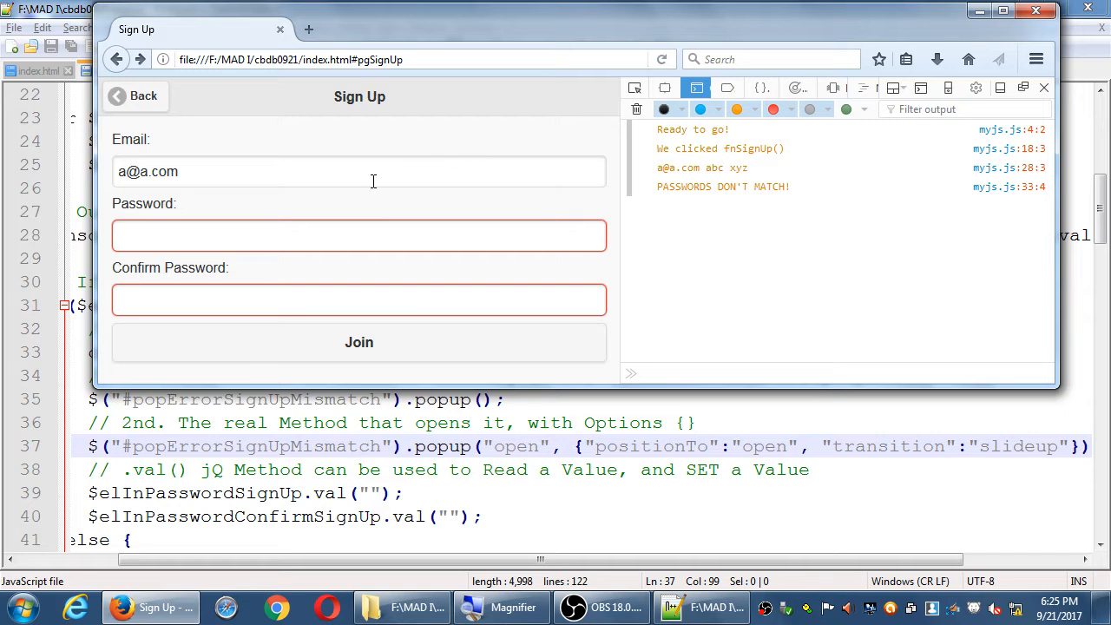
pyautogui.write('abc')
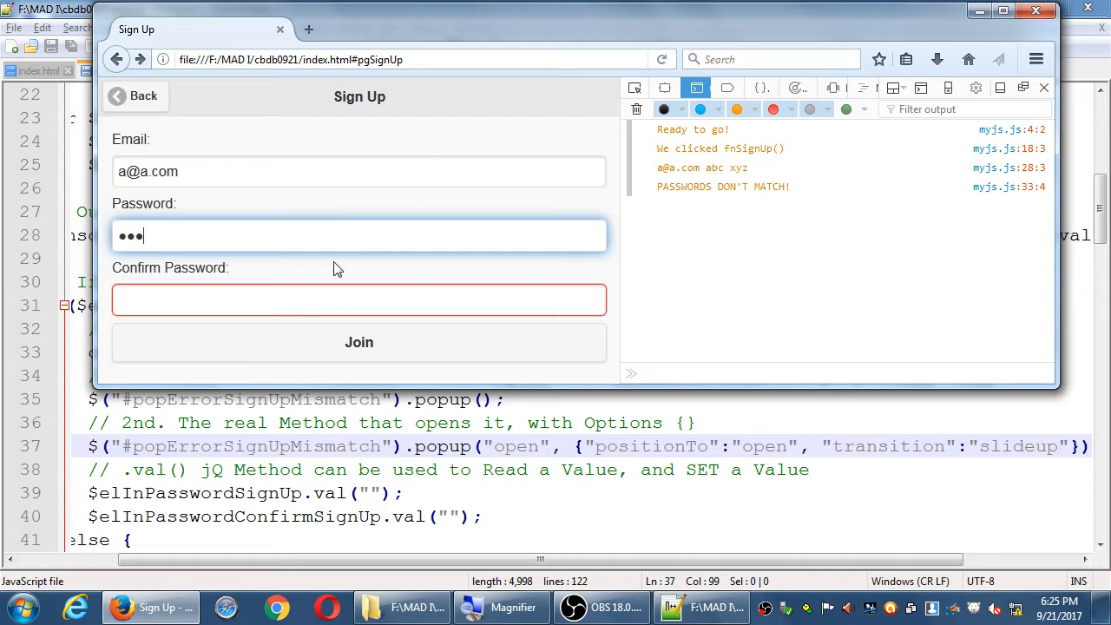
pyautogui.click(358, 342)
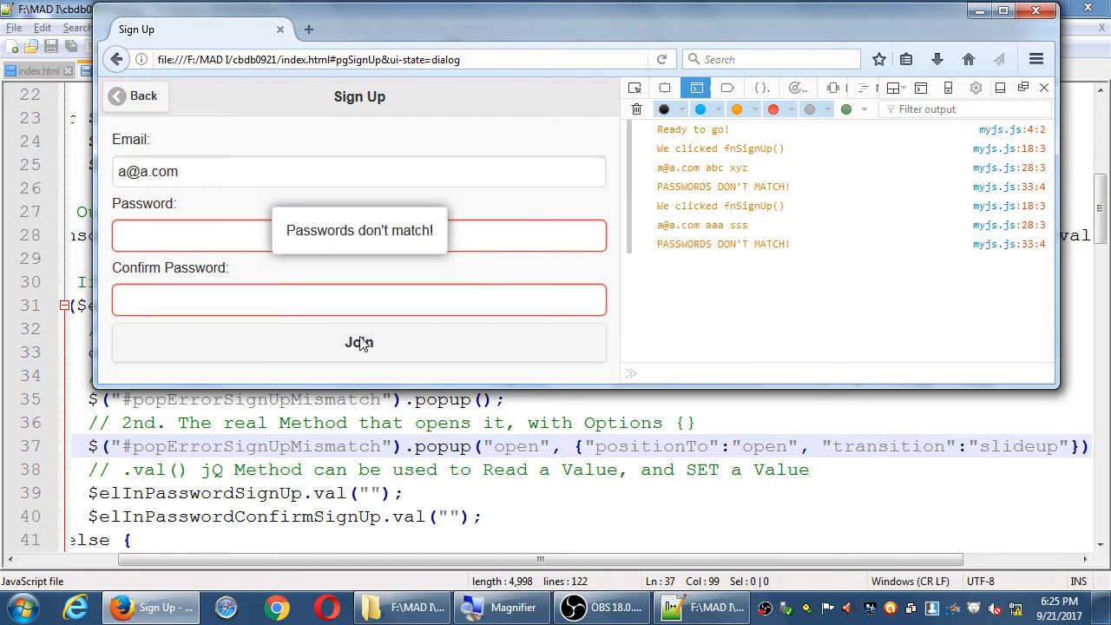
pyautogui.moveTo(359, 336)
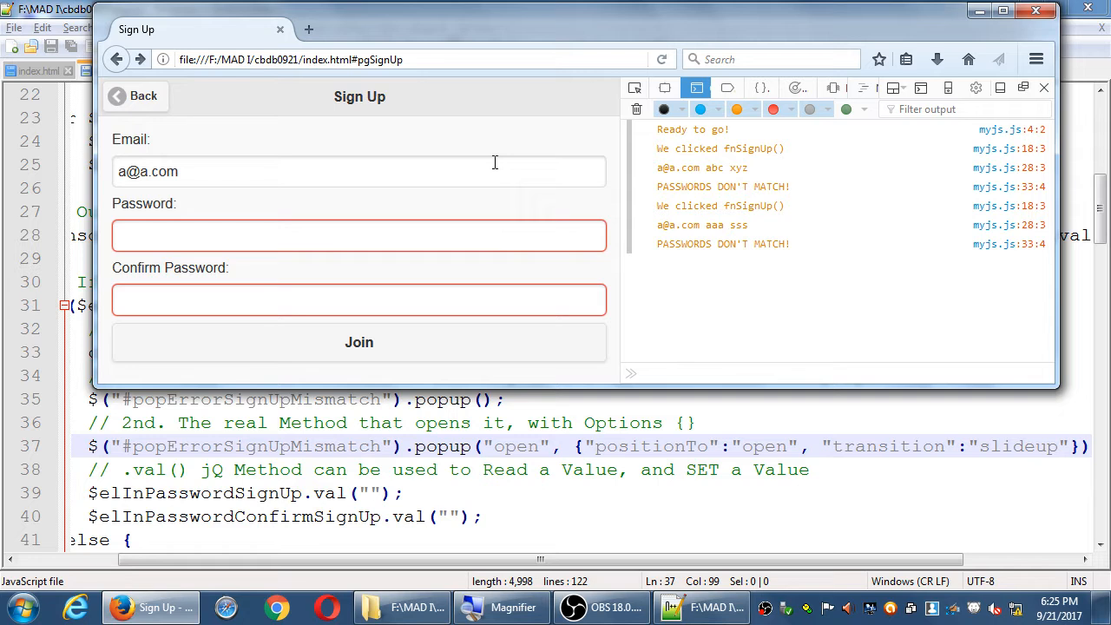
# - Change the mismatch popup transition to flow and reload Firefox
pyautogui.click(703, 606)
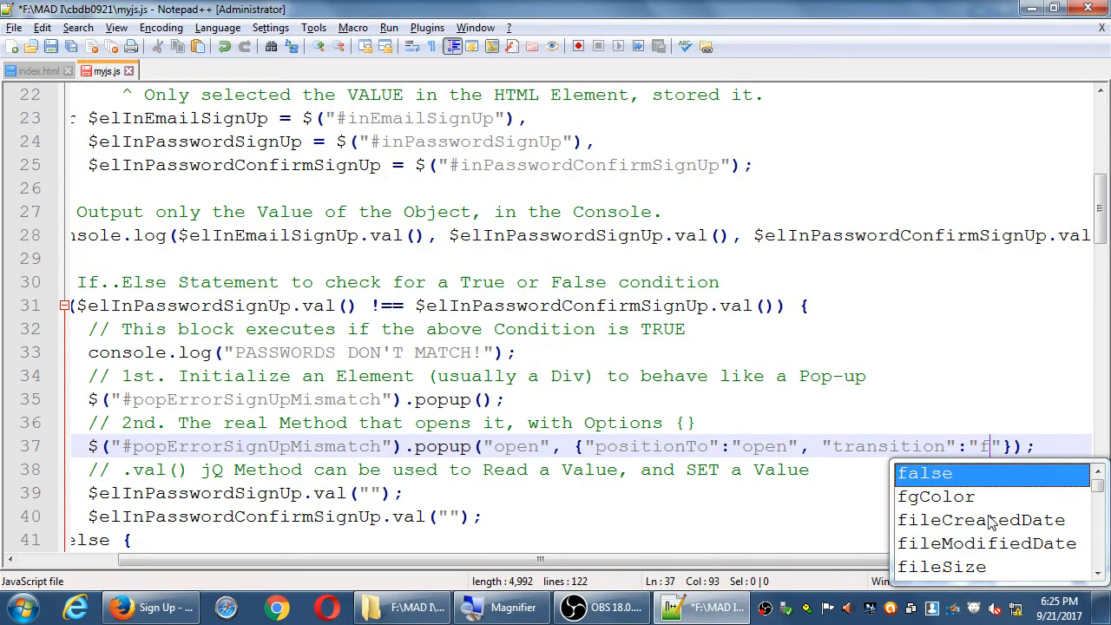
pyautogui.write('low')
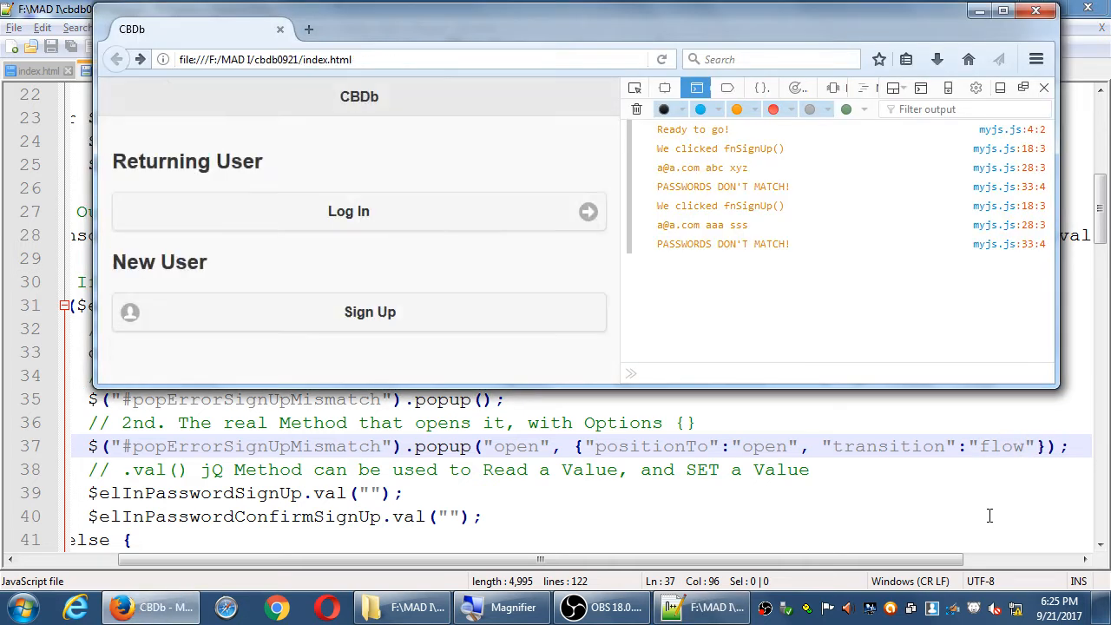
pyautogui.click(636, 110)
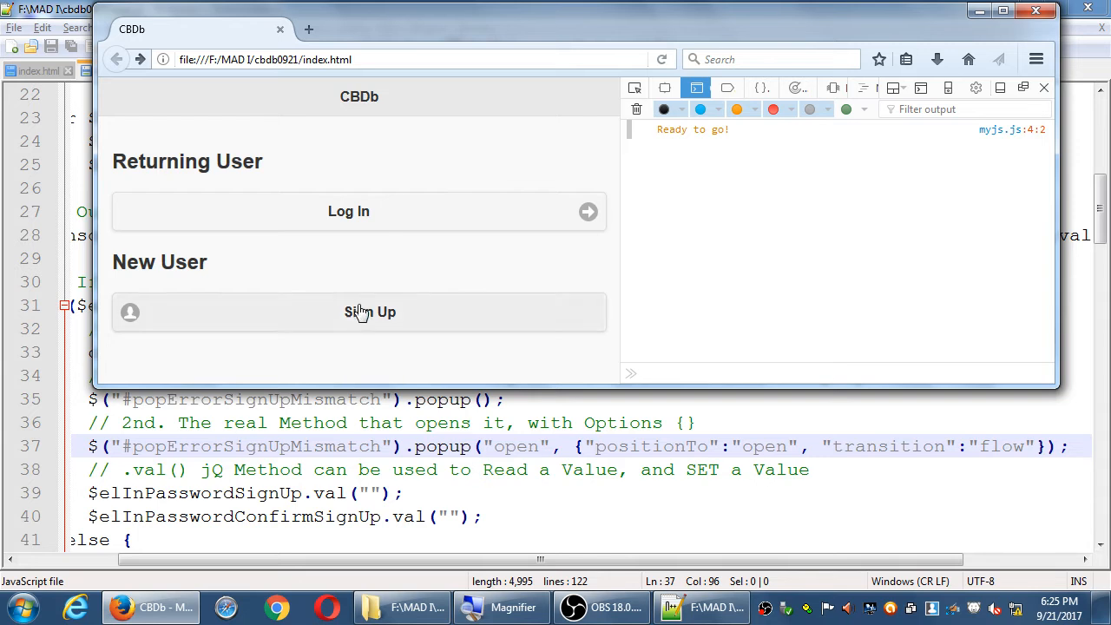
# - Submit mismatched passwords on Sign Up several times to check the flow pop-up
pyautogui.click(359, 311)
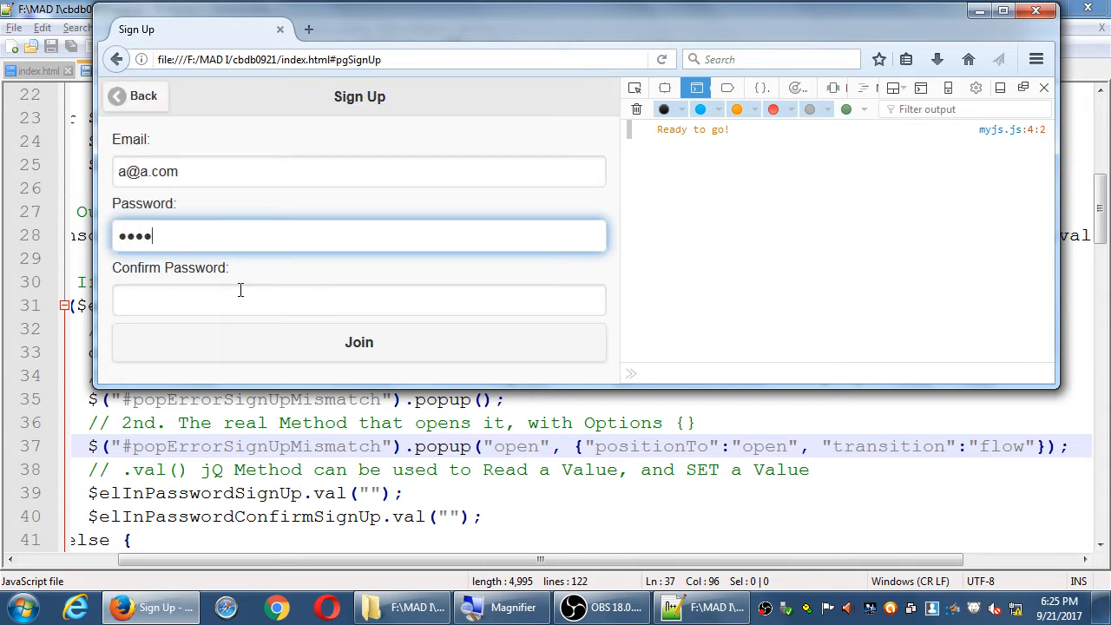
pyautogui.click(358, 342)
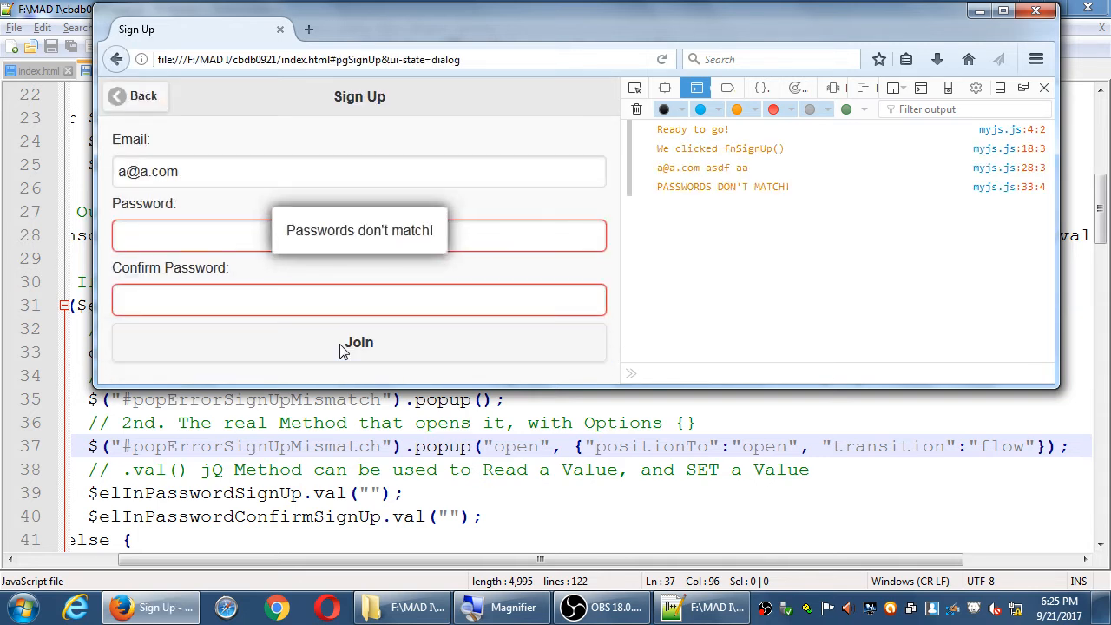
pyautogui.click(358, 342)
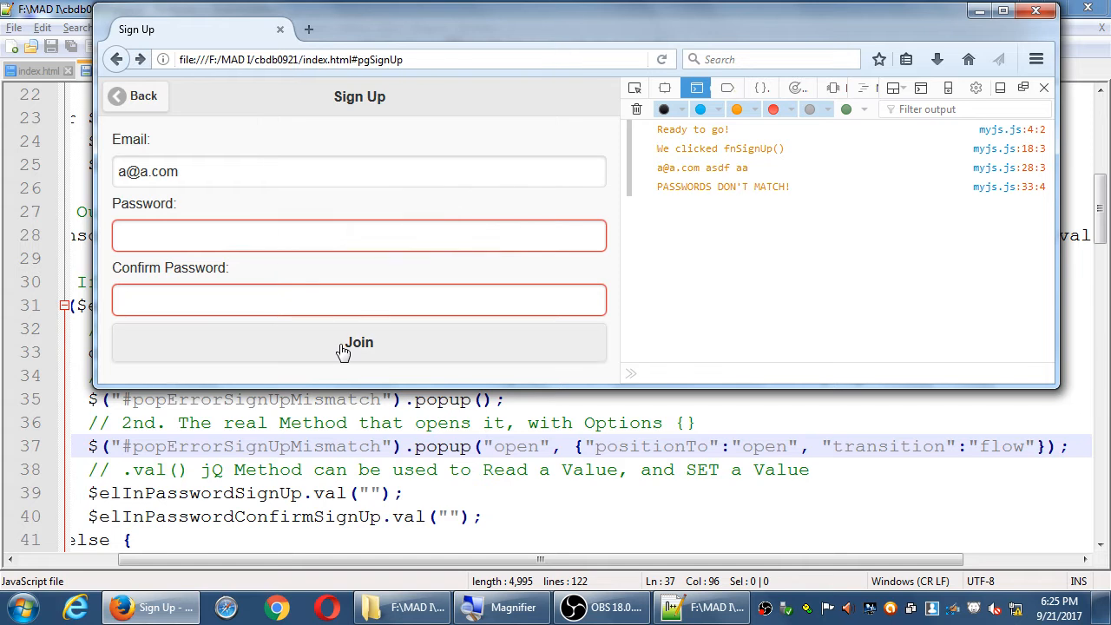
pyautogui.click(359, 234)
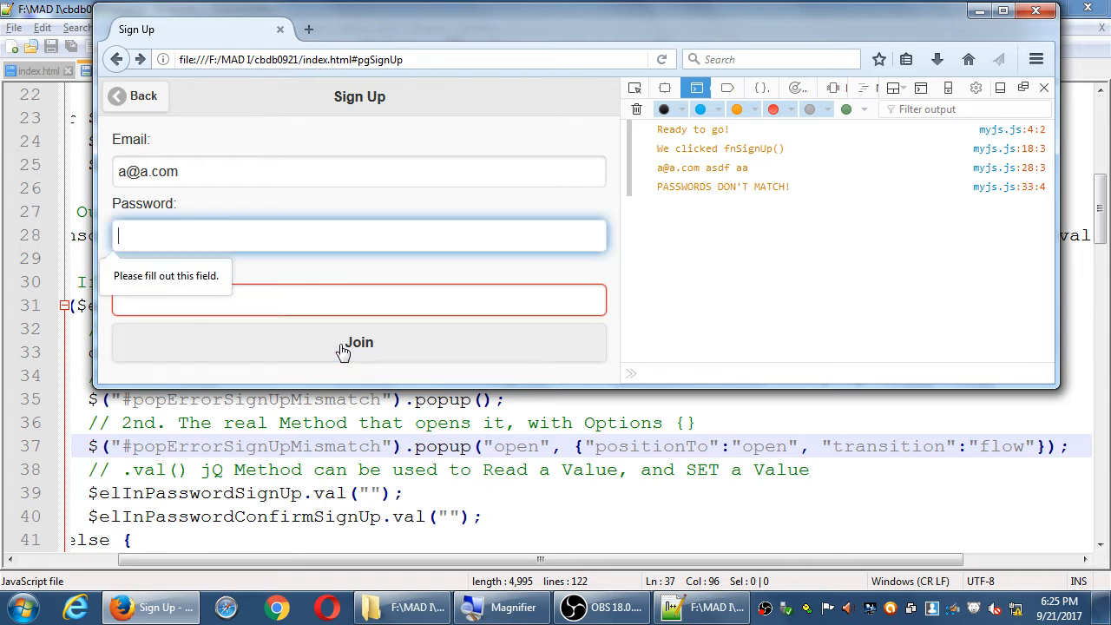
pyautogui.write('••')
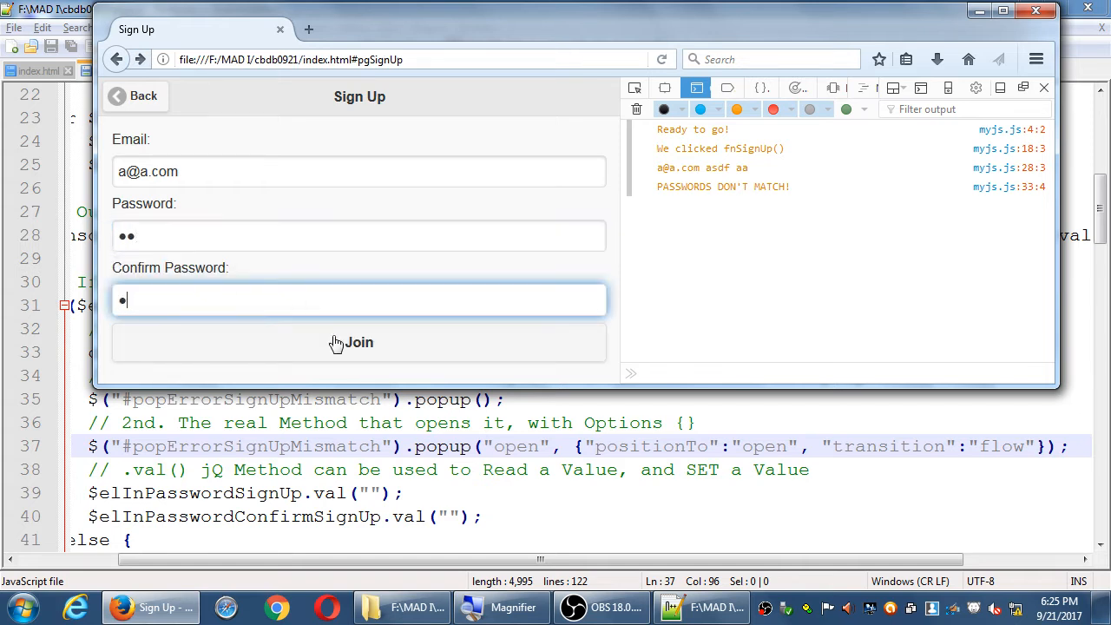
pyautogui.click(359, 342)
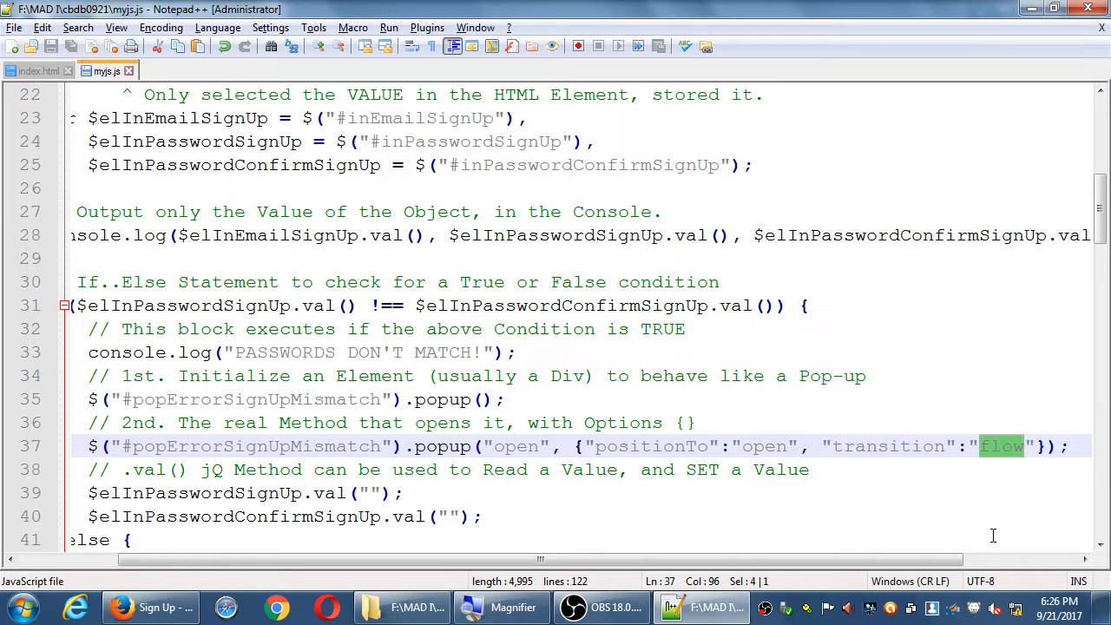
# - With the transition set to 'slide', submit mismatched passwords to get Passwords don't match!
pyautogui.write('slide')
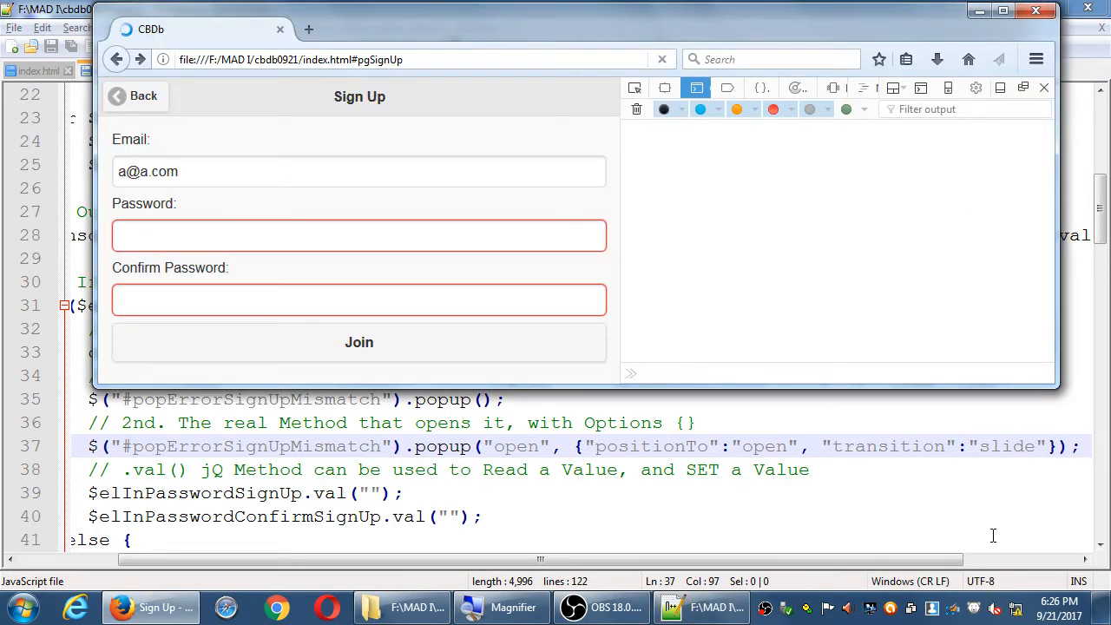
pyautogui.write('••')
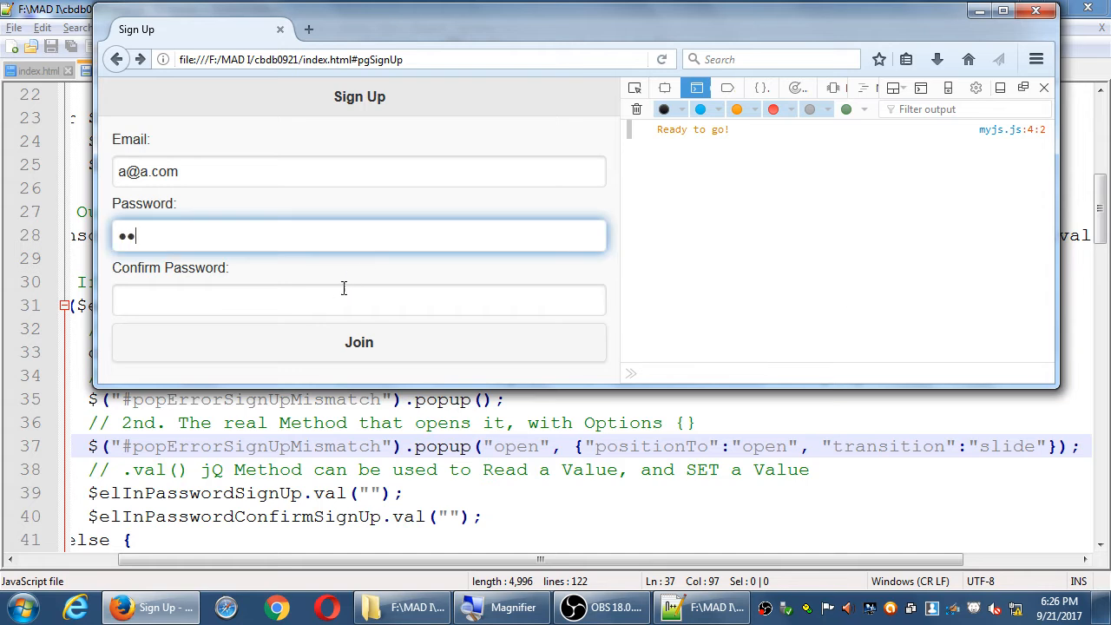
pyautogui.click(359, 341)
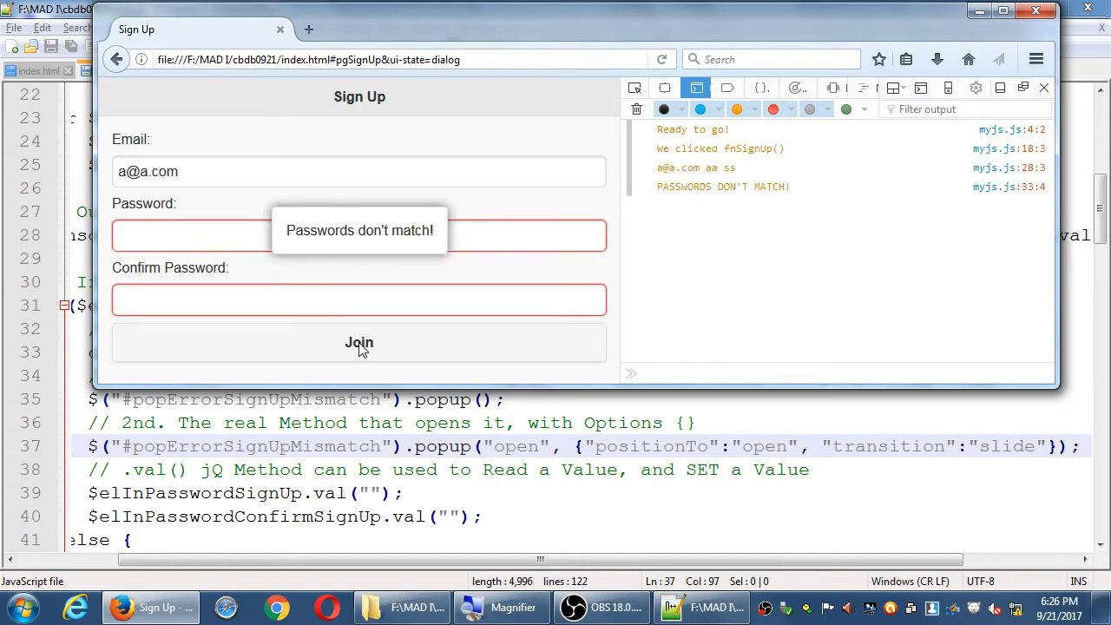
pyautogui.moveTo(363, 314)
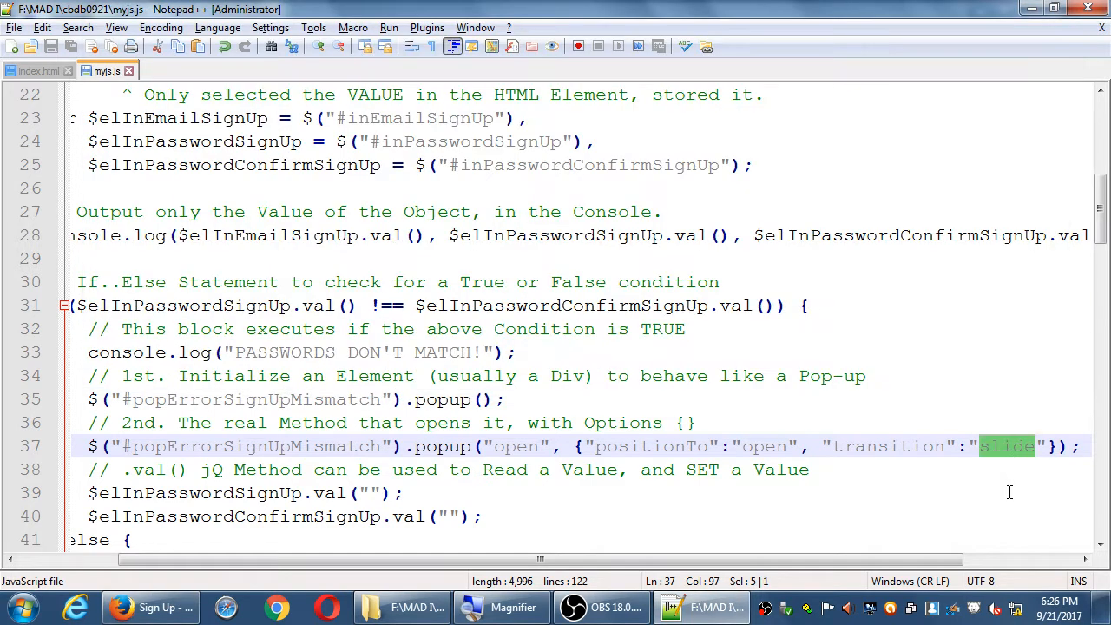
# - Replace 'slide' with 'flip' in the mismatch popup options on line 37
pyautogui.write('flip')
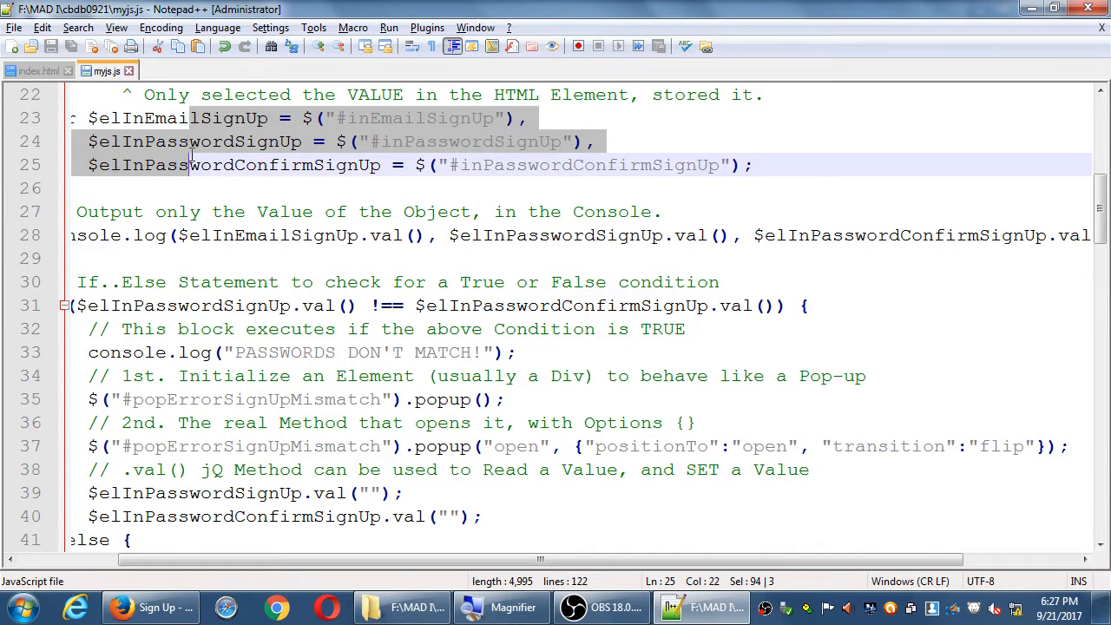
# - Add $elPopErrorSignUpMismatch = $("#popErrorSignUpMismatch") below line 25, followed by a new line
pyautogui.click(753, 165)
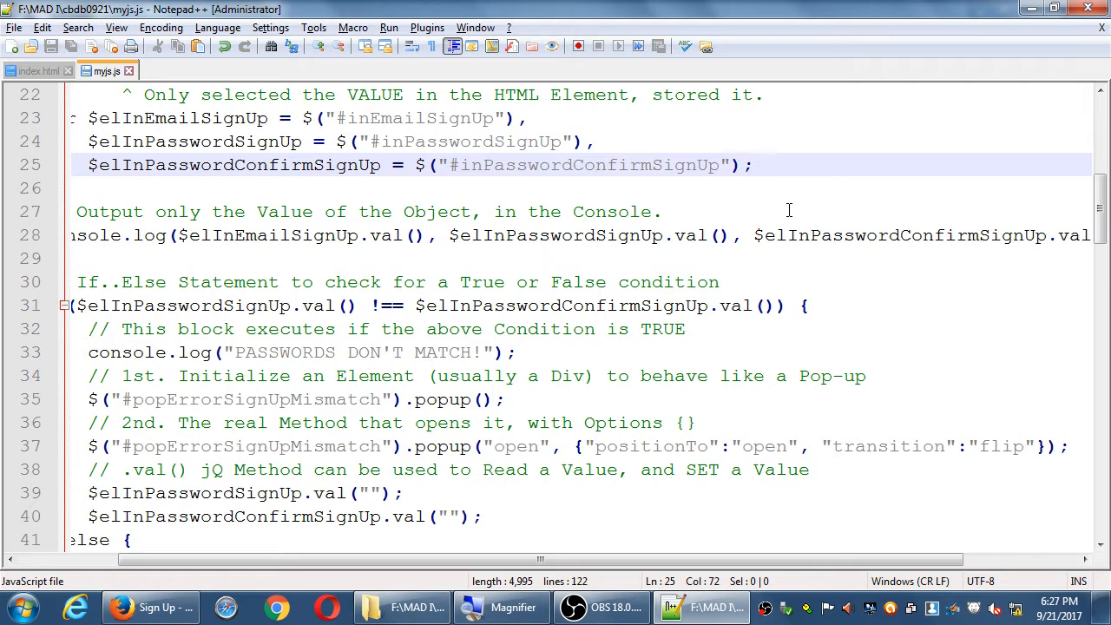
pyautogui.press('enter')
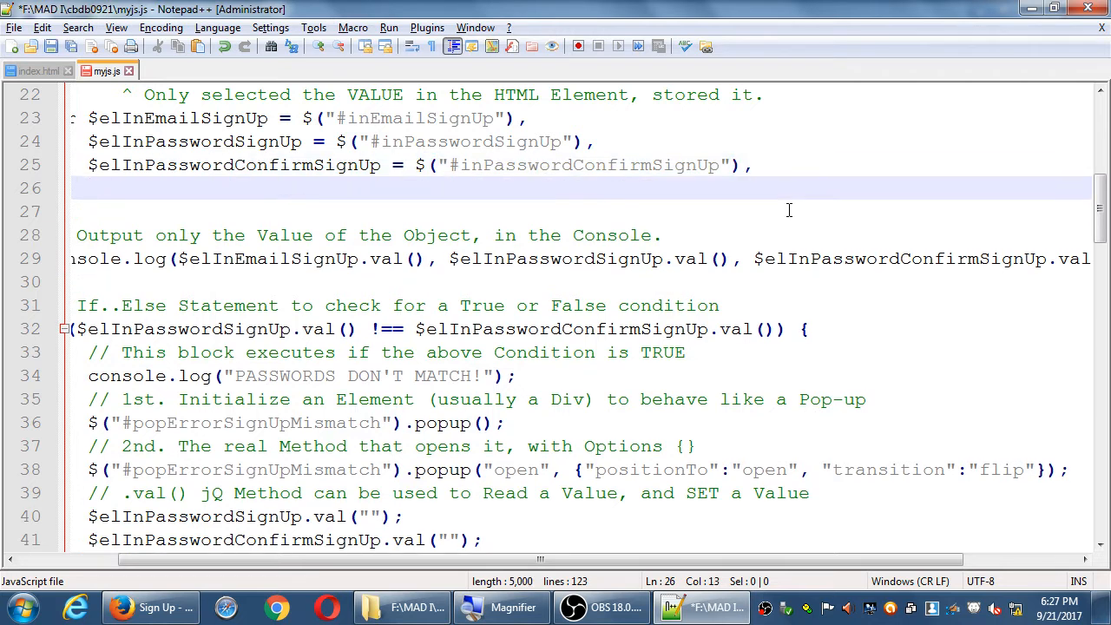
pyautogui.write('$el')
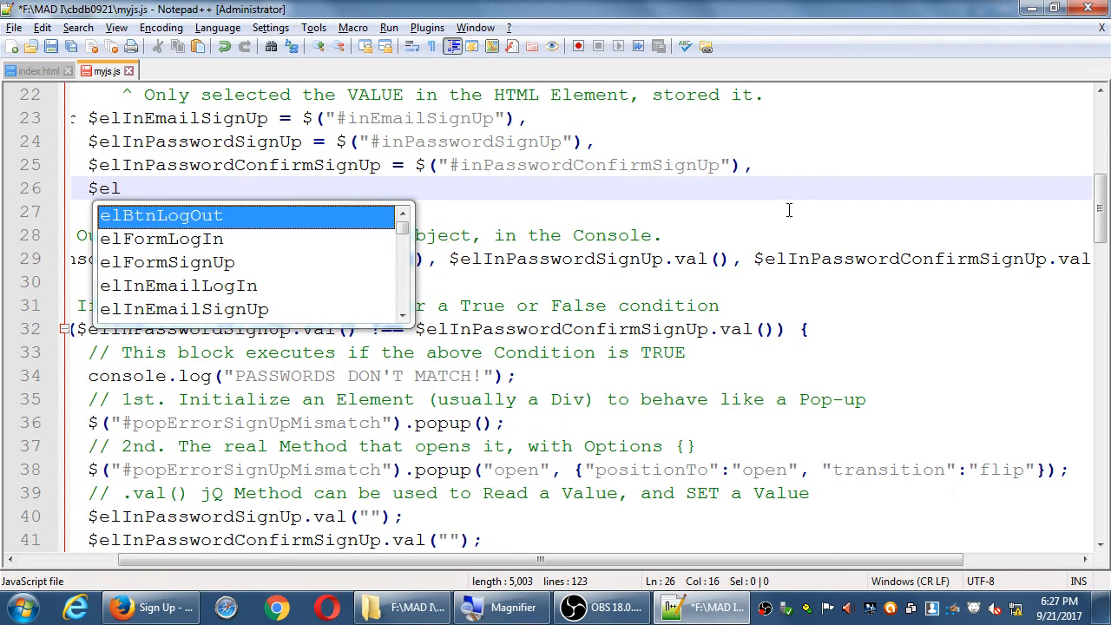
pyautogui.write('Pop')
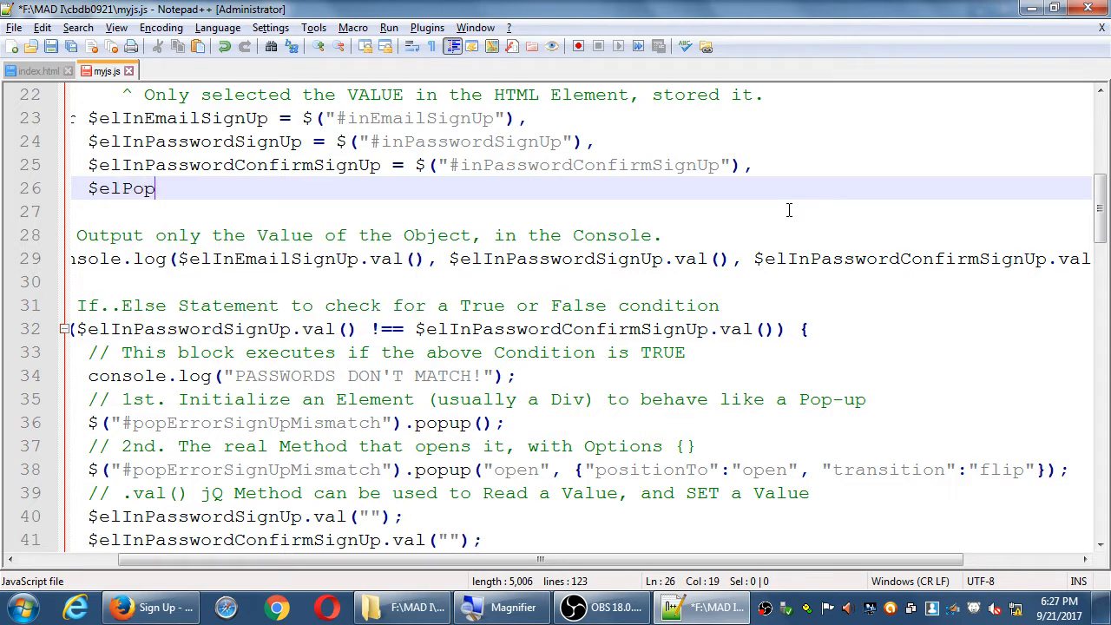
pyautogui.write('ErrorSi')
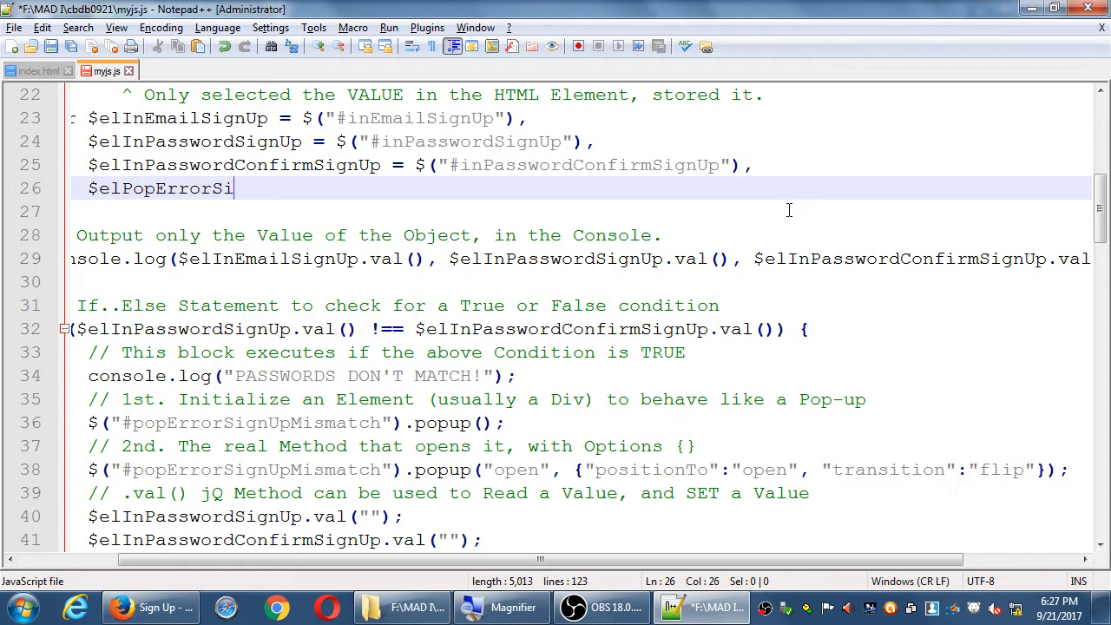
pyautogui.write('gnUpMis')
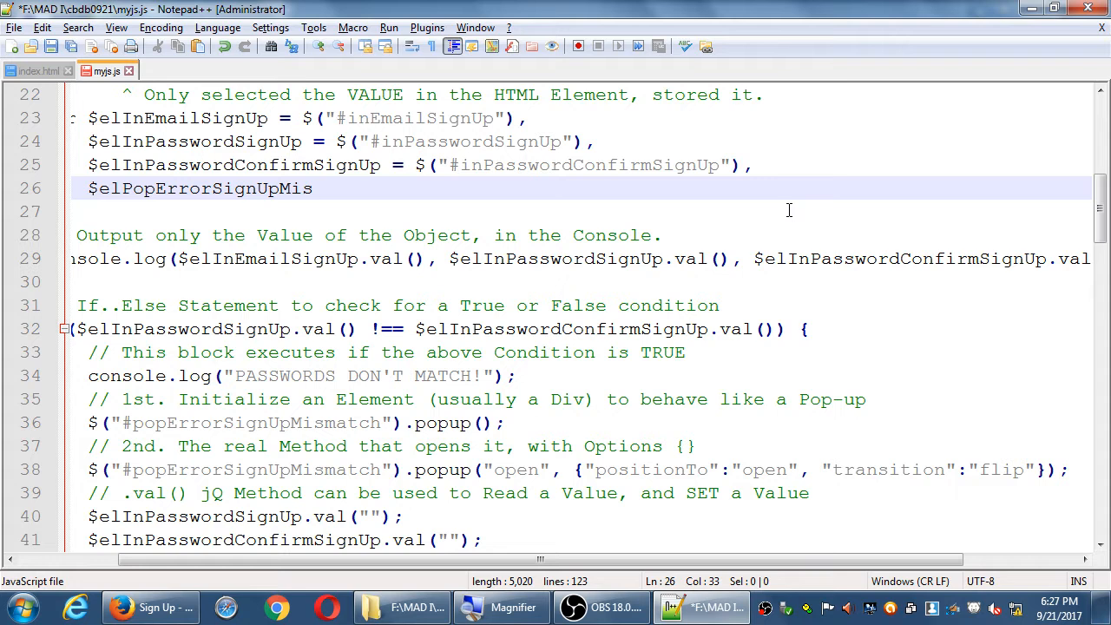
pyautogui.write('match =')
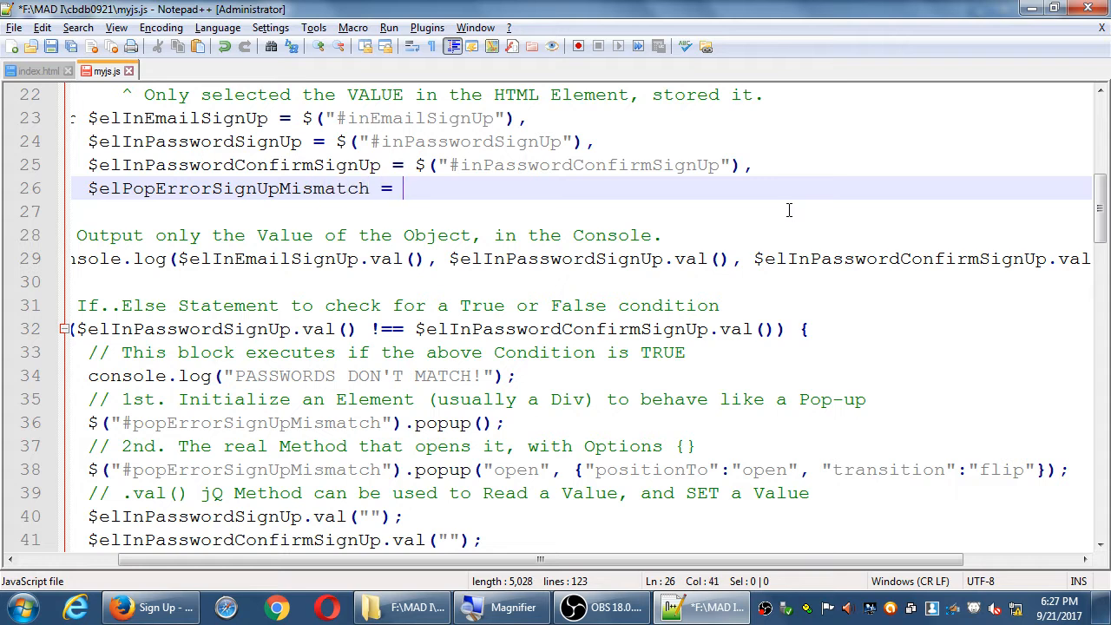
pyautogui.write('$()')
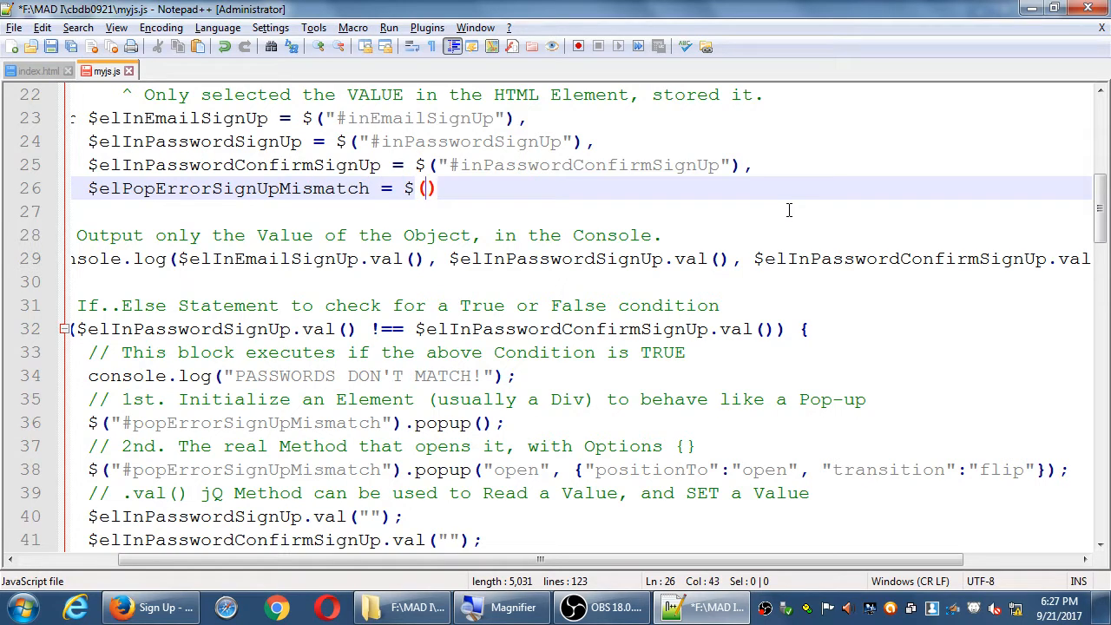
pyautogui.write('"#')
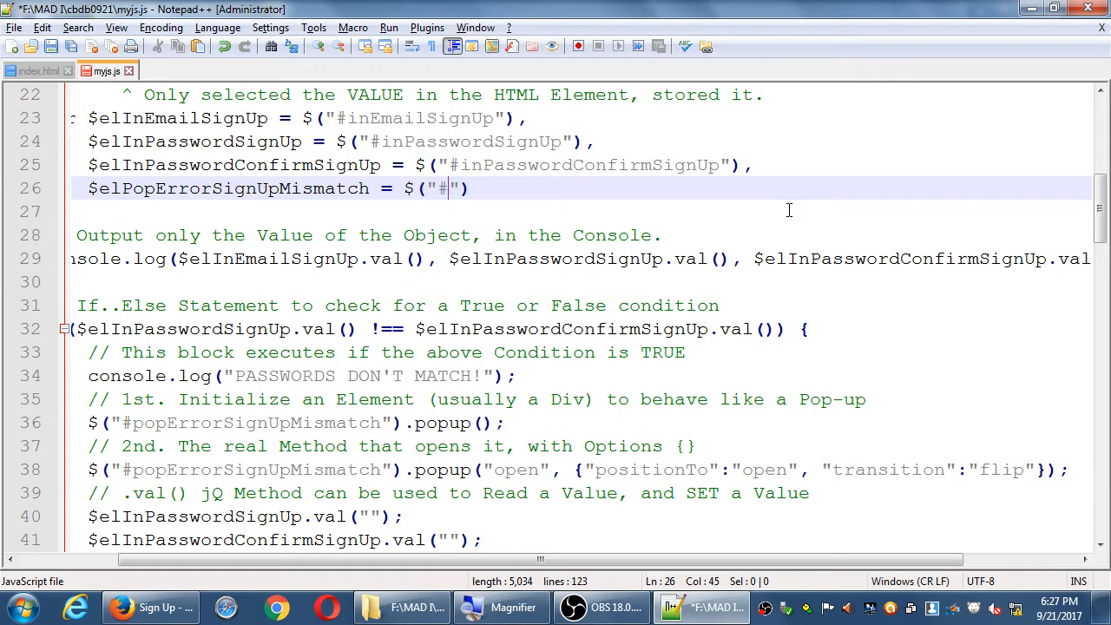
pyautogui.write('popErrorSignUpMismatch')
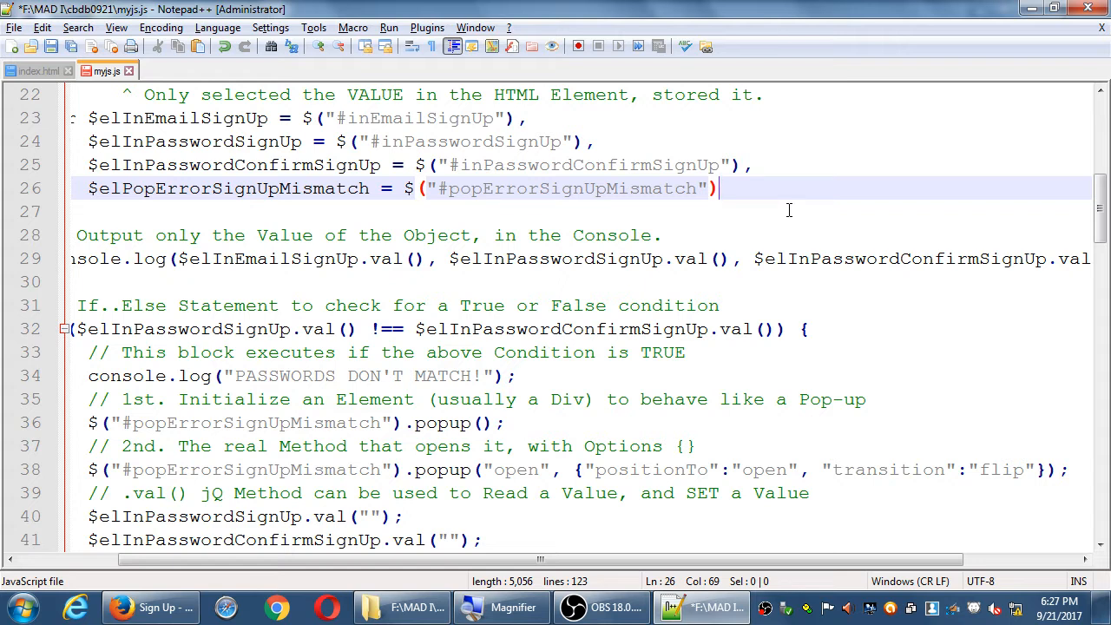
pyautogui.press('Enter')
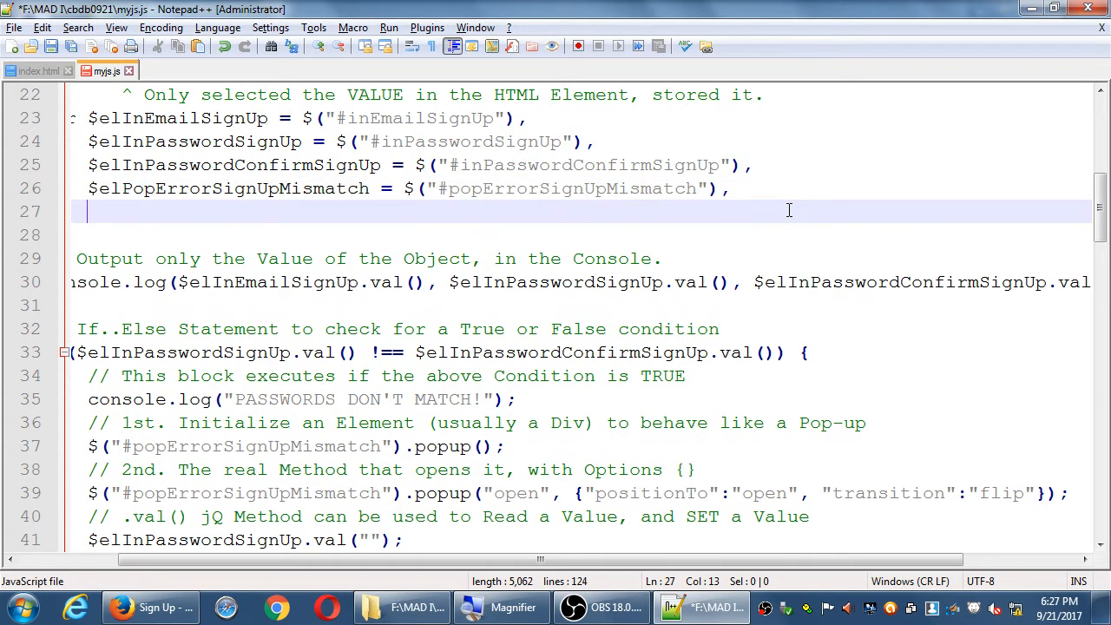
# - Type $elPopErrorSignUpExists = $("#popErrorSignUpExists"); to close the var list
pyautogui.write('$elPop')
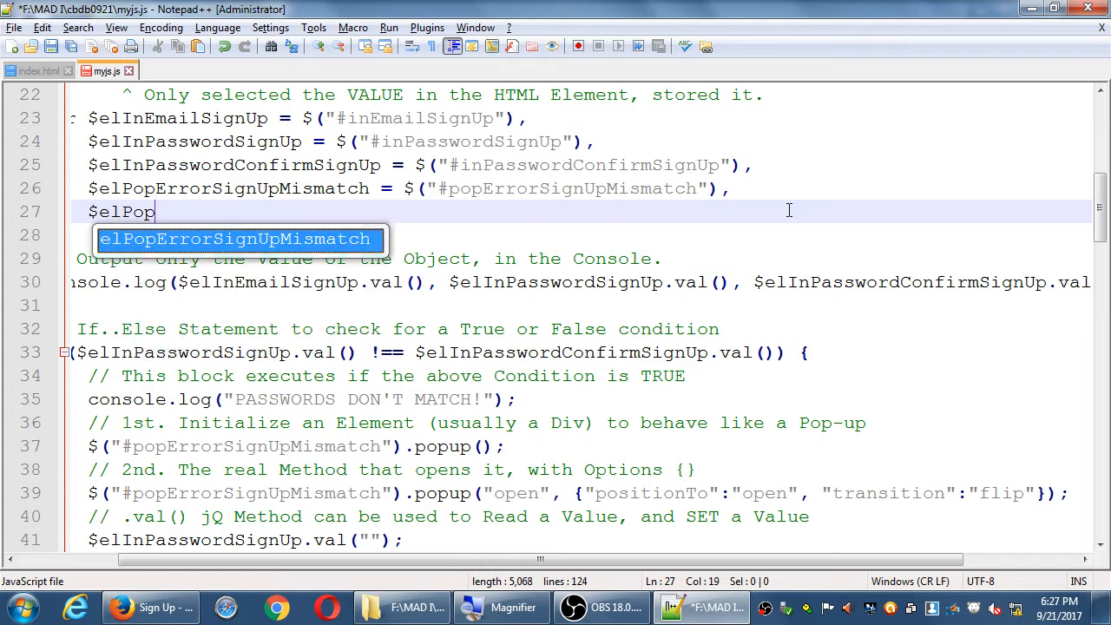
pyautogui.write('ErrorSis')
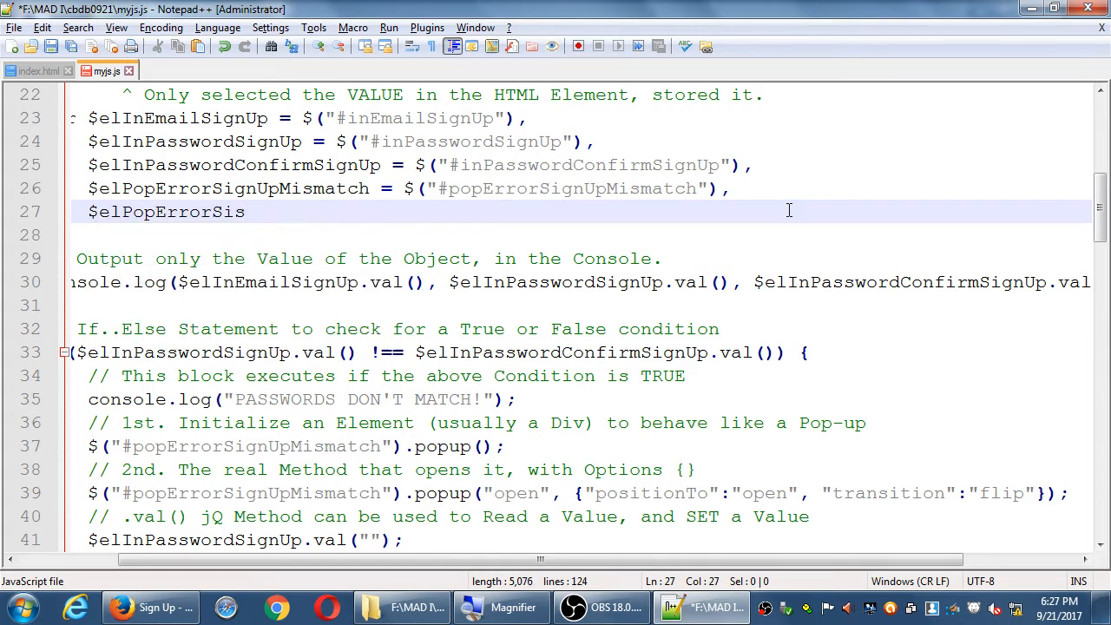
pyautogui.write('SignUp')
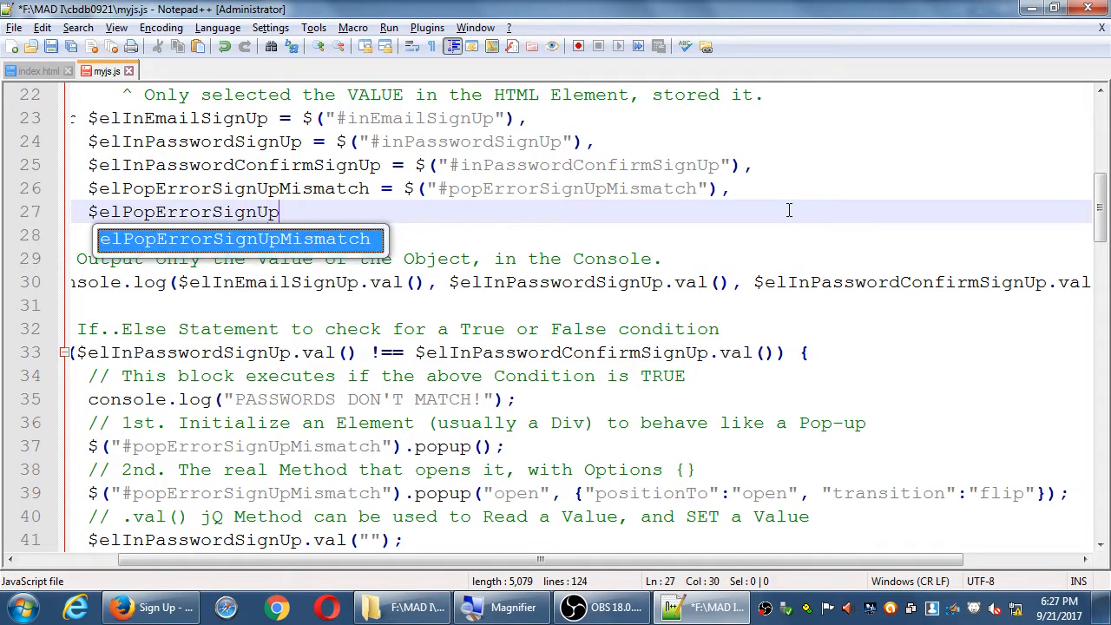
pyautogui.write('Exists')
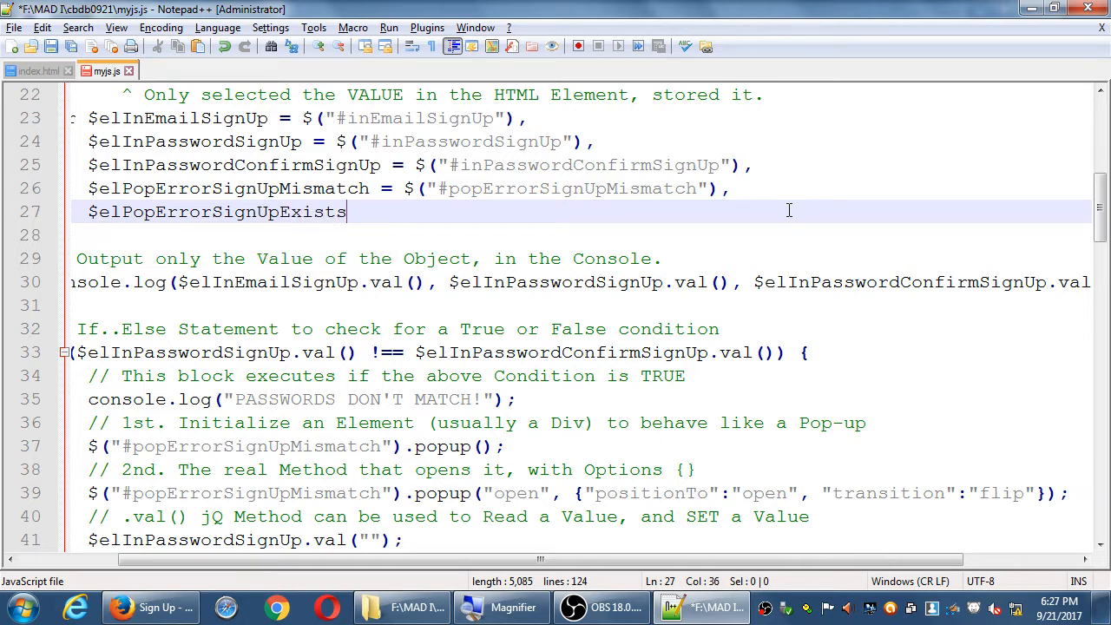
pyautogui.click(35, 71)
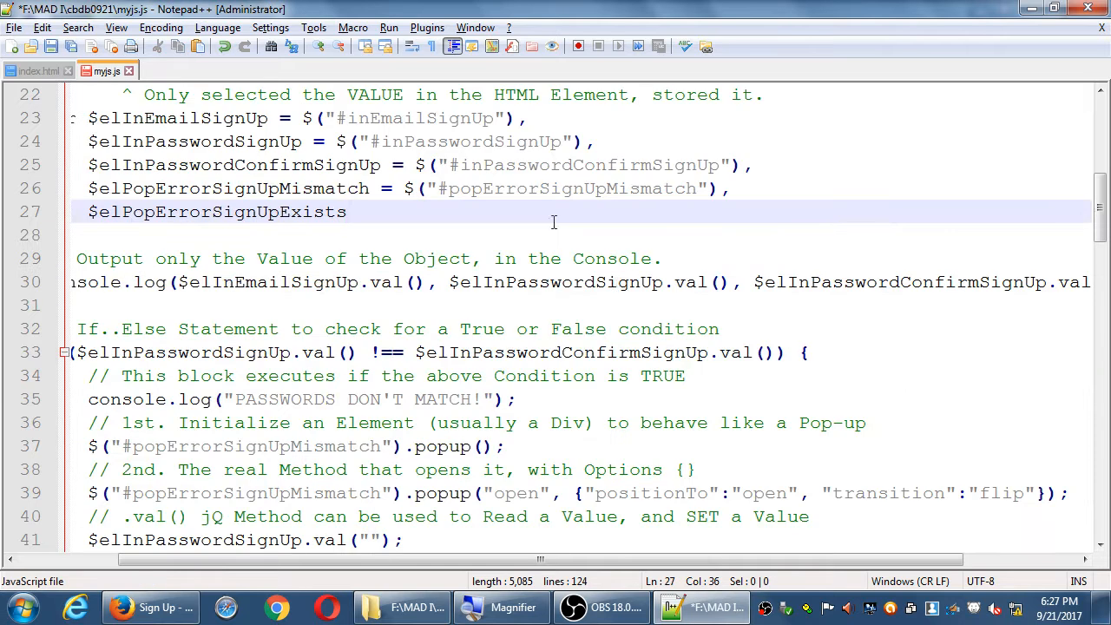
pyautogui.write('=')
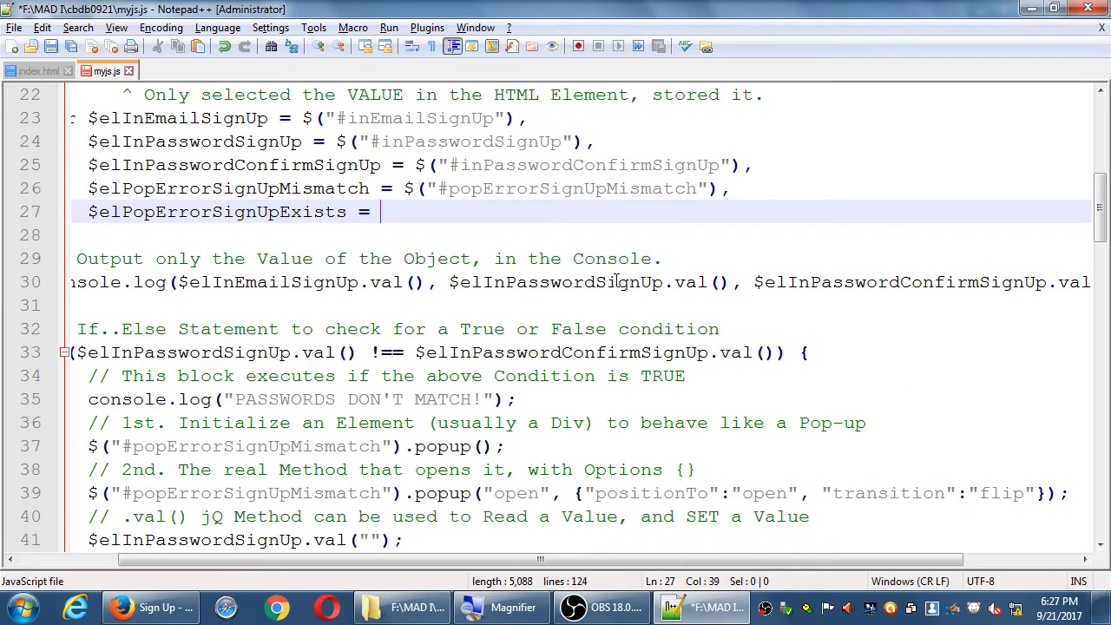
pyautogui.write('$();')
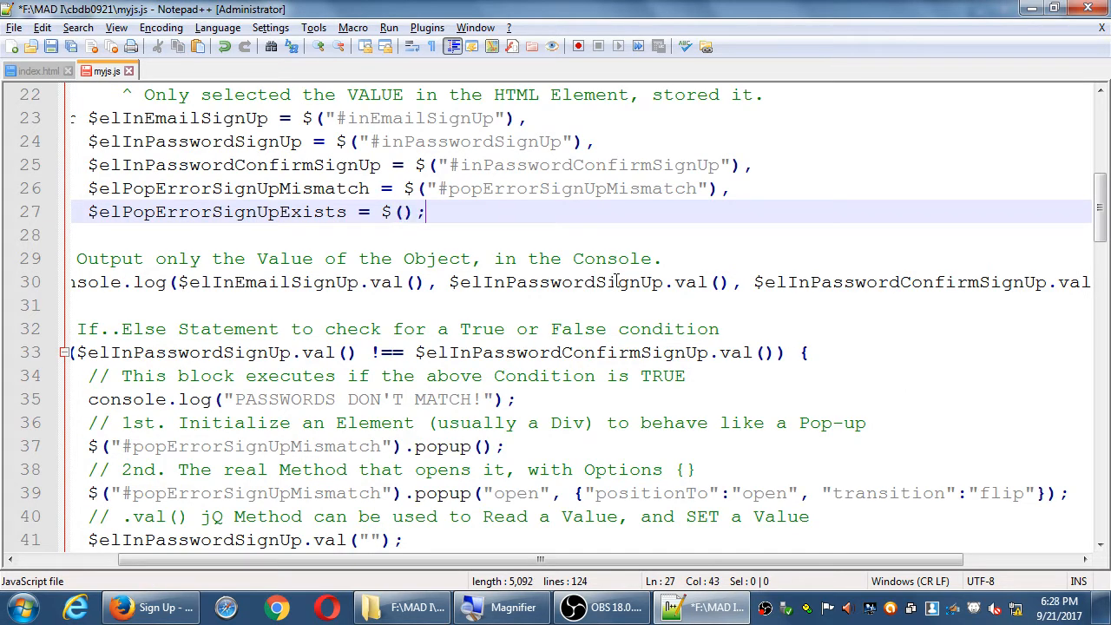
pyautogui.write('""')
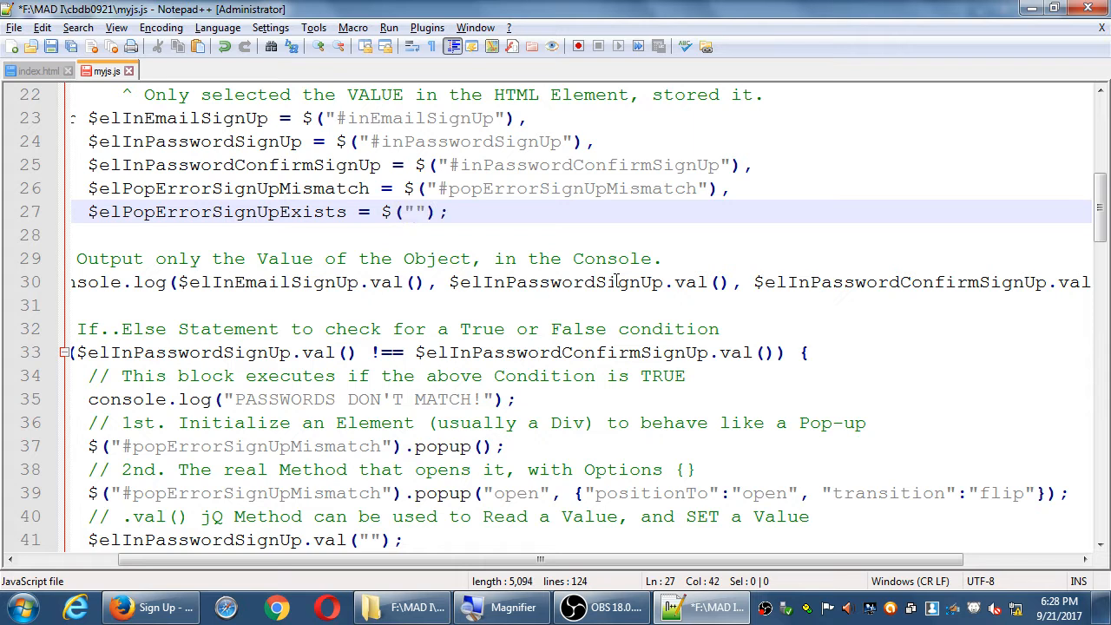
pyautogui.write('#popEro')
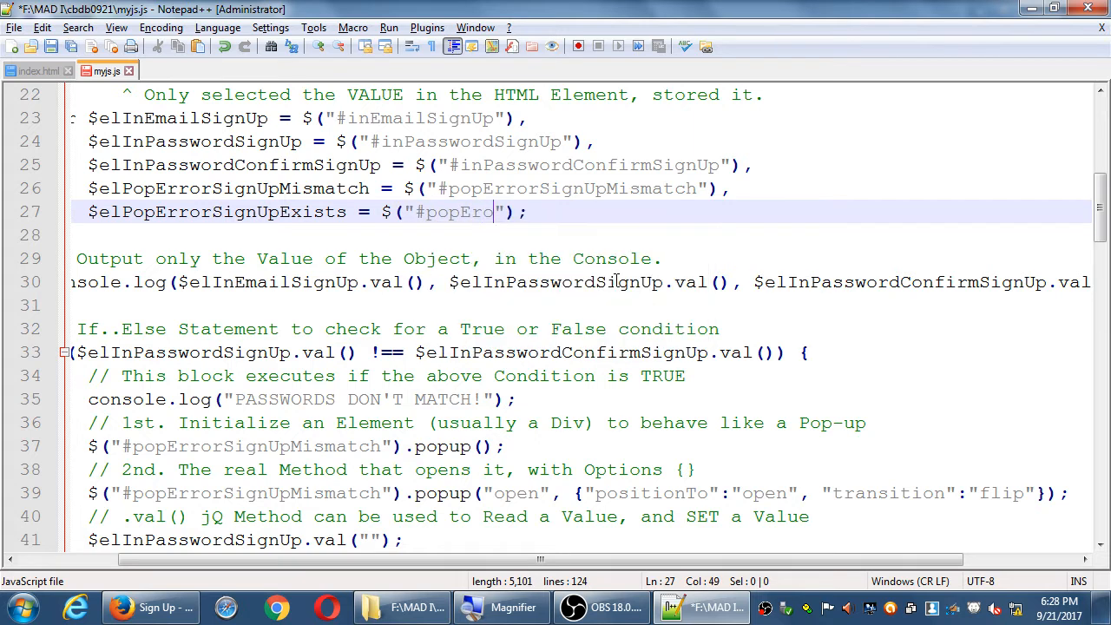
pyautogui.write('rSignUpE')
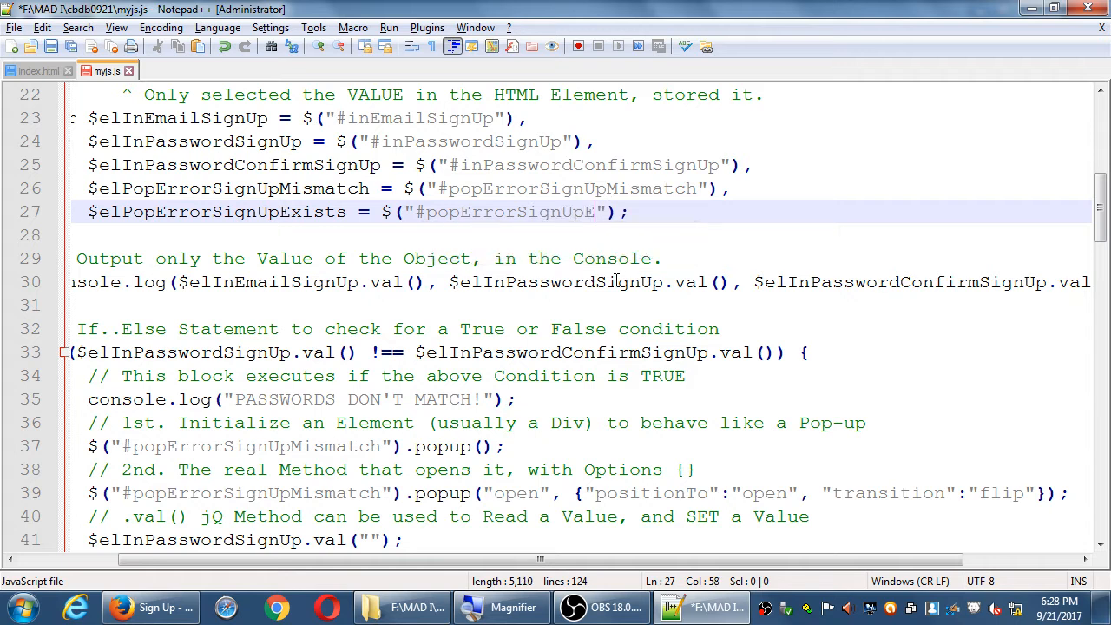
pyautogui.write('xists')
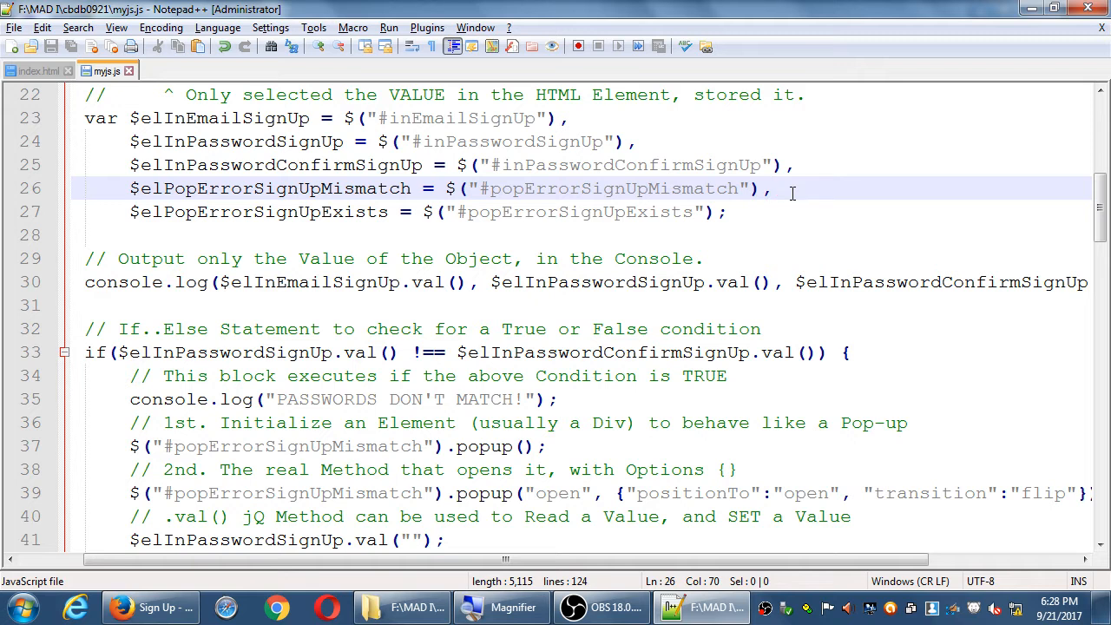
# - Replace the repeated $("#popErrorSignUpMismatch") selector with $elPopErrorSignUpMismatch via autocomplete
pyautogui.click(770, 188)
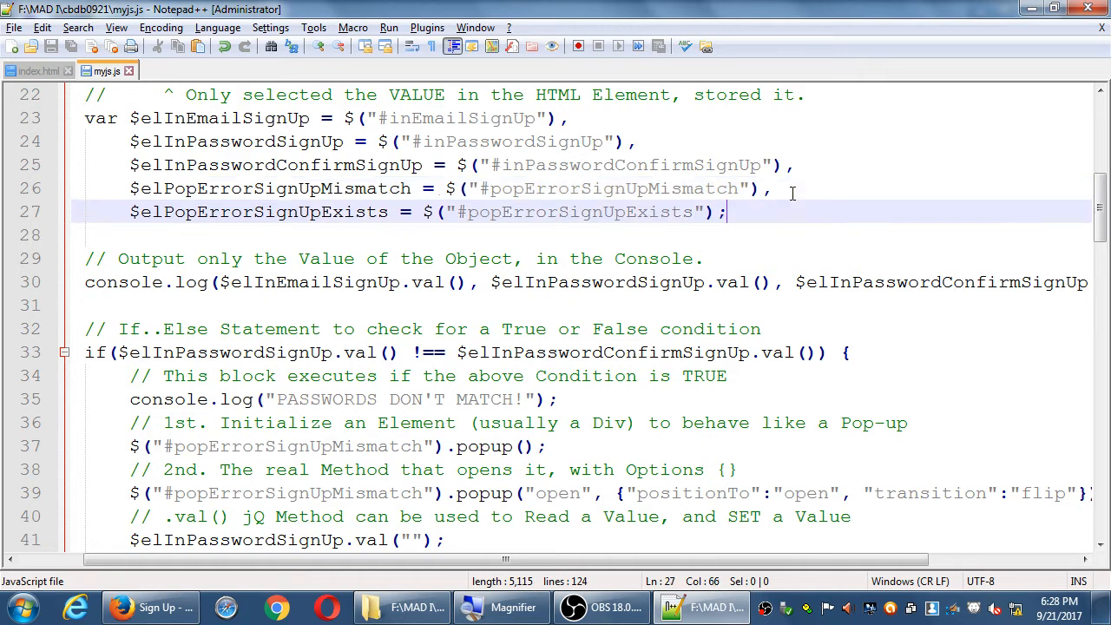
pyautogui.click(516, 446)
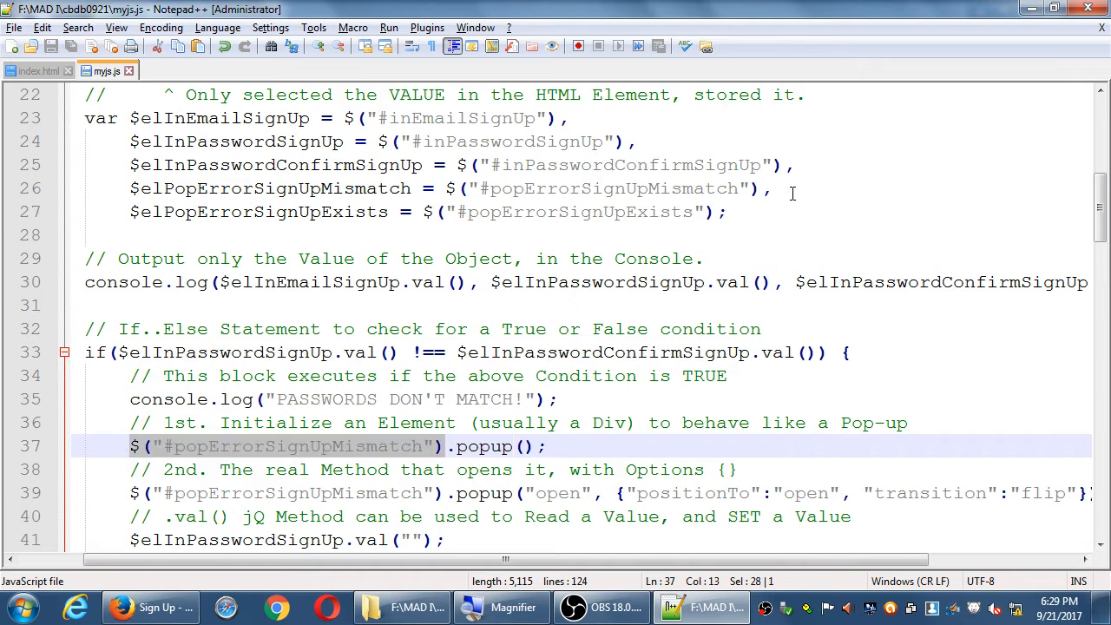
pyautogui.write('$elpo')
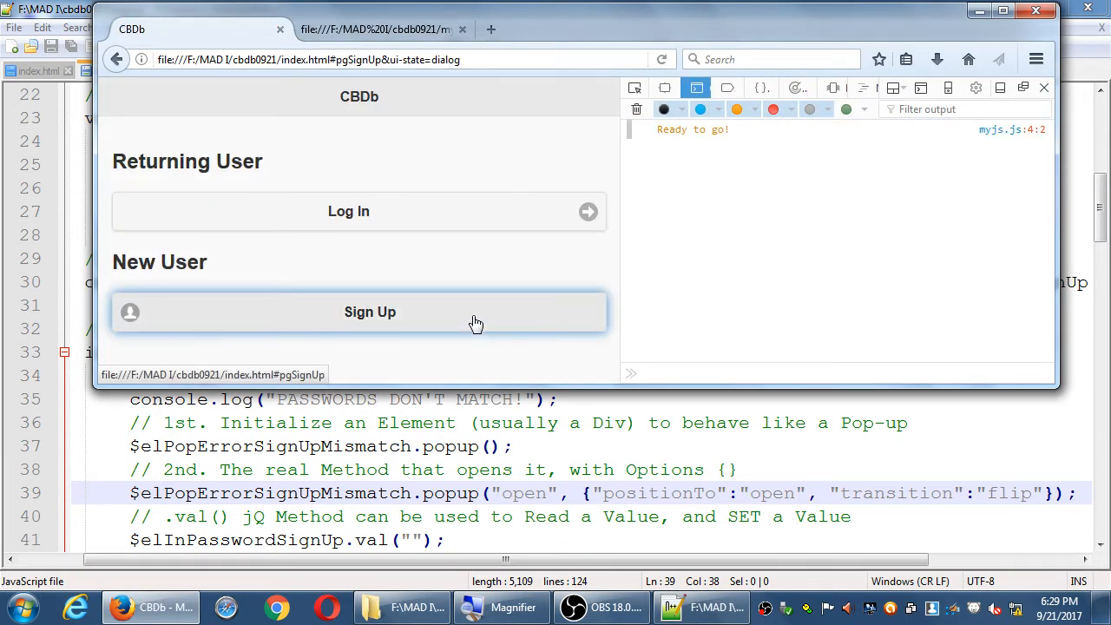
# - Open Sign Up, dismiss the message, go back and reload the app page
pyautogui.click(370, 312)
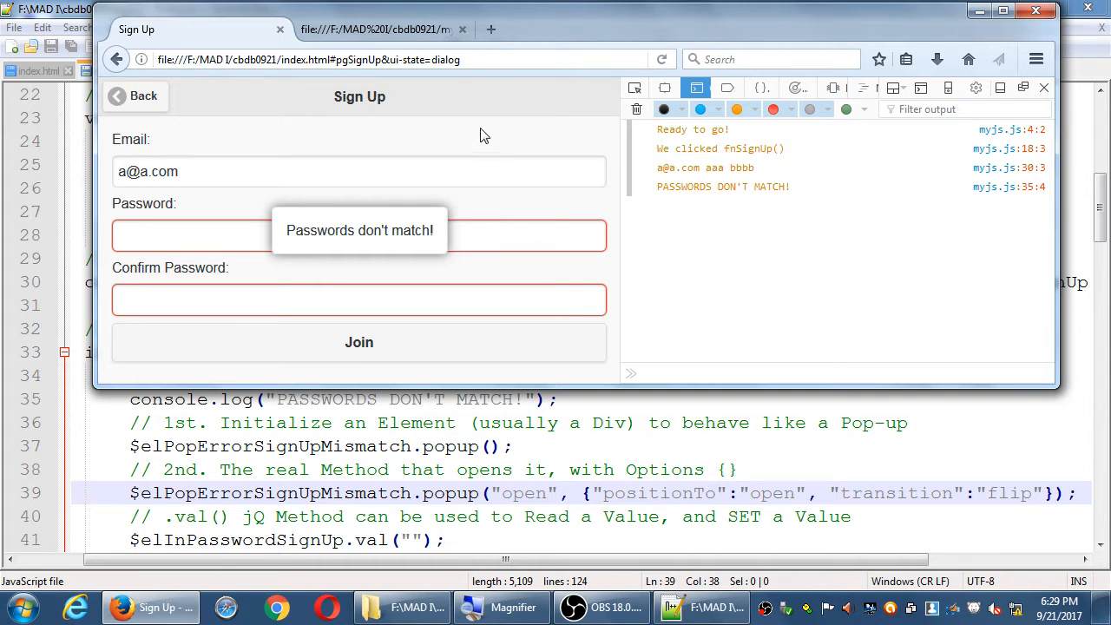
pyautogui.click(135, 95)
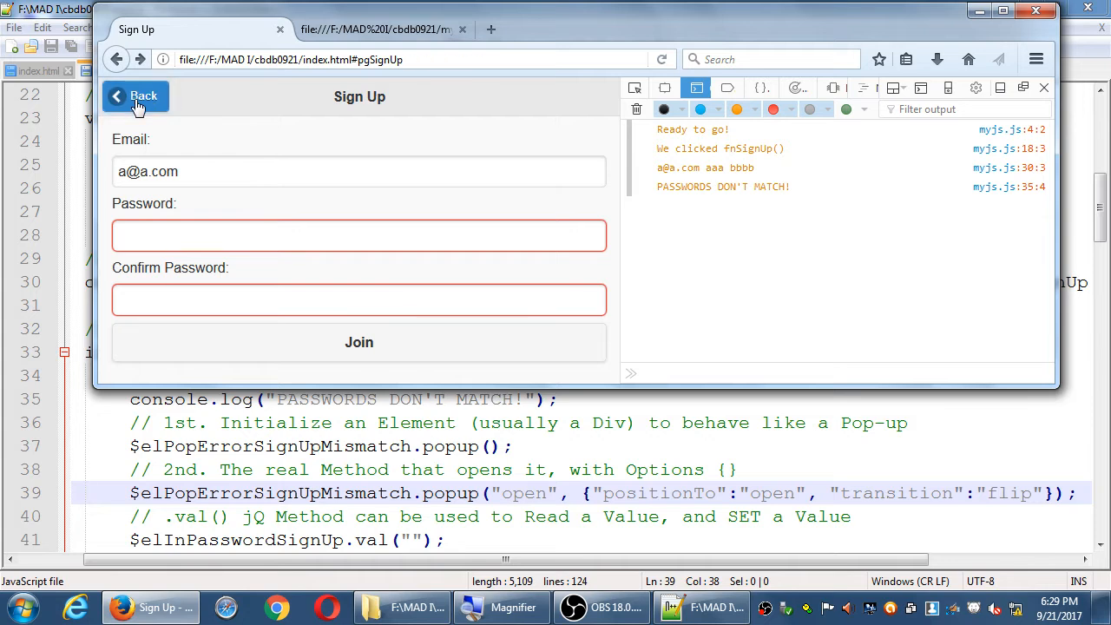
pyautogui.click(135, 96)
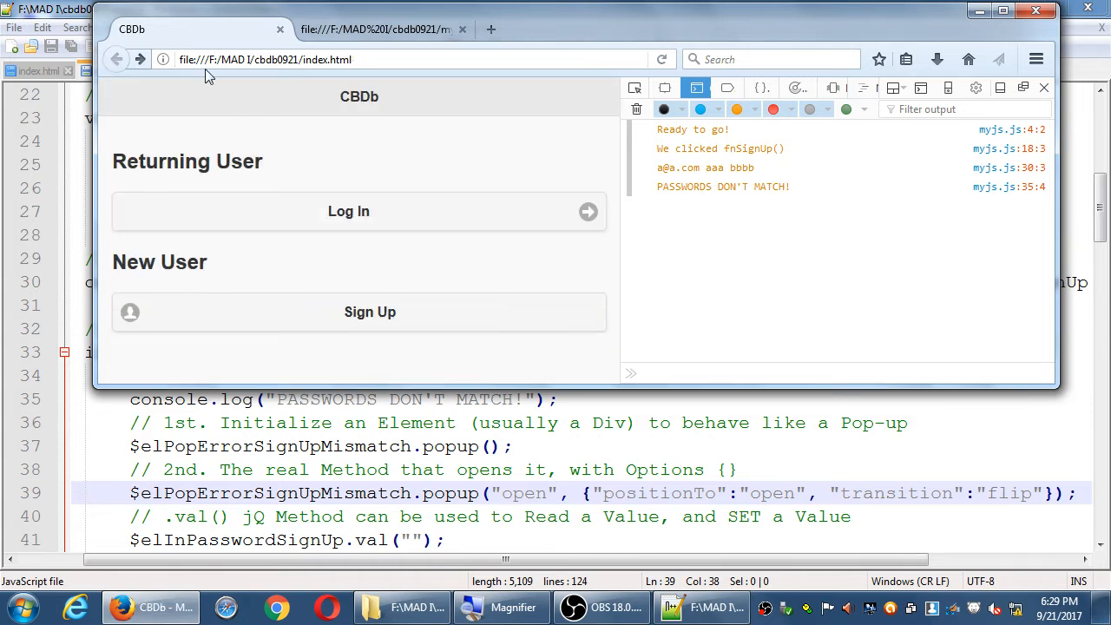
pyautogui.click(635, 109)
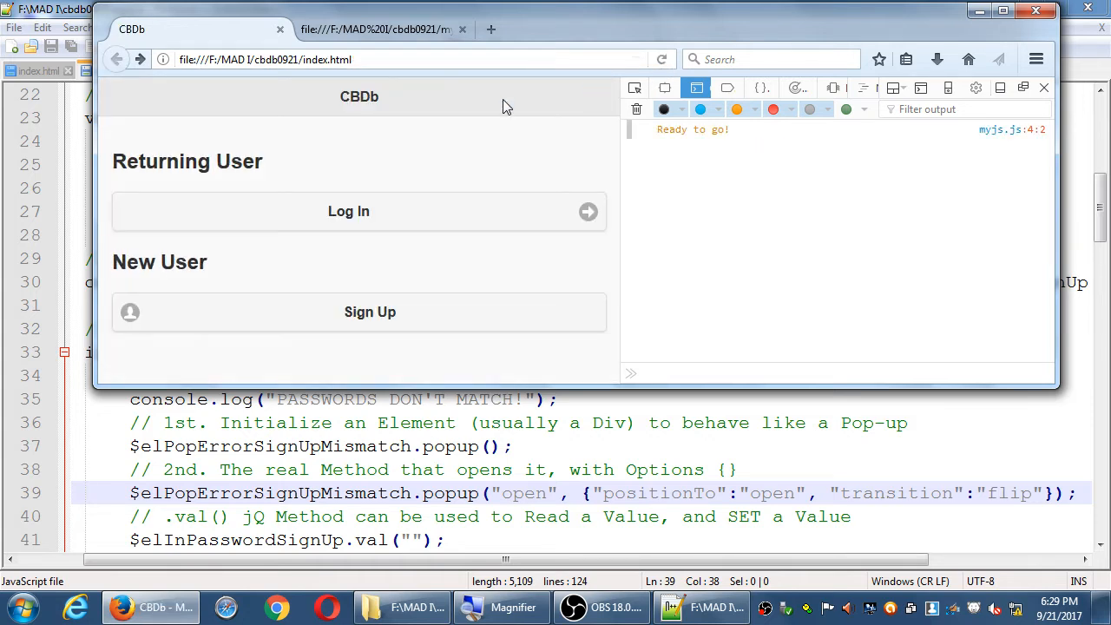
# - Sign up with mismatched passwords and dismiss the Passwords don't match! popup
pyautogui.click(359, 312)
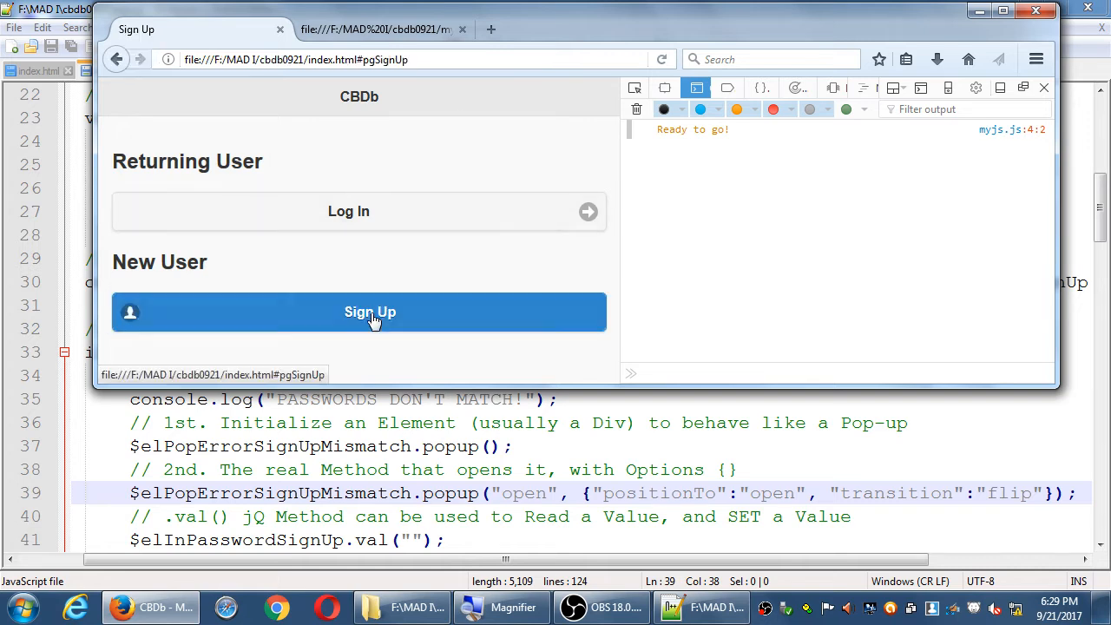
pyautogui.click(359, 311)
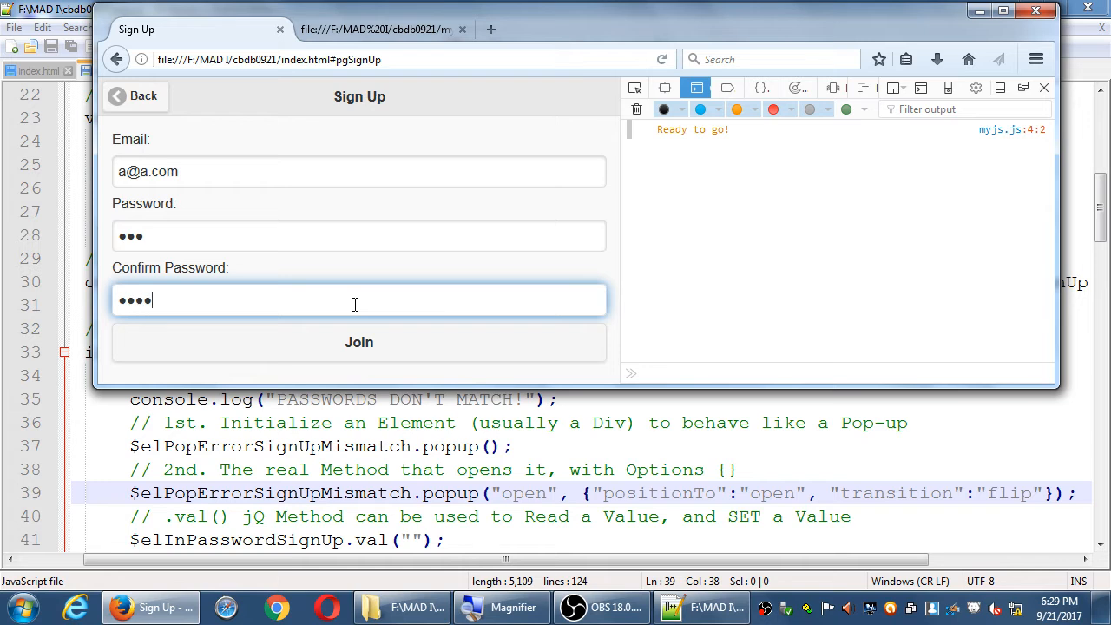
pyautogui.click(358, 341)
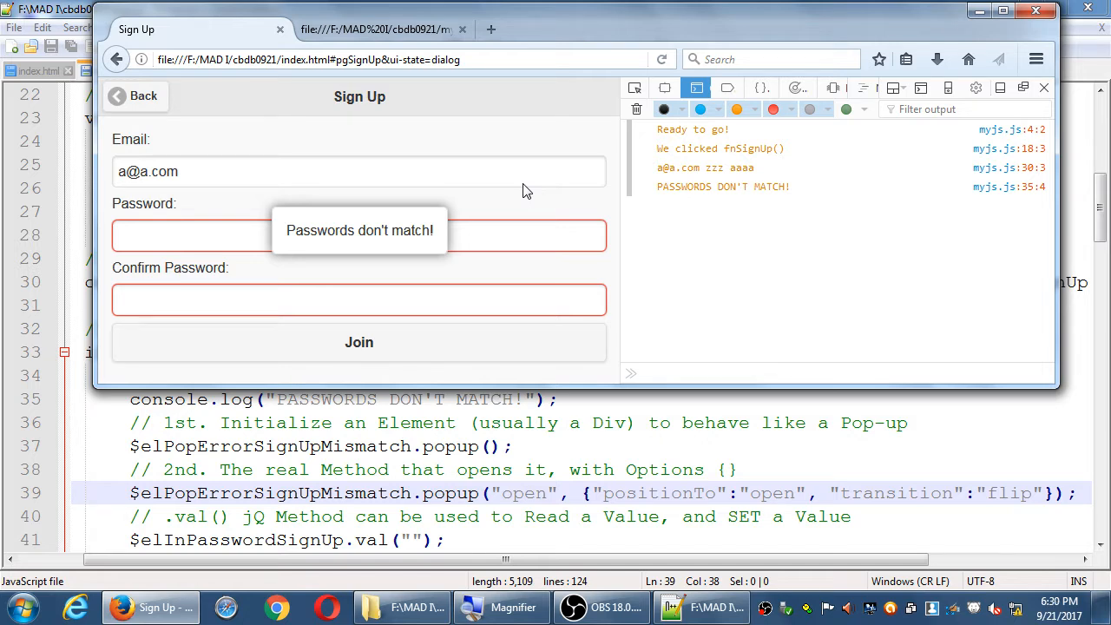
pyautogui.click(701, 606)
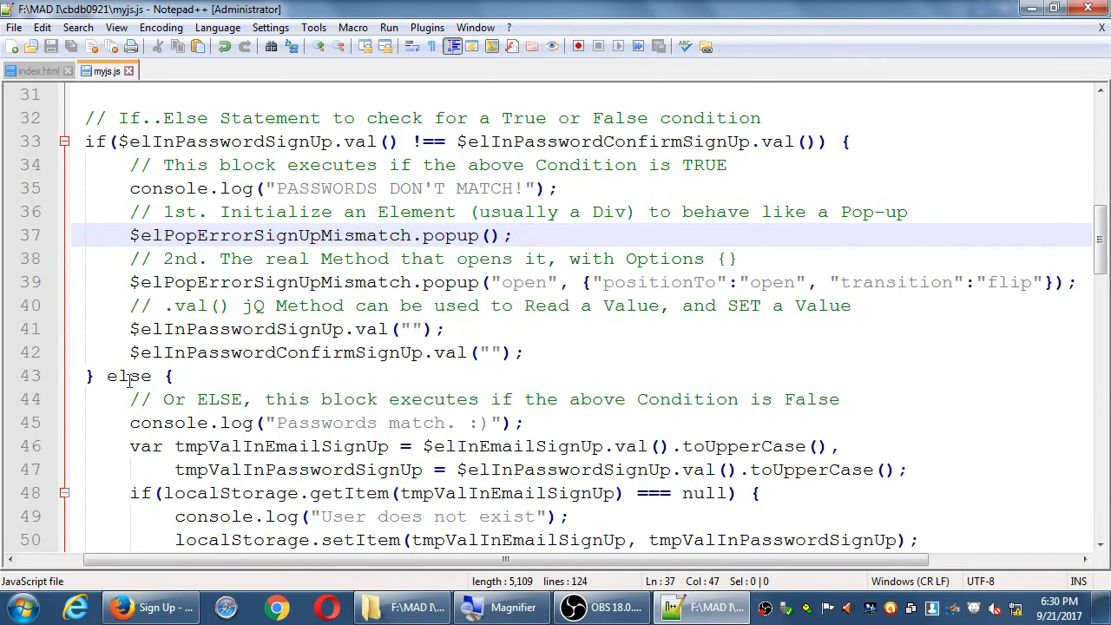
# - Scroll down to the else block containing console.log("User DOES exist")
pyautogui.scroll(-3)
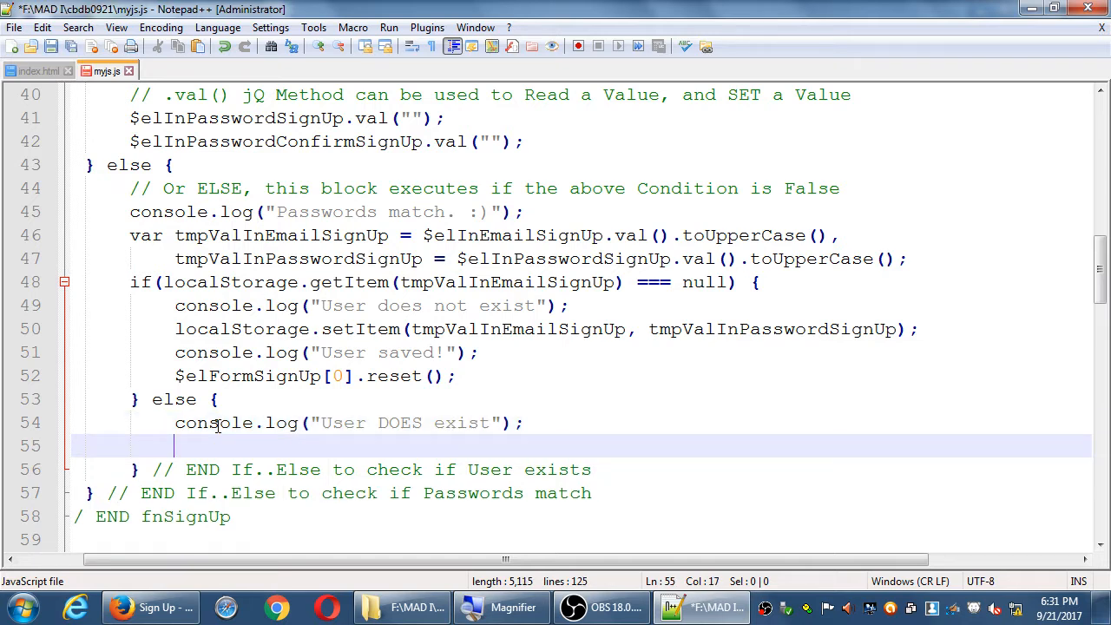
# - Type $elPopErrorSignUpExists.popup(); in the existing-user branch
pyautogui.write('$el')
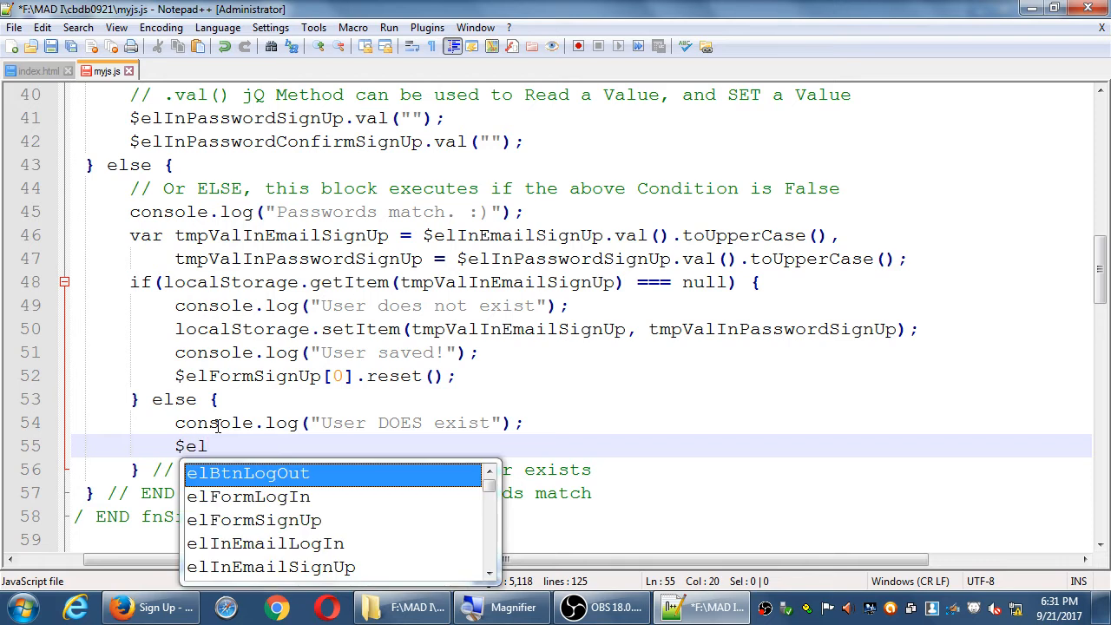
pyautogui.write('PopErrorSignUpExists.pop')
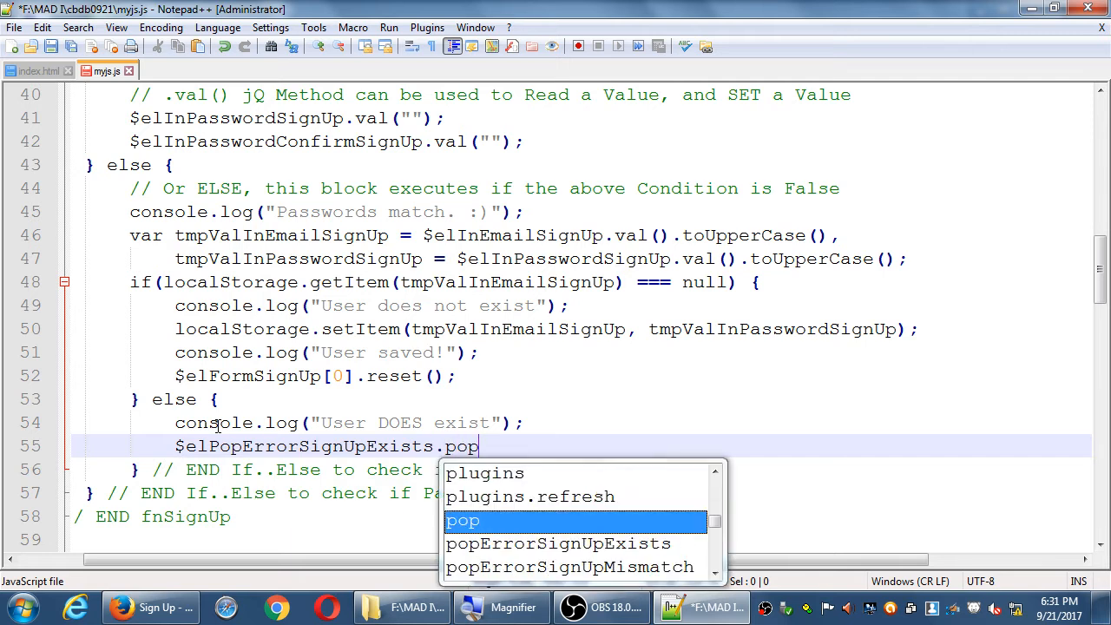
pyautogui.write('up();')
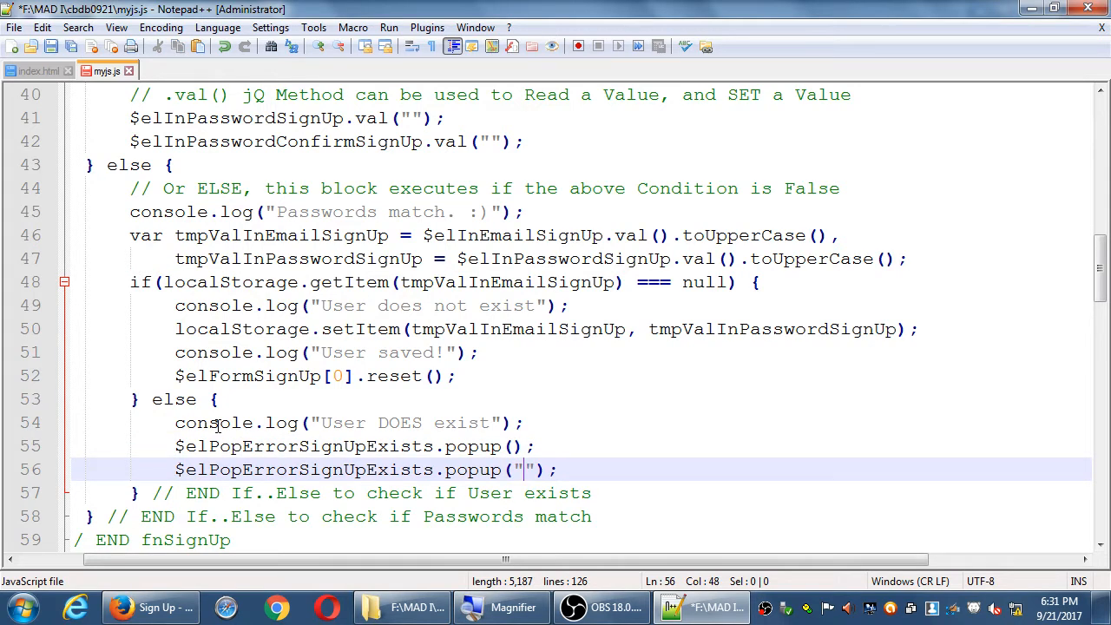
# - Add .popup("open", {"positionTo":"window", "transition":"flip"}) to open the Exists popup
pyautogui.write('open')
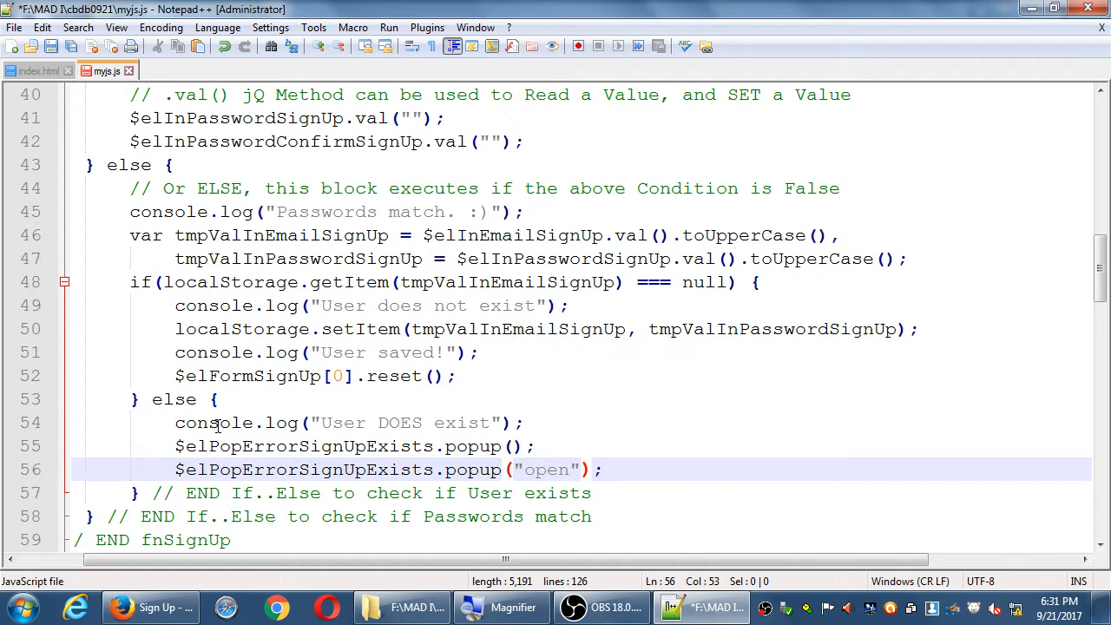
pyautogui.write(', {}')
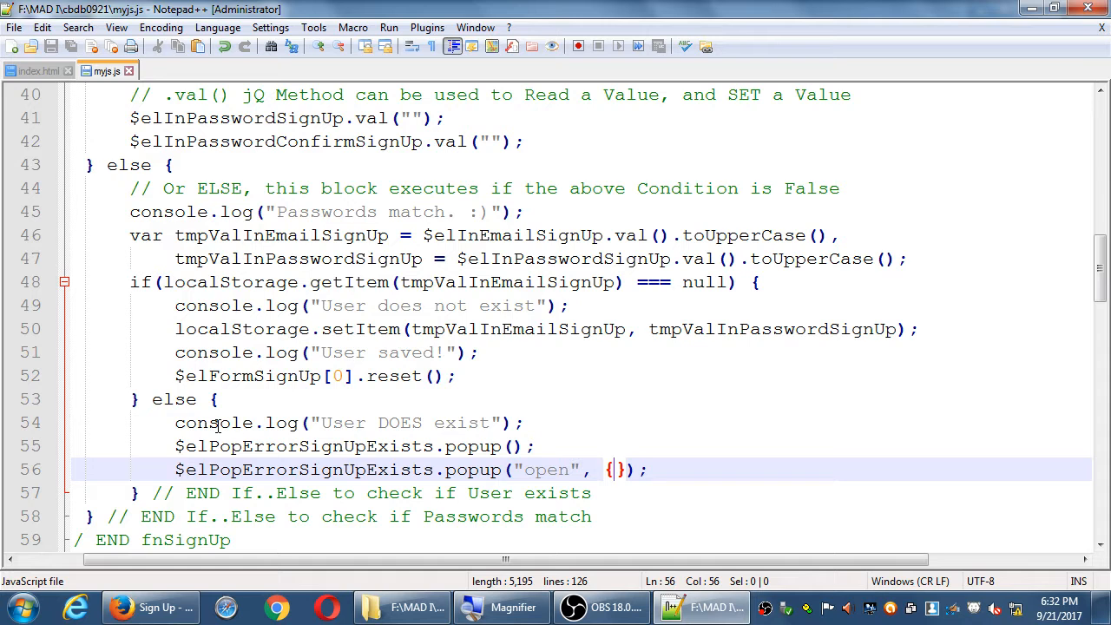
pyautogui.write('"')
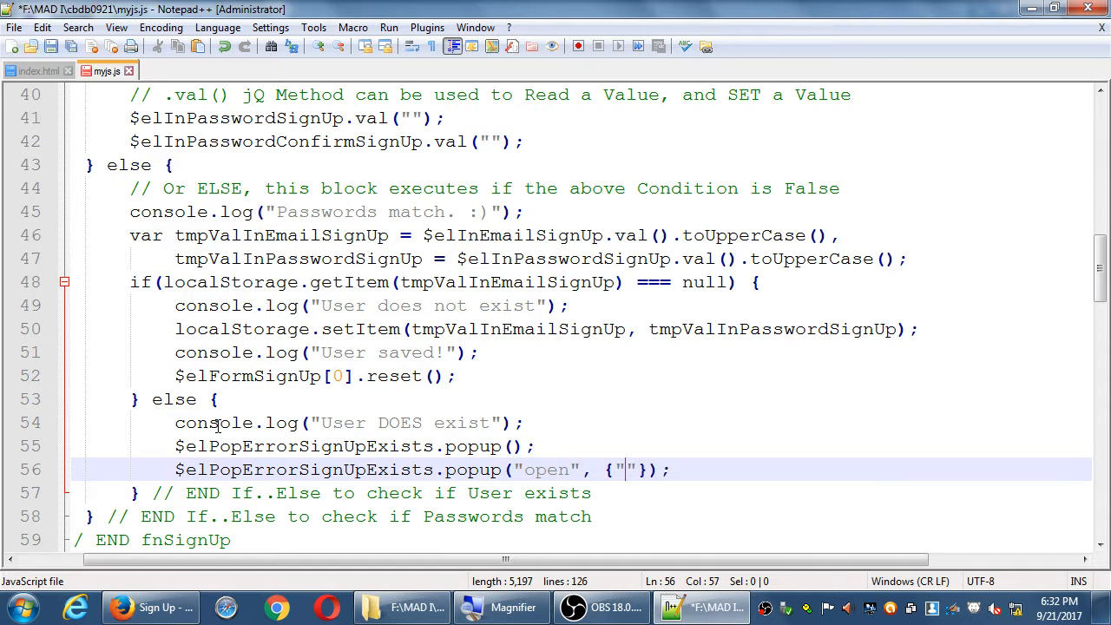
pyautogui.write('positionTo":')
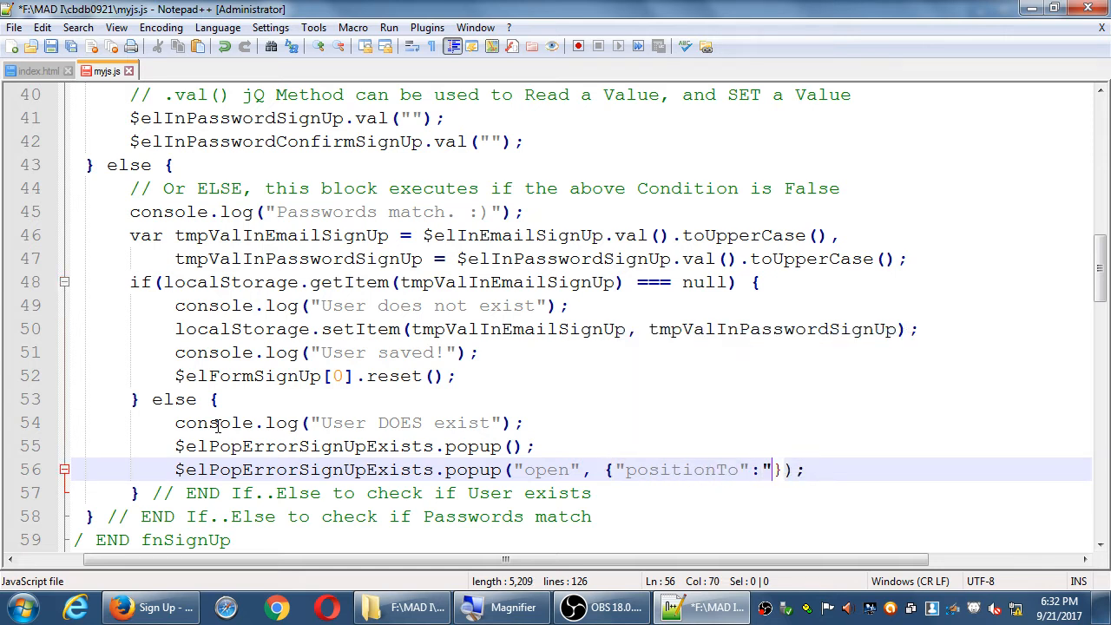
pyautogui.write('"')
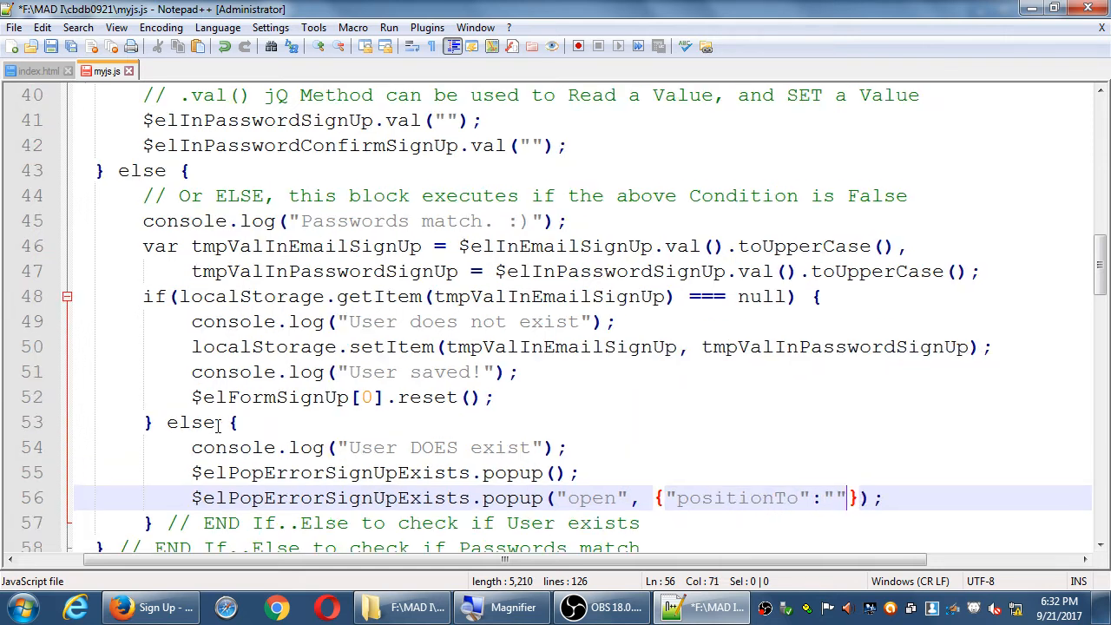
pyautogui.scroll(-3)
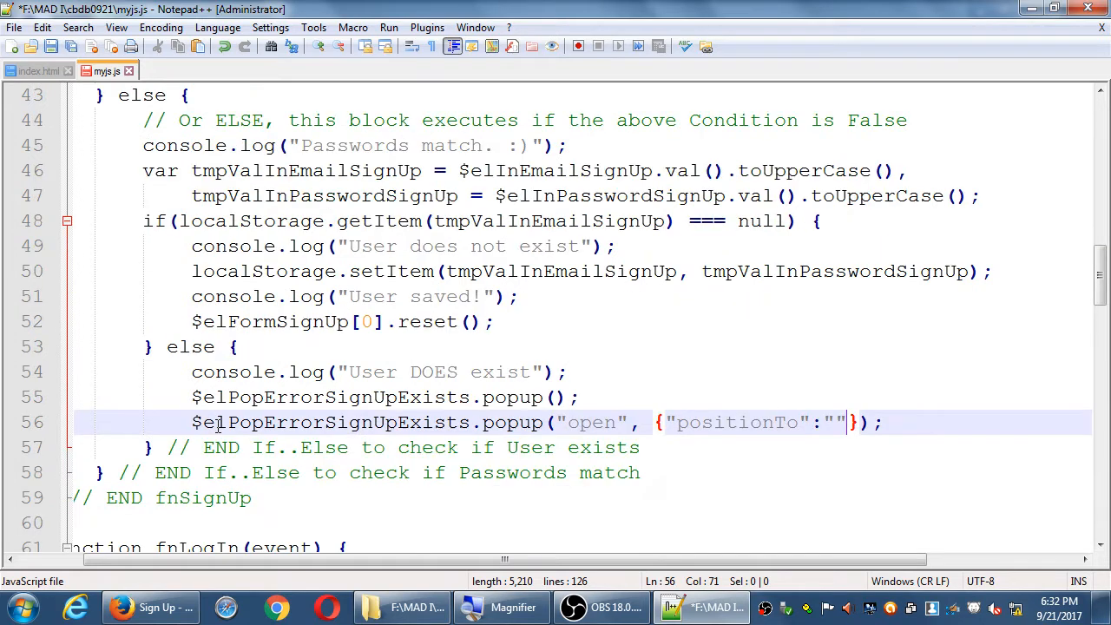
pyautogui.write('window')
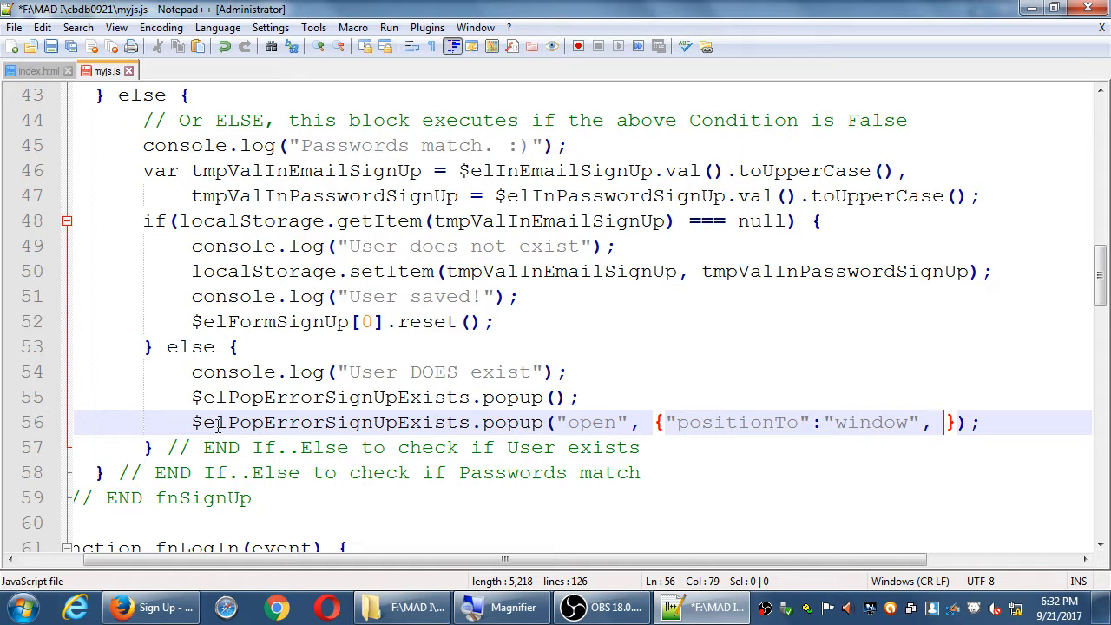
pyautogui.write('""')
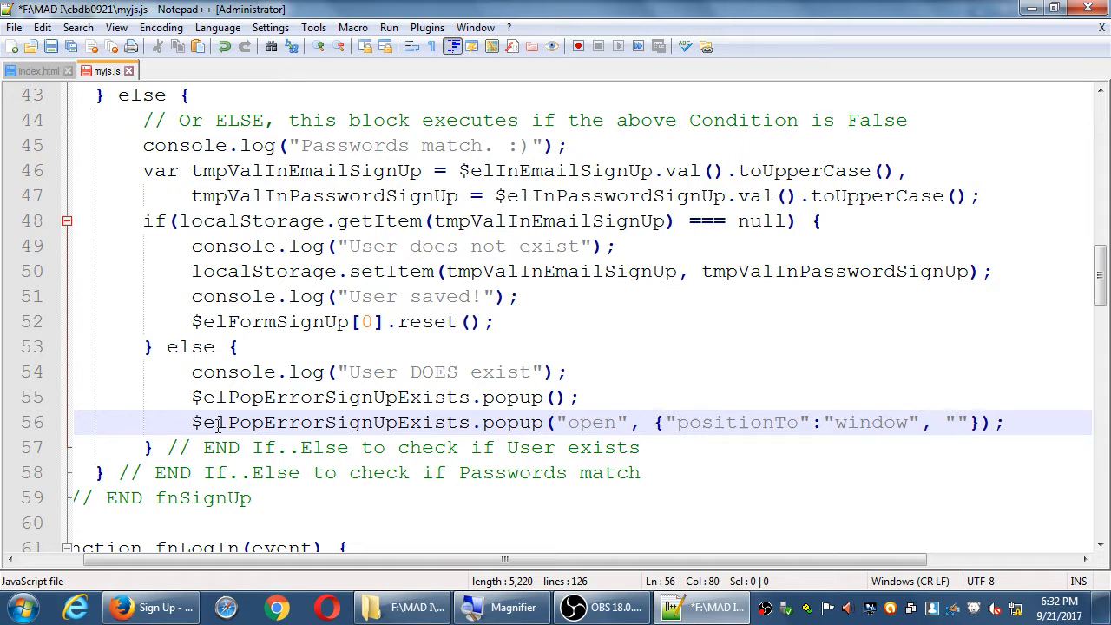
pyautogui.write('transition":')
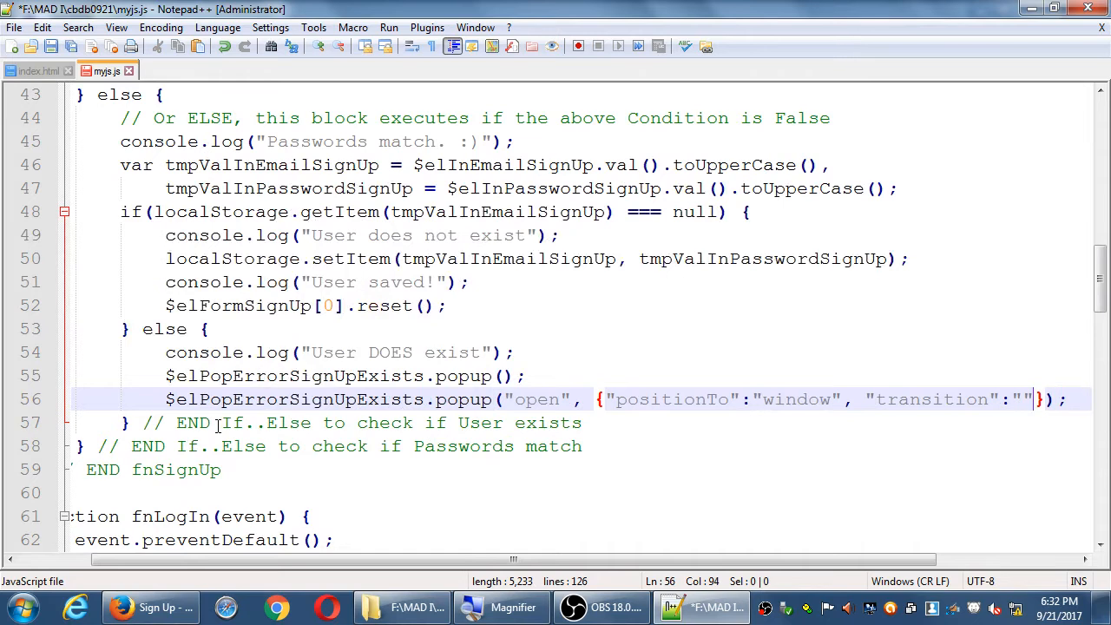
pyautogui.write('fi')
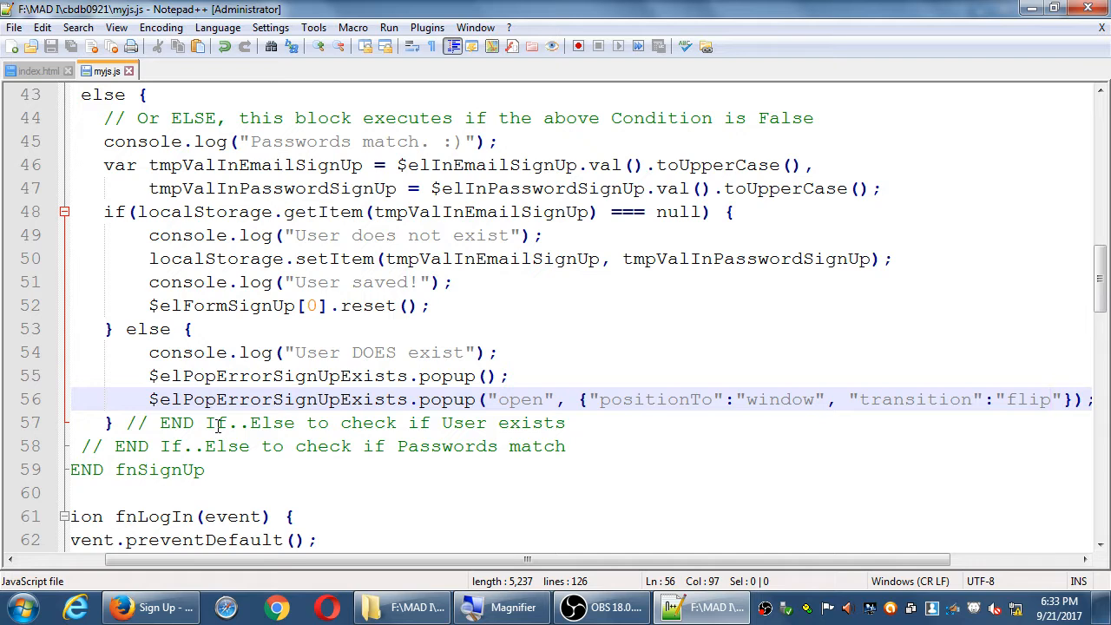
pyautogui.click(1054, 399)
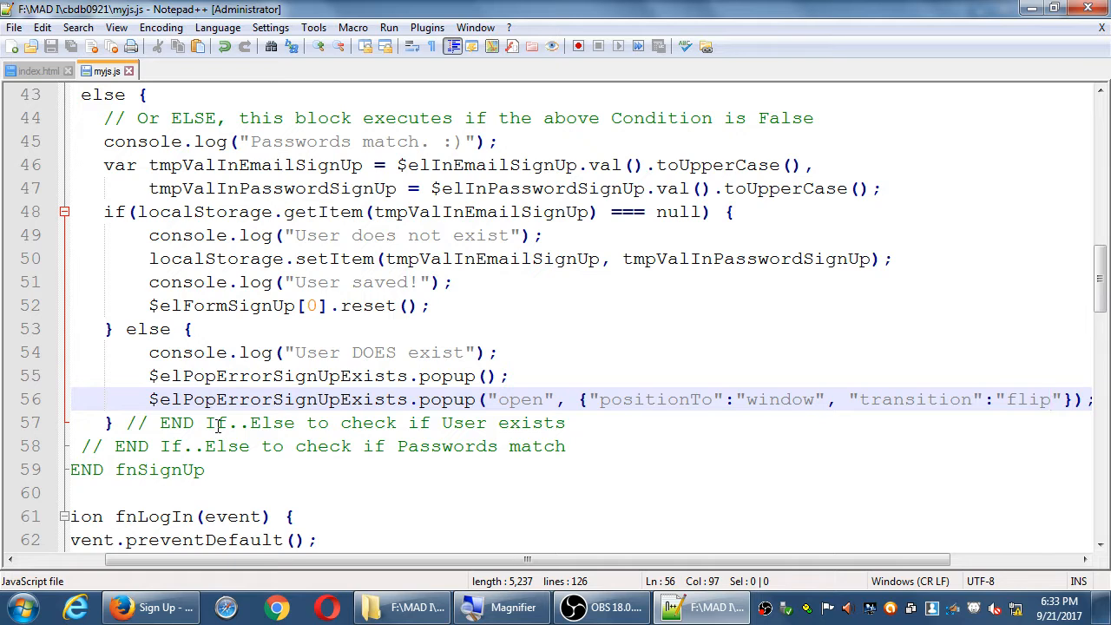
pyautogui.press('alt+tab')
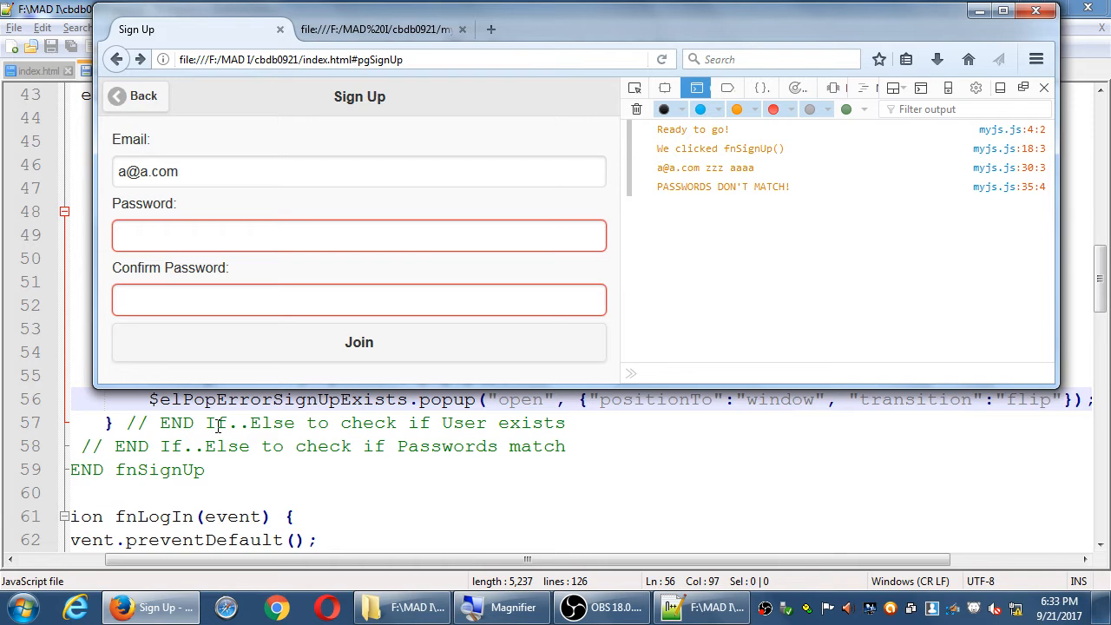
pyautogui.click(135, 96)
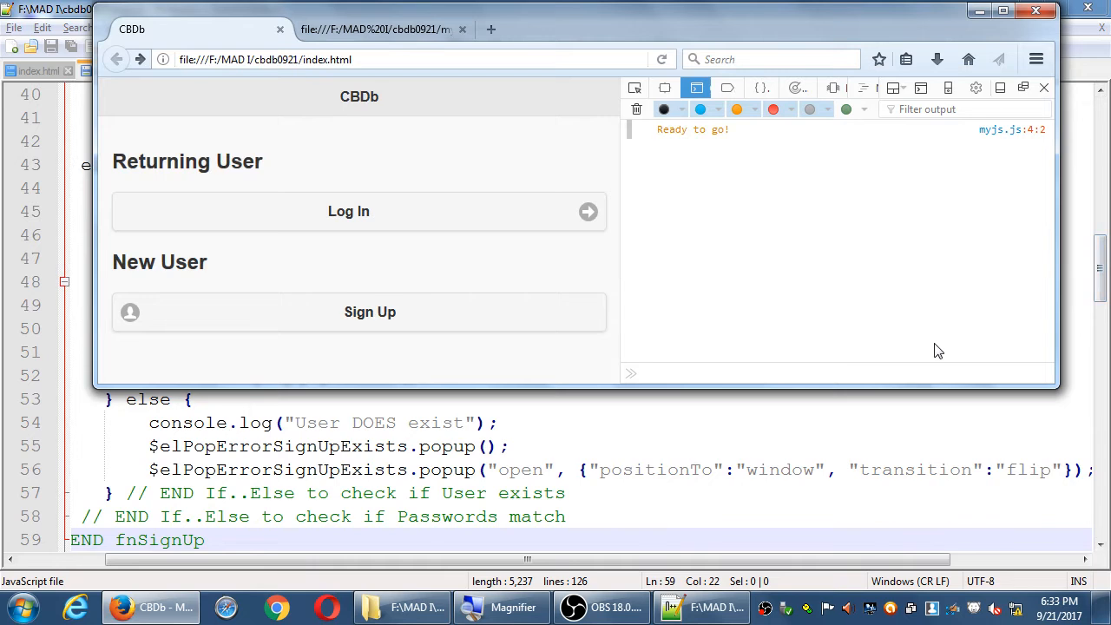
pyautogui.click(359, 312)
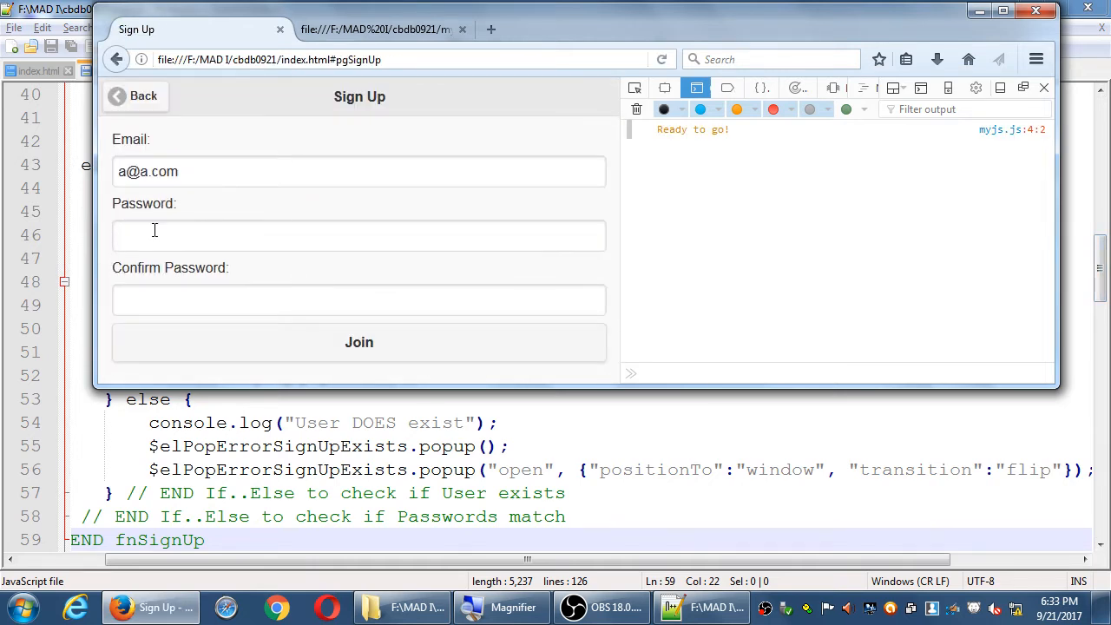
pyautogui.write('a')
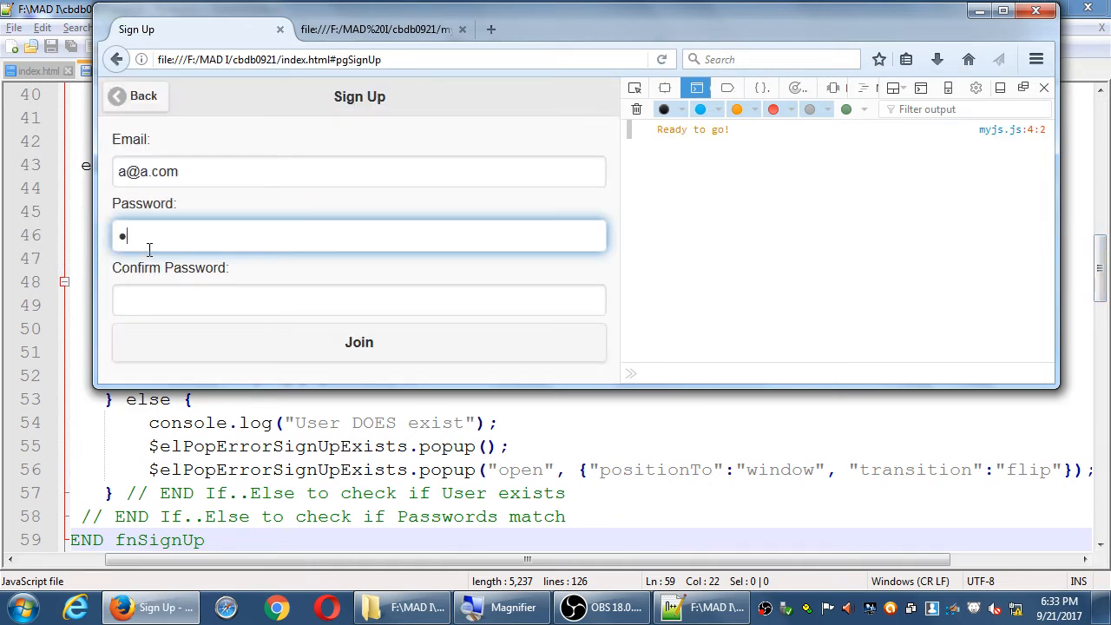
pyautogui.write('•••')
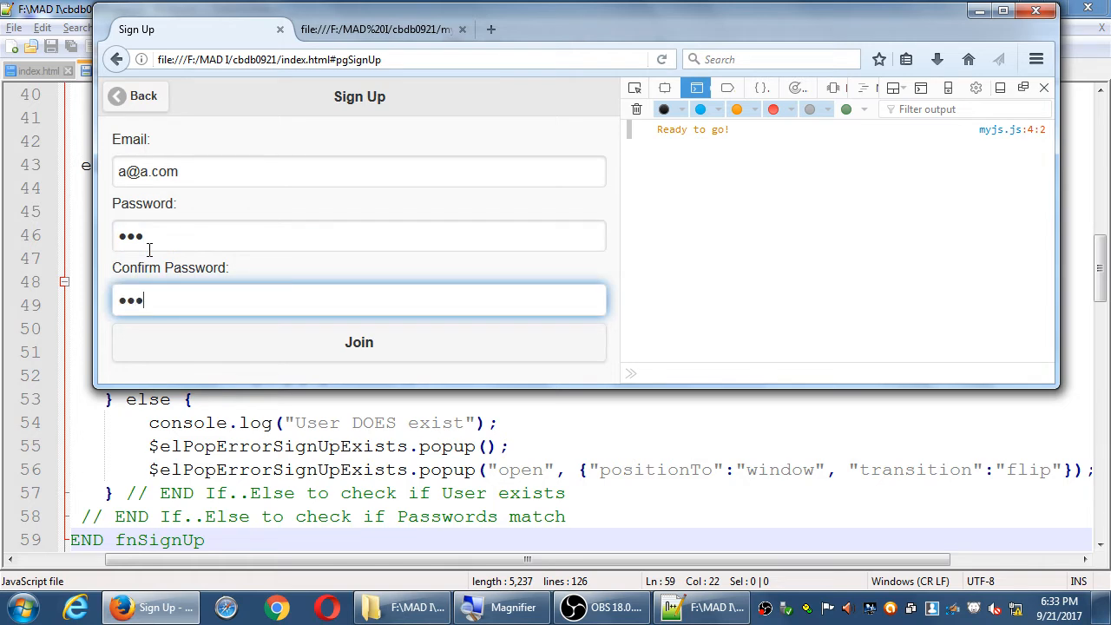
pyautogui.click(359, 341)
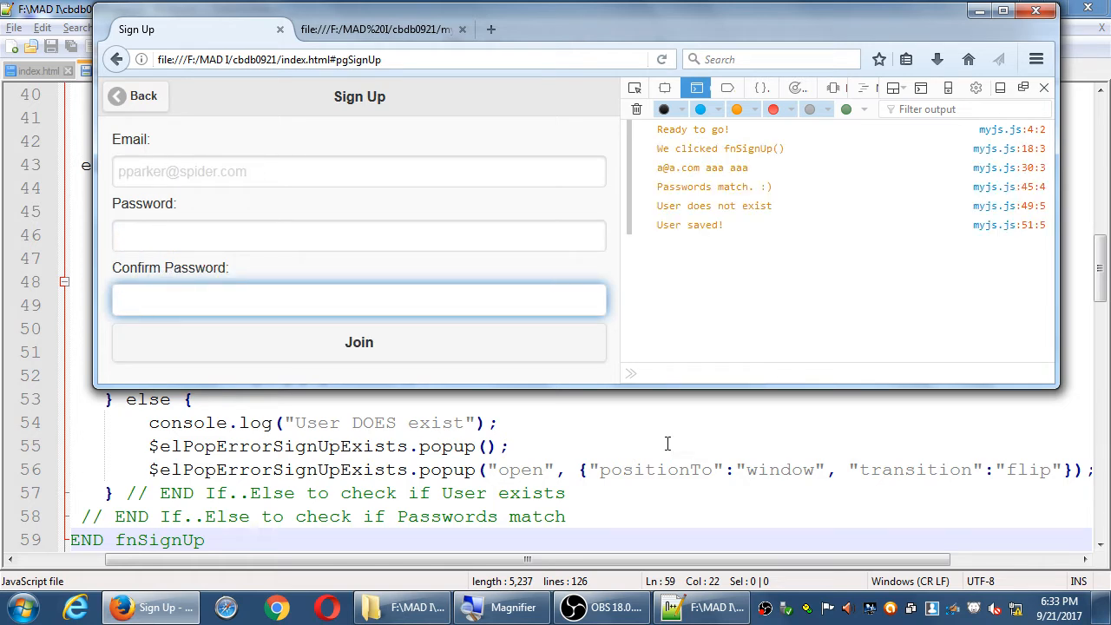
pyautogui.moveTo(915, 362)
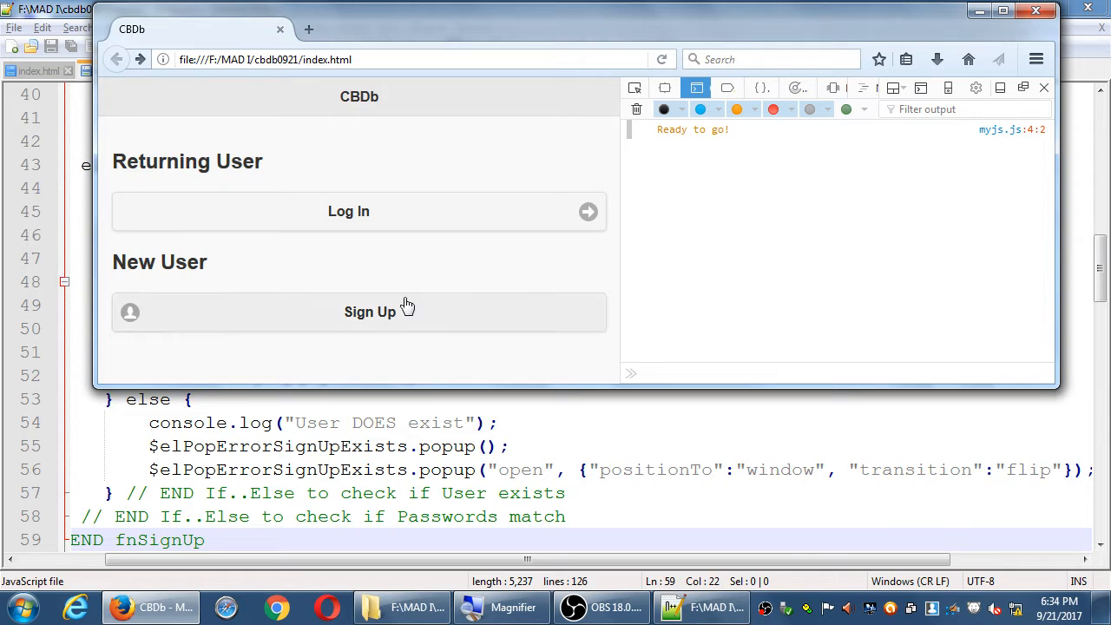
# - Sign up with mismatched passwords, then matching ones, to get Account already exists!
pyautogui.click(359, 311)
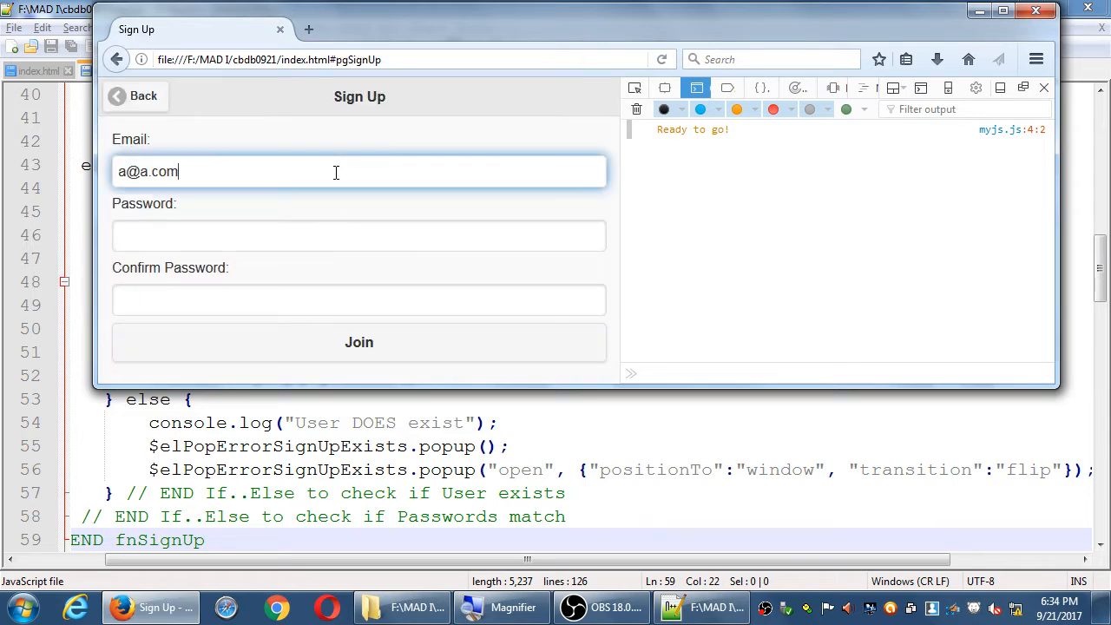
pyautogui.click(358, 235)
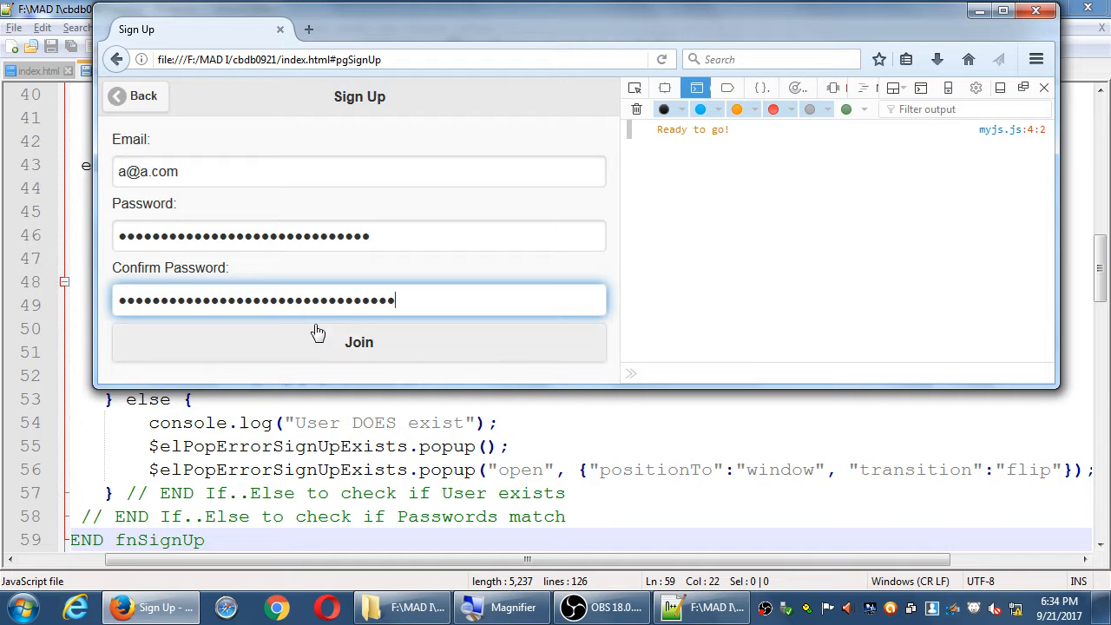
pyautogui.click(358, 341)
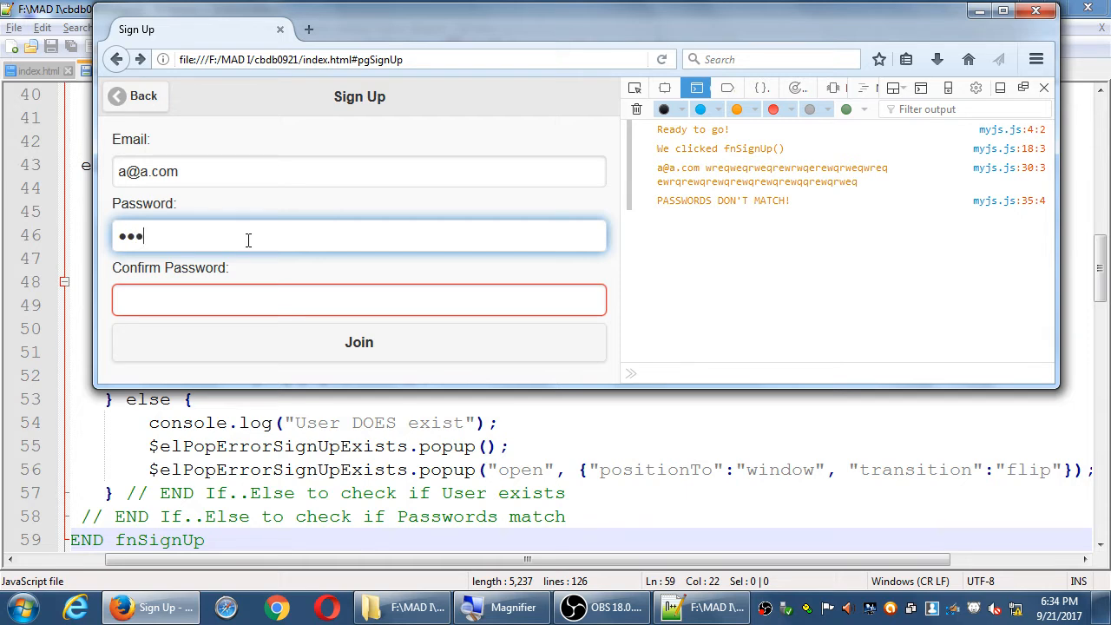
pyautogui.write('•••')
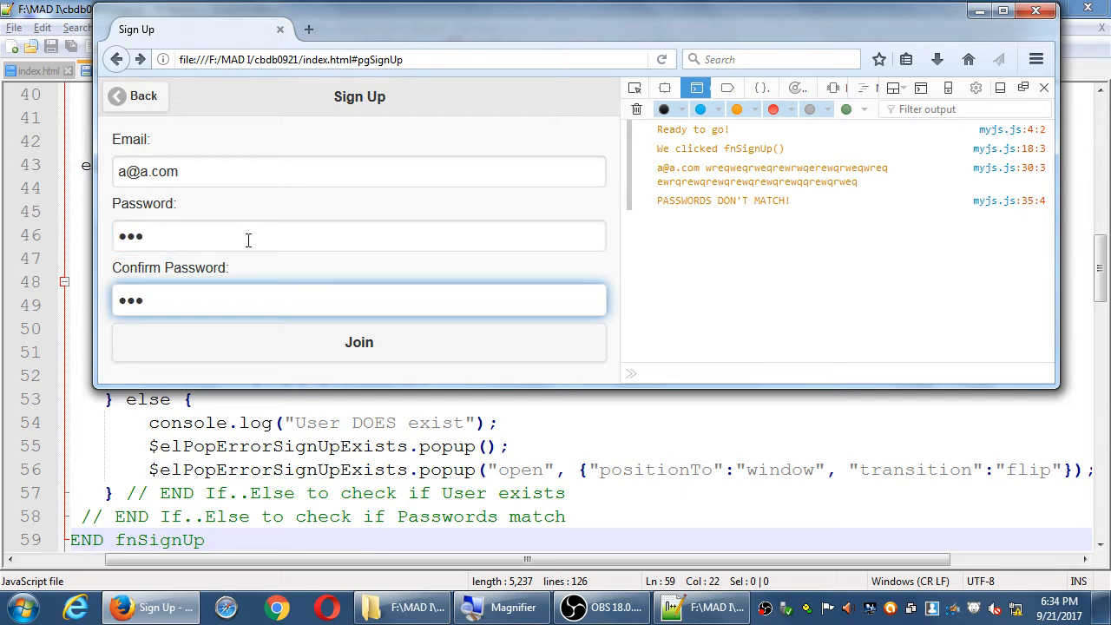
pyautogui.click(358, 341)
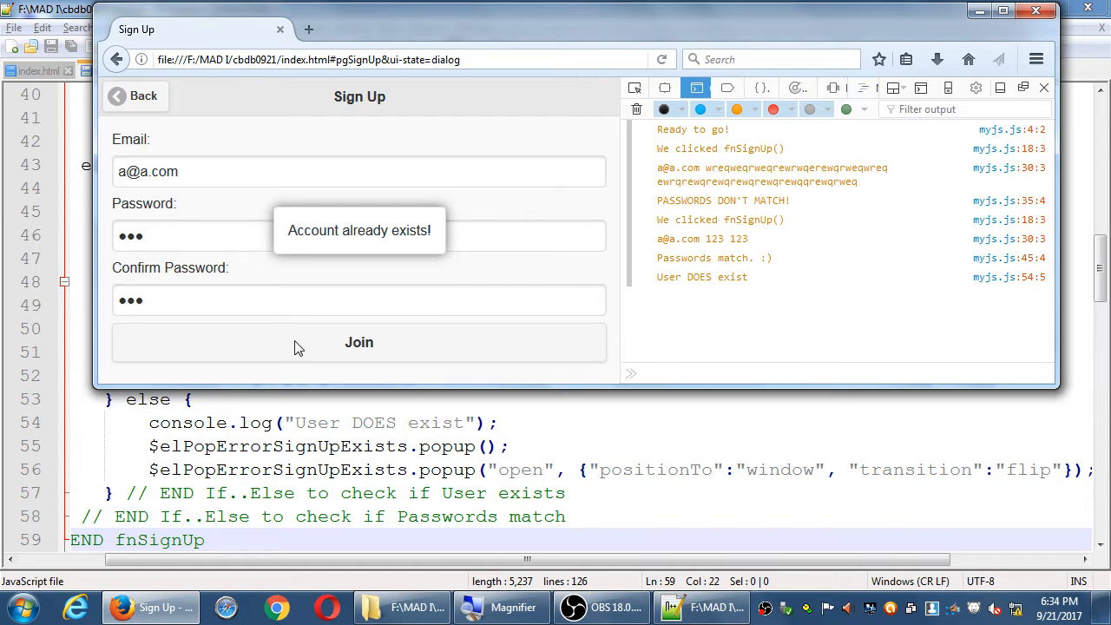
pyautogui.moveTo(453, 455)
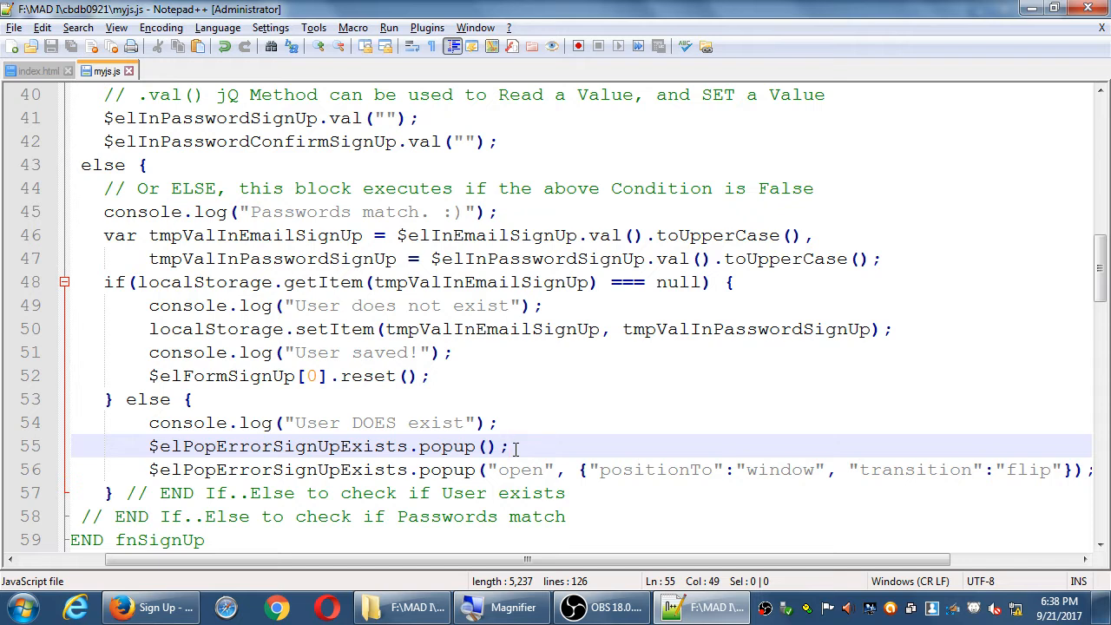
# - Place the cursor on the first account-exists popup line in the else branch
pyautogui.click(510, 446)
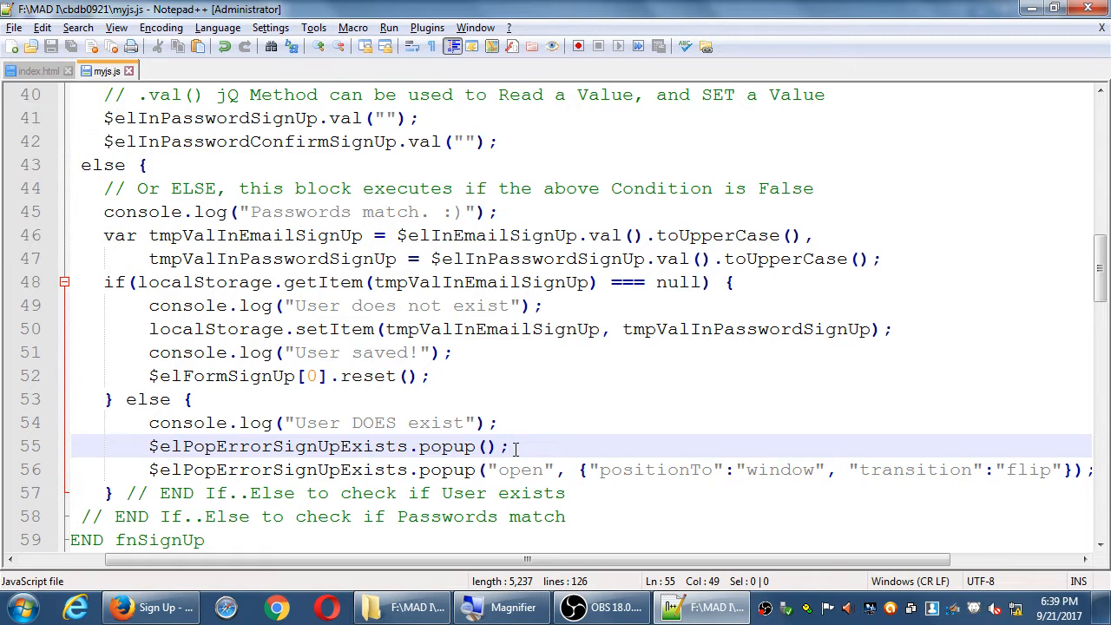
pyautogui.click(510, 445)
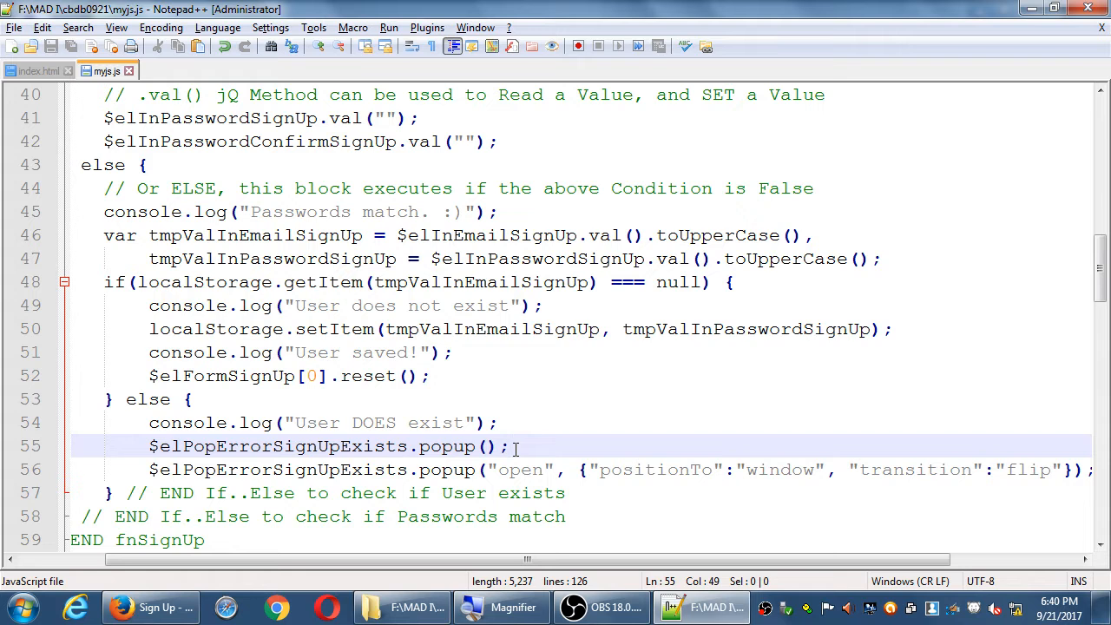
pyautogui.moveTo(465, 386)
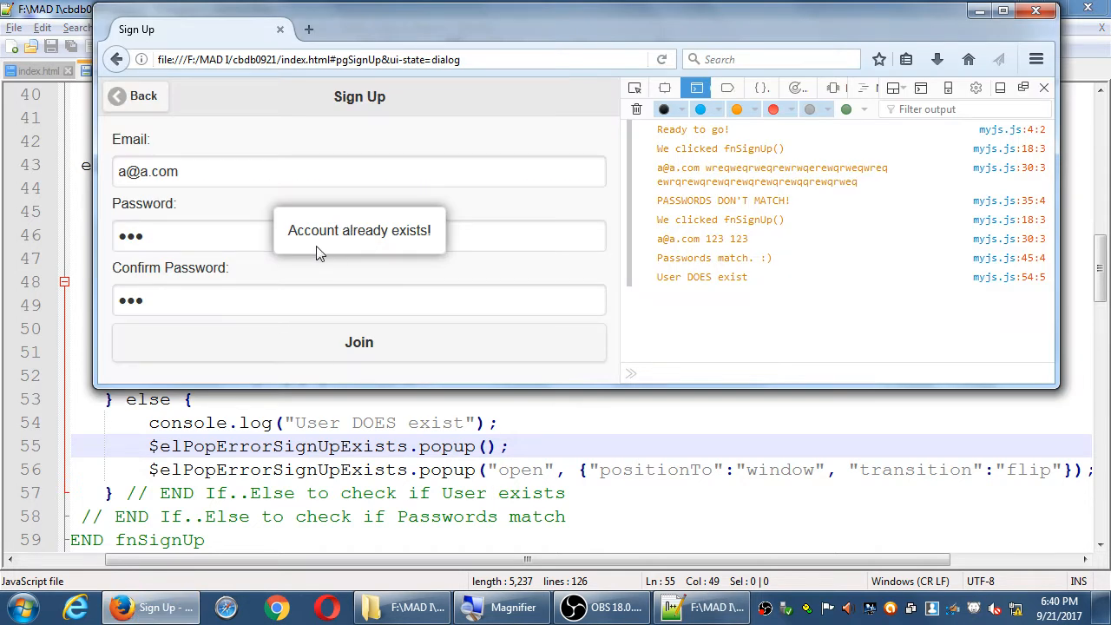
pyautogui.click(358, 171)
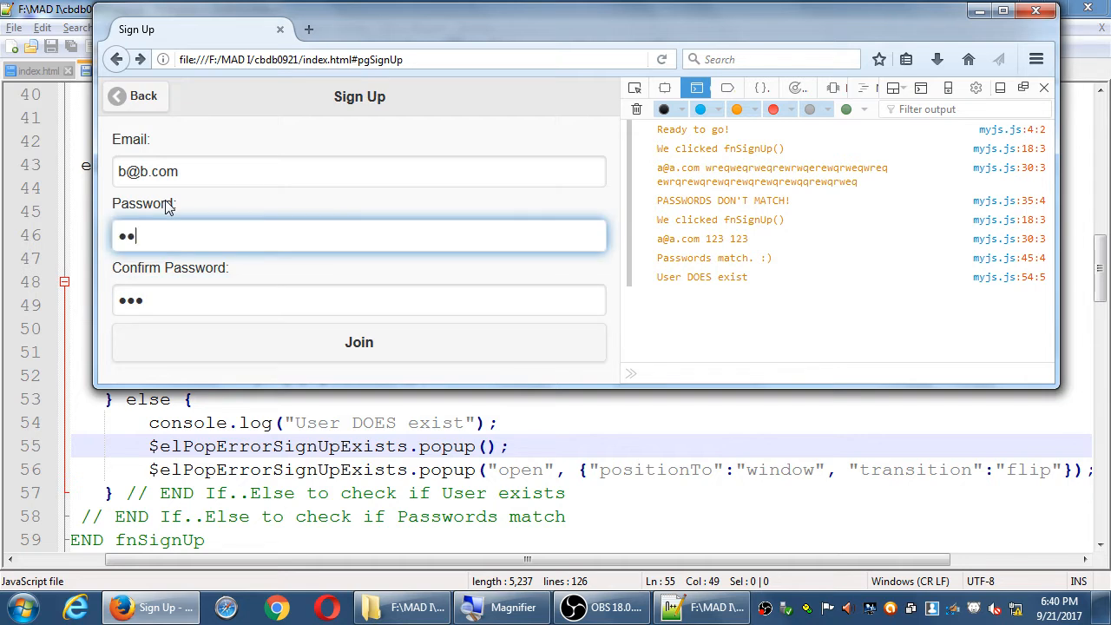
pyautogui.click(359, 341)
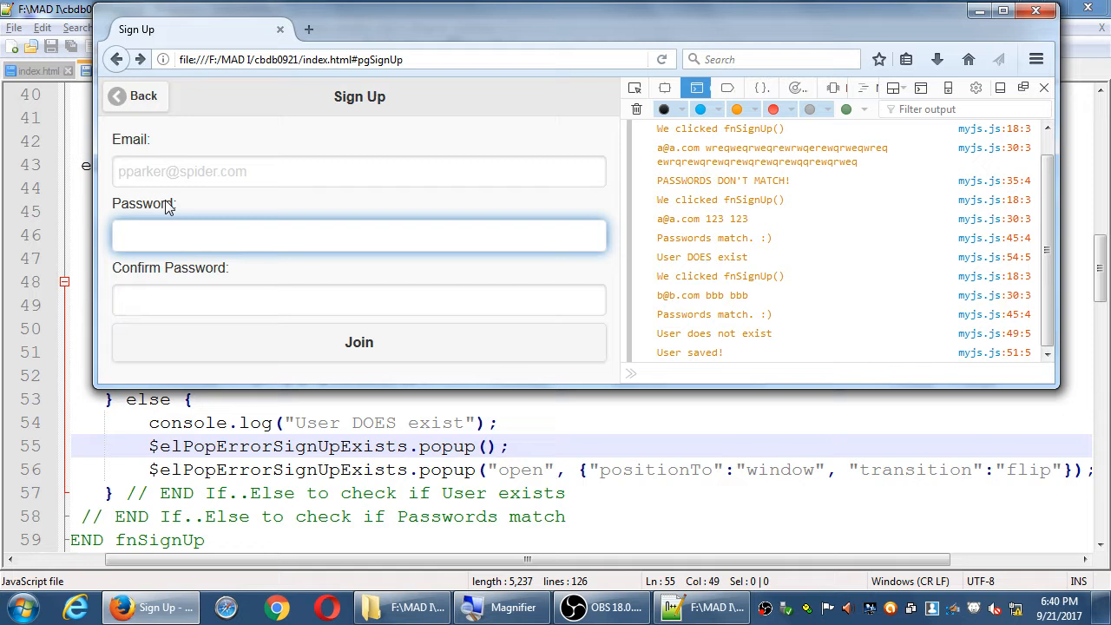
pyautogui.click(358, 234)
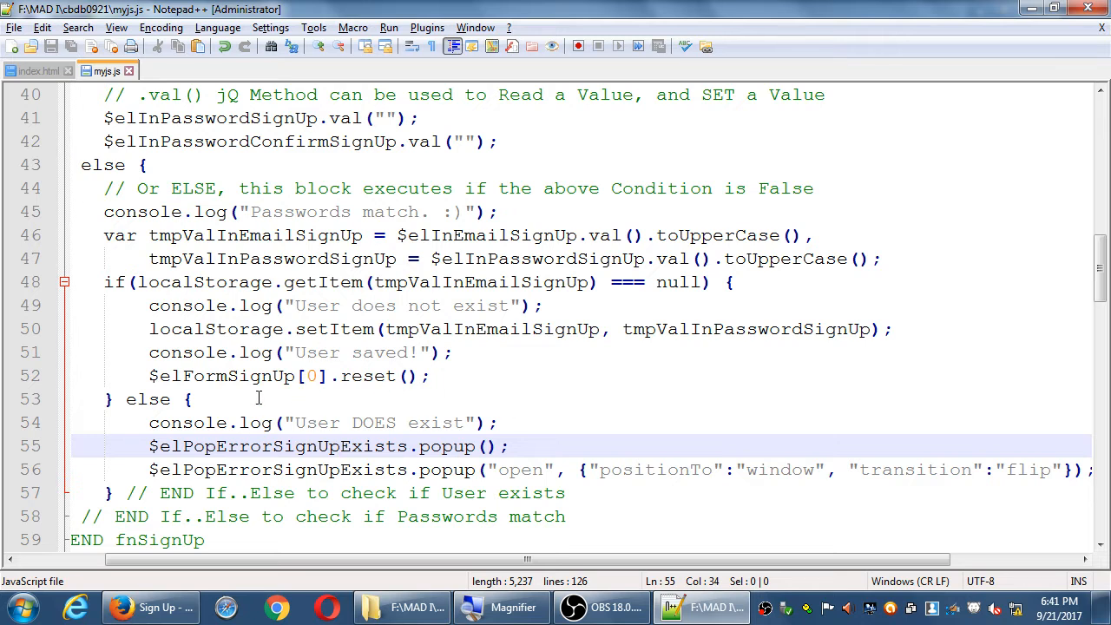
pyautogui.moveTo(451, 376)
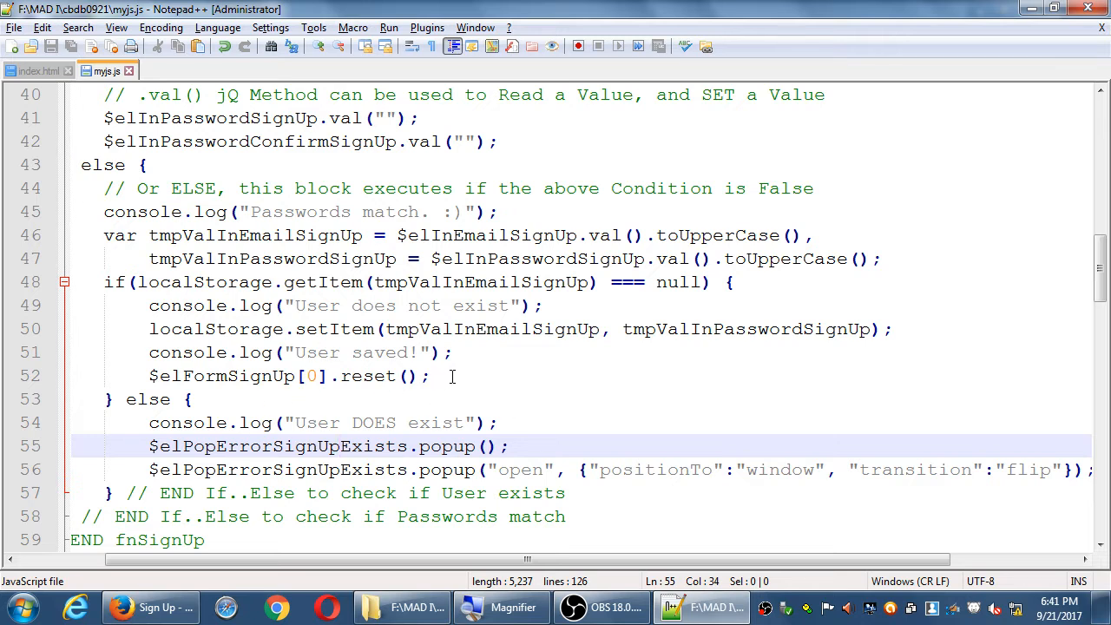
# - Review the form reset() line after saving a user, and bring Firefox back
pyautogui.click(333, 352)
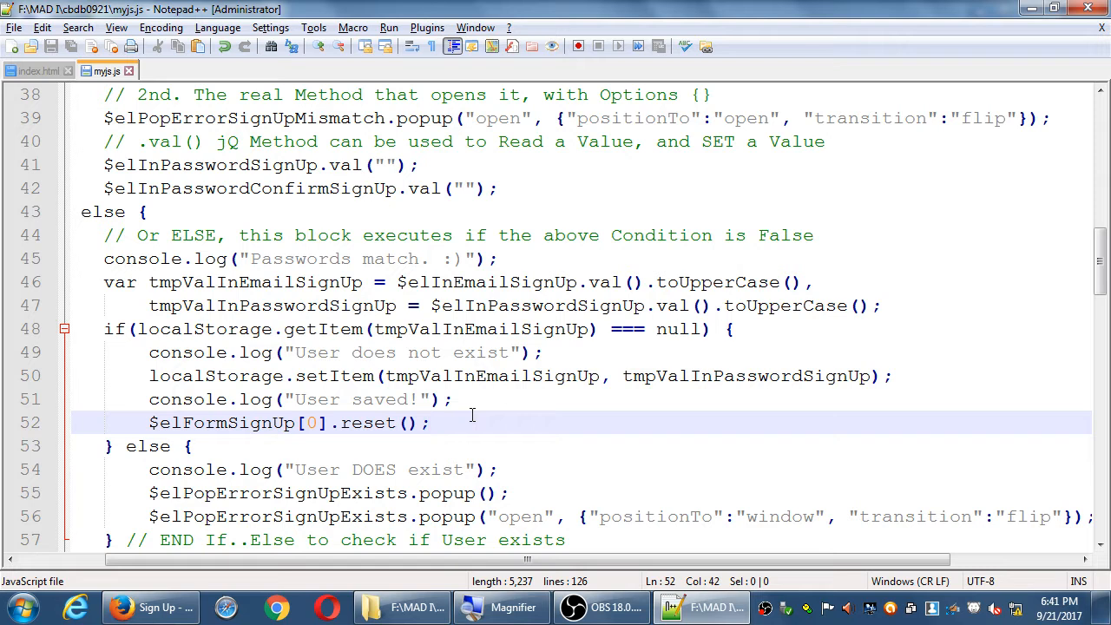
pyautogui.click(427, 423)
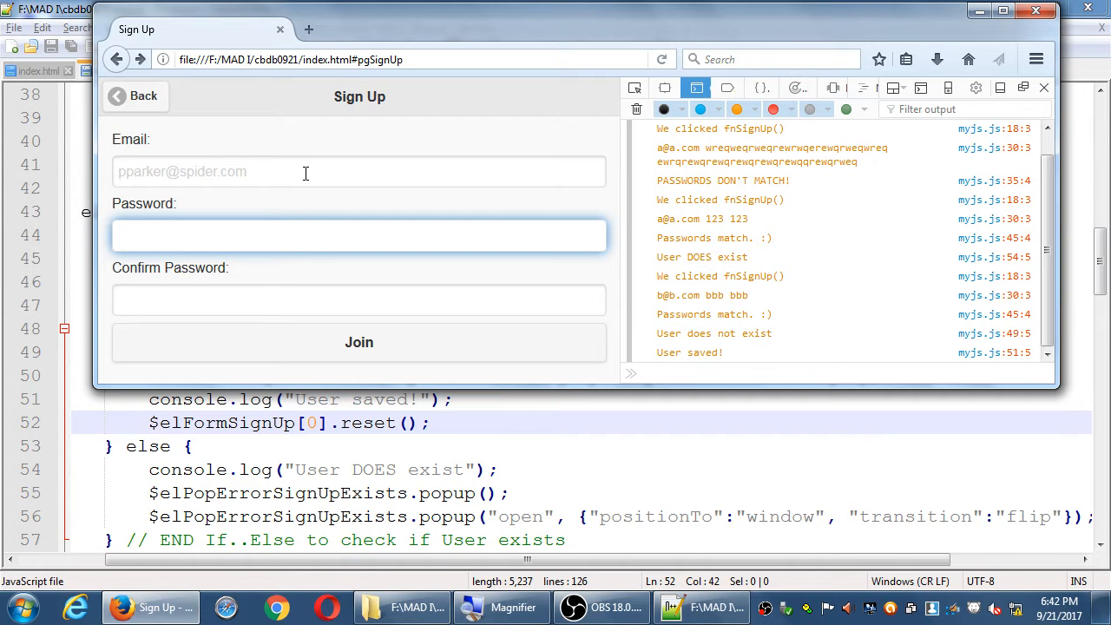
pyautogui.write('cc@cc.com')
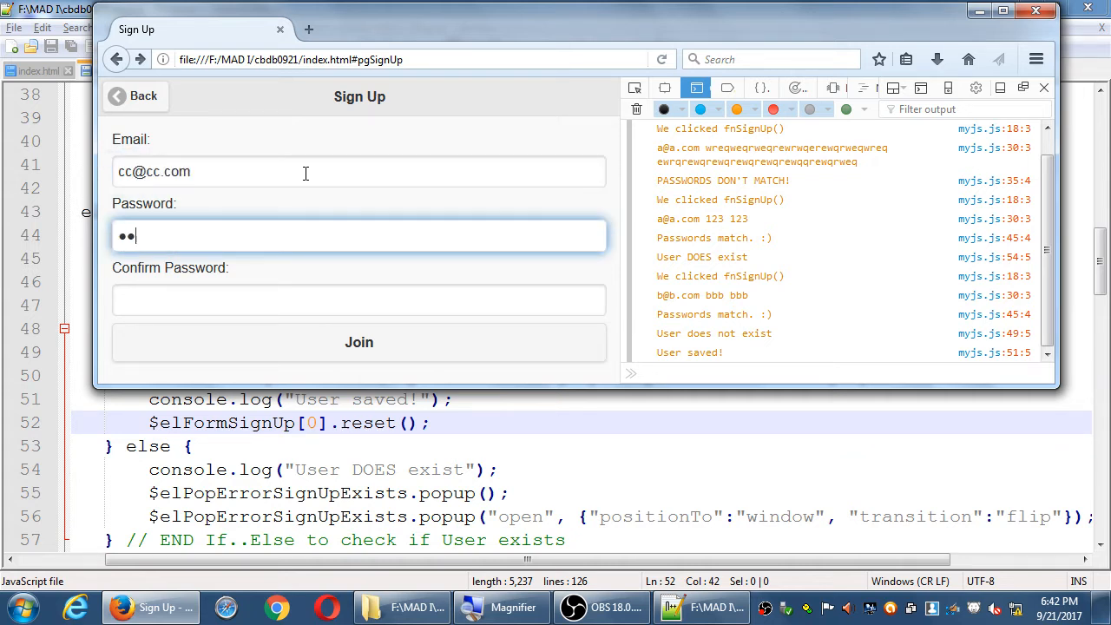
pyautogui.click(358, 340)
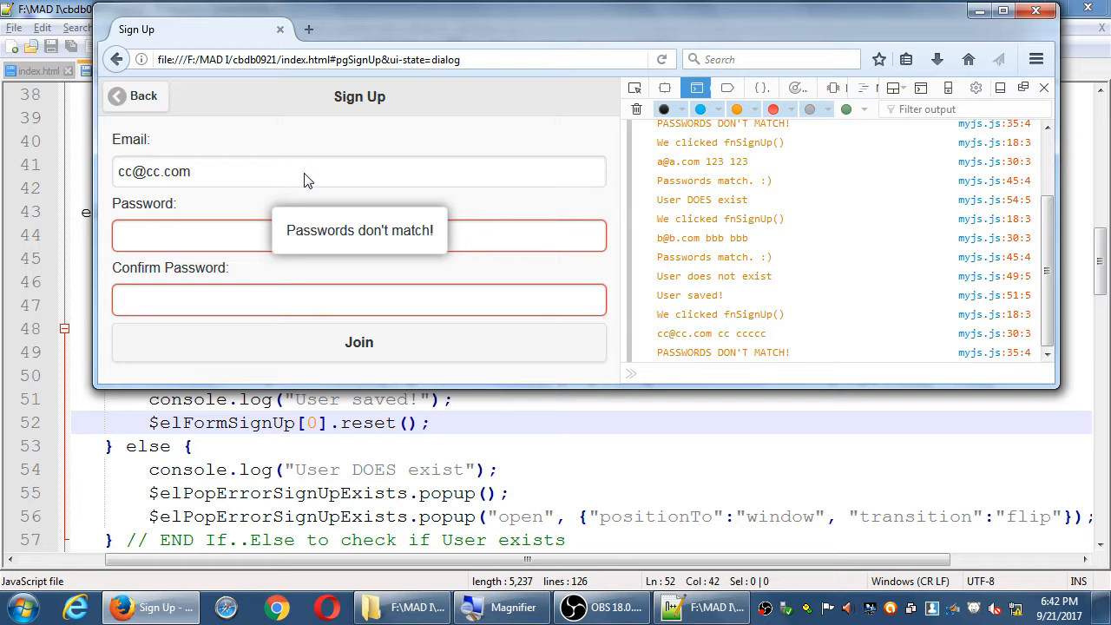
pyautogui.click(703, 606)
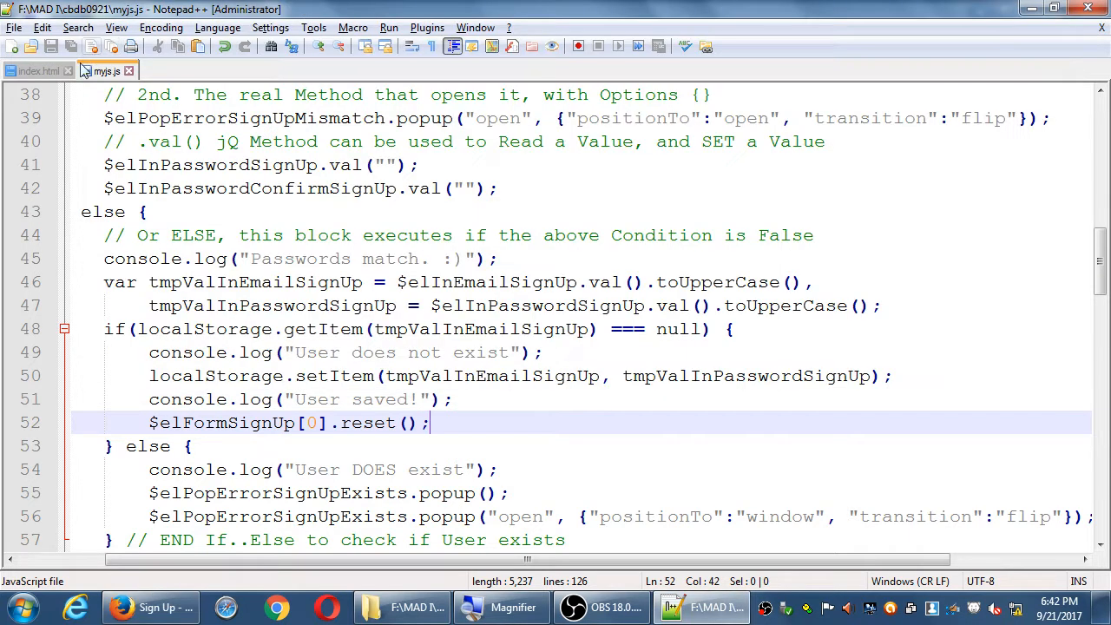
# - In index.html, add an empty <div></div> below the popErrorSignUpExists popup
pyautogui.click(37, 70)
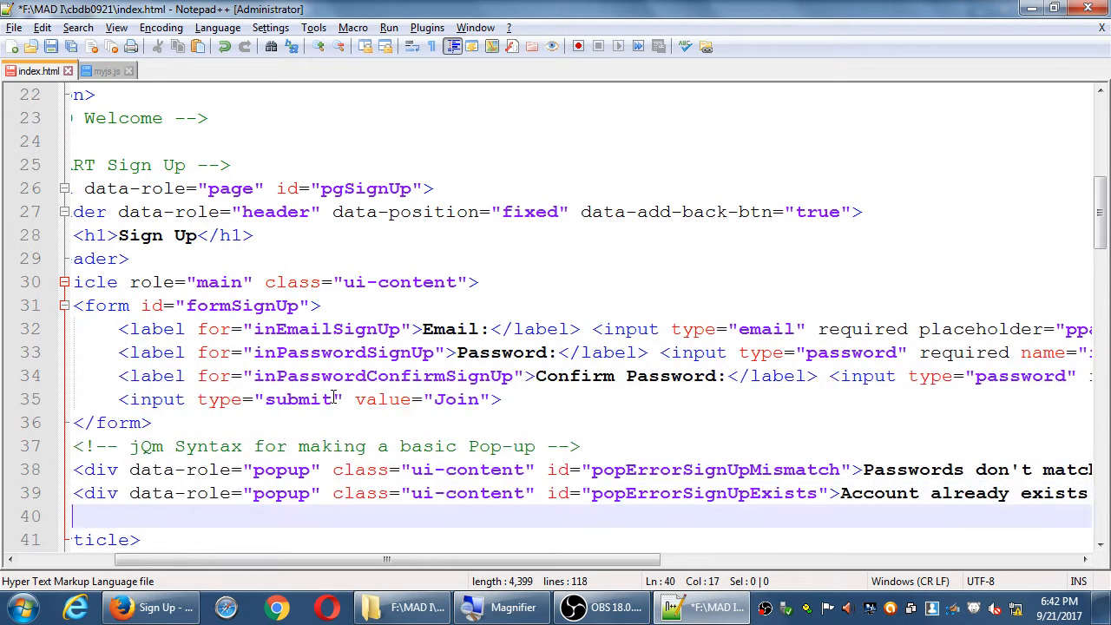
pyautogui.write('<div></div>')
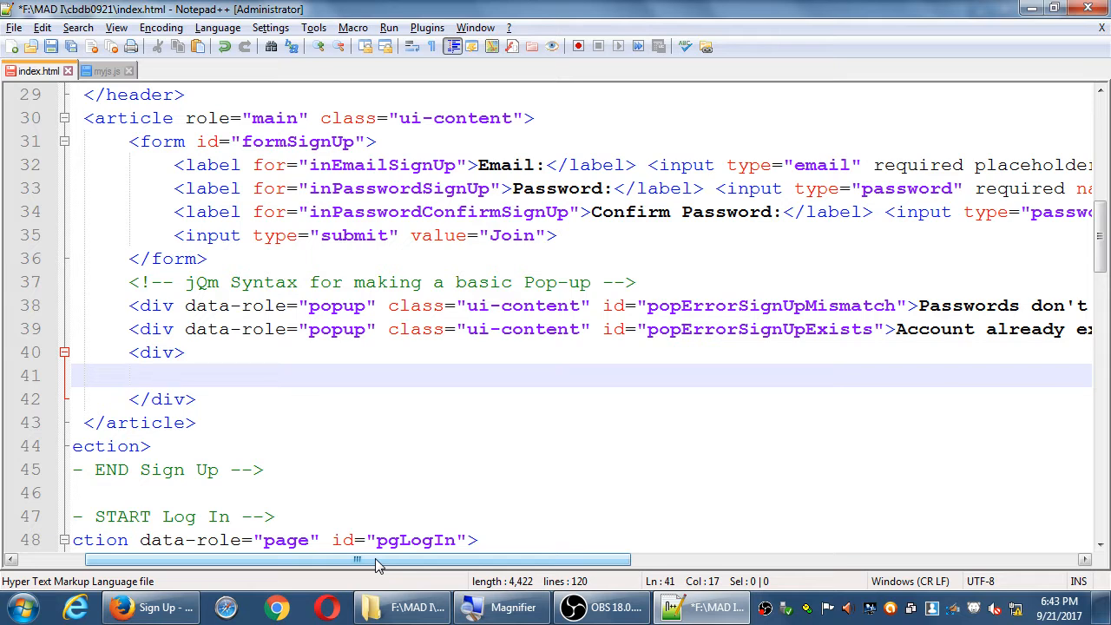
# - Give the new div data-role="popup" and data-dialog="true" attributes
pyautogui.click(156, 351)
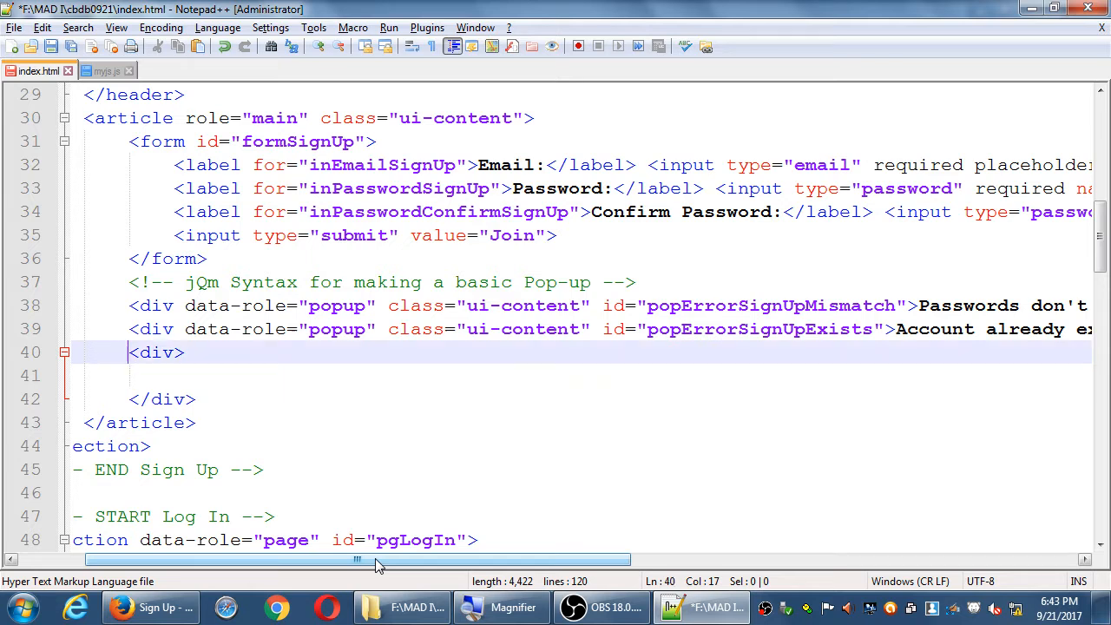
pyautogui.write('data-role=')
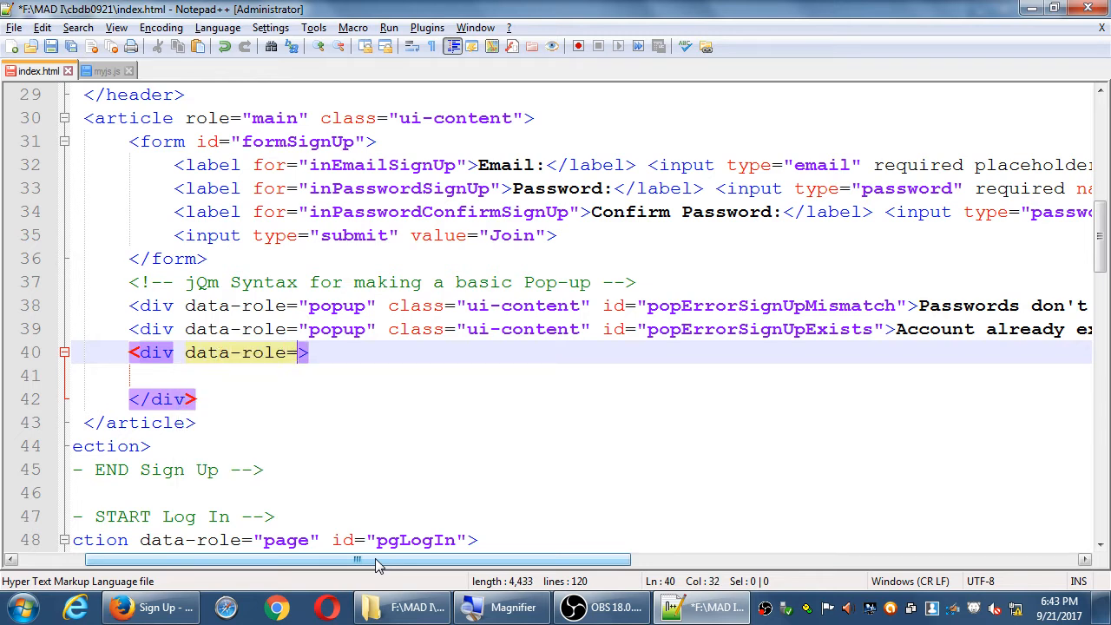
pyautogui.write('poo')
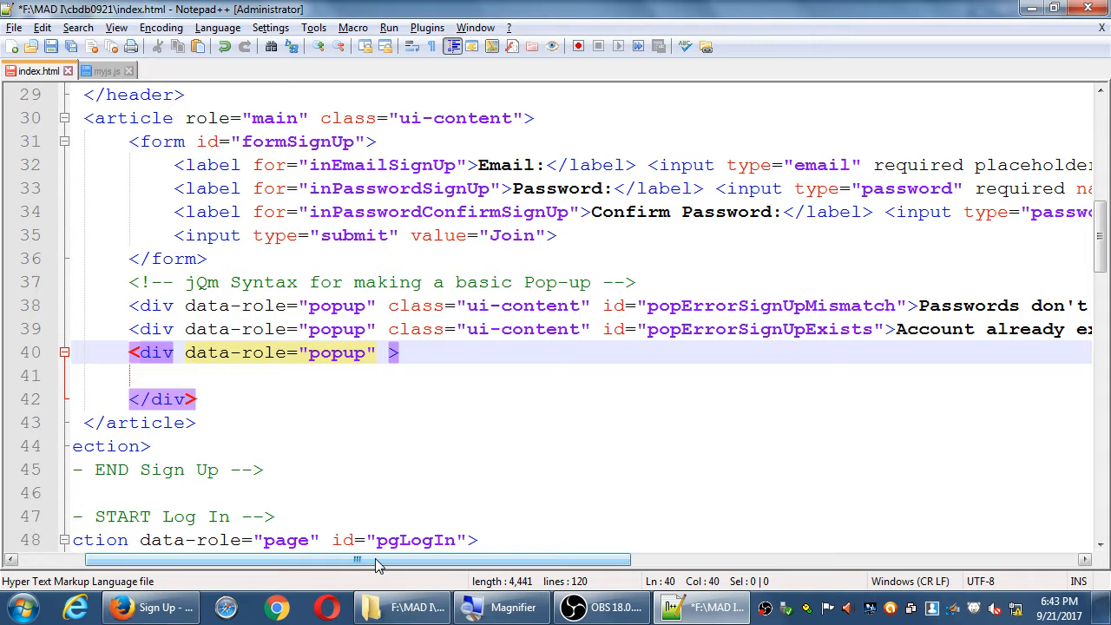
pyautogui.write('d')
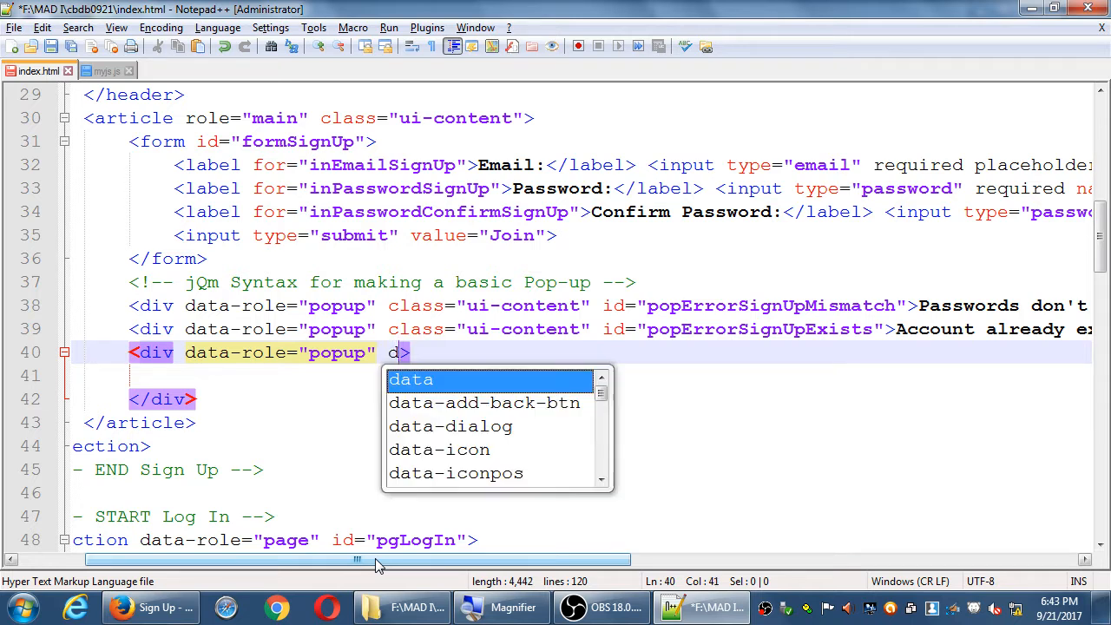
pyautogui.write('ta-dialog="')
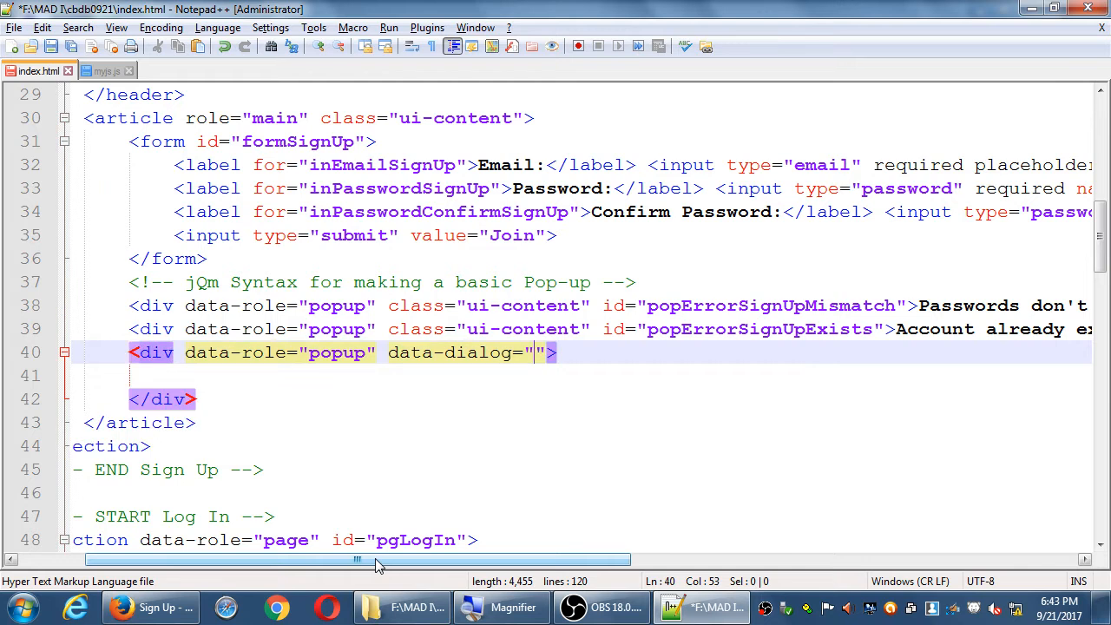
pyautogui.write('true')
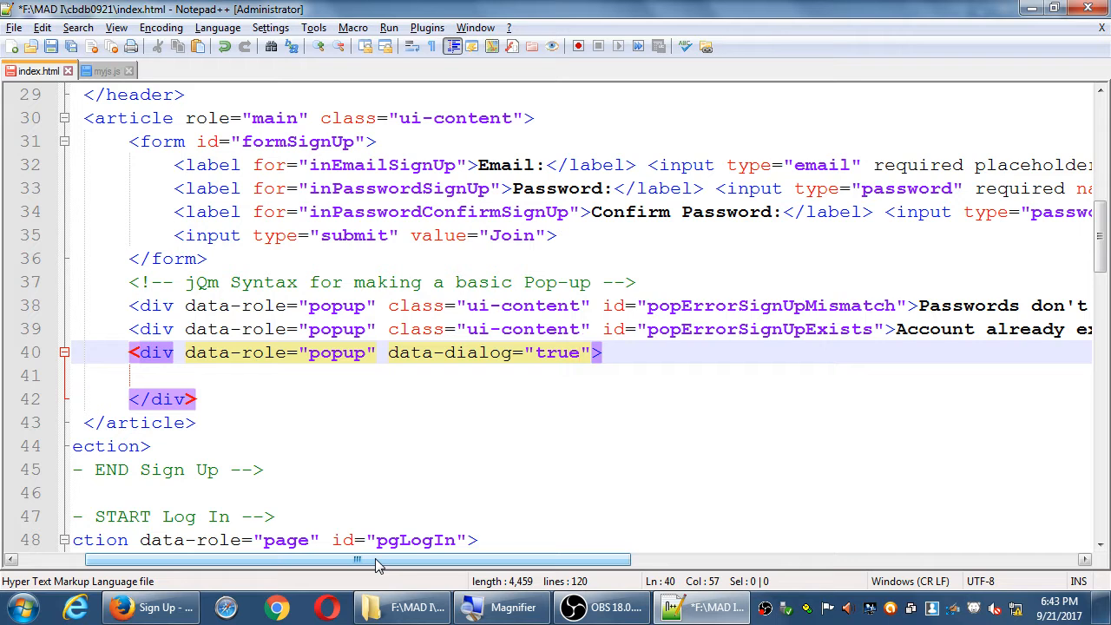
# - Add data-dismissable="false" and id="popSuccessSignUp" to the popup's opening tag
pyautogui.write('dat')
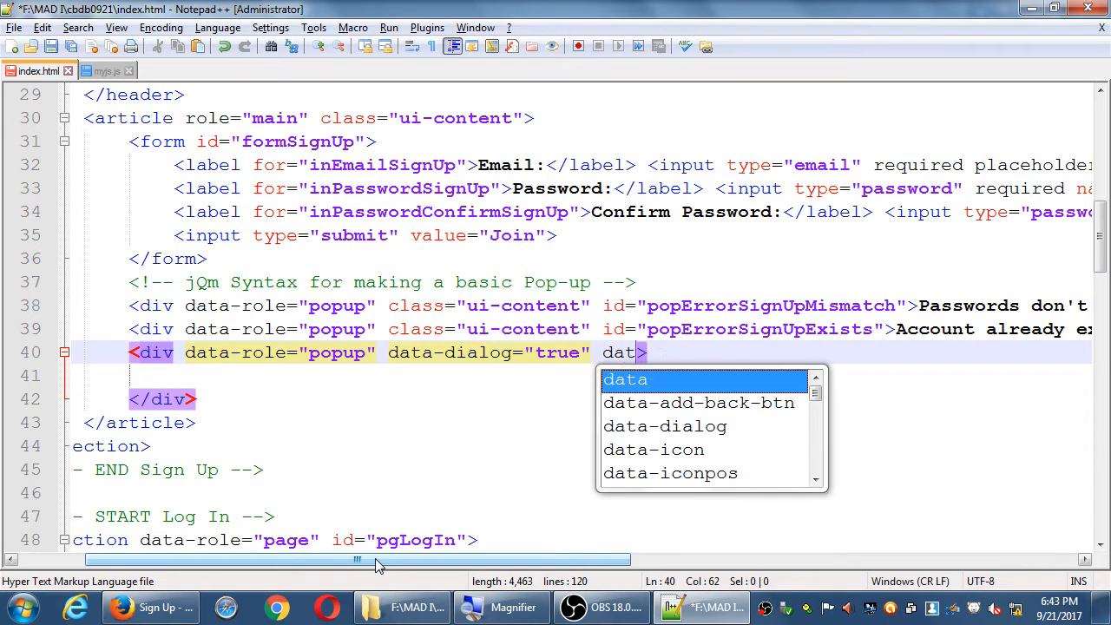
pyautogui.write('-dismissable="false')
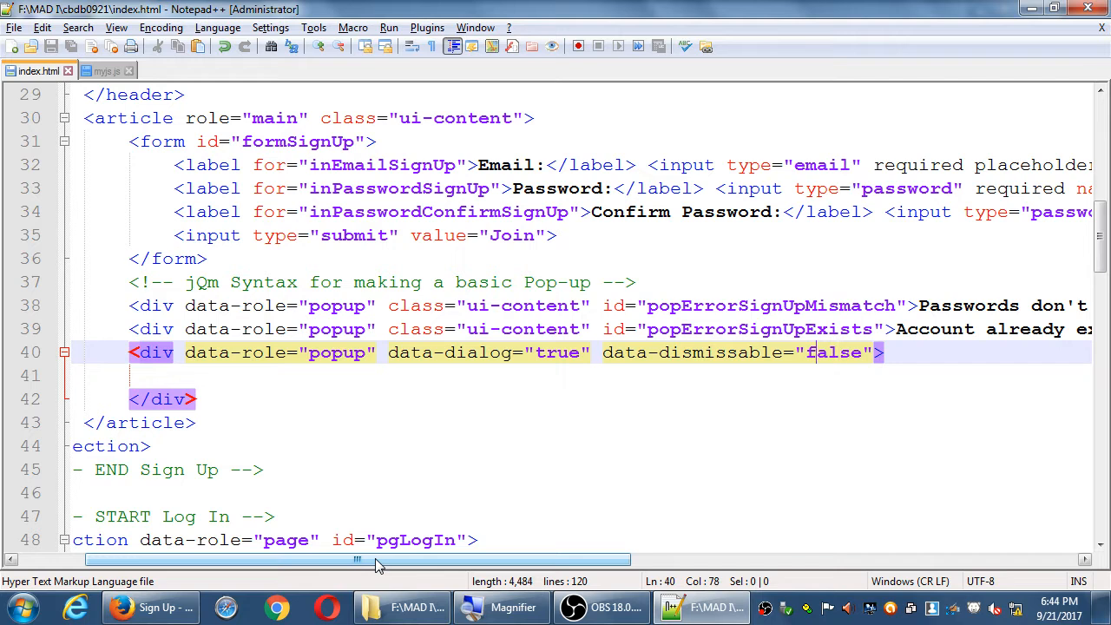
pyautogui.doubleClick(833, 352)
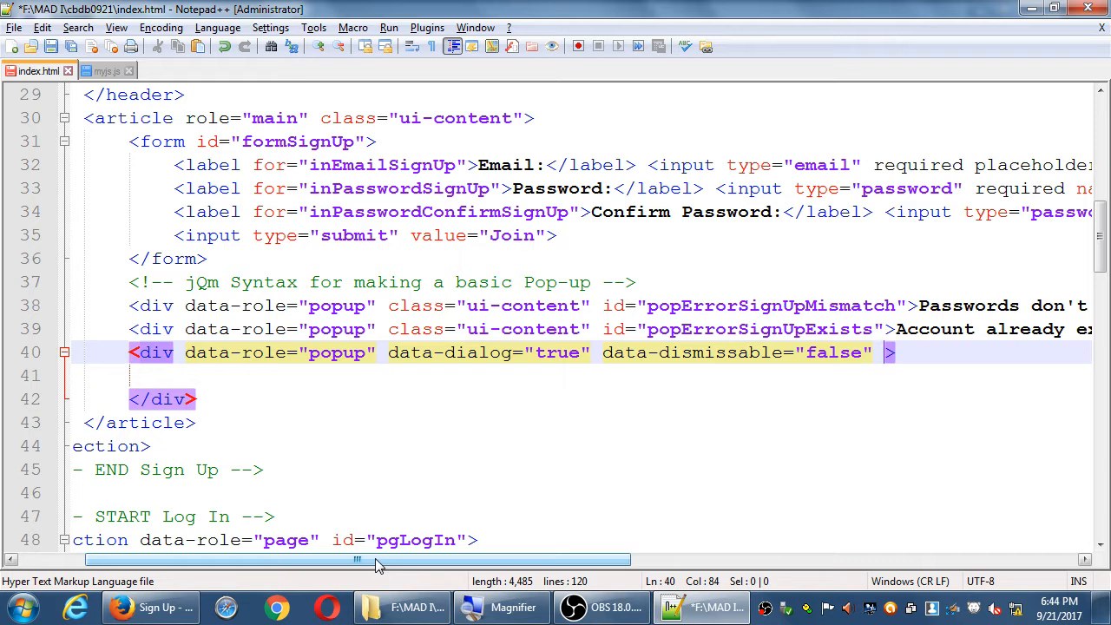
pyautogui.write('id')
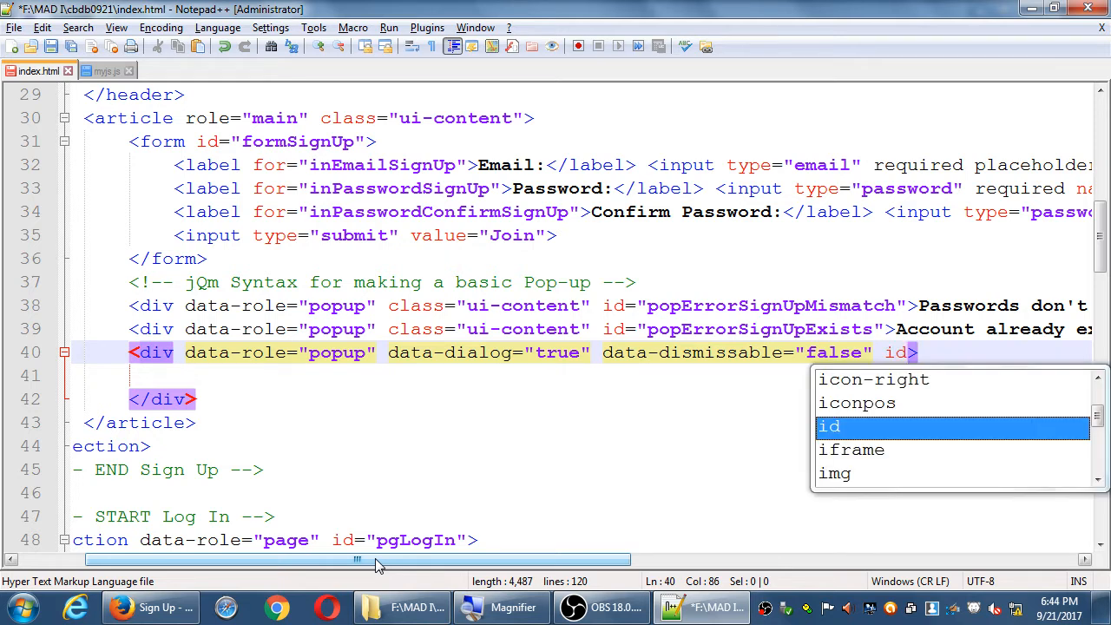
pyautogui.write('pop')
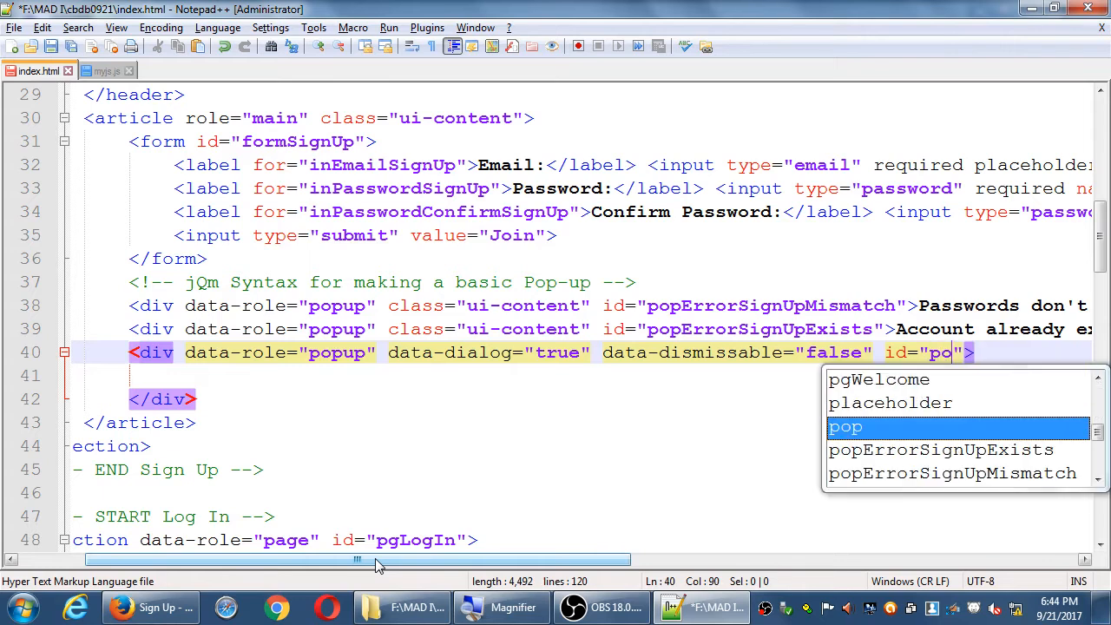
pyautogui.write('Sucd')
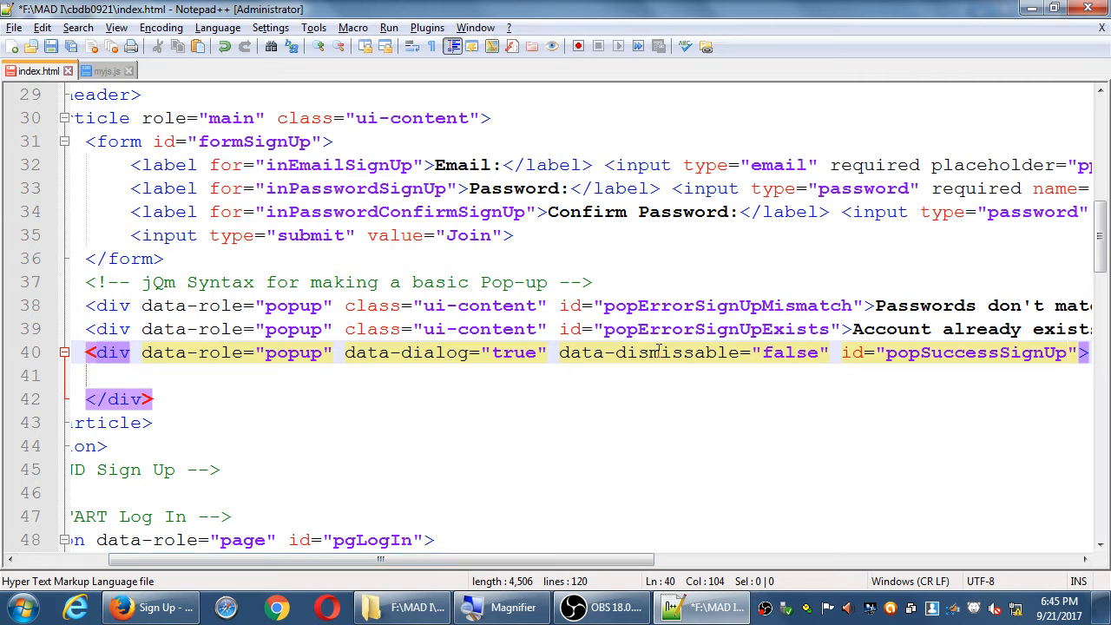
pyautogui.moveTo(666, 405)
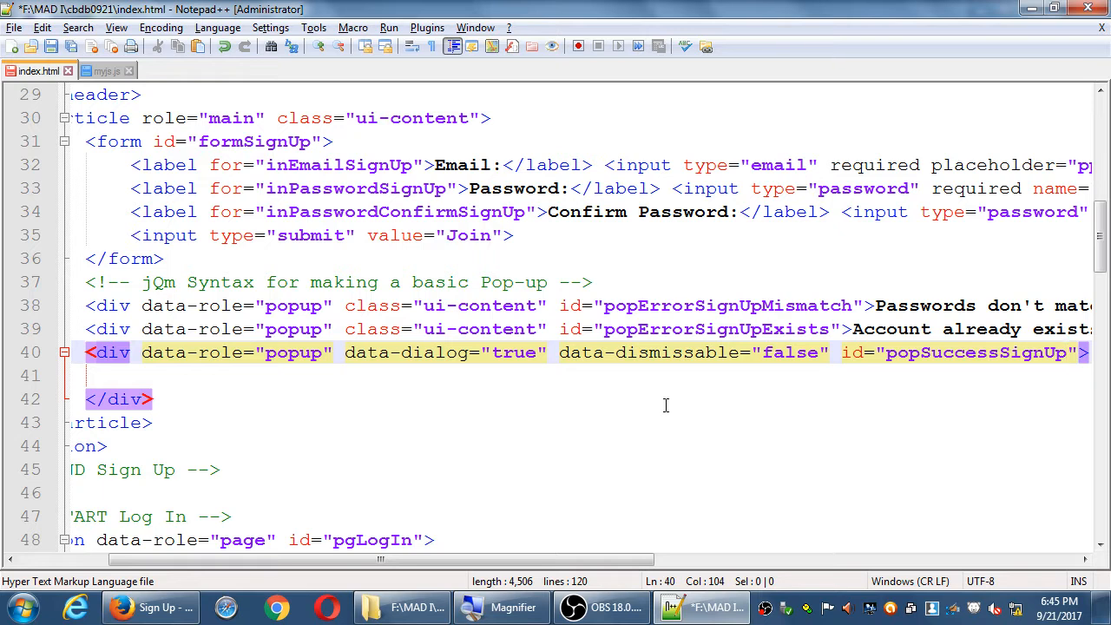
# - Add the comment 'jQM Sytnax for making a more-complex Pop-up' above the popup and save index.html
pyautogui.doubleClick(974, 352)
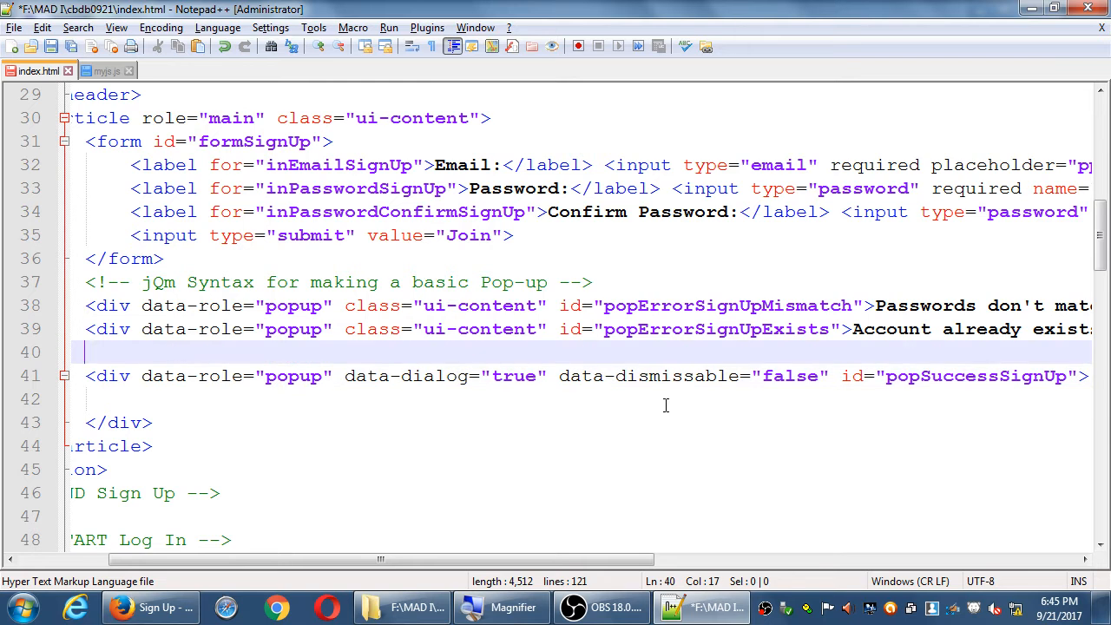
pyautogui.write('<!-- -->')
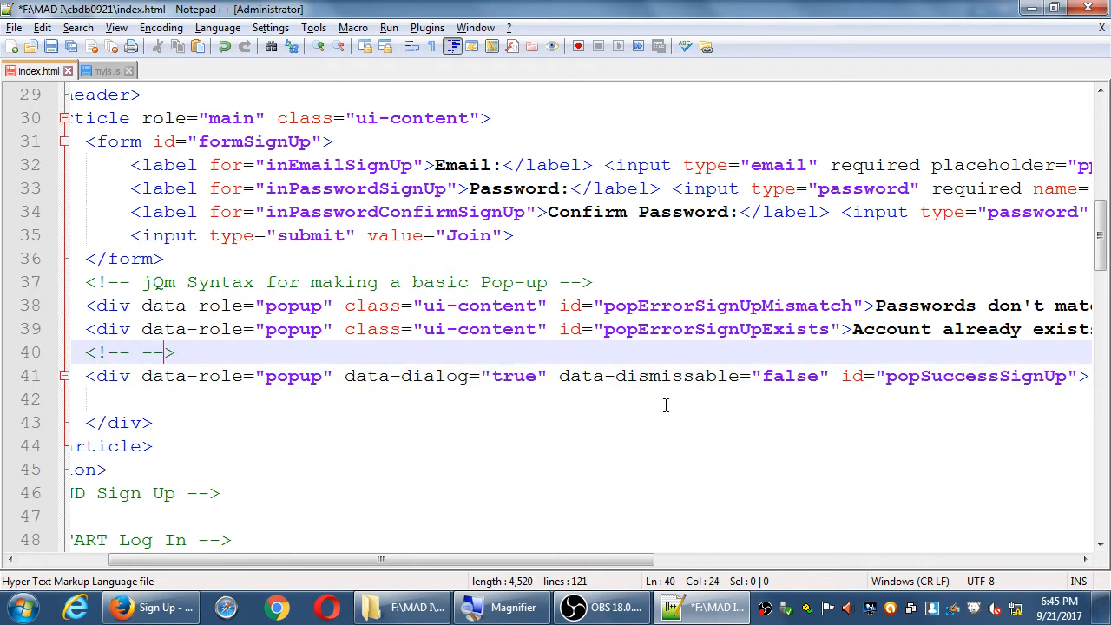
pyautogui.write('Q')
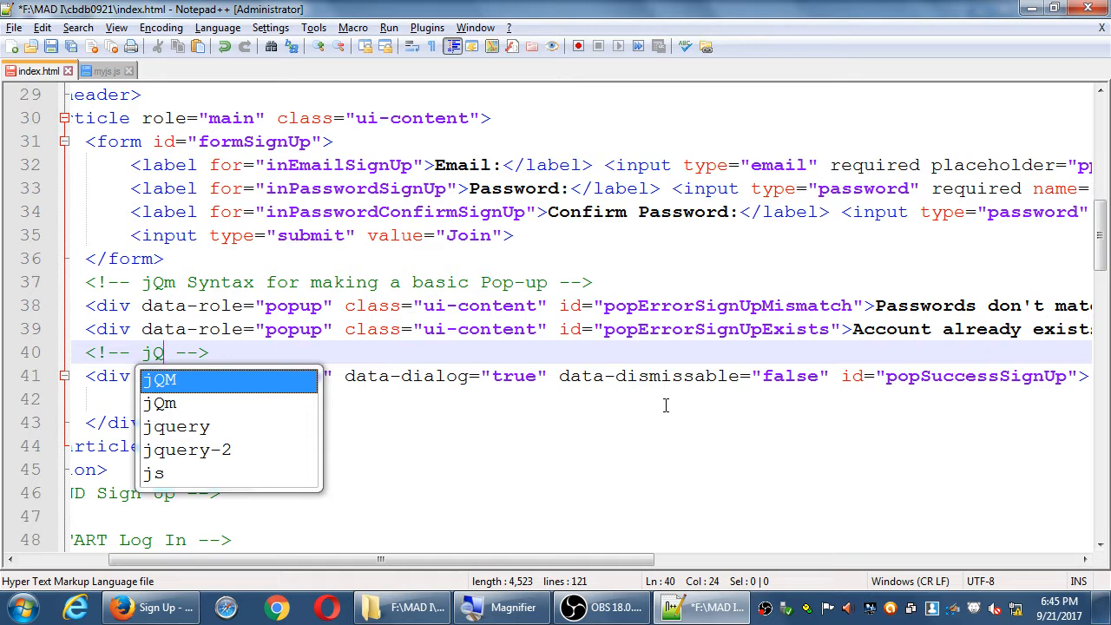
pyautogui.write('M')
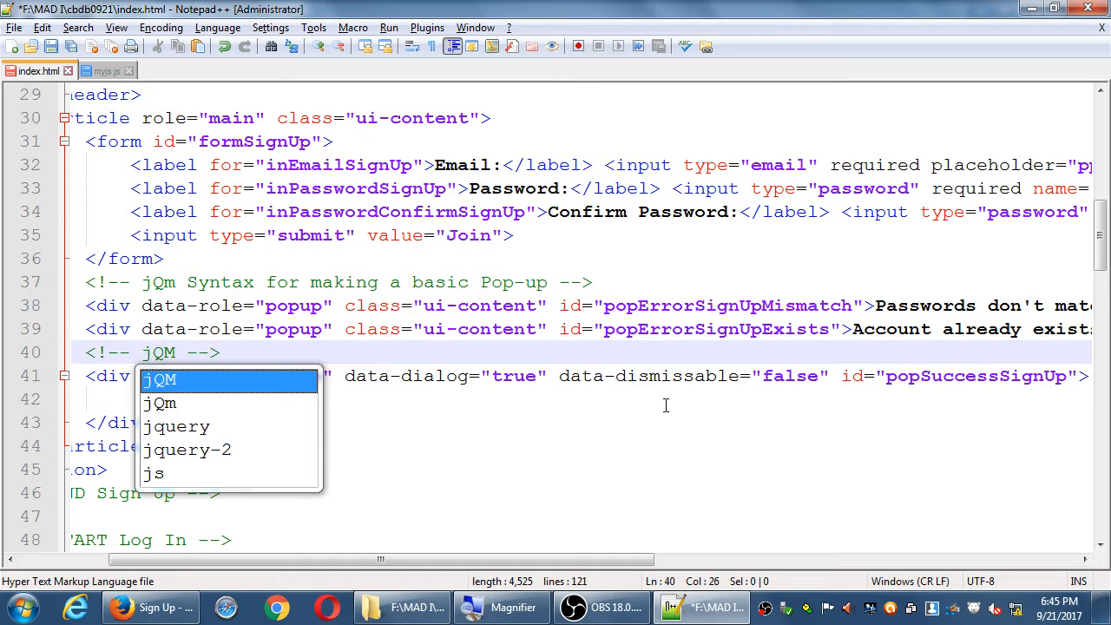
pyautogui.write('Sytnax for making a')
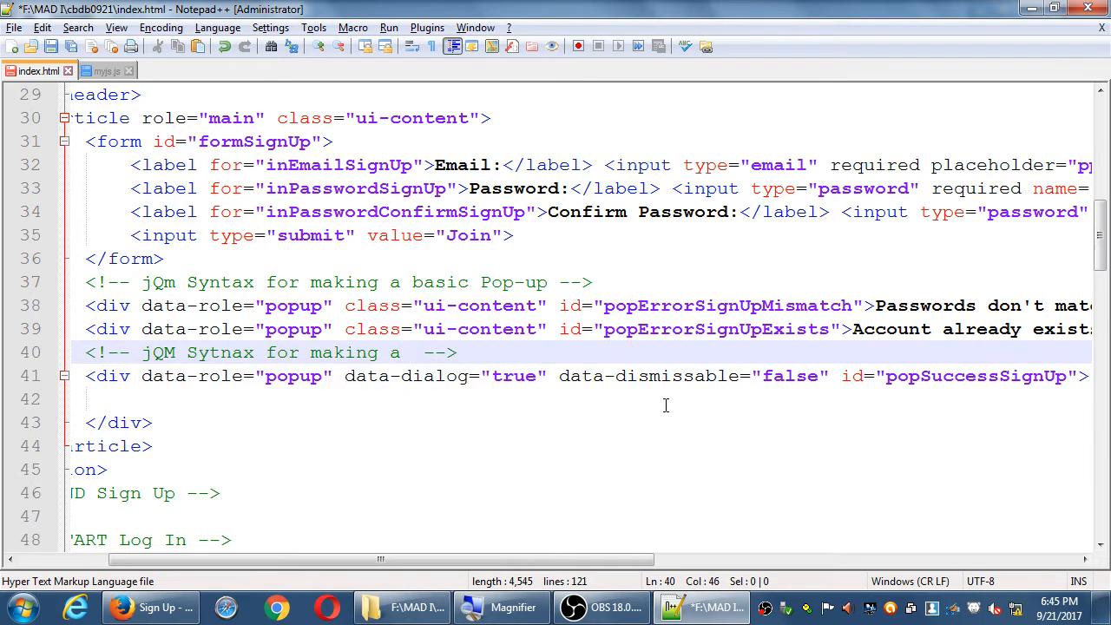
pyautogui.write('more-complex')
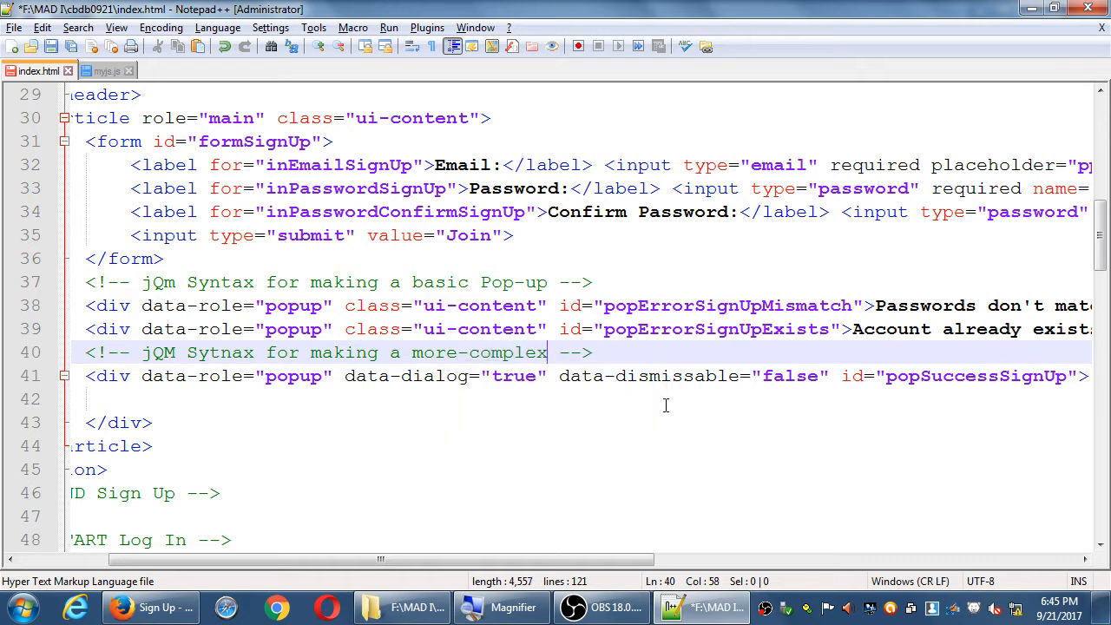
pyautogui.write('Pop-0')
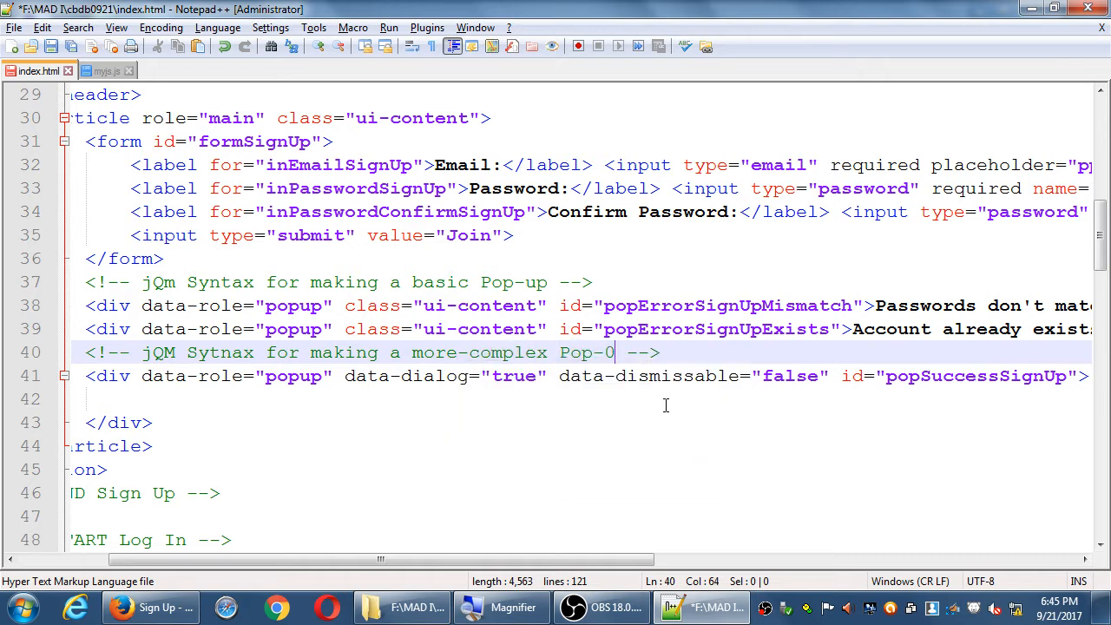
pyautogui.write('up')
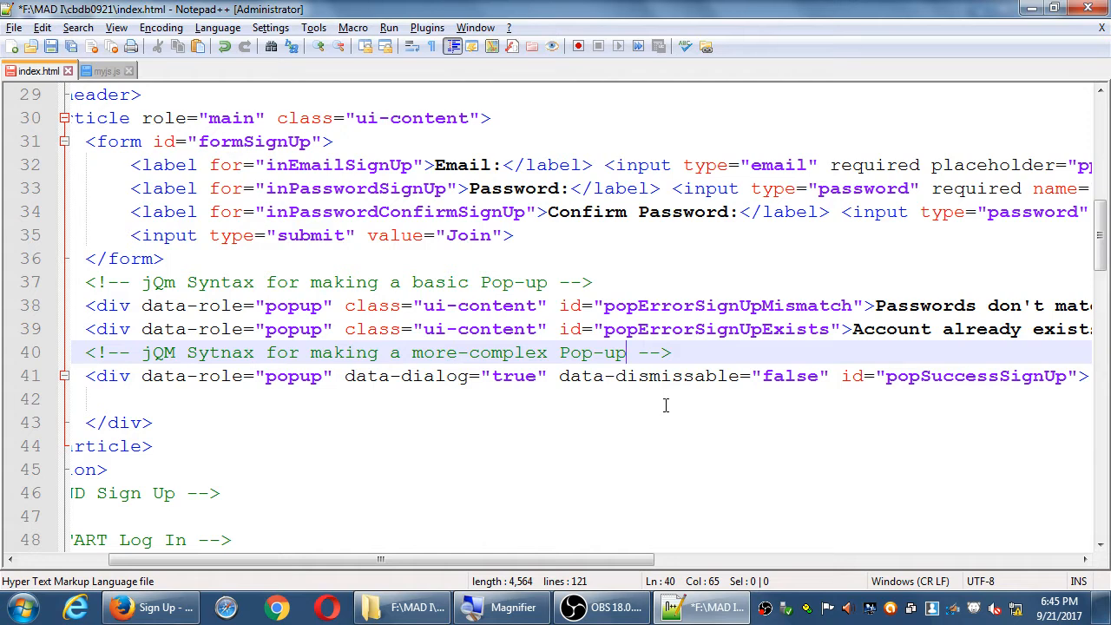
pyautogui.press('ctrl+s')
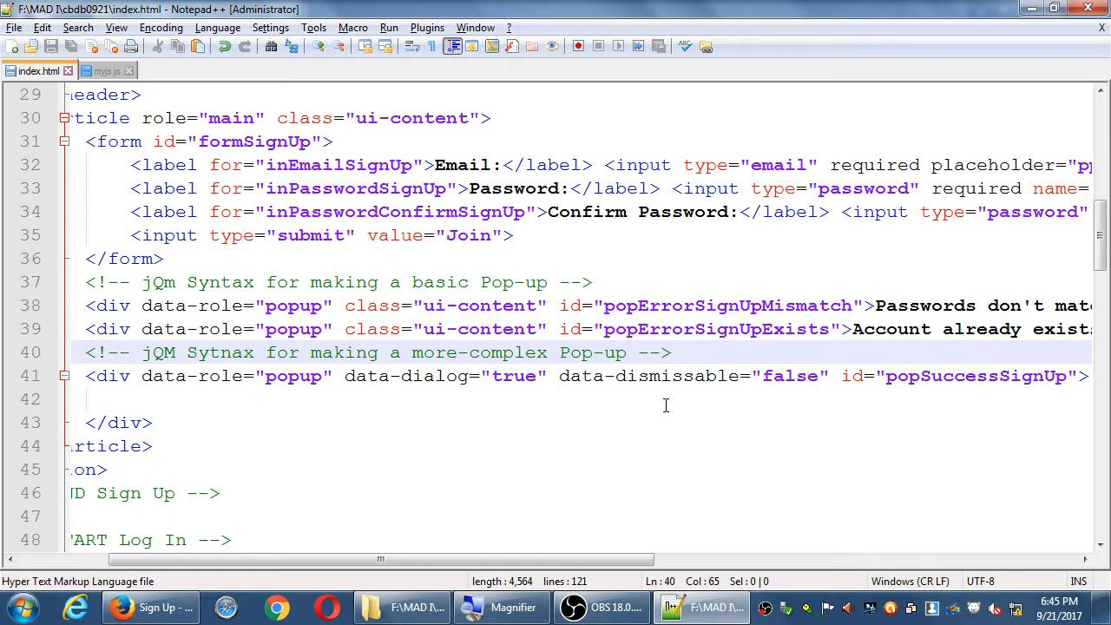
# - Add a header with data-role="header" and an h1 reading 'Success' inside popSuccessSignUp
pyautogui.click(626, 352)
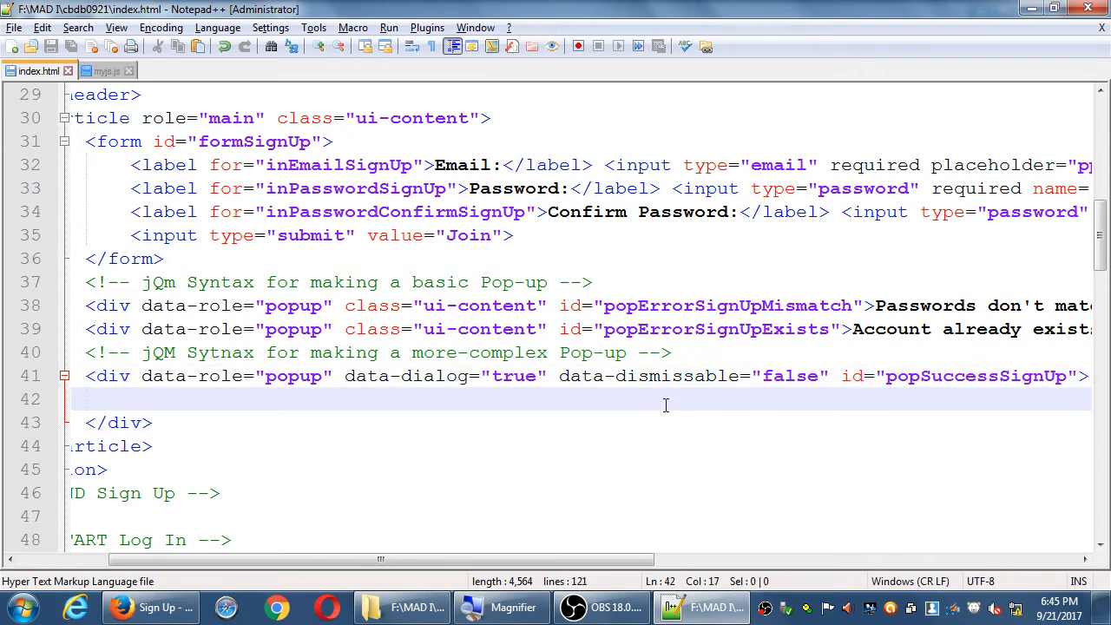
pyautogui.write('<header></header>')
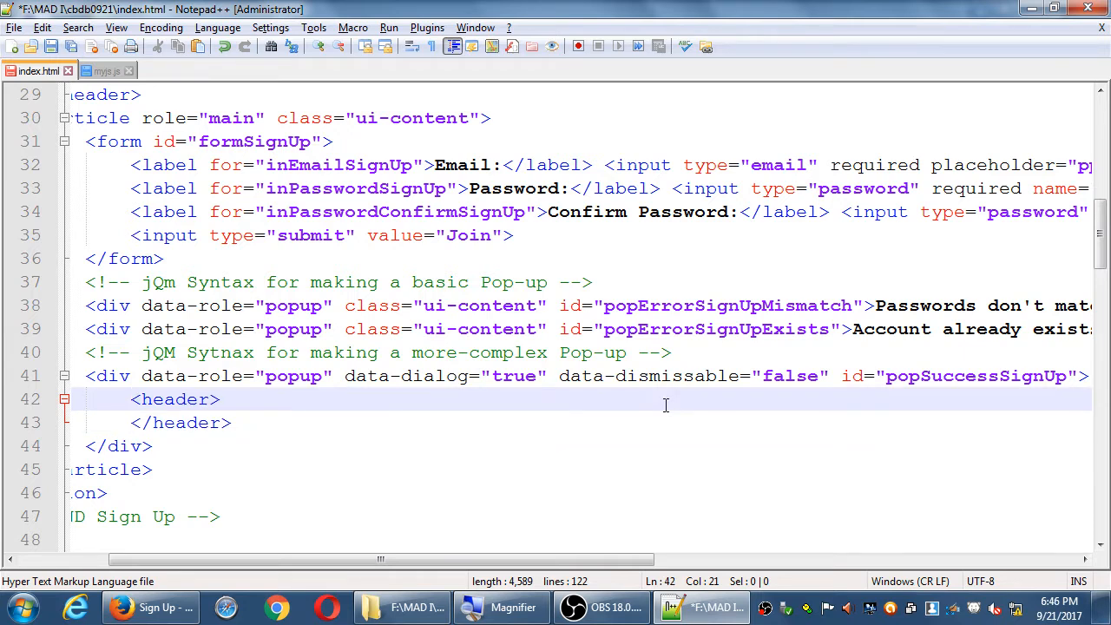
pyautogui.write('data-role="')
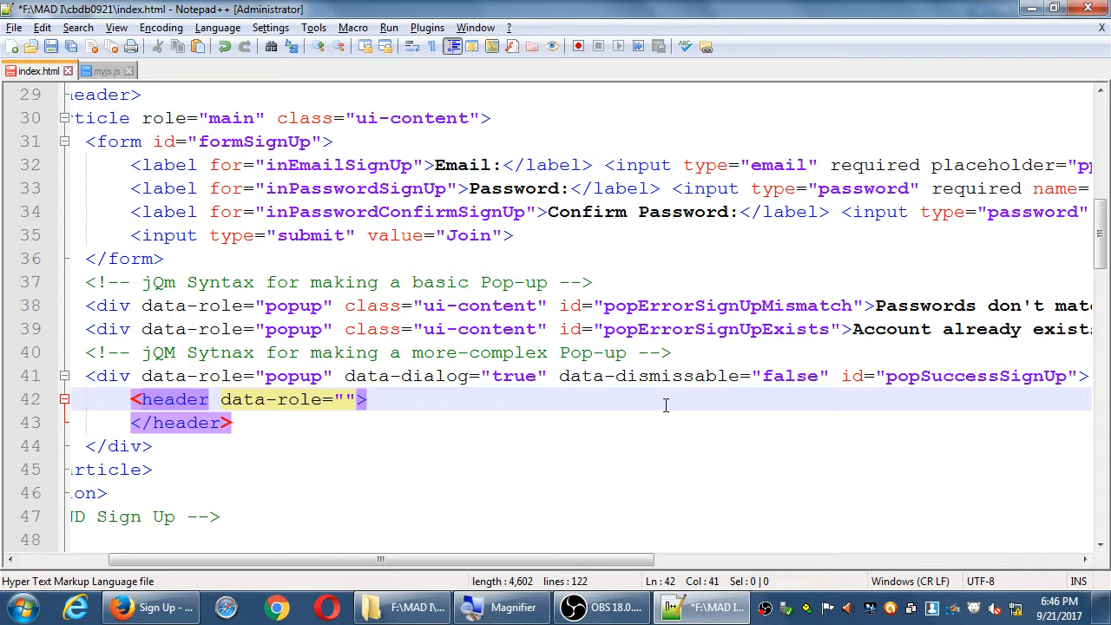
pyautogui.write('header')
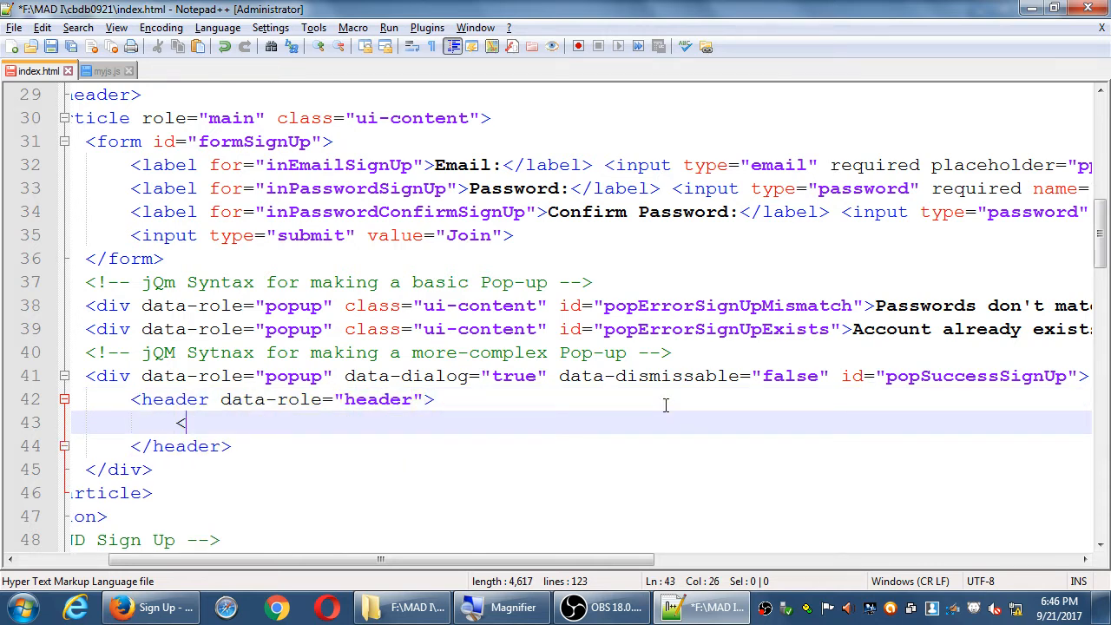
pyautogui.write('h1><</h1>')
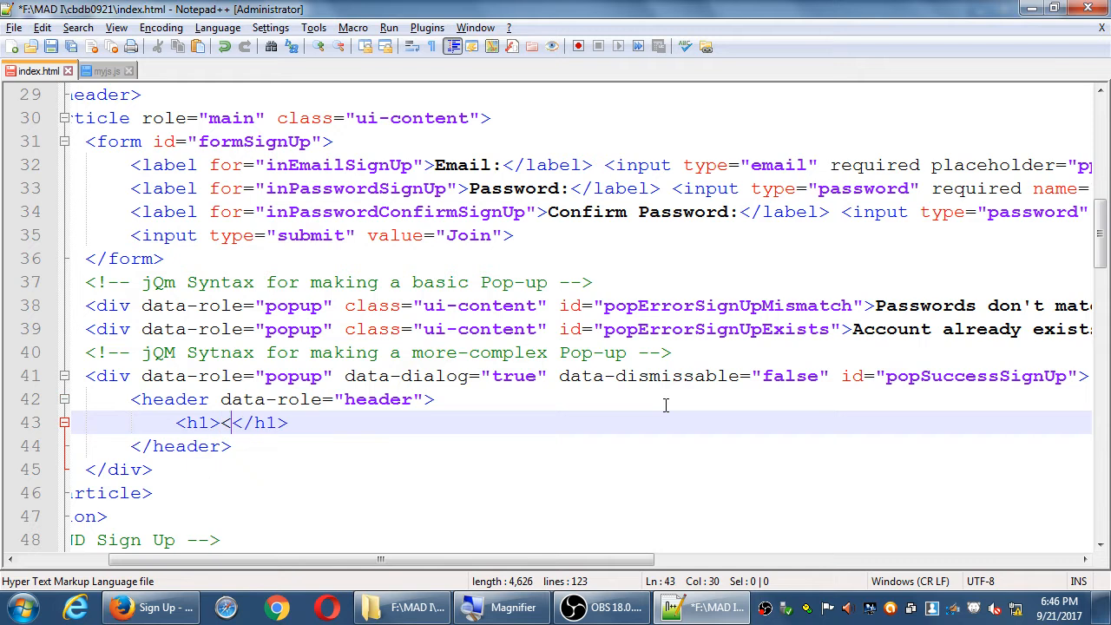
pyautogui.press('Backspace')
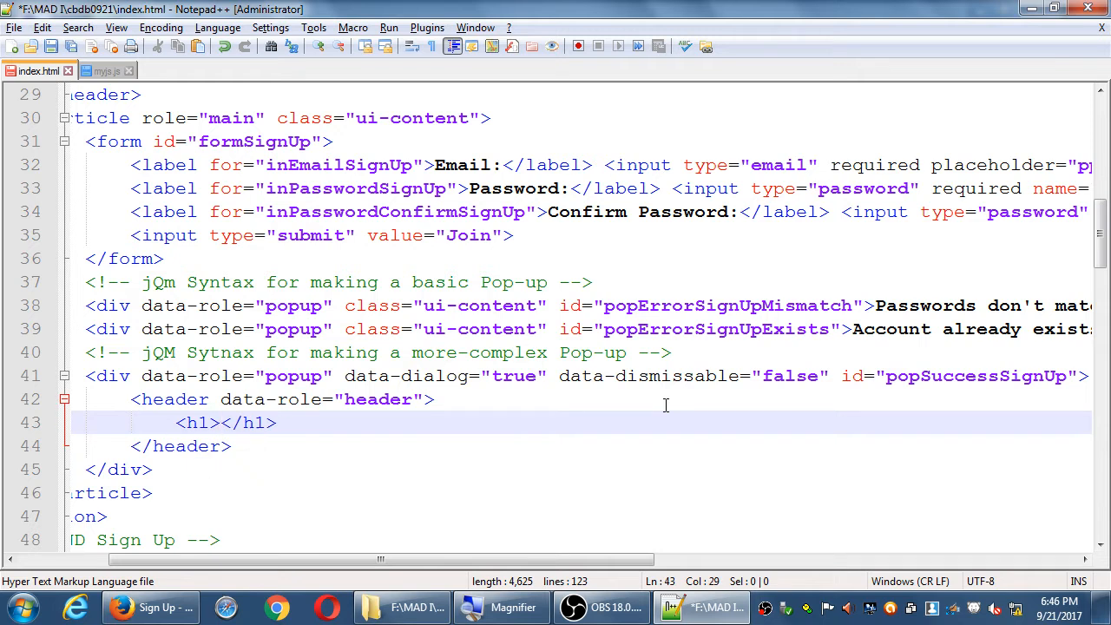
pyautogui.write('Success')
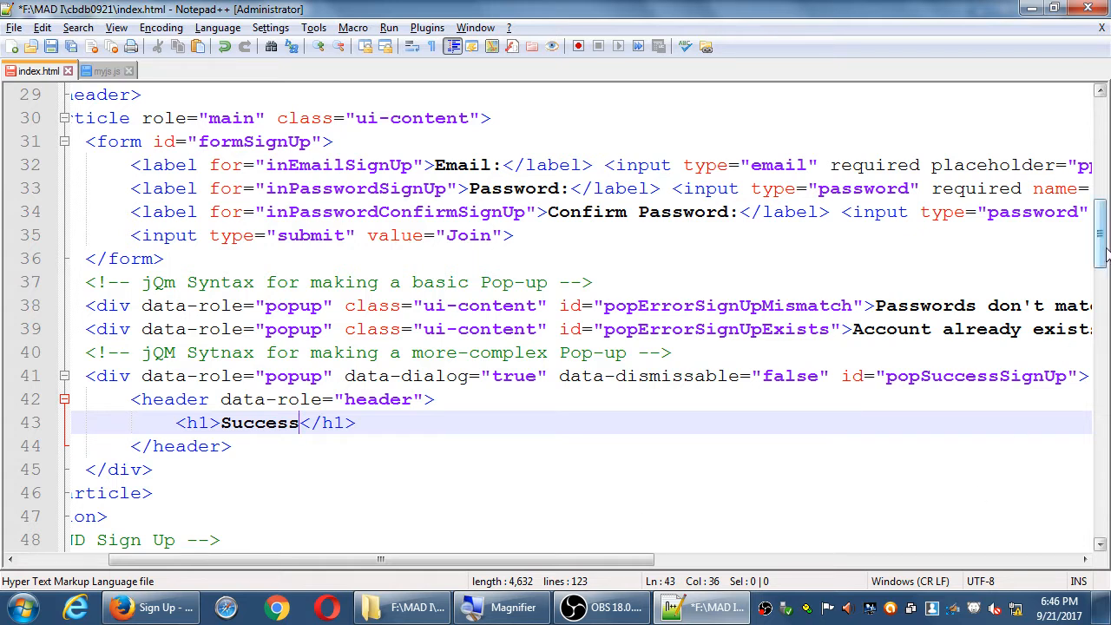
pyautogui.scroll(-3)
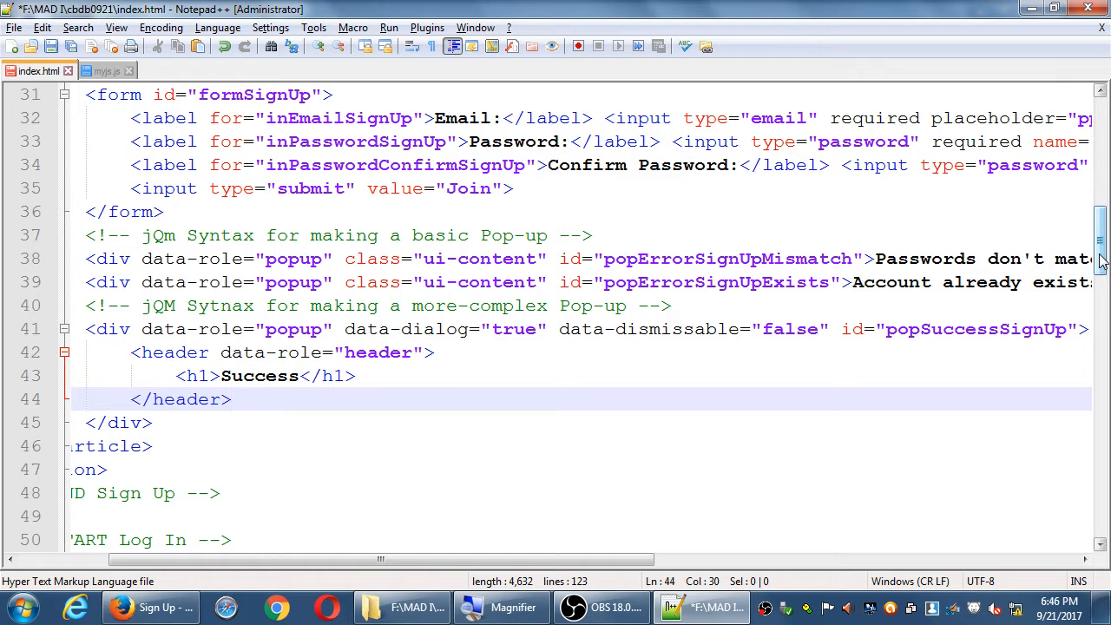
# - Insert an article with role="main" and class="ui-content" below the Success header
pyautogui.write('<articl')
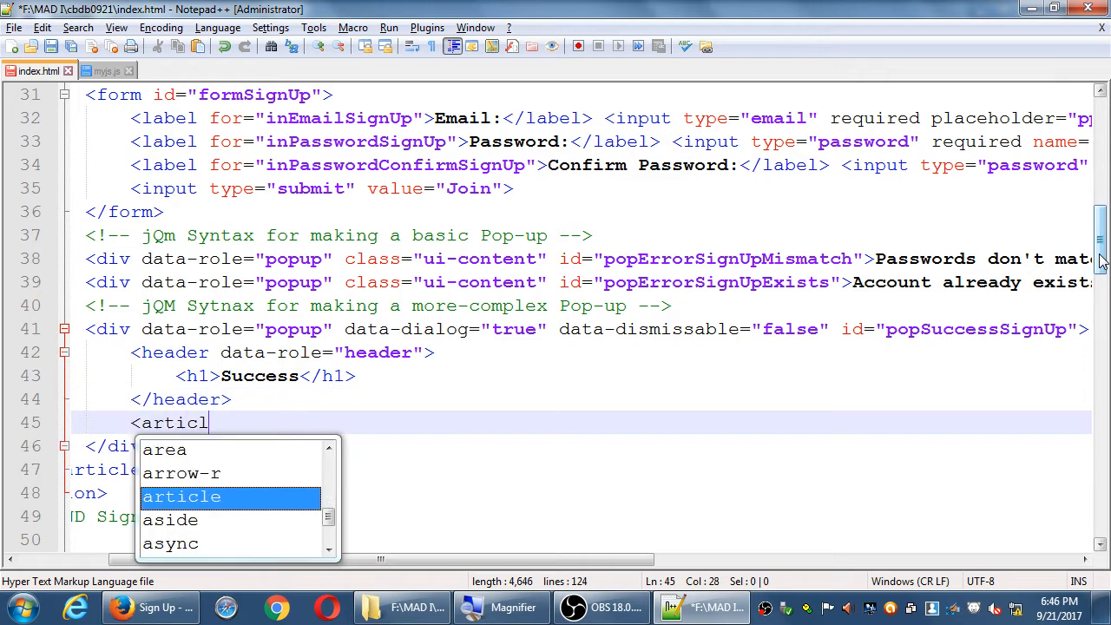
pyautogui.press('Enter')
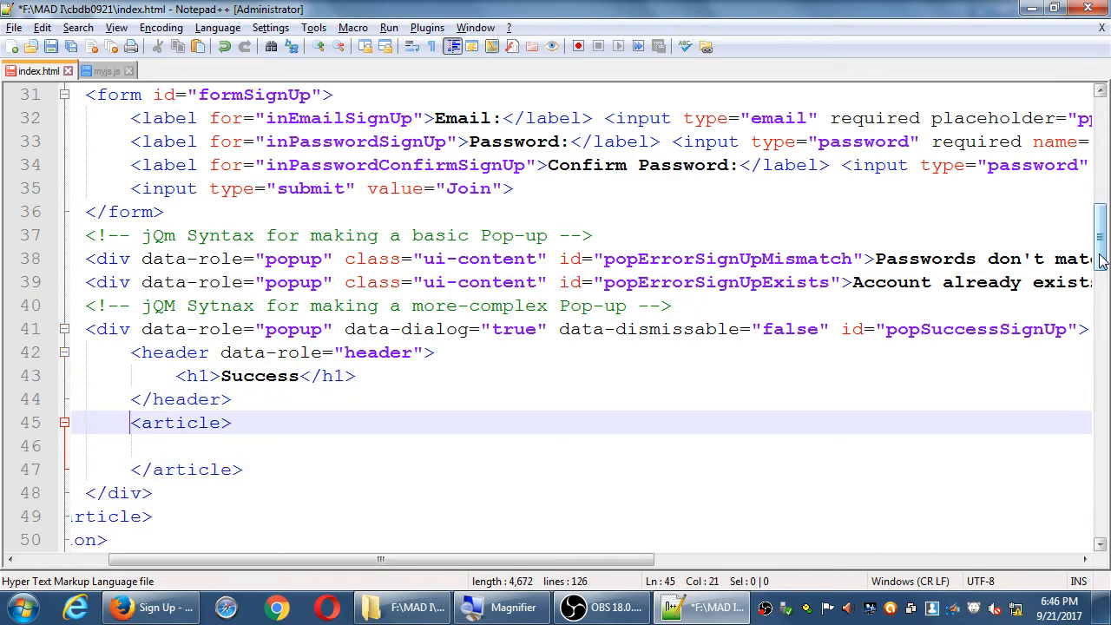
pyautogui.write('role="main')
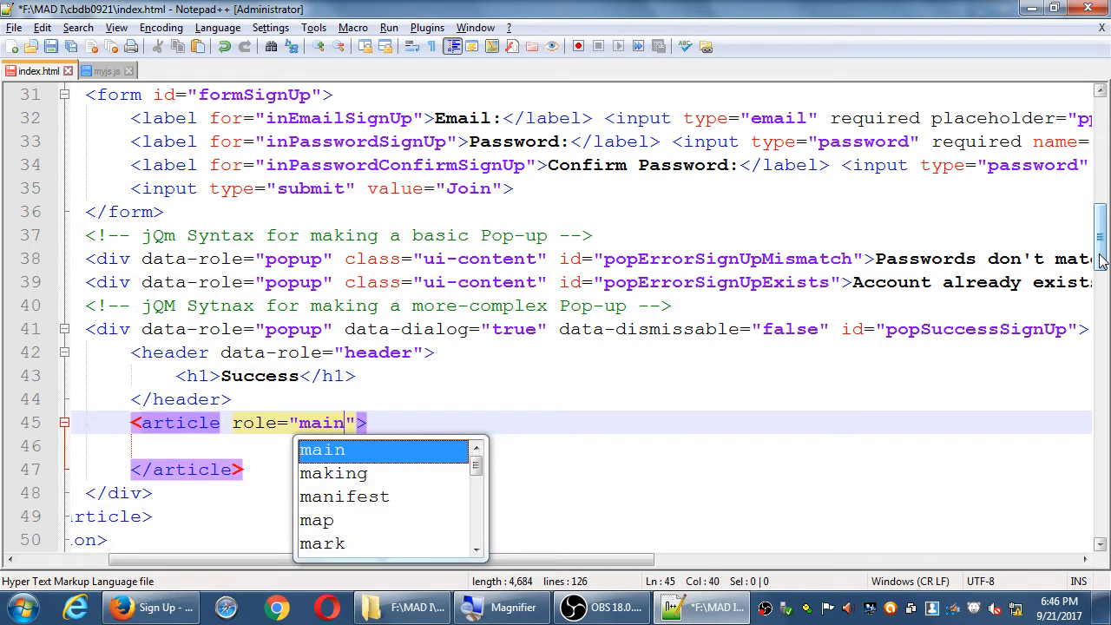
pyautogui.write('class="')
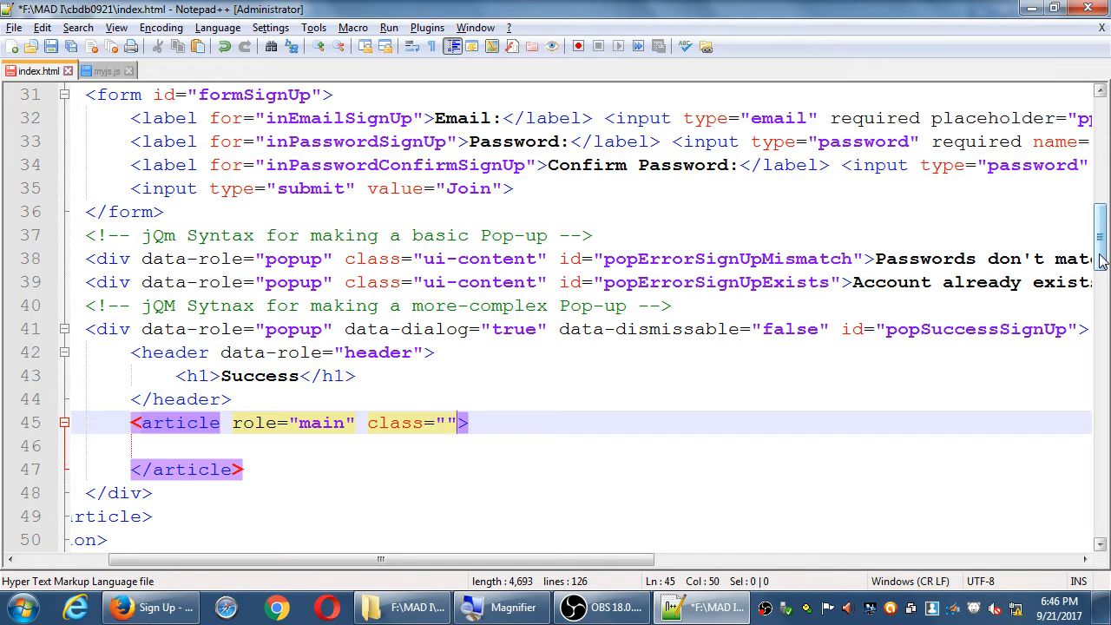
pyautogui.write('ui-content')
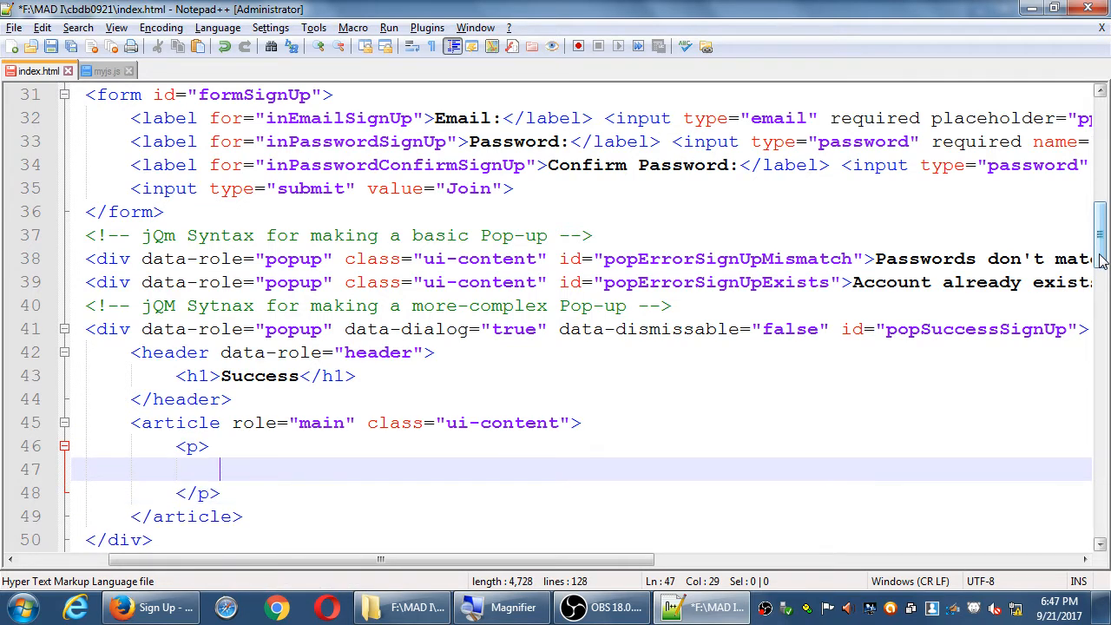
# - Write 'Thank you. Ready to go:' in the paragraph, followed by a 'Log In' link line
pyautogui.write('Thank you')
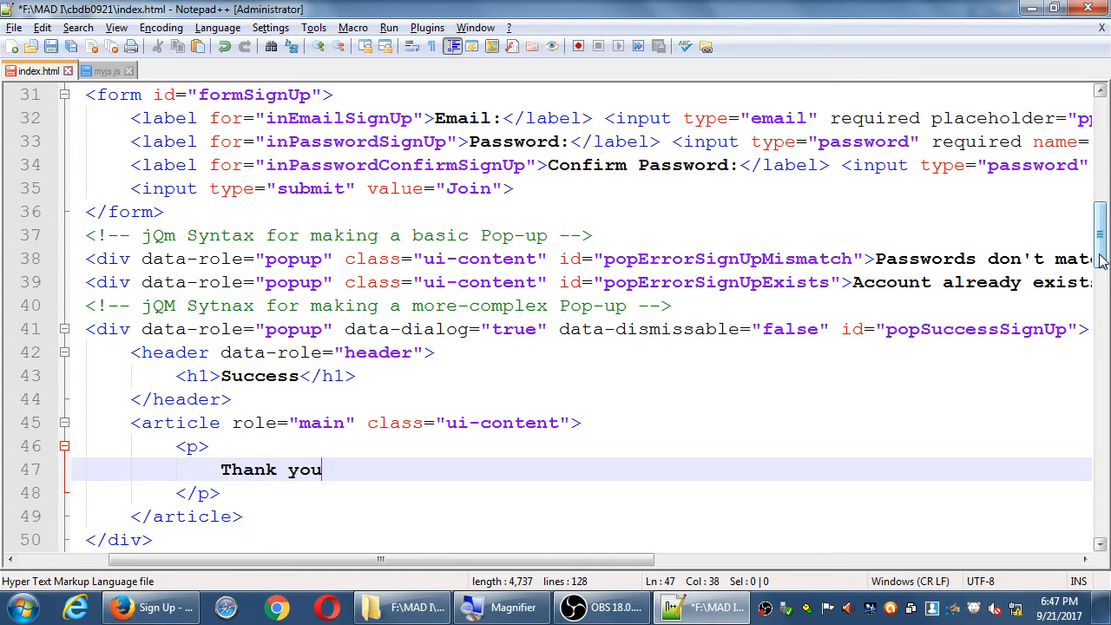
pyautogui.write('. Ready to Log In:<br>')
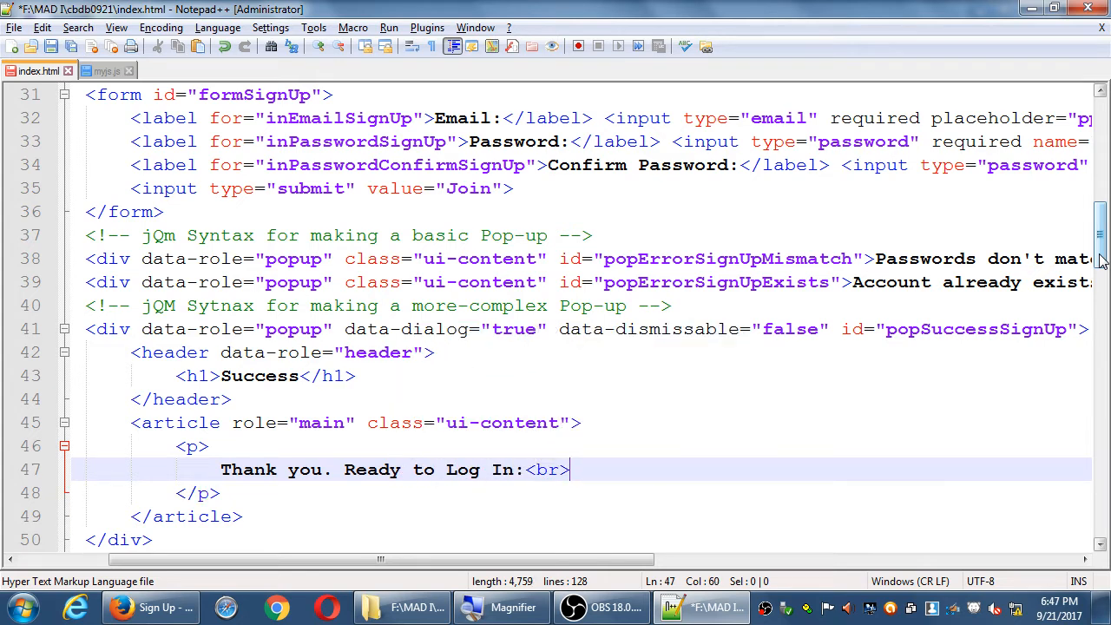
pyautogui.press('Enter')
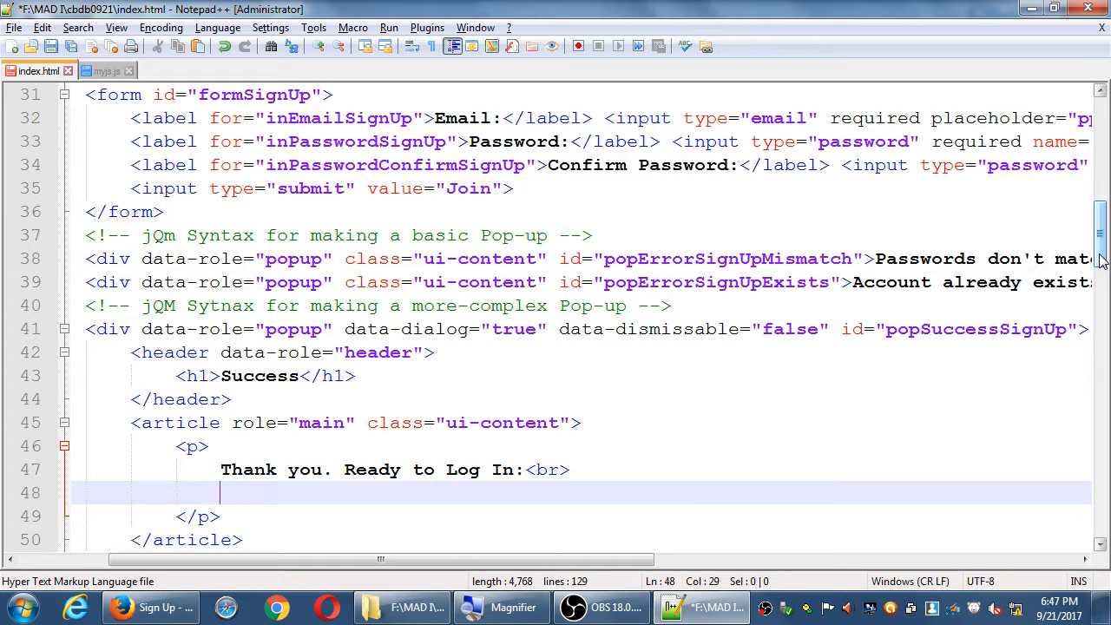
pyautogui.write('<a></a>')
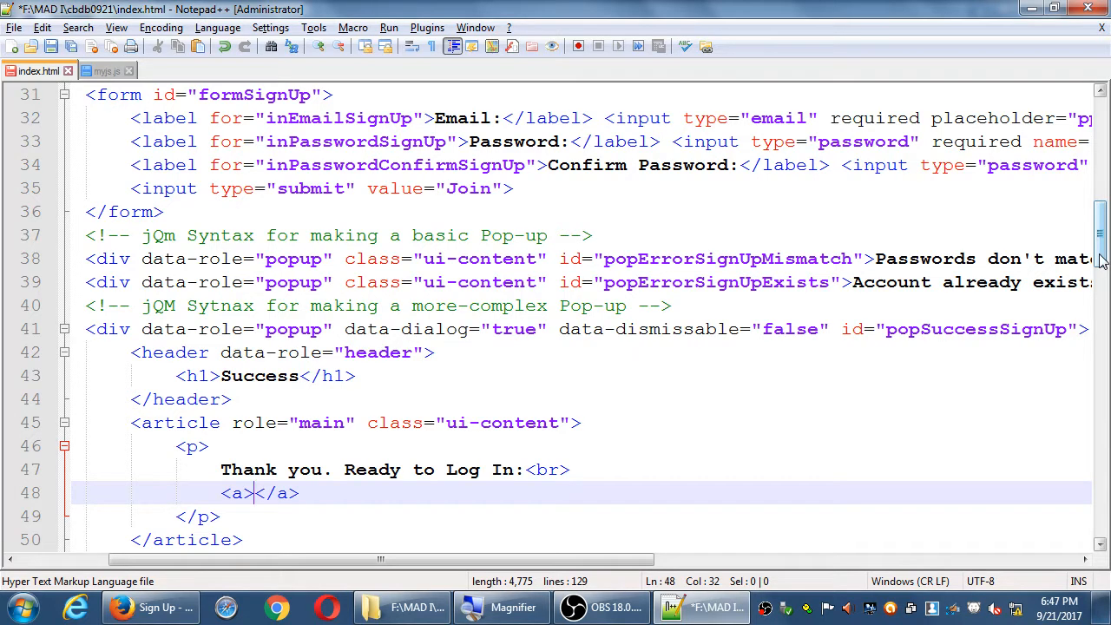
pyautogui.write('Log In')
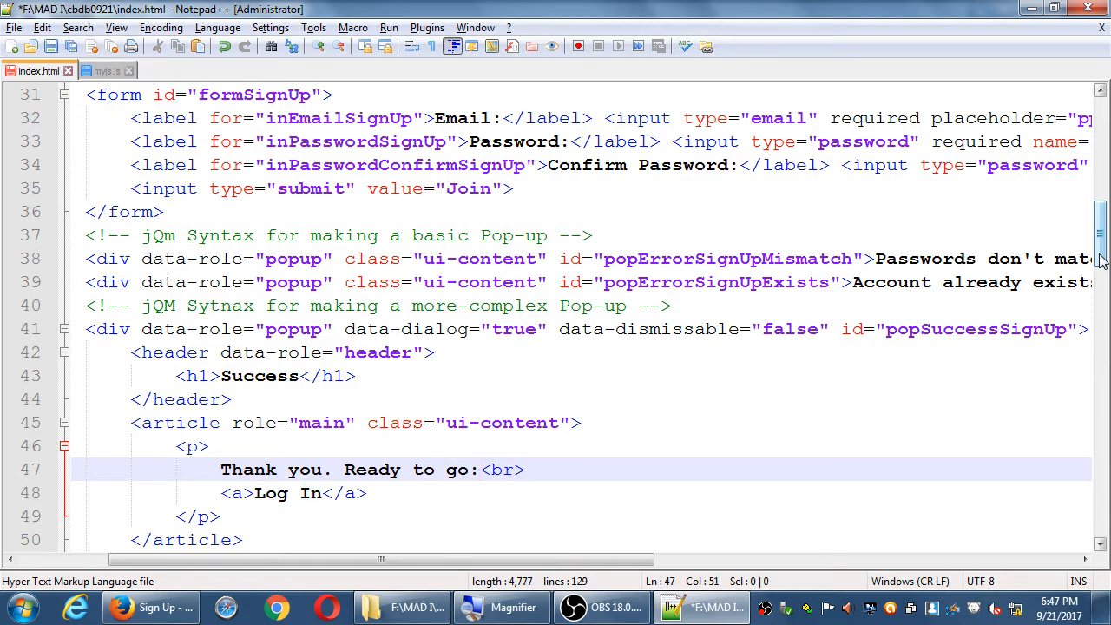
# - Give the Log In link href="#", data-role="button" and data-transition="flip"
pyautogui.click(292, 493)
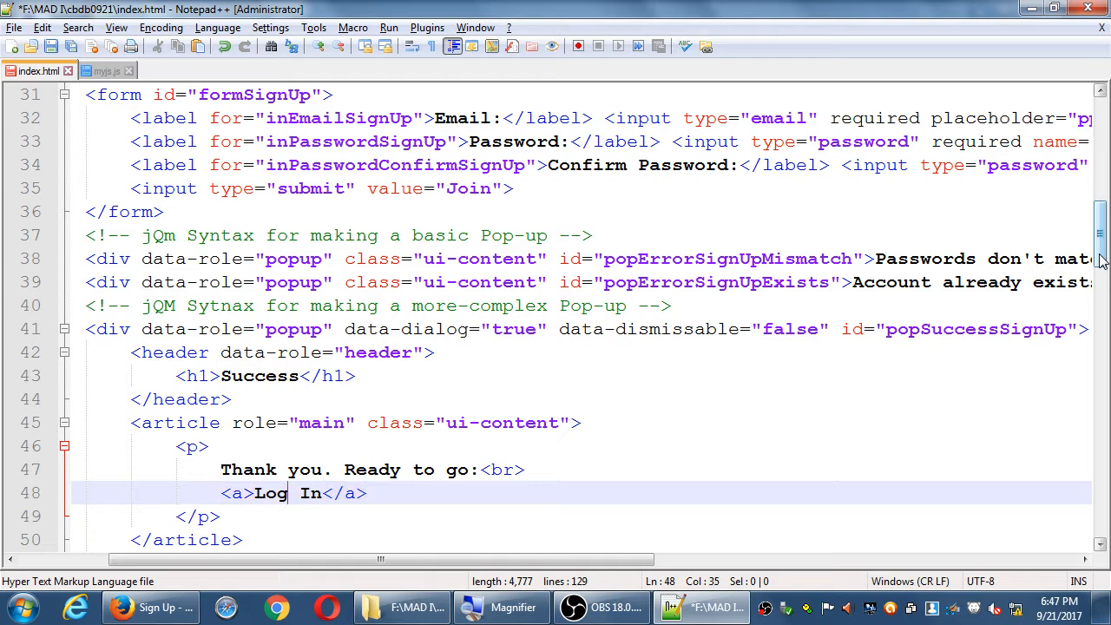
pyautogui.write('href=')
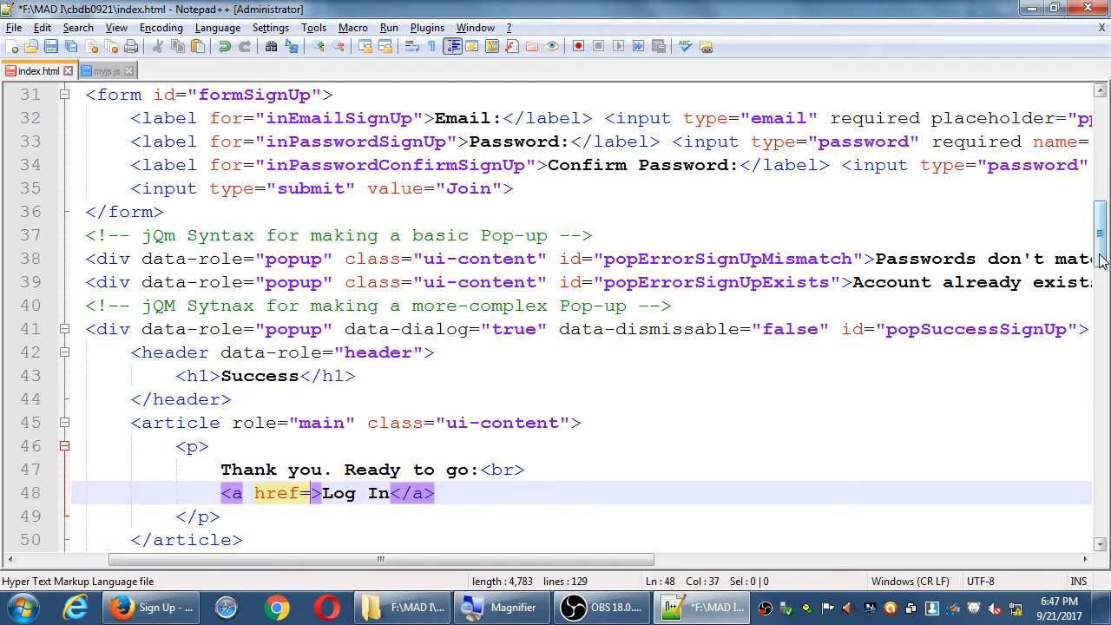
pyautogui.write('"#"')
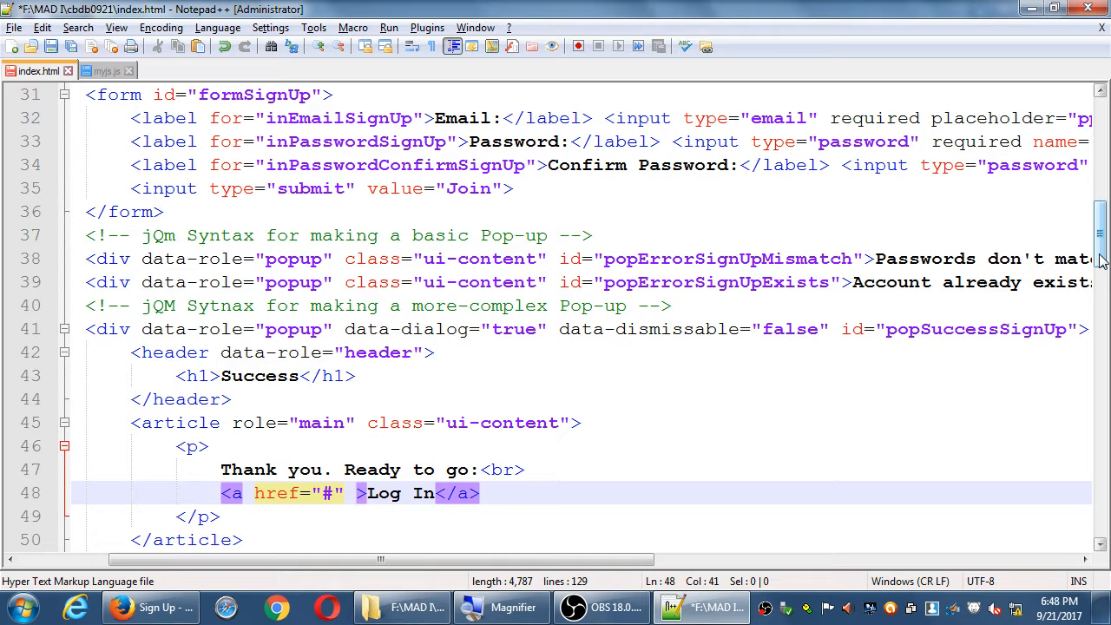
pyautogui.write('daa')
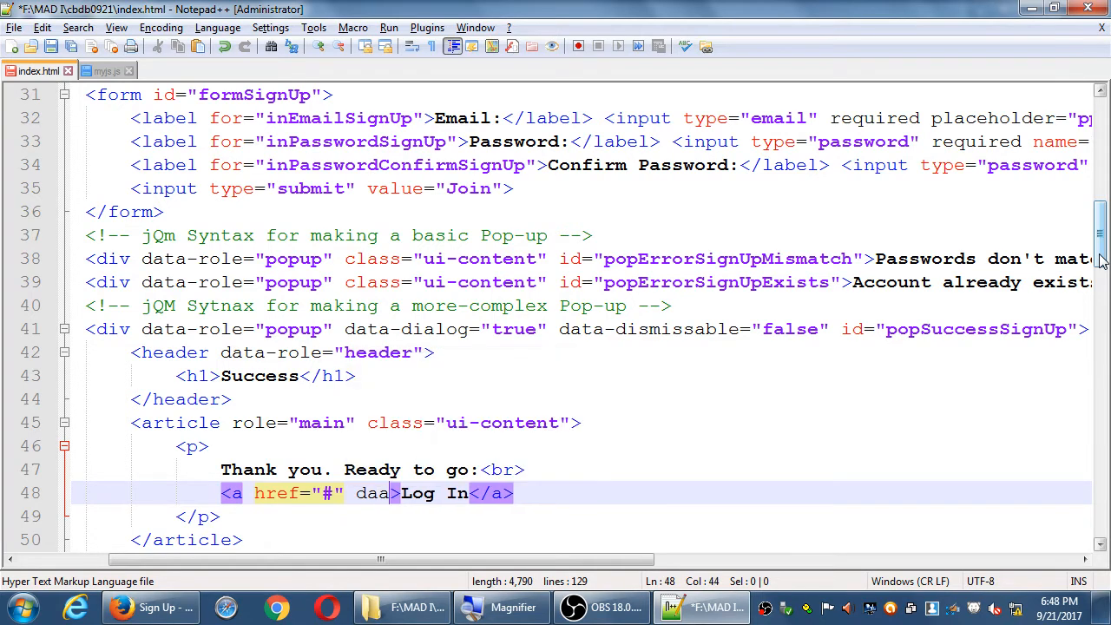
pyautogui.write('data-role=""')
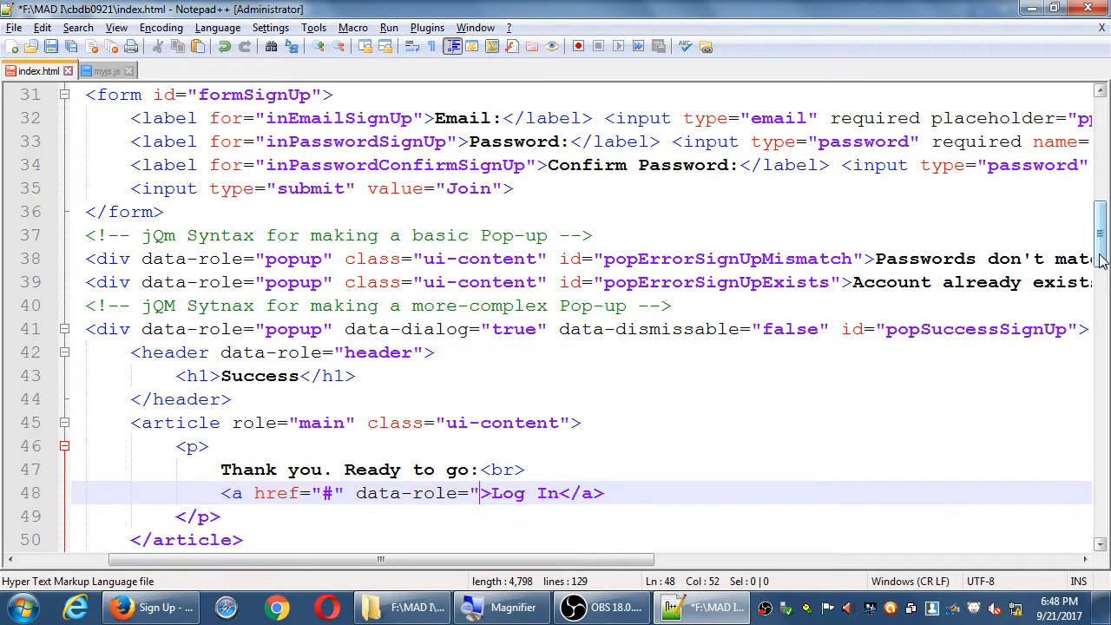
pyautogui.write('button')
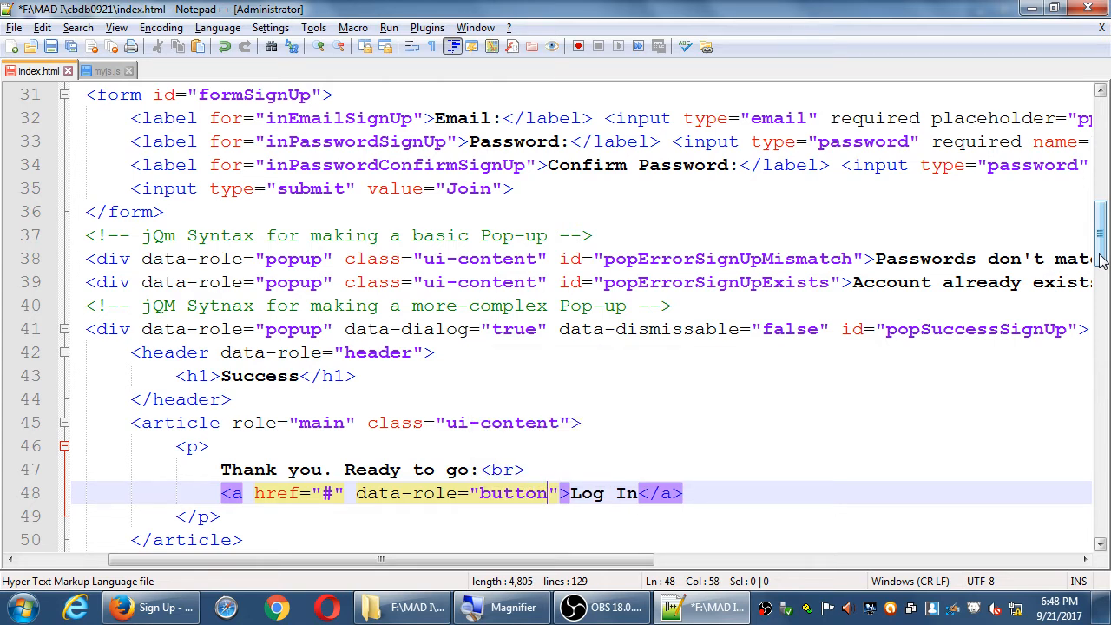
pyautogui.write('data-transition=')
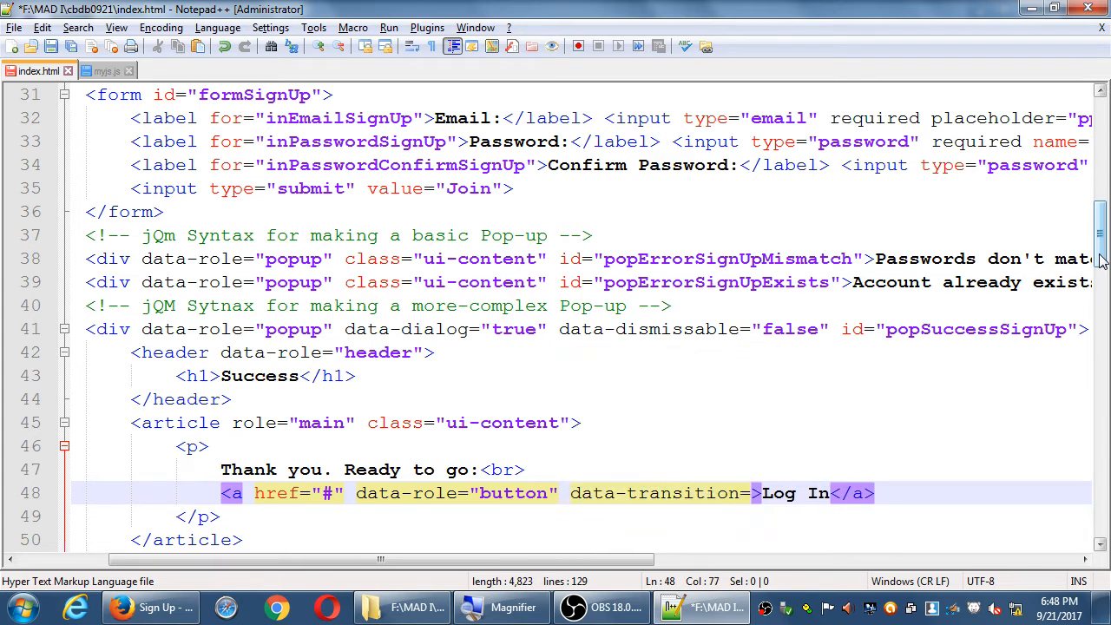
pyautogui.write('flip"')
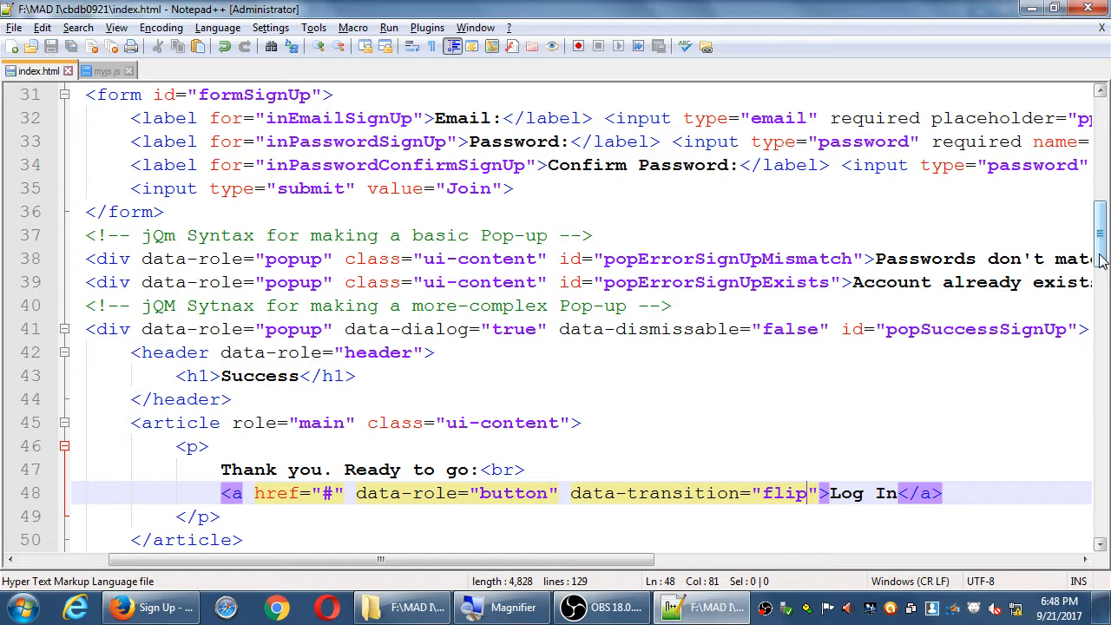
pyautogui.click(809, 492)
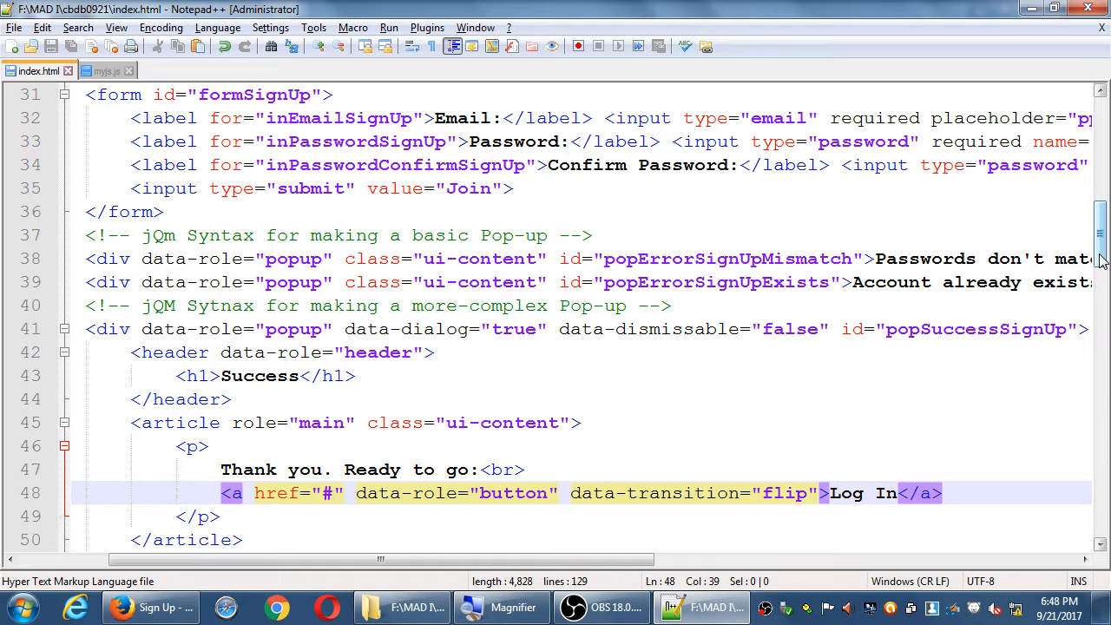
# - Point the Log In button's href to "#pgLogIn" and save index.html
pyautogui.write('pgLogIn')
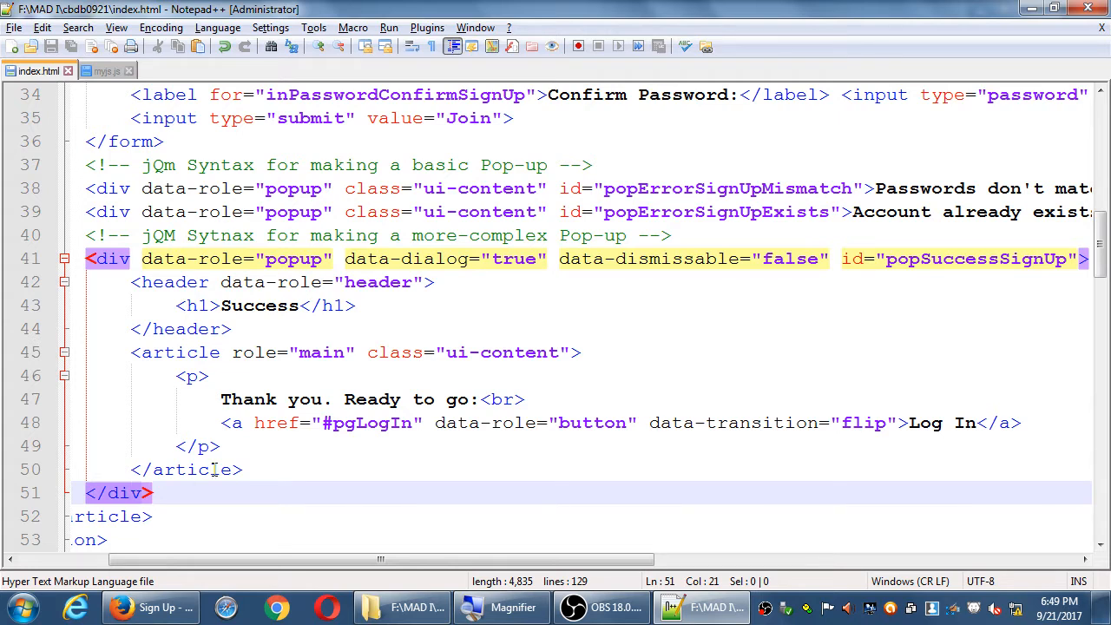
pyautogui.moveTo(219, 282)
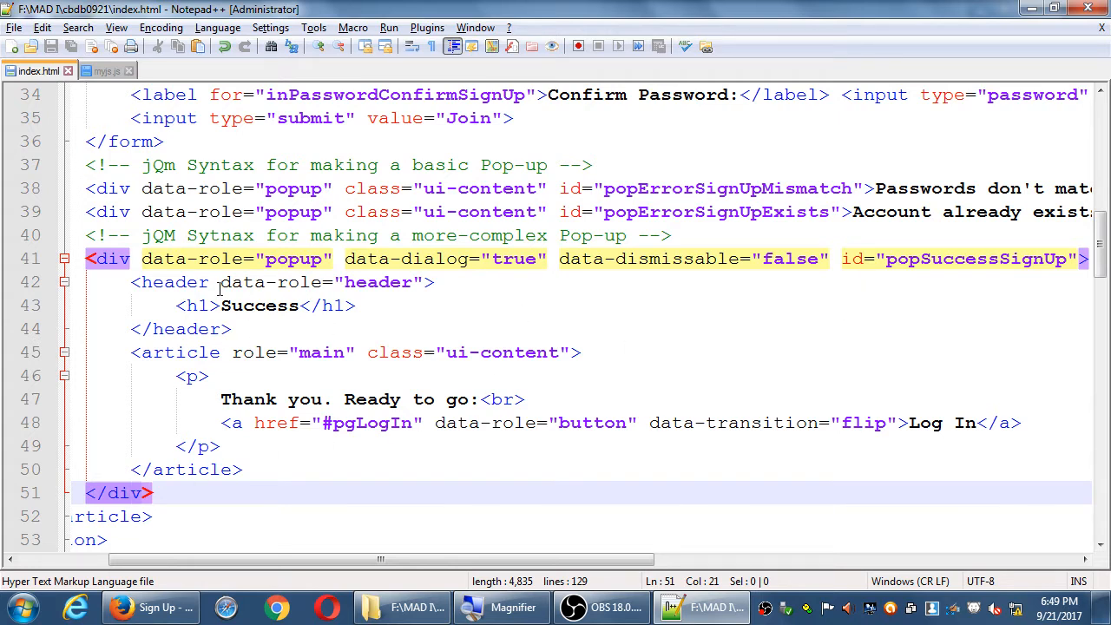
pyautogui.click(247, 329)
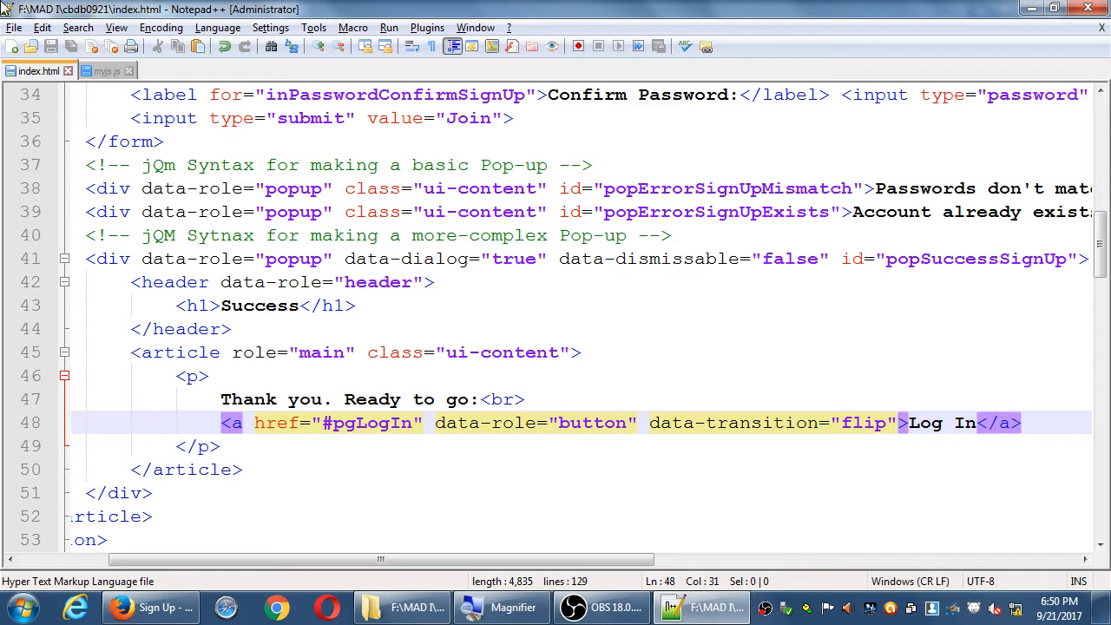
pyautogui.click(103, 71)
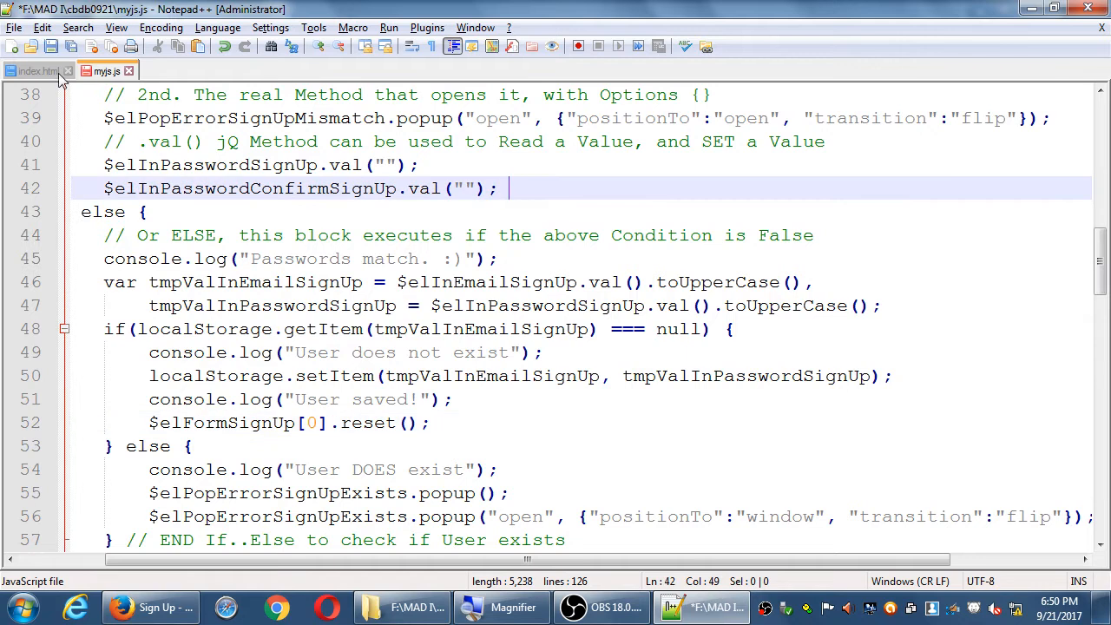
pyautogui.click(39, 70)
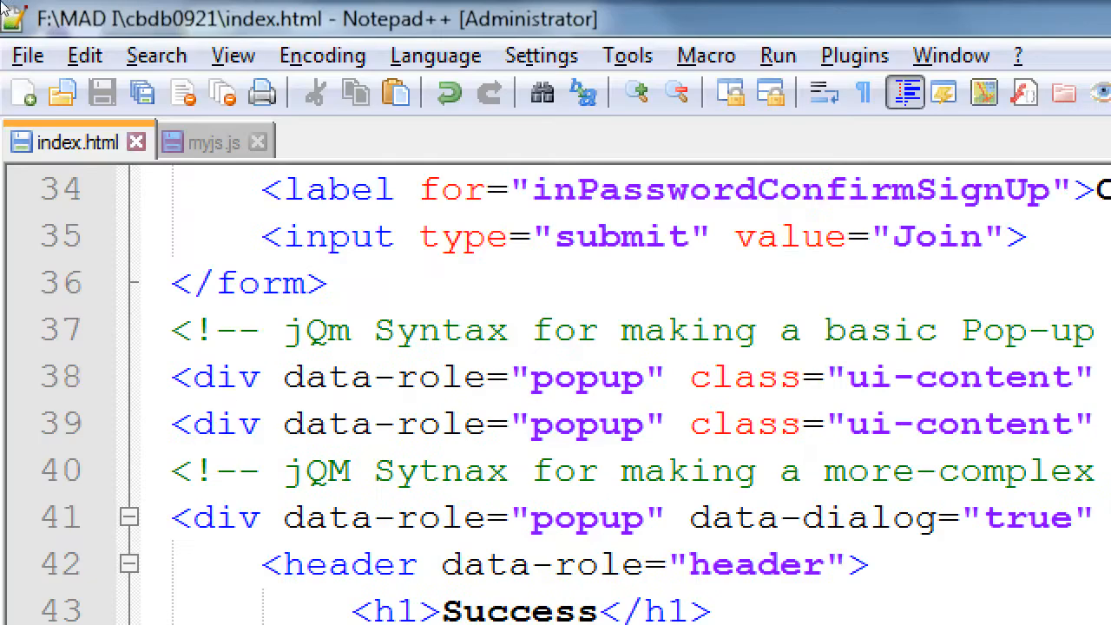
pyautogui.moveTo(140, 93)
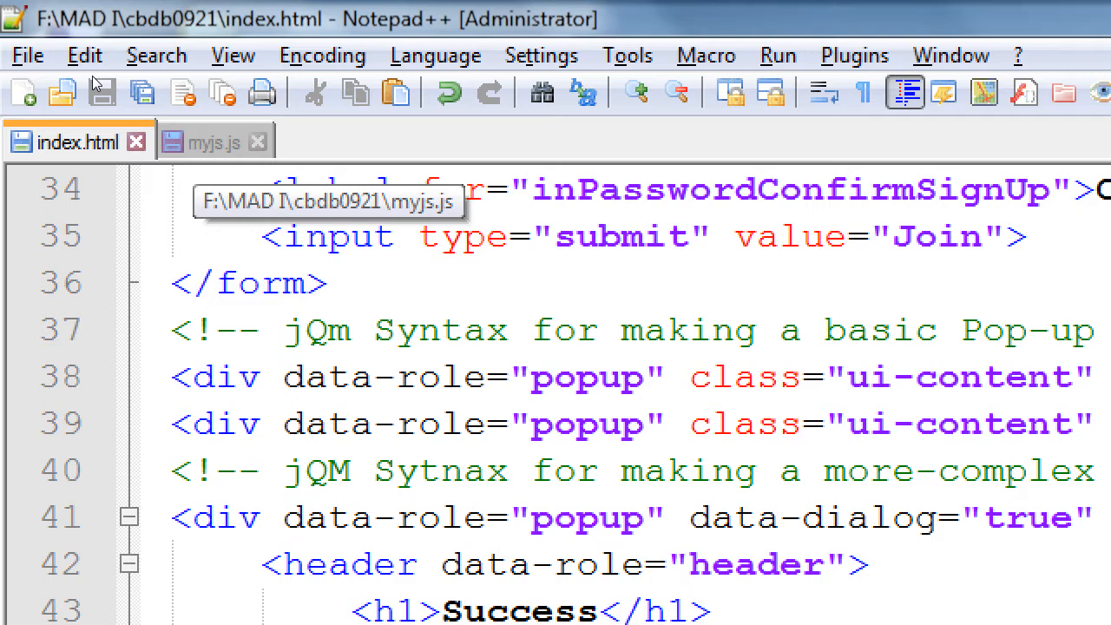
# - Check the unsaved myjs.js, return to index.html, and bring up the File menu
pyautogui.click(212, 141)
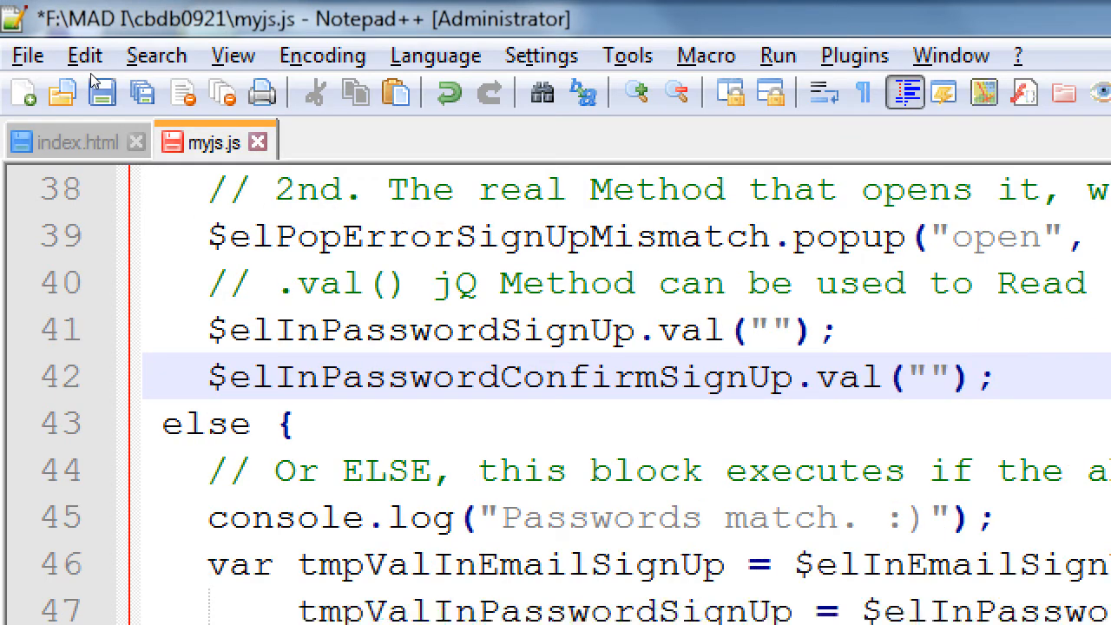
pyautogui.click(78, 140)
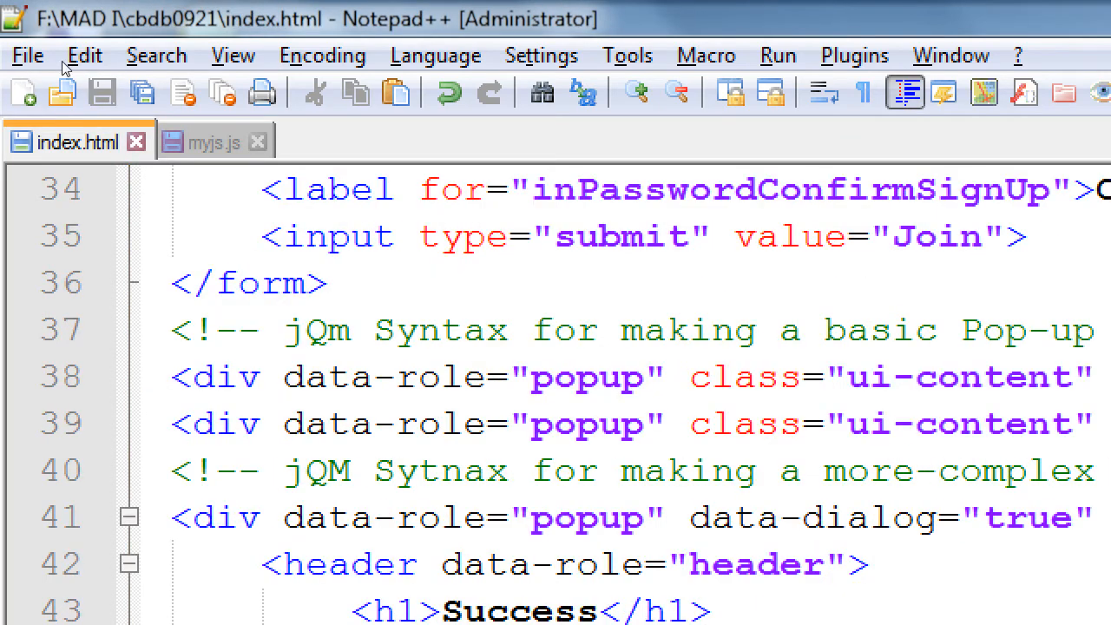
pyautogui.moveTo(141, 92)
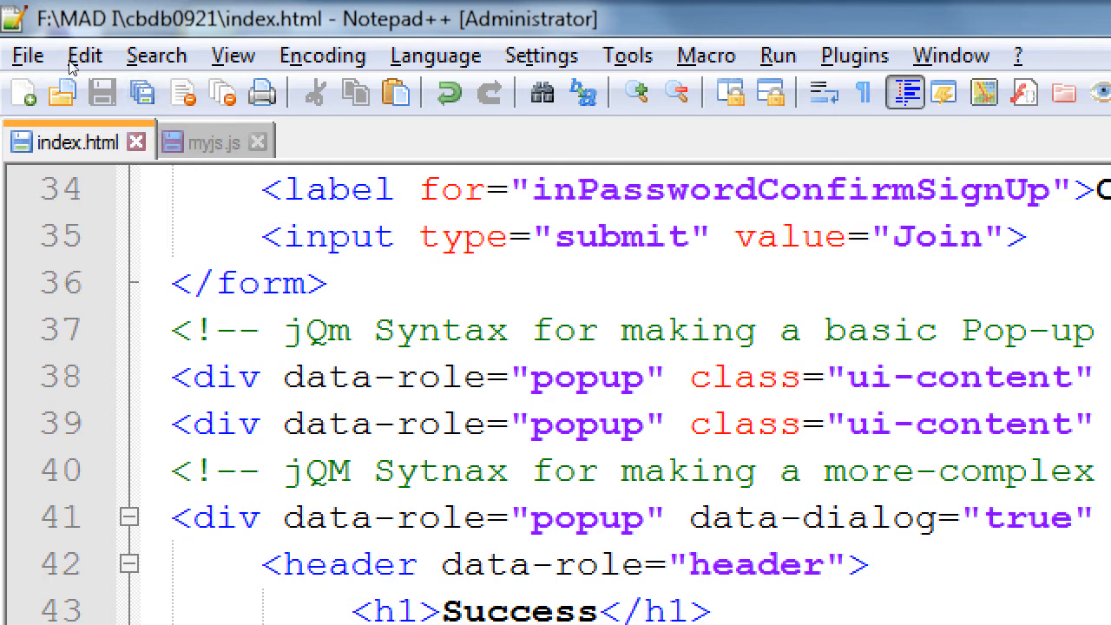
pyautogui.click(27, 55)
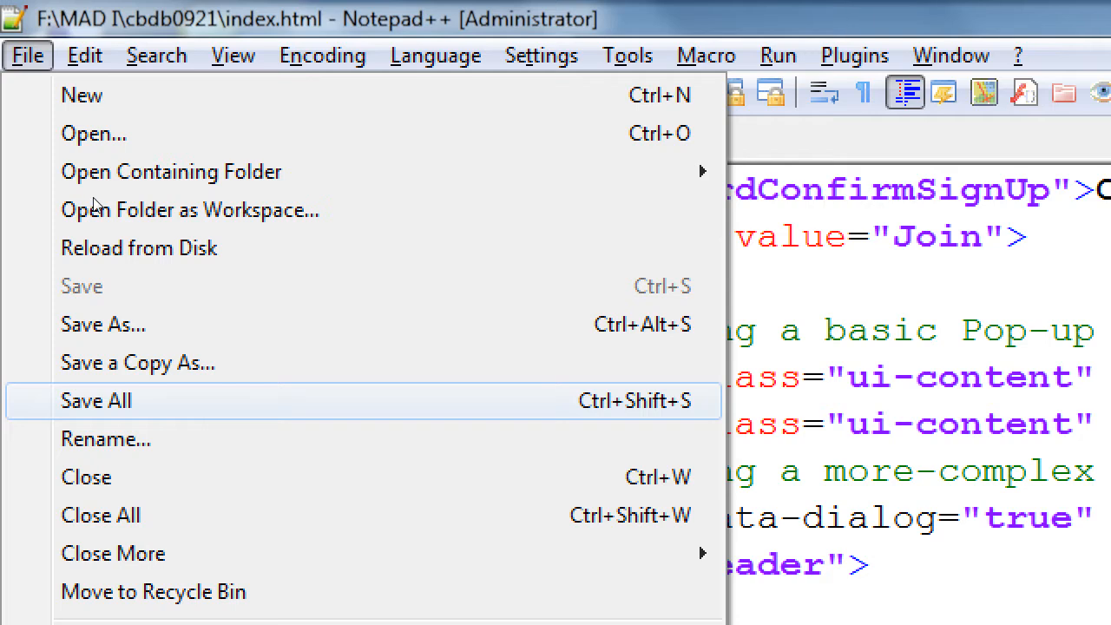
pyautogui.moveTo(352, 205)
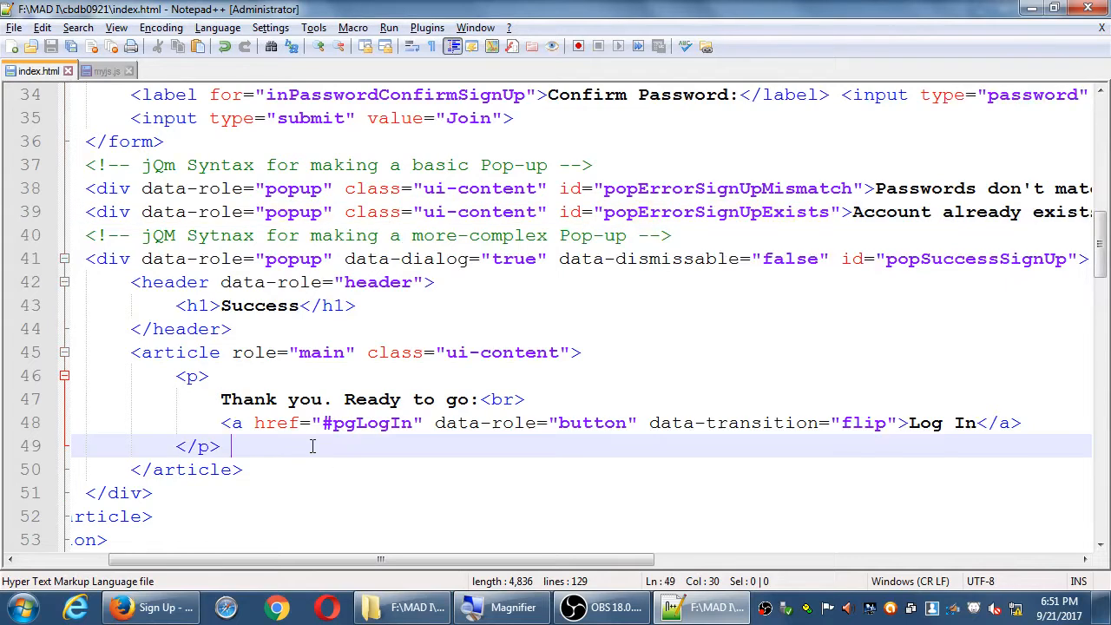
# - Delete the stray space after </p> and bring Firefox's Sign Up page forward
pyautogui.press('Backspace')
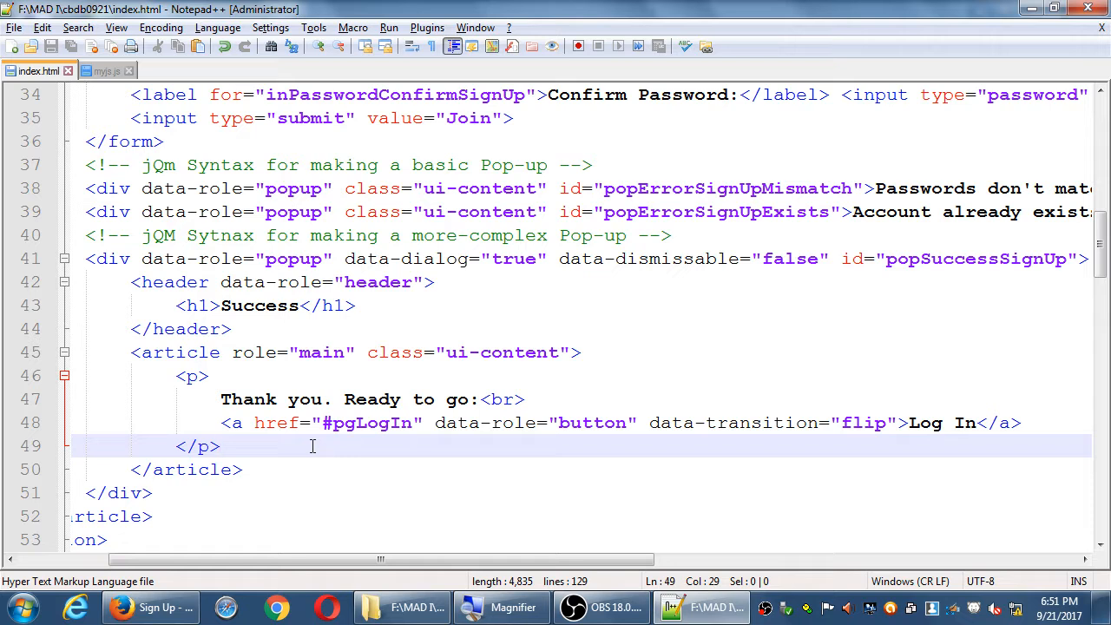
pyautogui.click(150, 607)
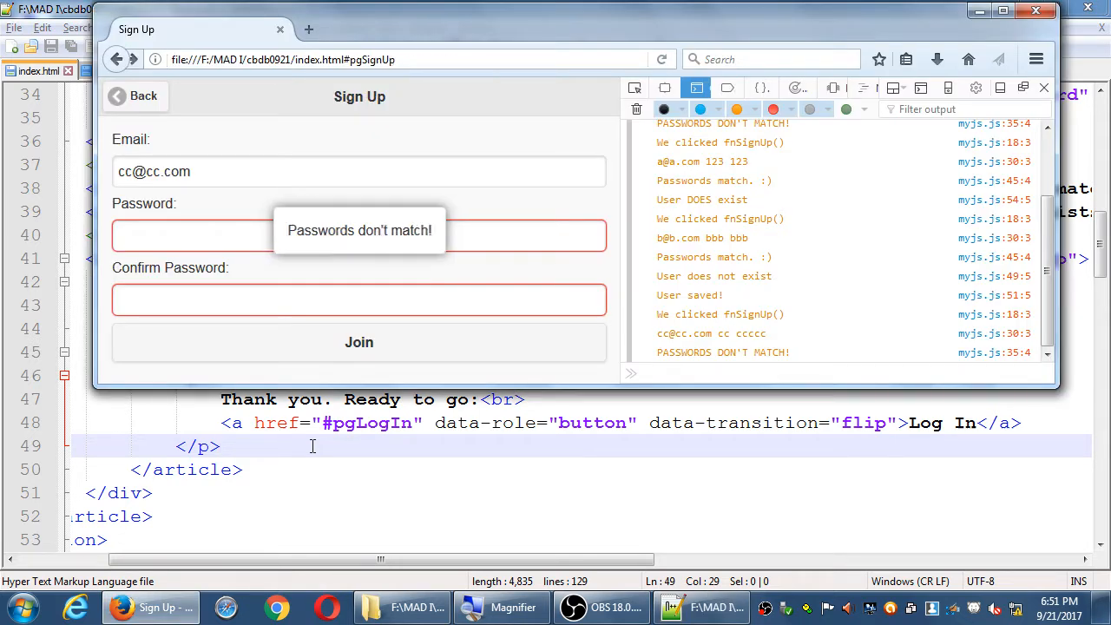
pyautogui.click(135, 95)
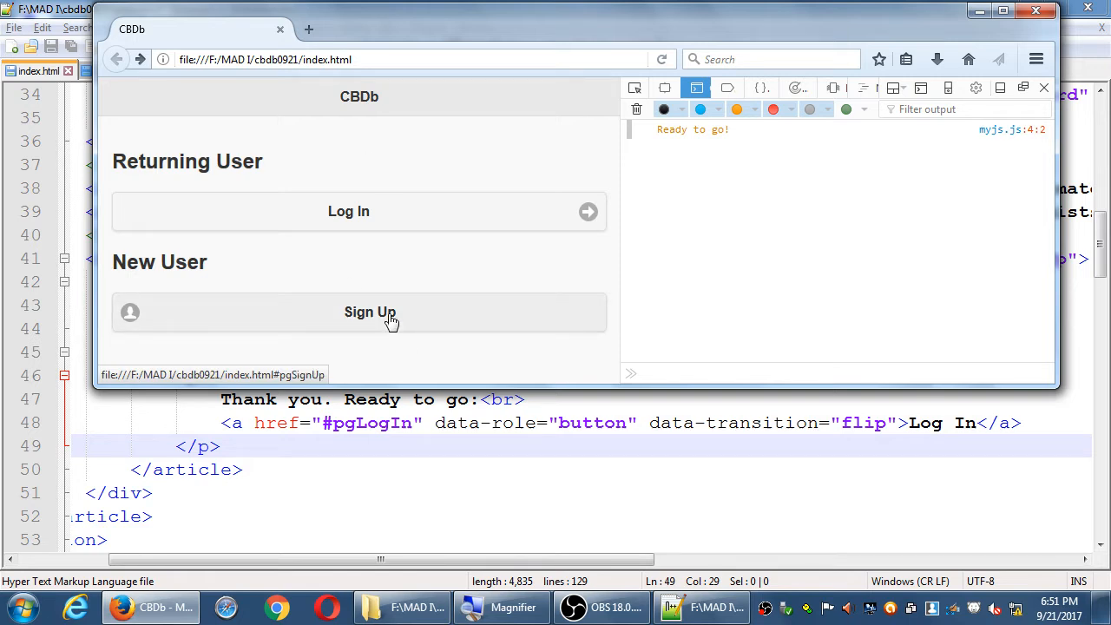
pyautogui.click(359, 311)
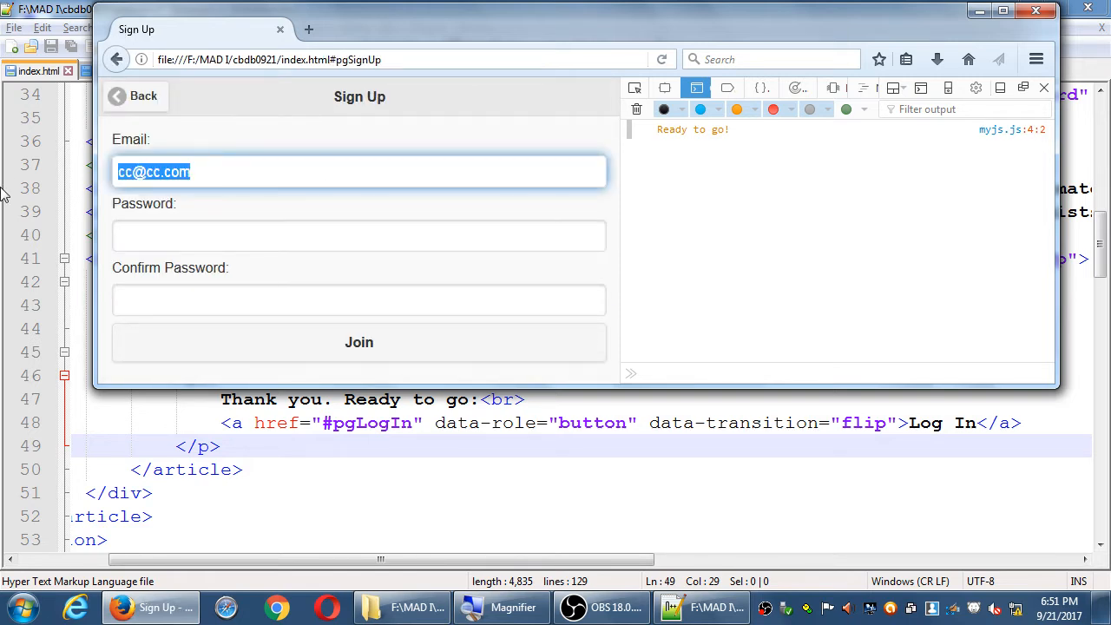
pyautogui.write('d@d.co')
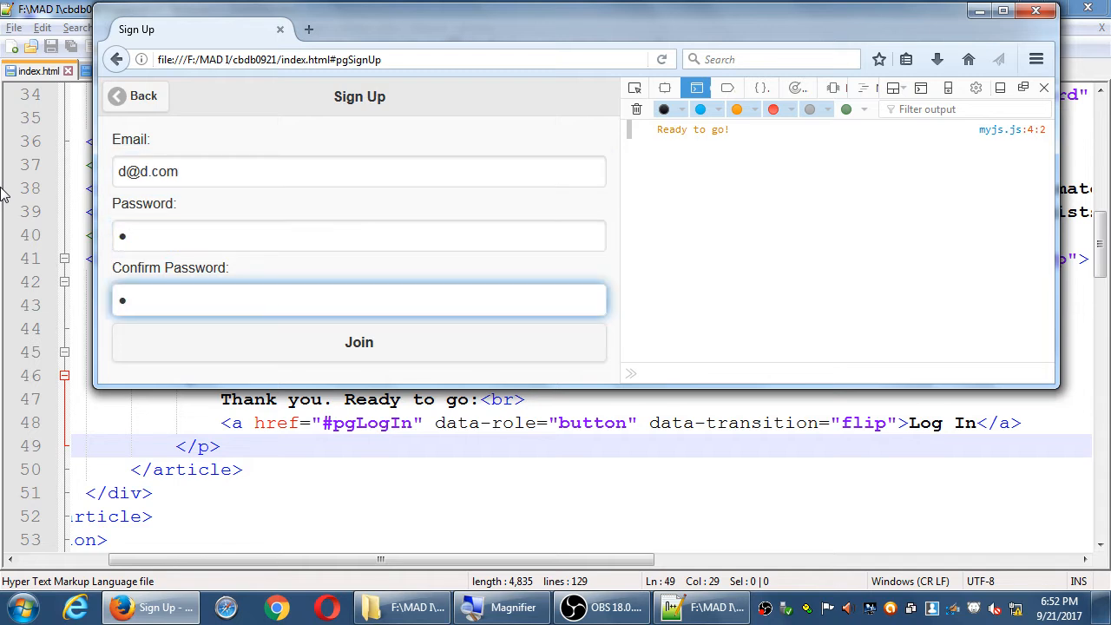
pyautogui.click(358, 342)
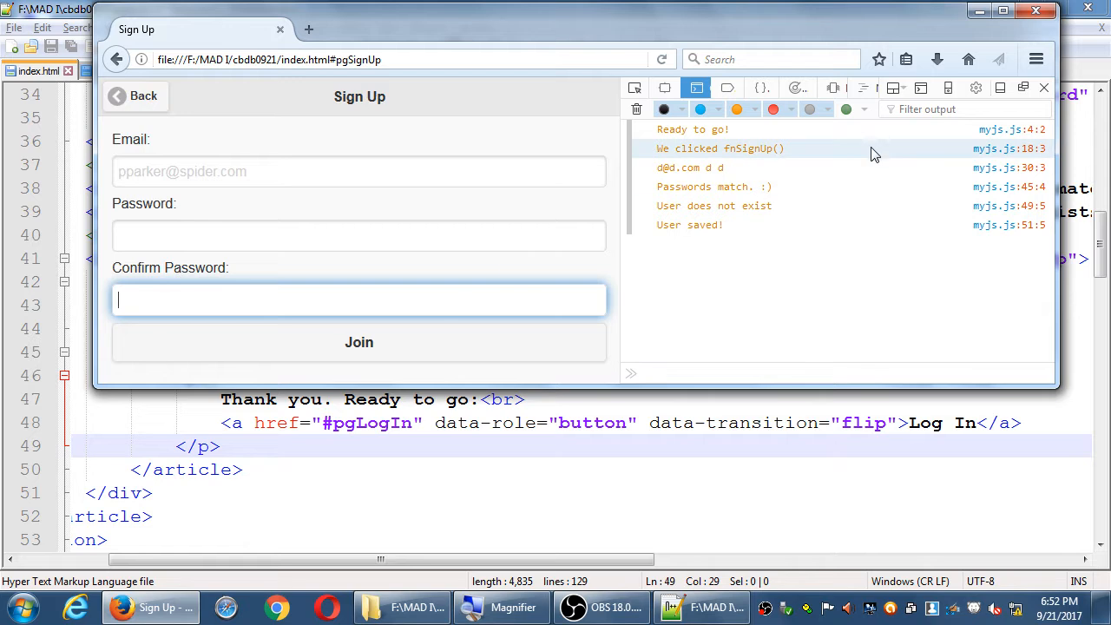
pyautogui.moveTo(832, 367)
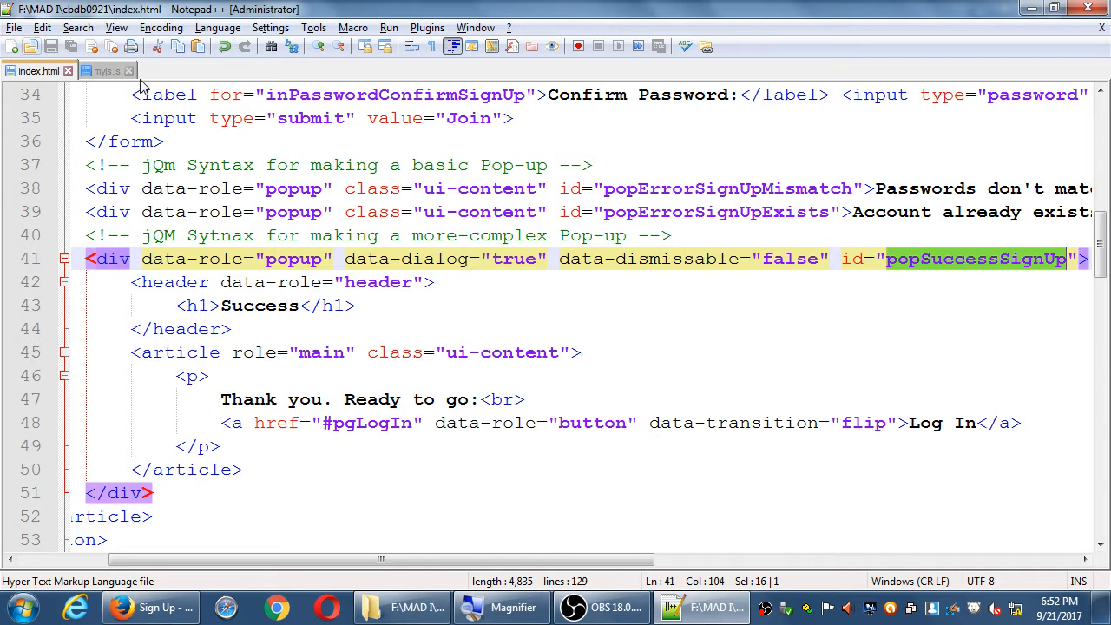
# - Append $elPopSuccessSignUp = $("#popSuccessSignUp"); to the myjs.js var list
pyautogui.click(101, 70)
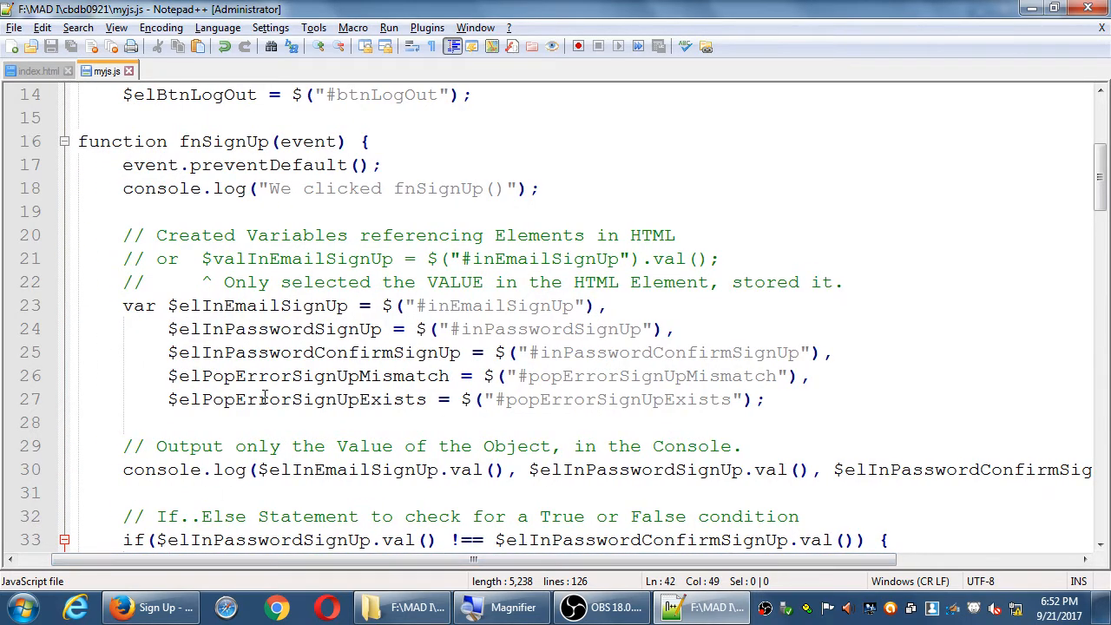
pyautogui.click(762, 398)
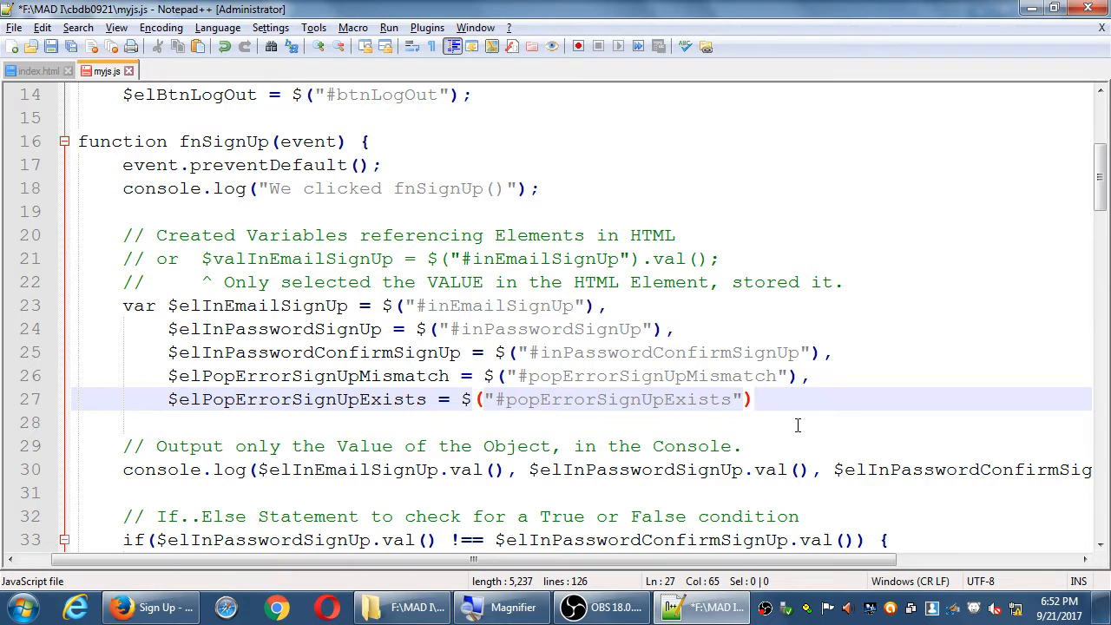
pyautogui.write('$el')
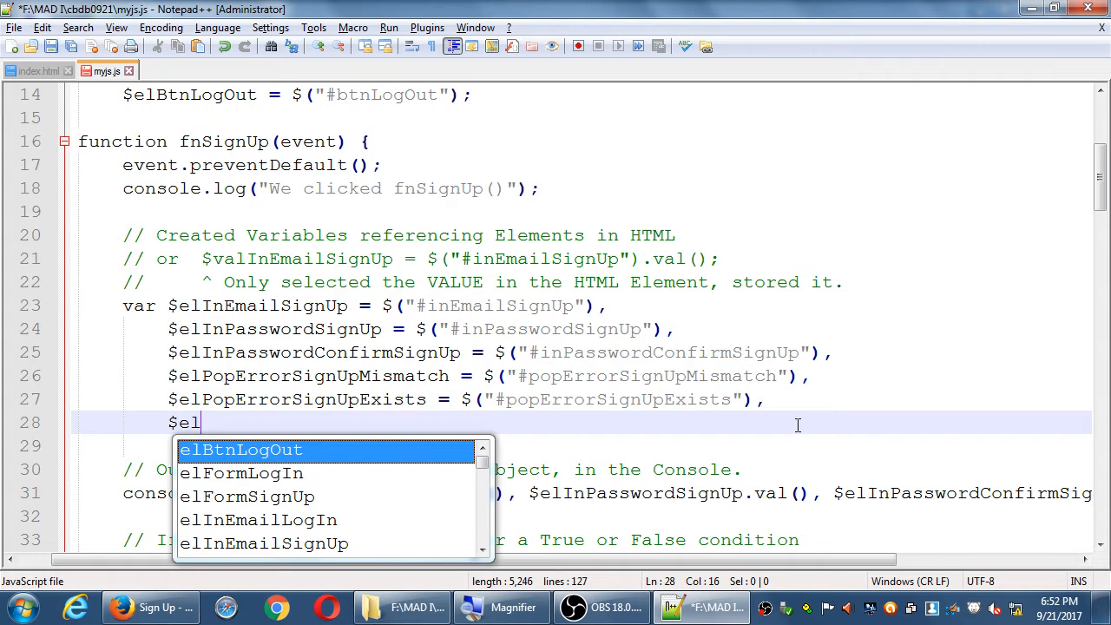
pyautogui.write('PopSucc')
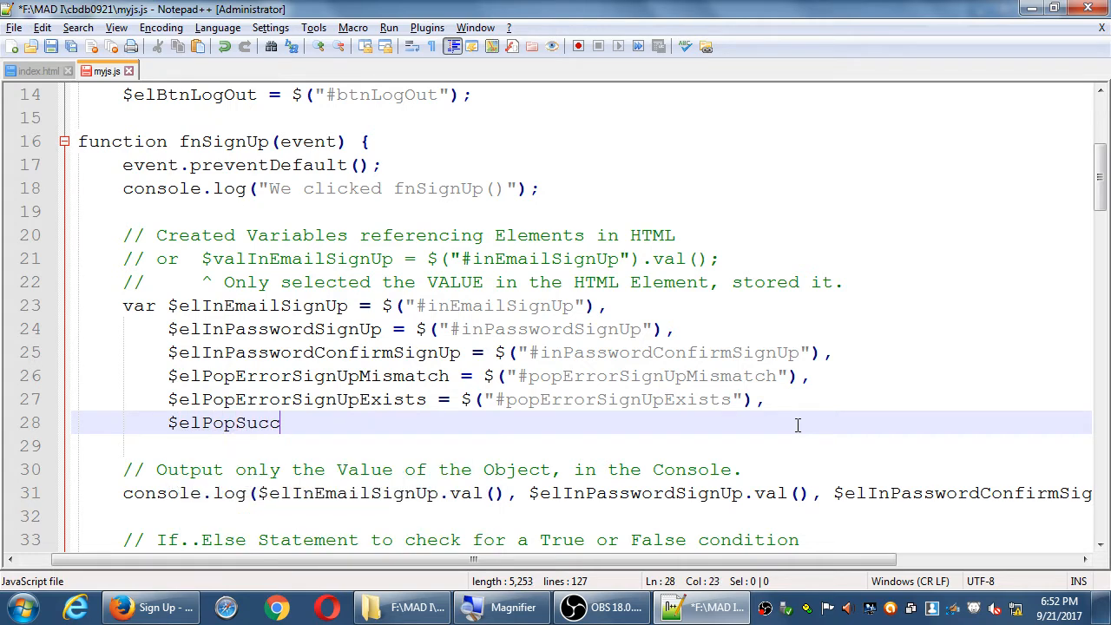
pyautogui.write('essSign')
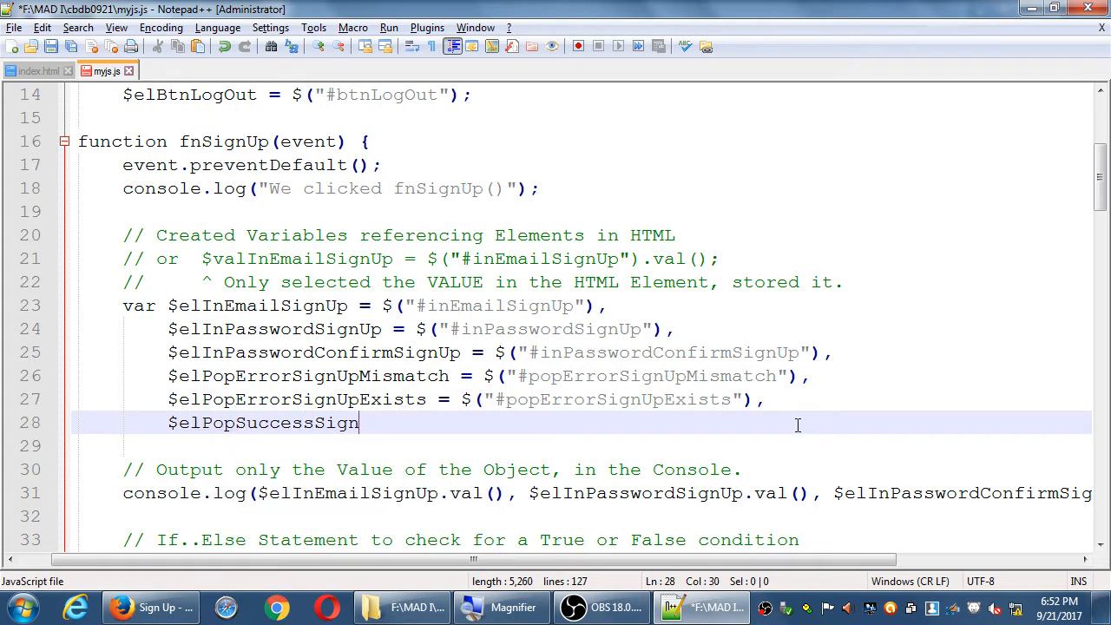
pyautogui.write('up popSuccessSignUp')
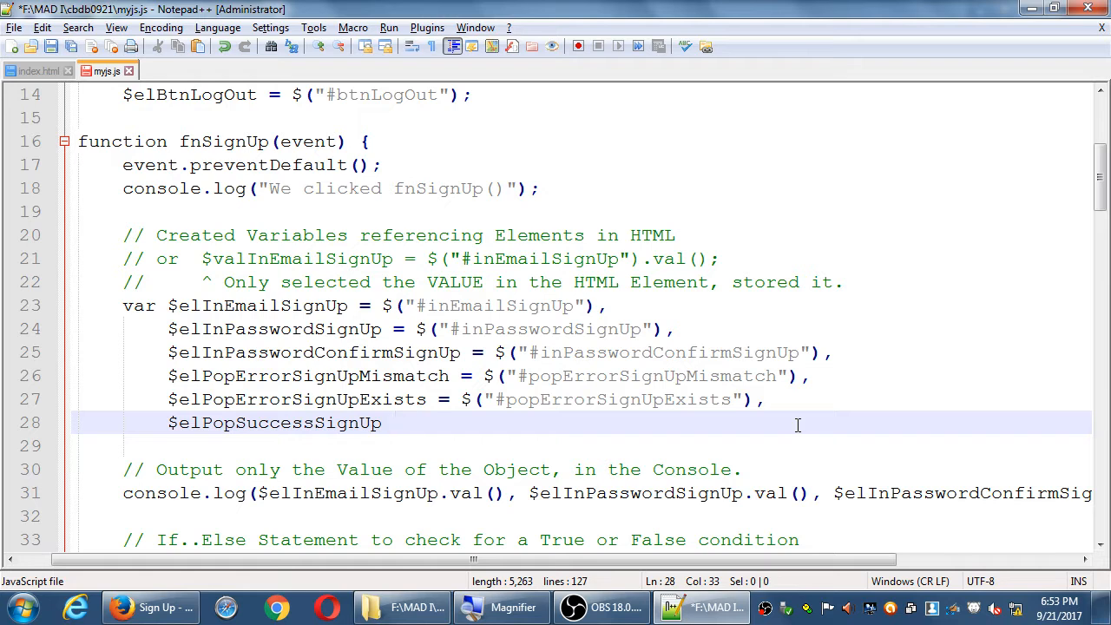
pyautogui.write('= $()')
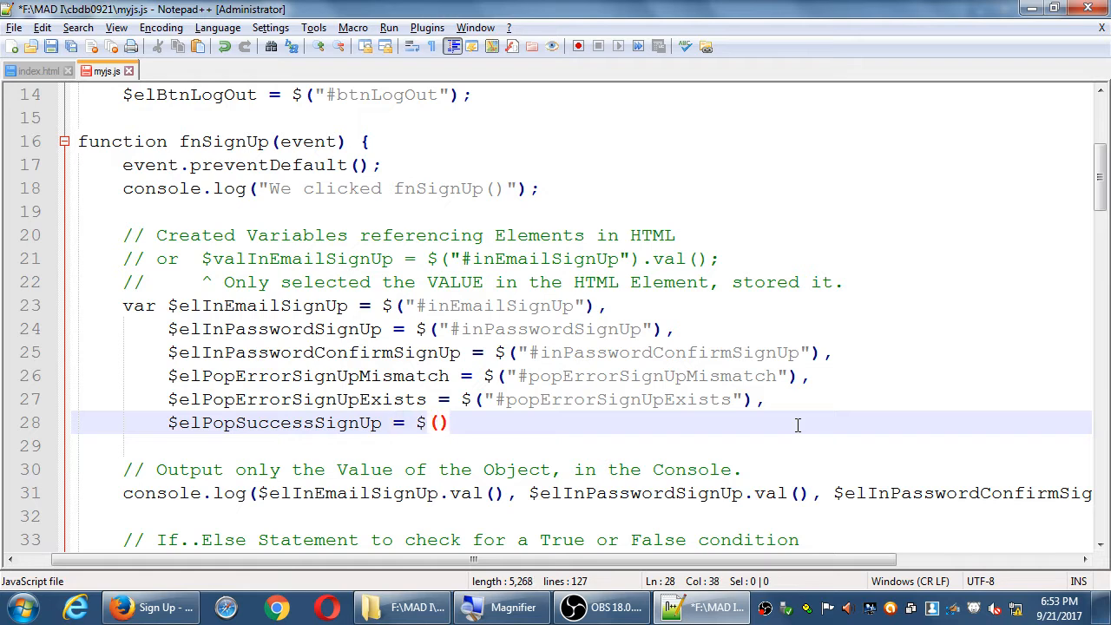
pyautogui.write('"')
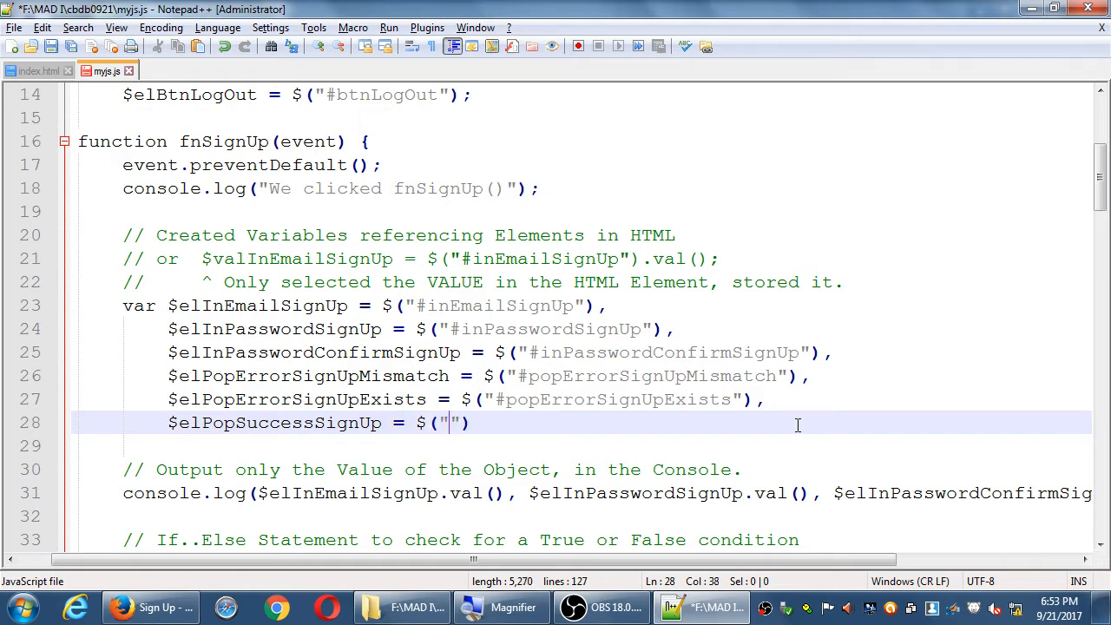
pyautogui.write('#popSuccessSignUp')
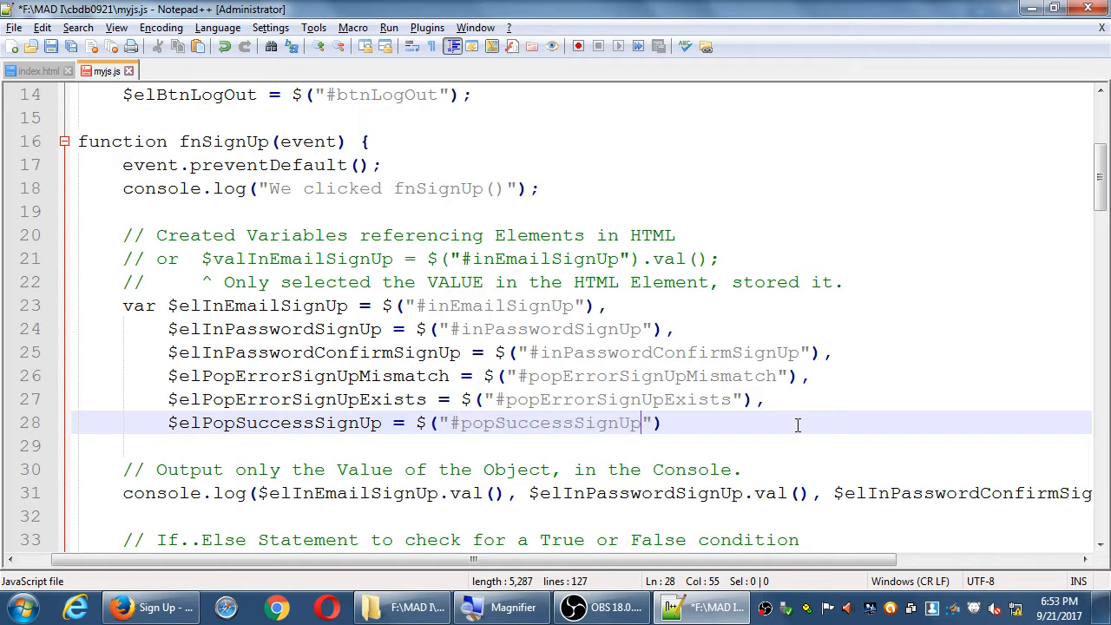
pyautogui.write(');')
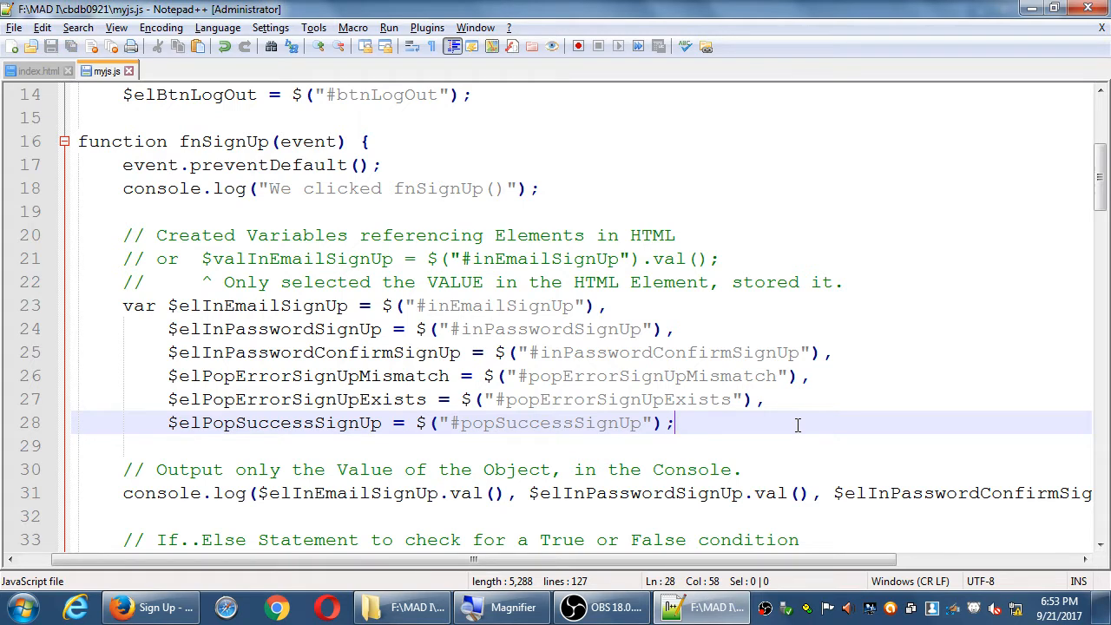
pyautogui.doubleClick(275, 422)
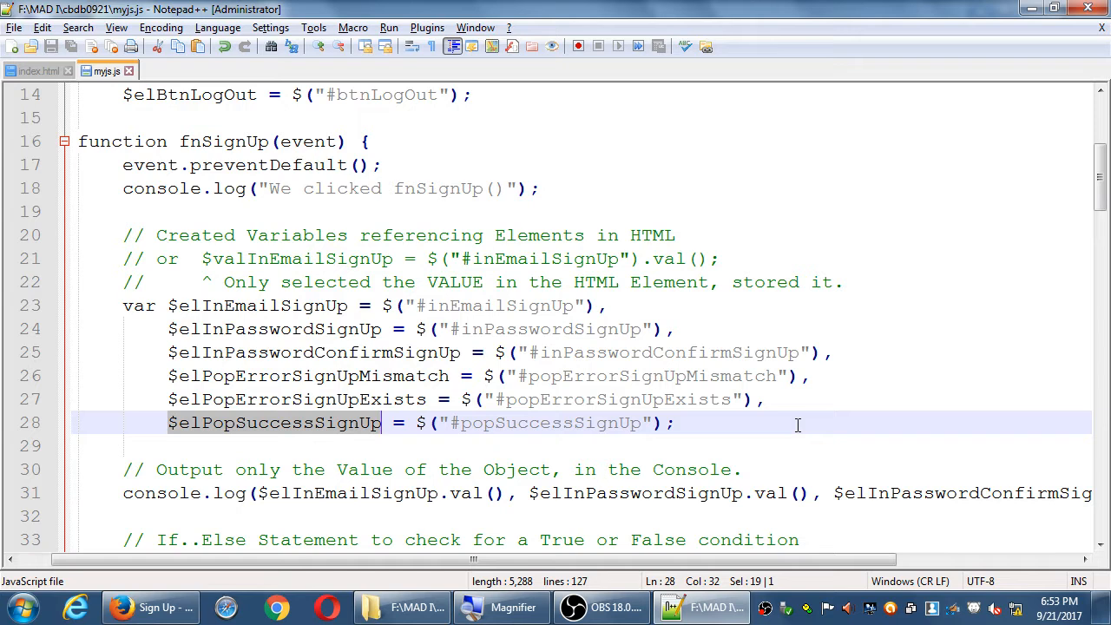
pyautogui.moveTo(677, 297)
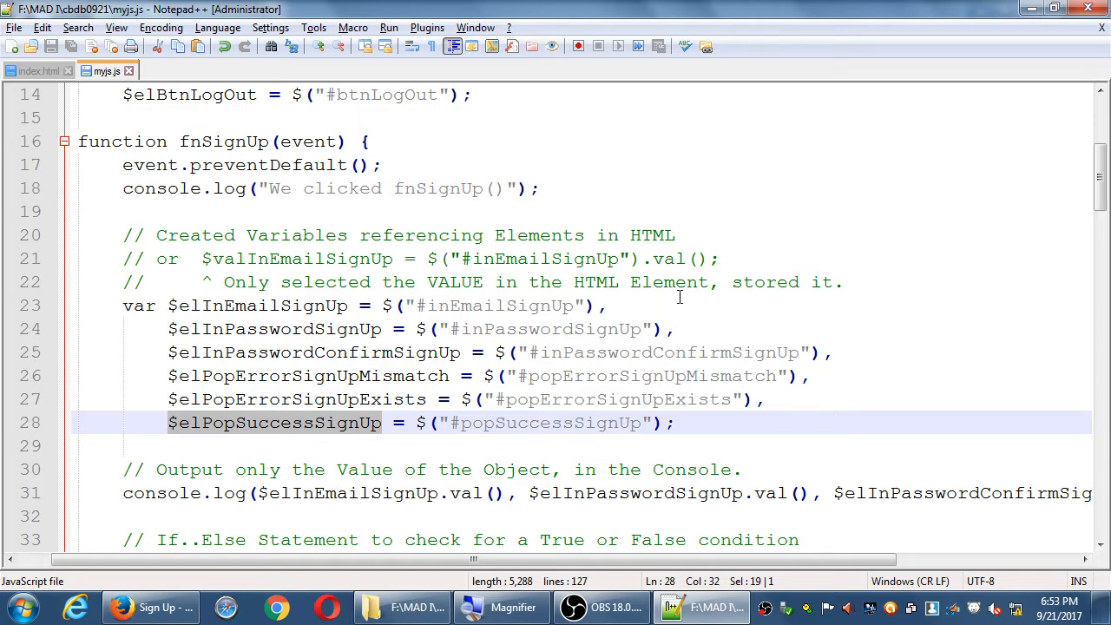
# - Scroll to the new-user branch and highlight its strict null check
pyautogui.scroll(-3)
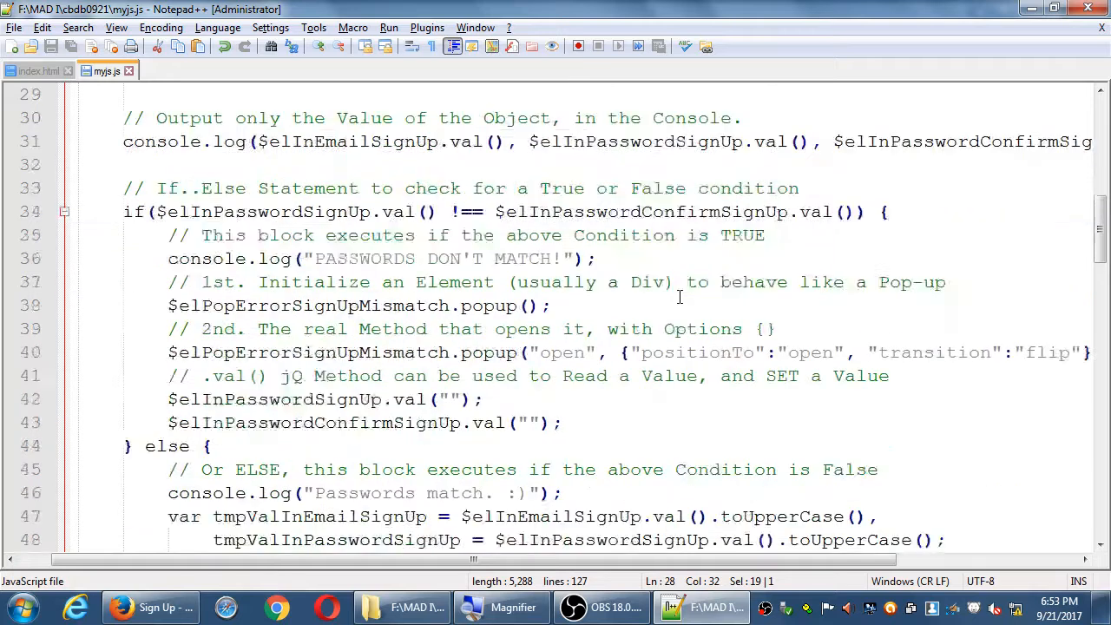
pyautogui.scroll(-3)
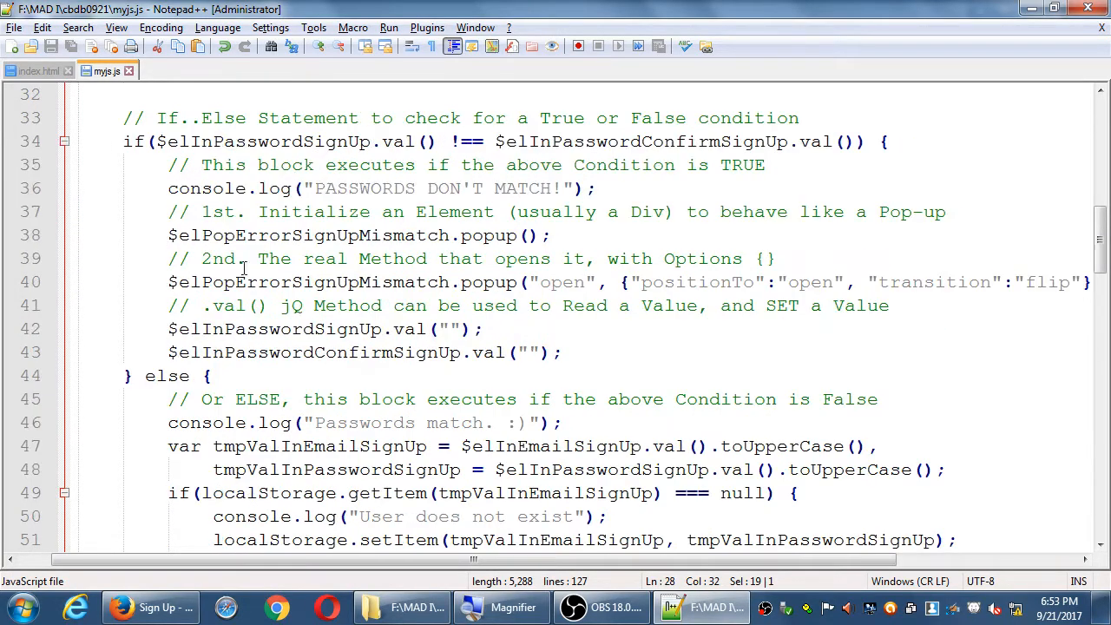
pyautogui.click(135, 141)
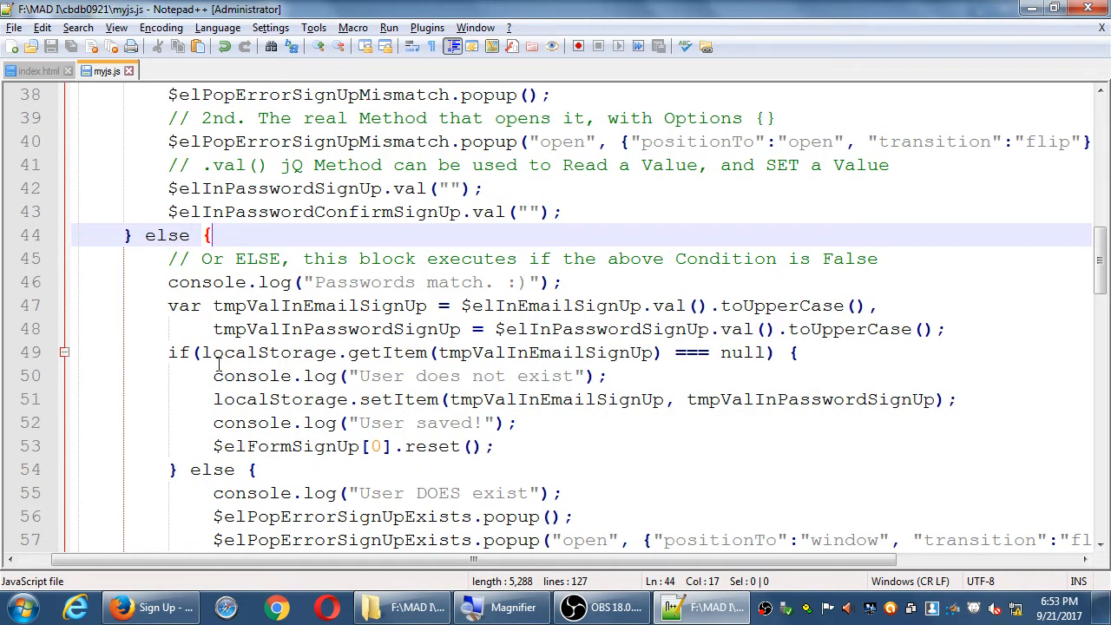
pyautogui.click(463, 353)
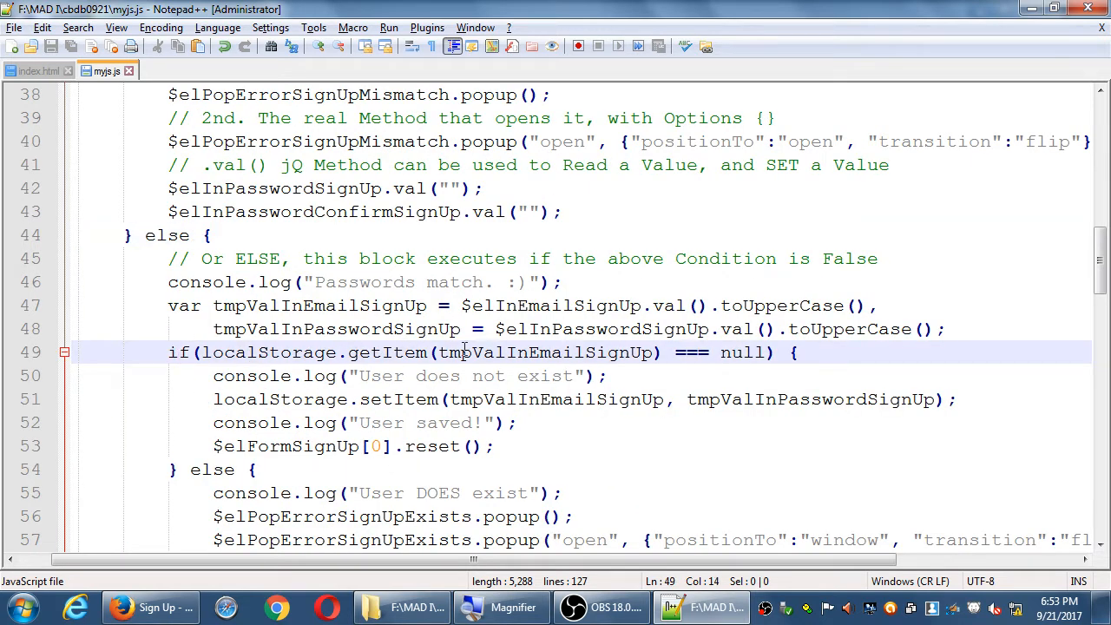
pyautogui.doubleClick(694, 352)
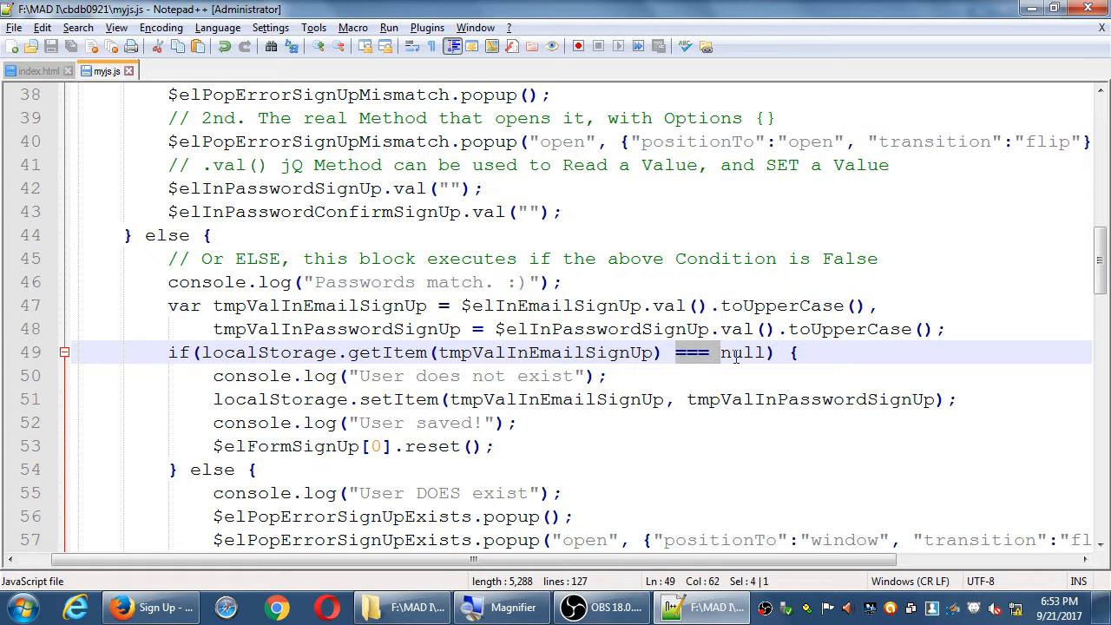
pyautogui.scroll(-3)
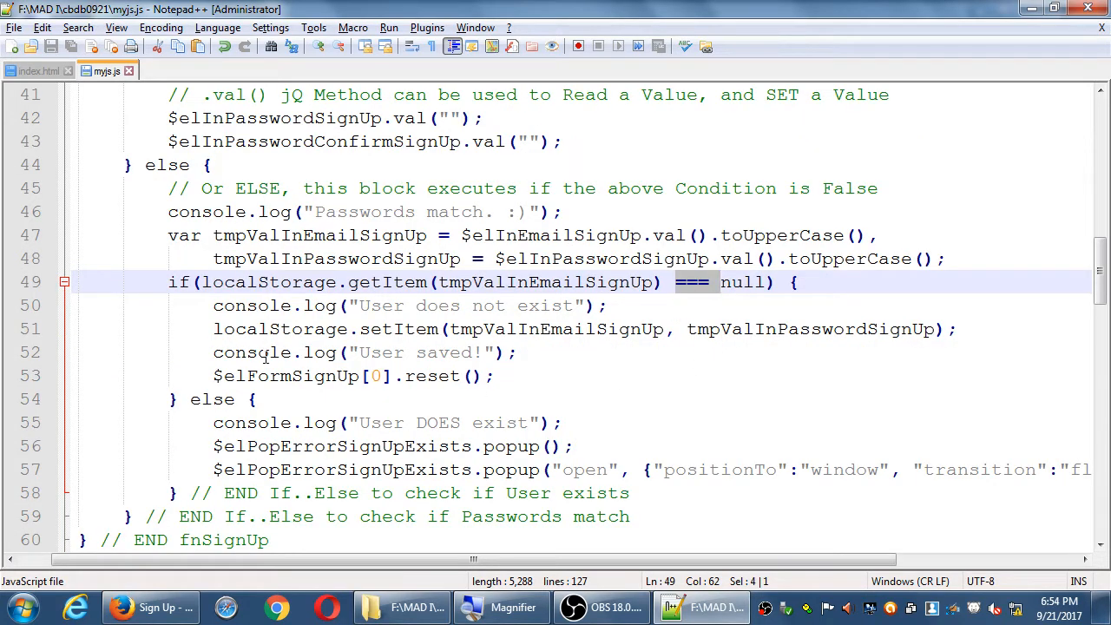
# - Add $elPopSuccessSignUp.popup(); and .popup("open"); after the "User saved!" log
pyautogui.click(548, 351)
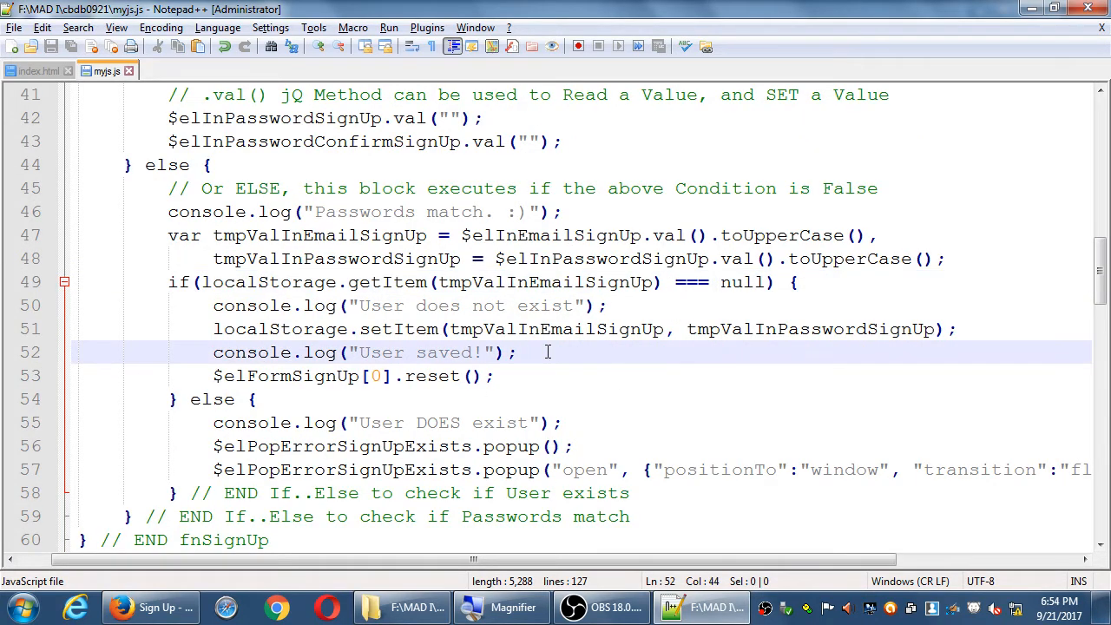
pyautogui.press('Enter')
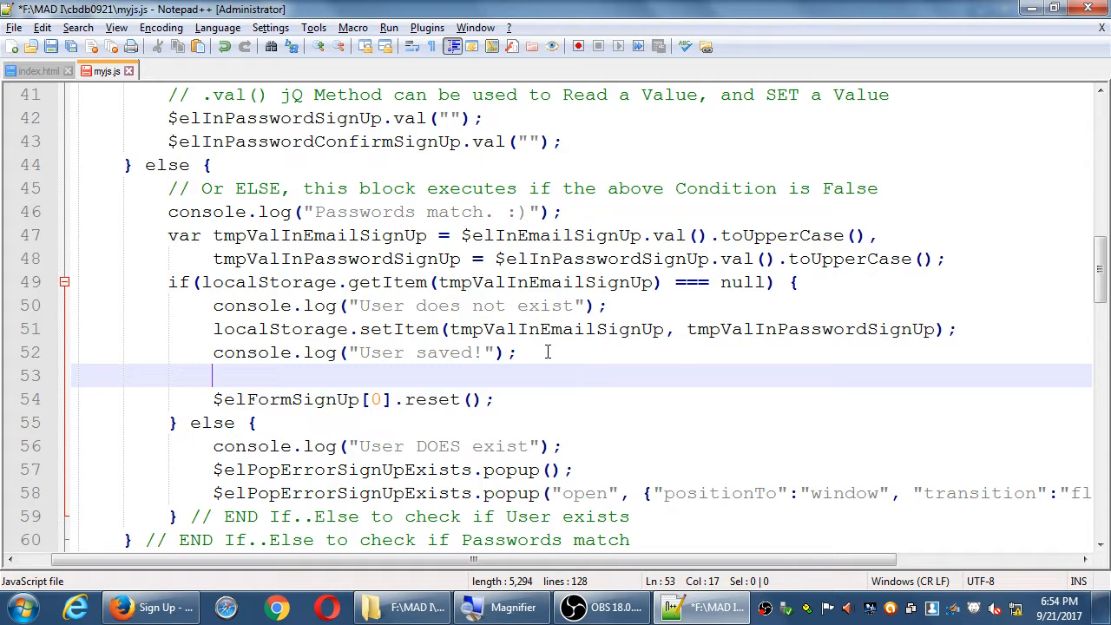
pyautogui.write('$elPopSuccessSignUp')
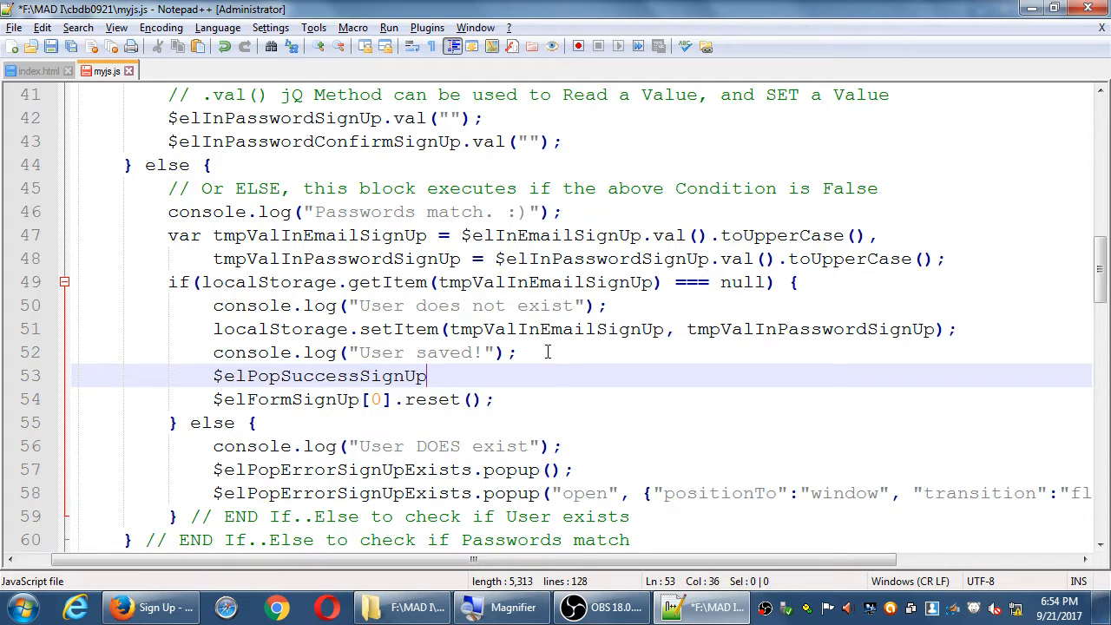
pyautogui.write('.popup ()')
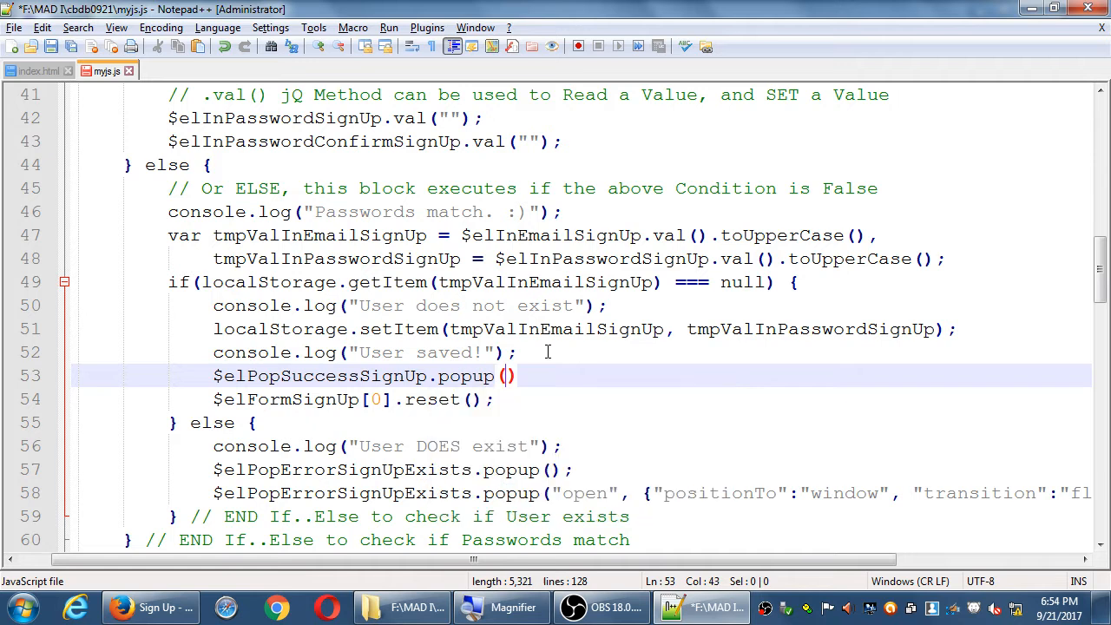
pyautogui.write(');')
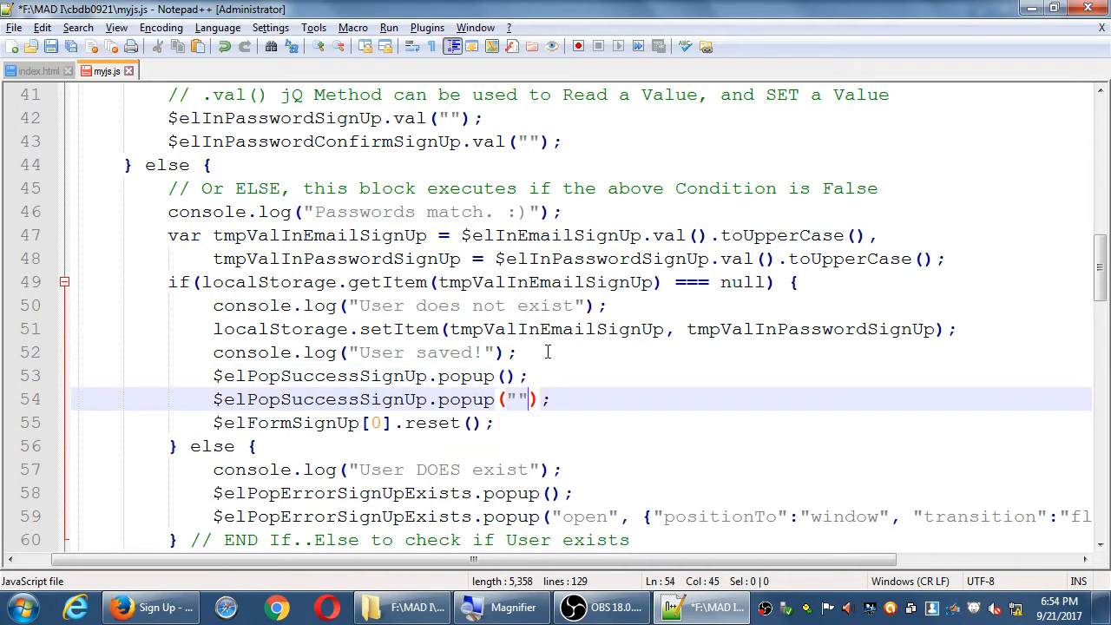
pyautogui.write('open')
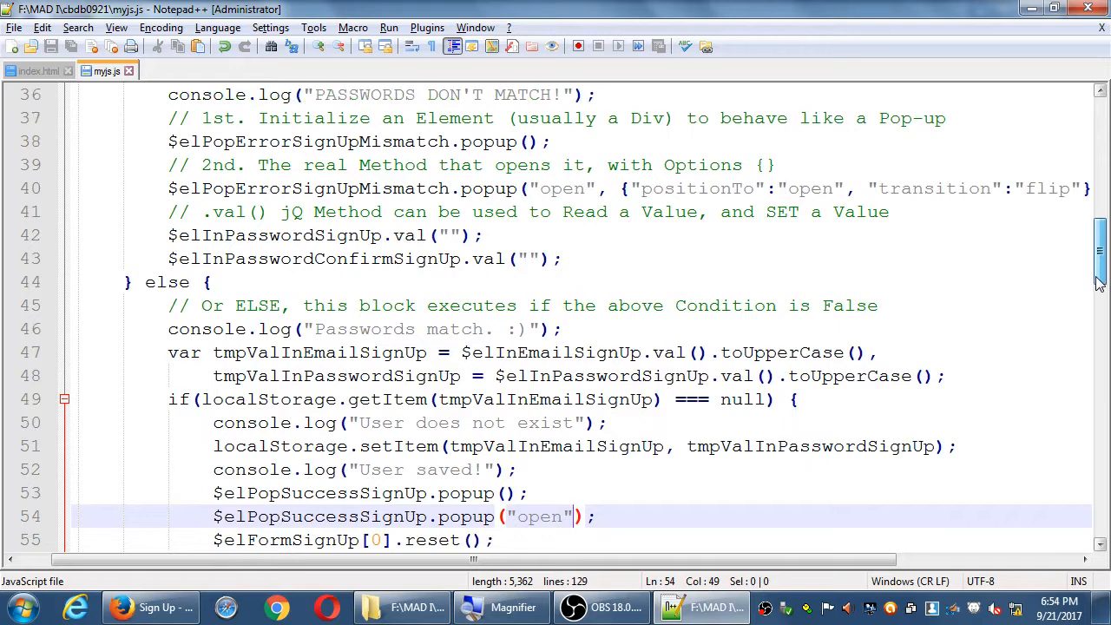
pyautogui.scroll(-3)
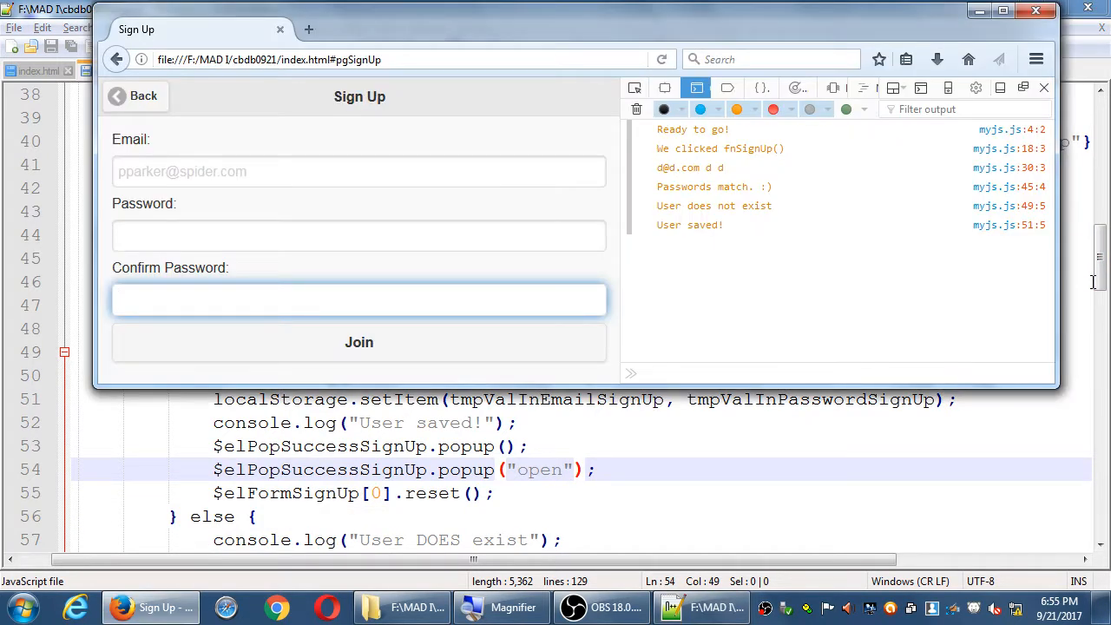
pyautogui.click(135, 95)
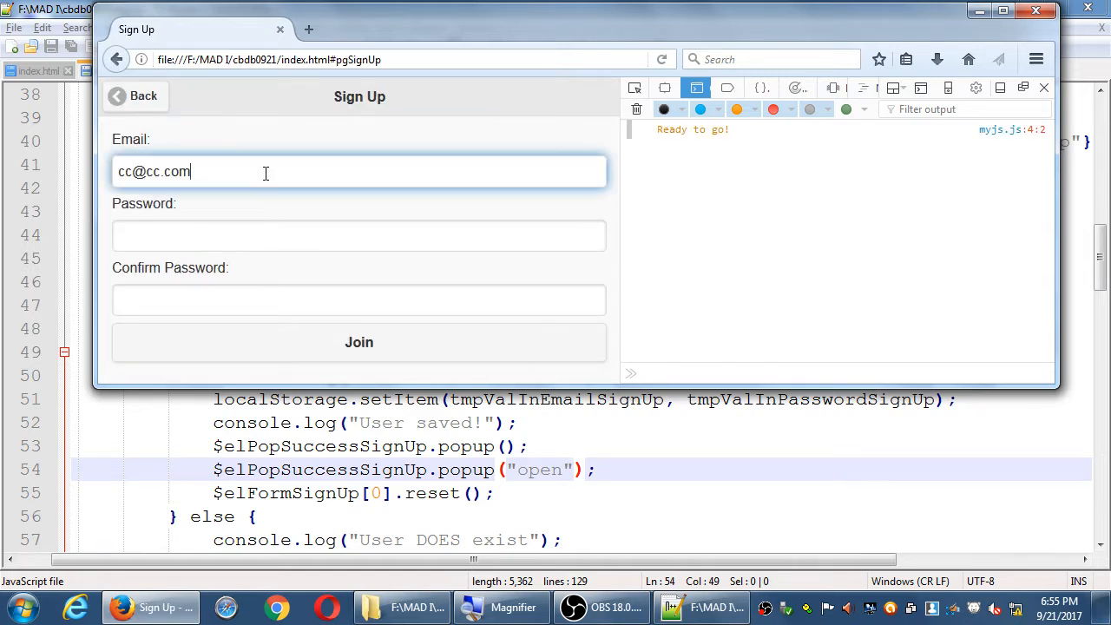
pyautogui.write('j@j')
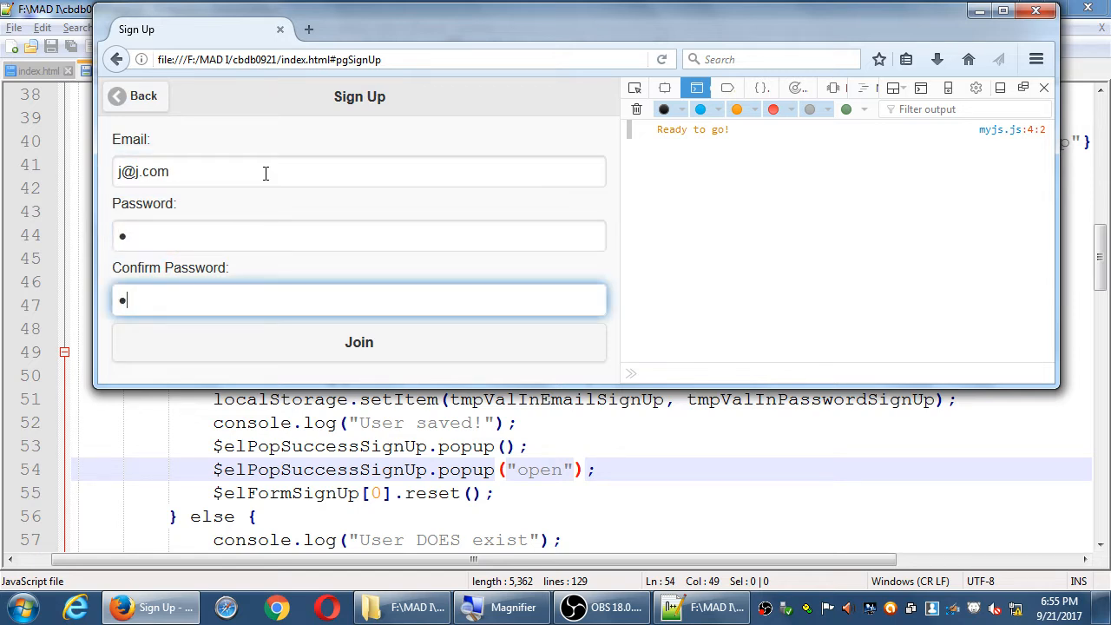
pyautogui.click(358, 341)
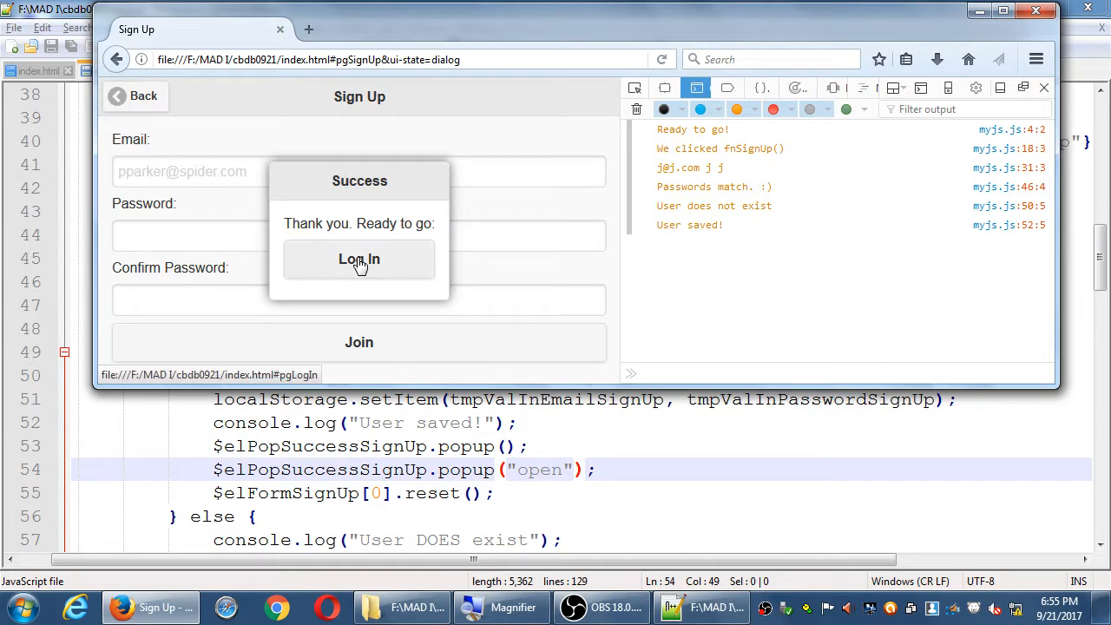
pyautogui.click(358, 258)
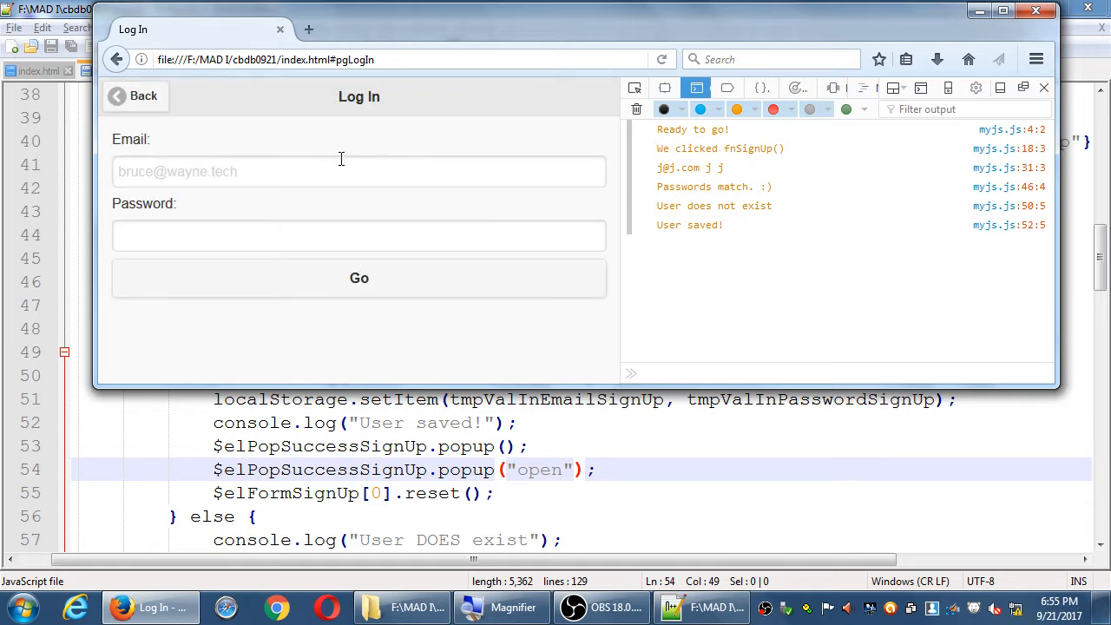
pyautogui.click(359, 278)
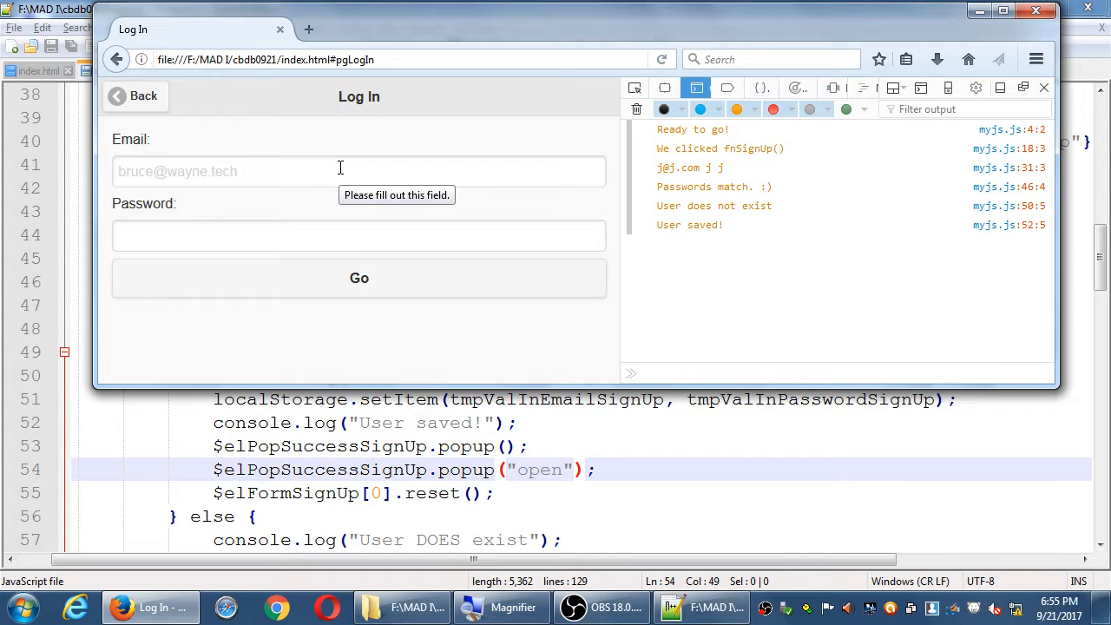
pyautogui.click(703, 607)
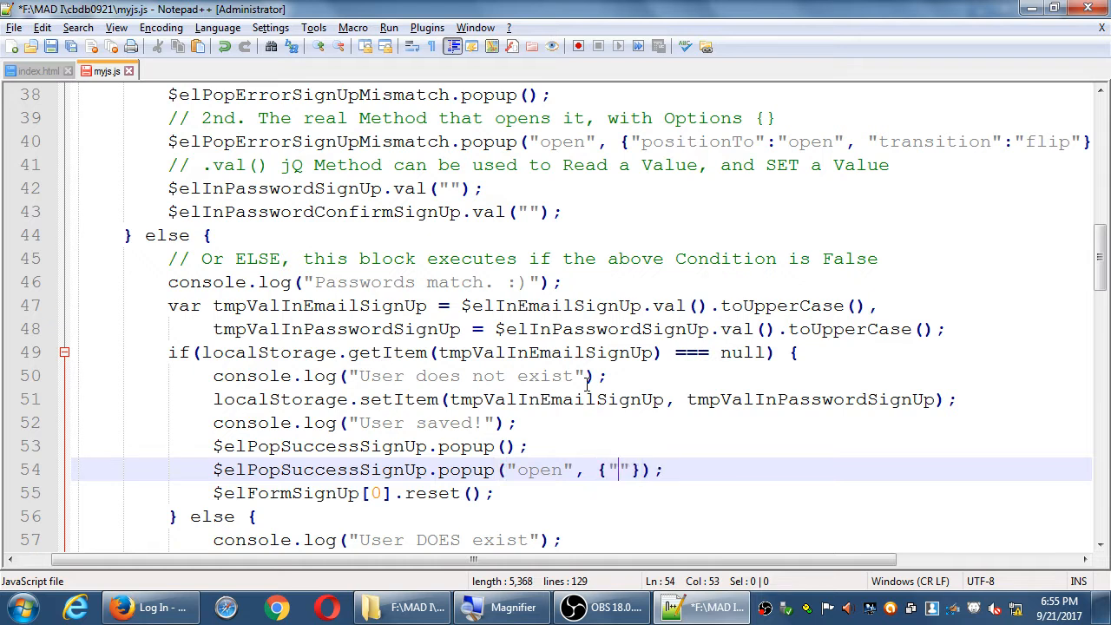
# - Set the success popup's open options on line 54 to {"transition":"pop"}
pyautogui.write('transition')
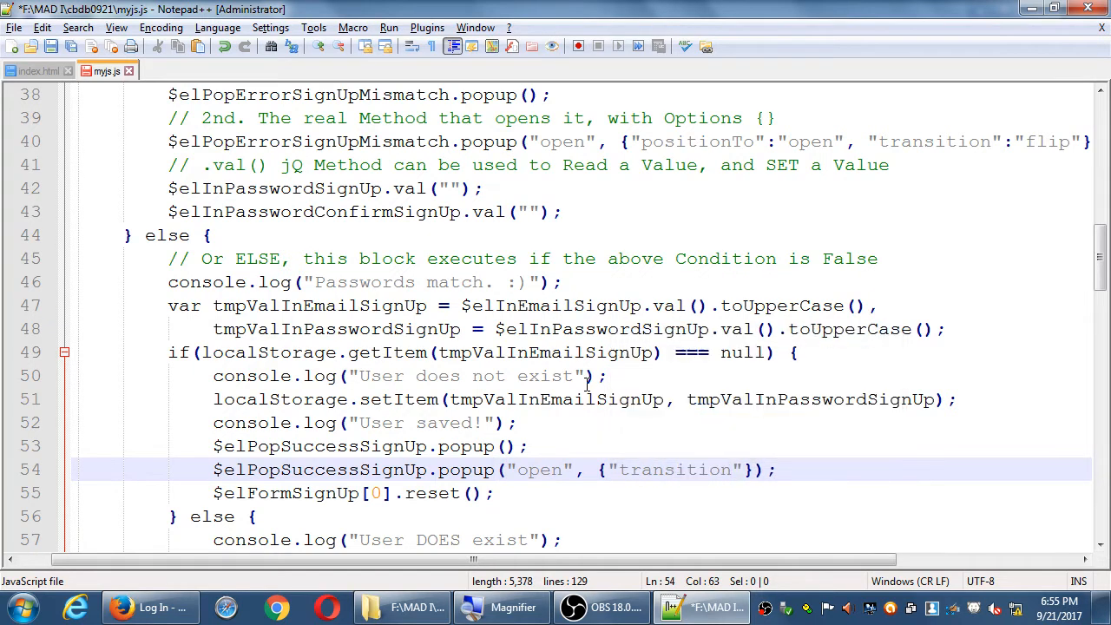
pyautogui.write(':"')
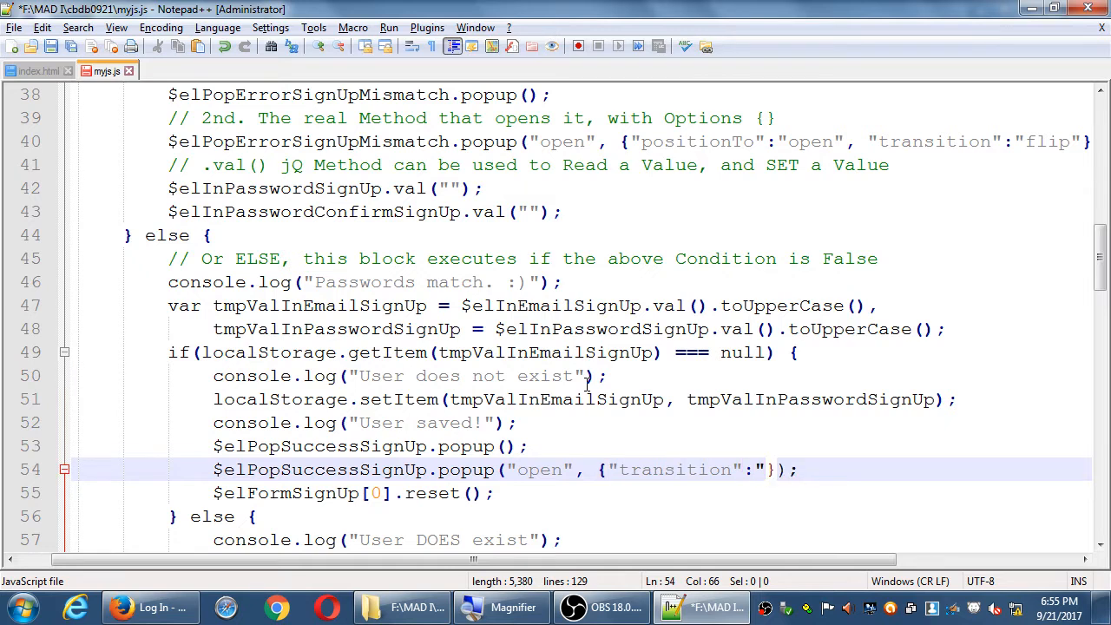
pyautogui.write('flip"')
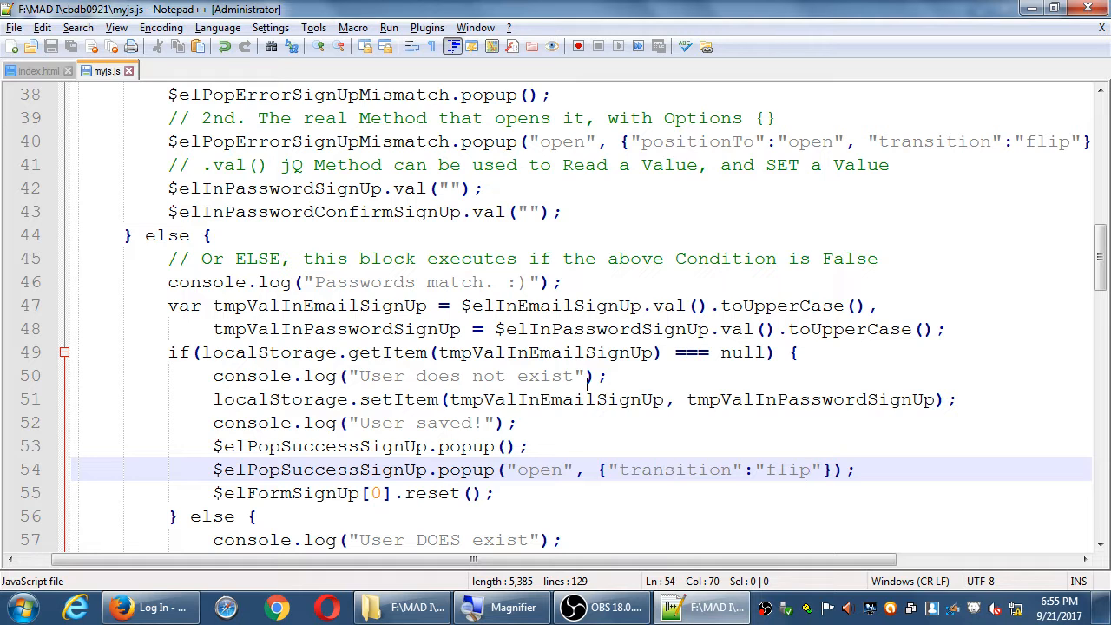
pyautogui.press('Backspace')
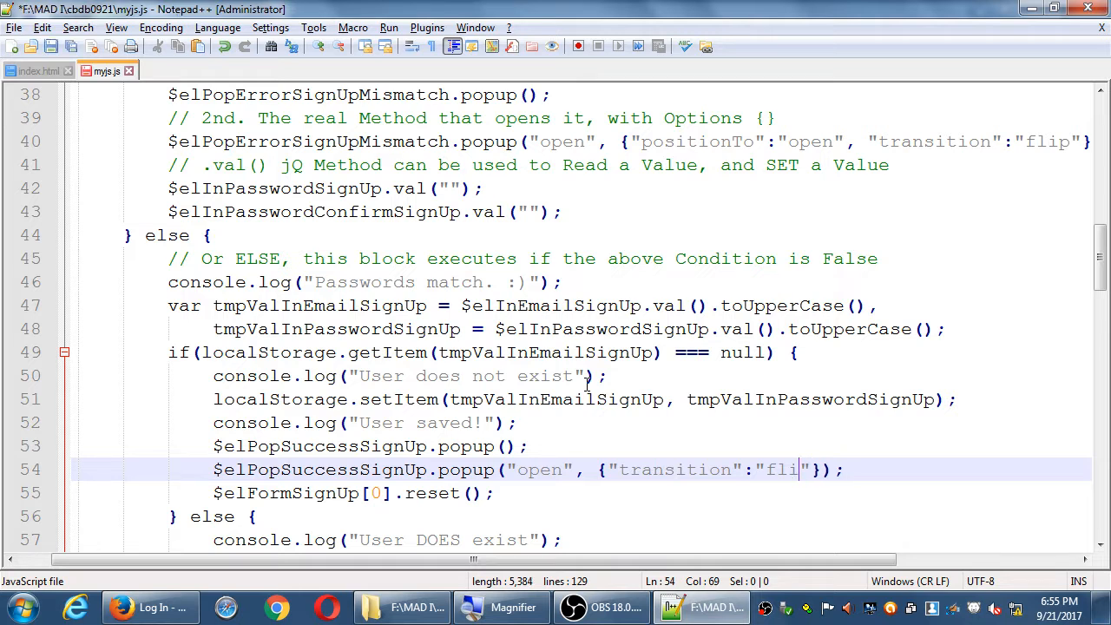
pyautogui.write('pop')
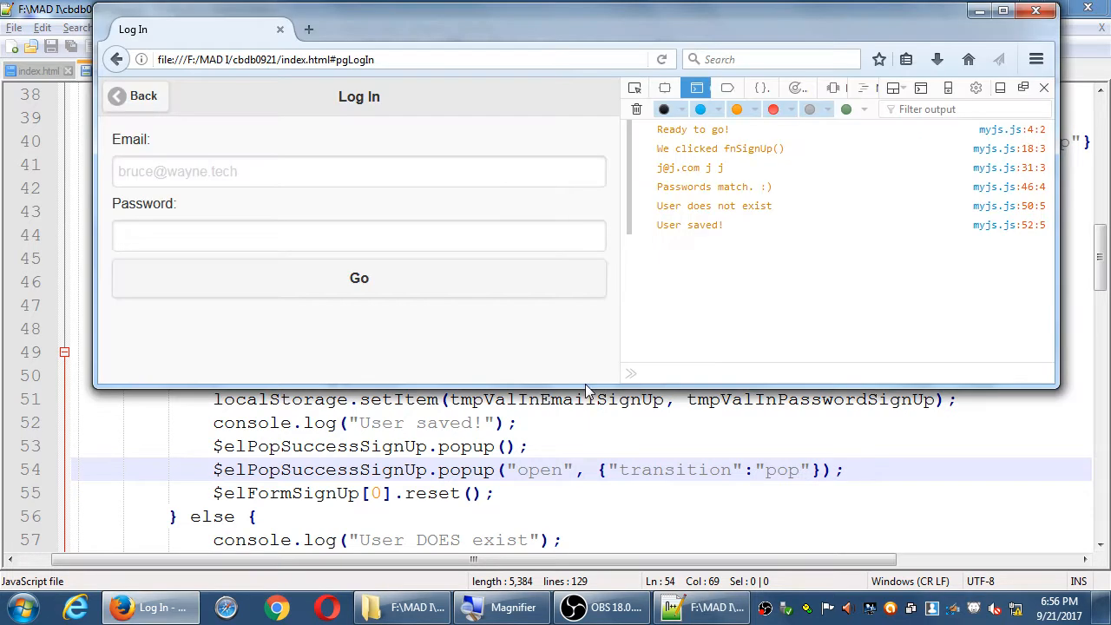
pyautogui.click(143, 95)
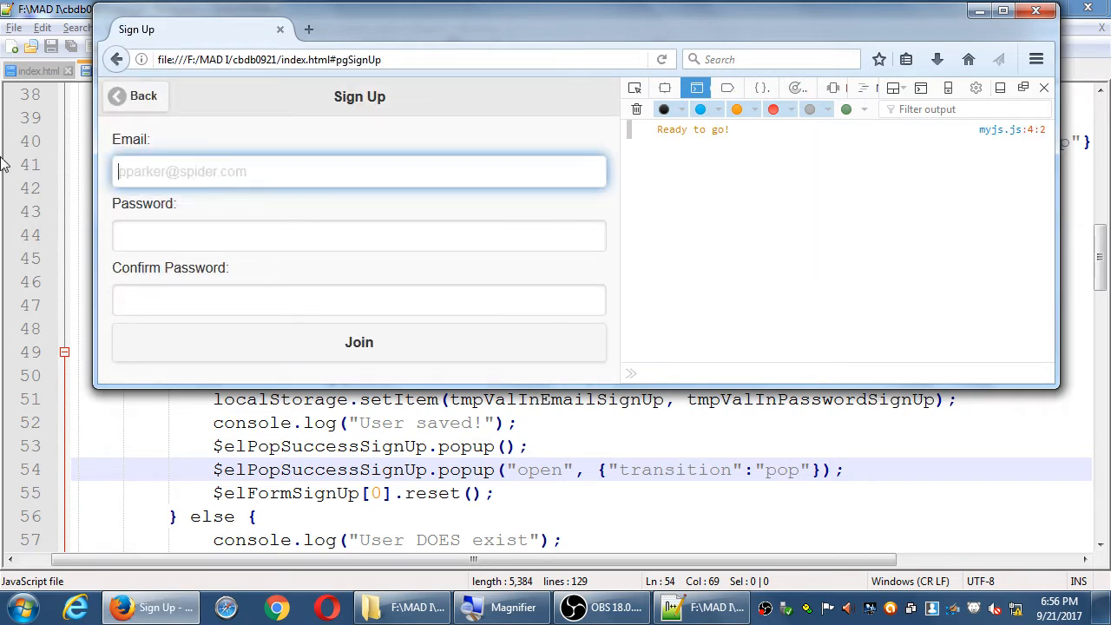
pyautogui.write('h@h.com')
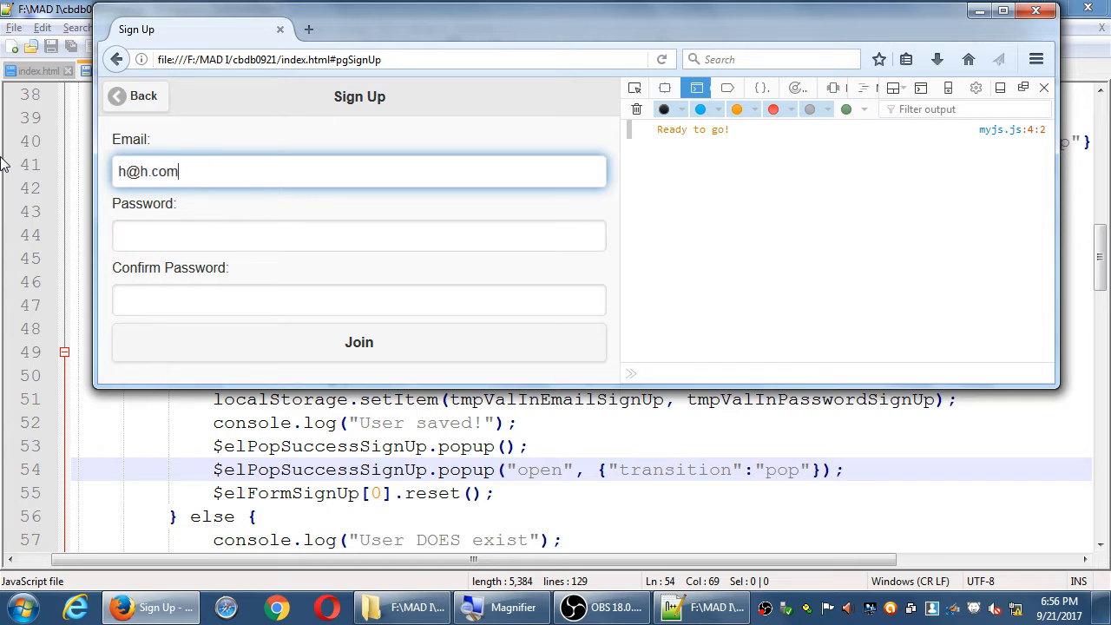
pyautogui.click(358, 341)
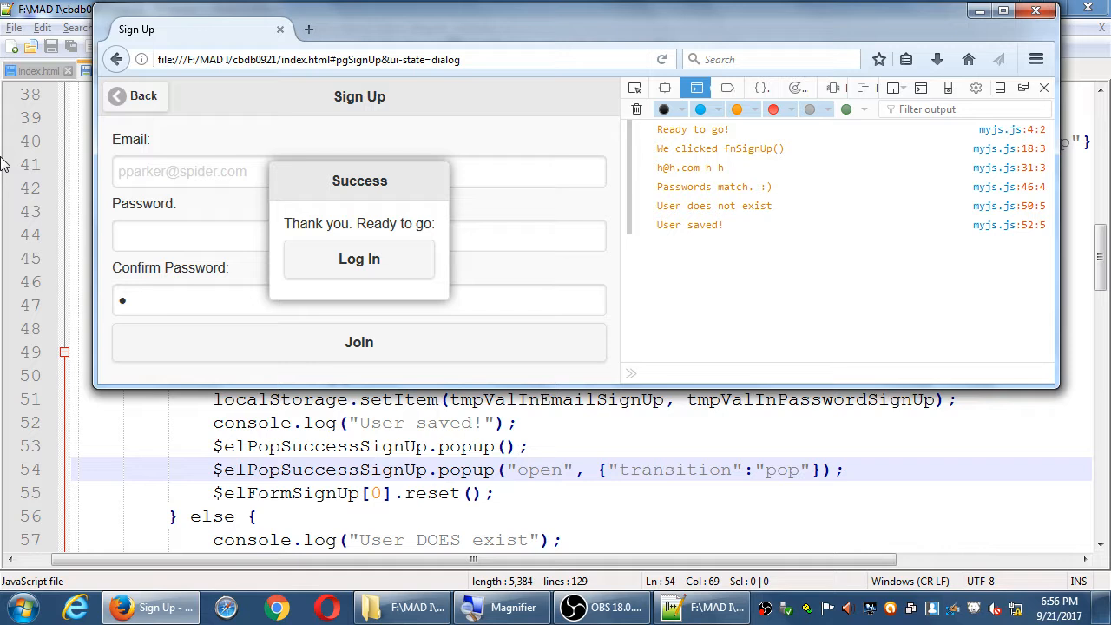
pyautogui.moveTo(359, 259)
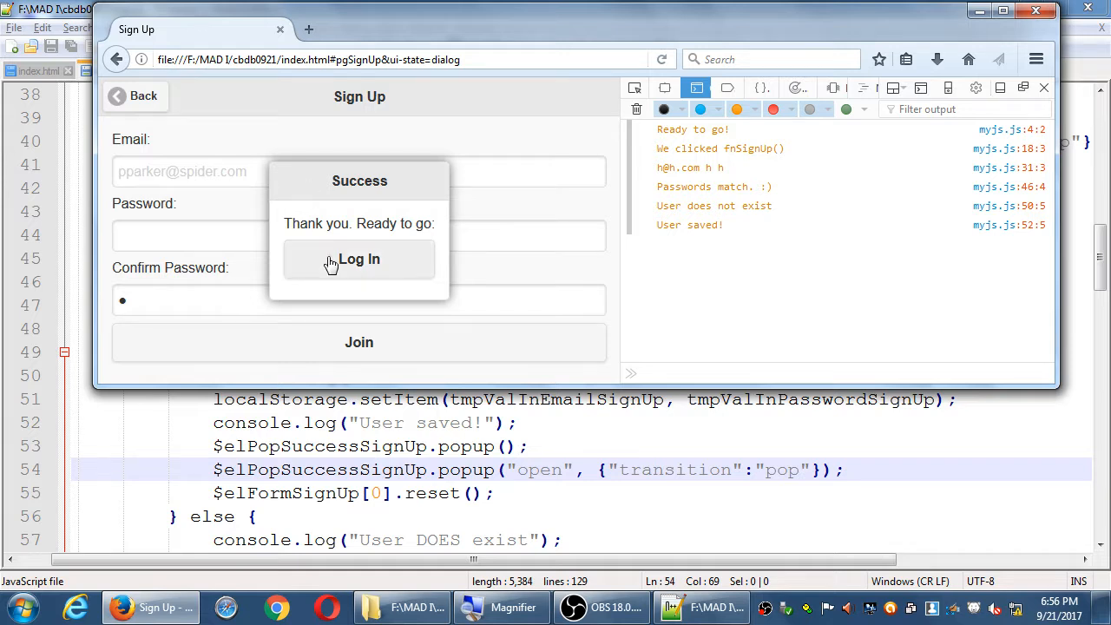
pyautogui.click(358, 259)
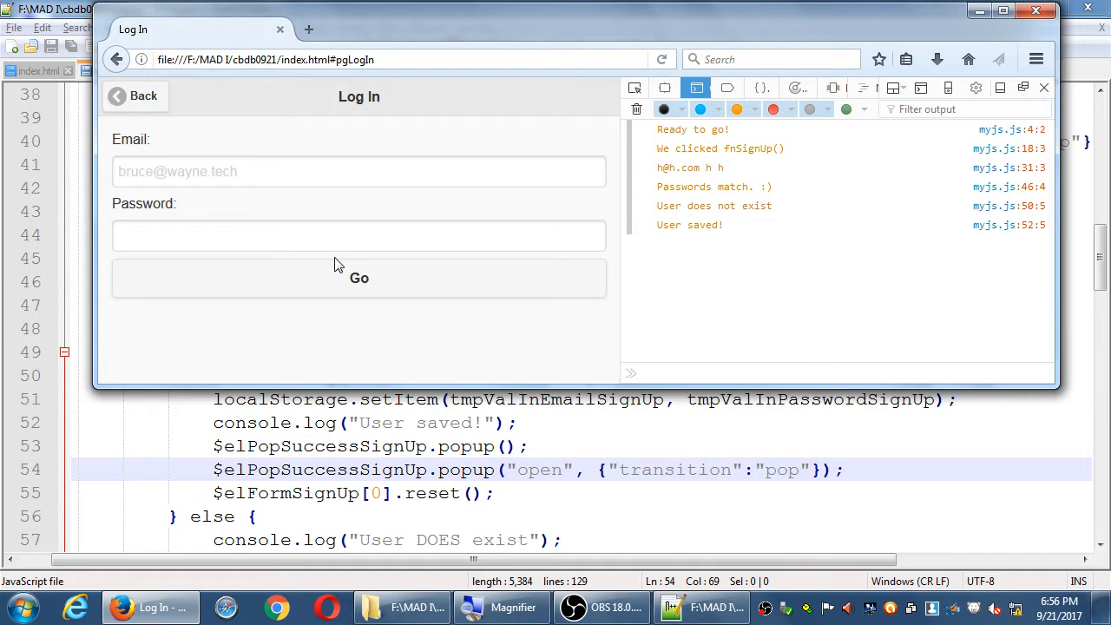
pyautogui.write('h')
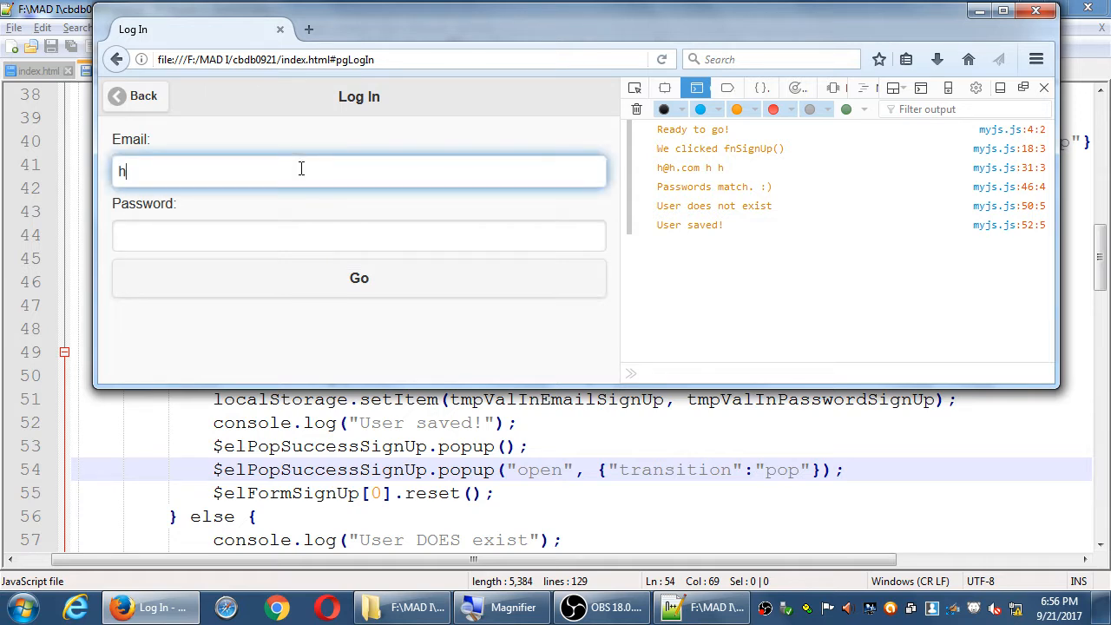
pyautogui.write('h@h.com')
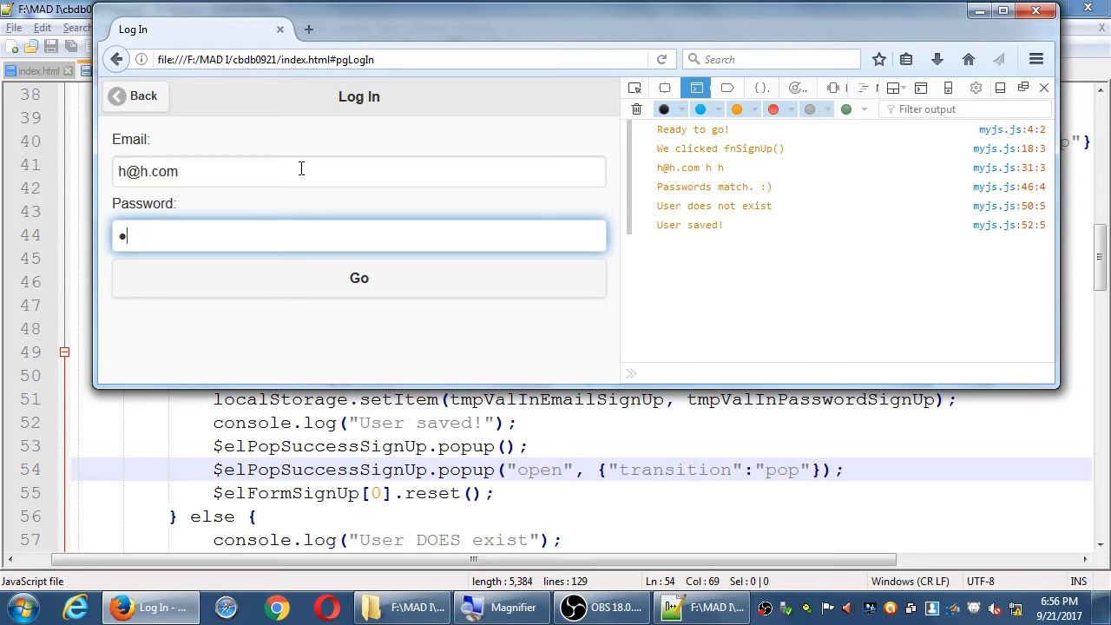
pyautogui.click(358, 278)
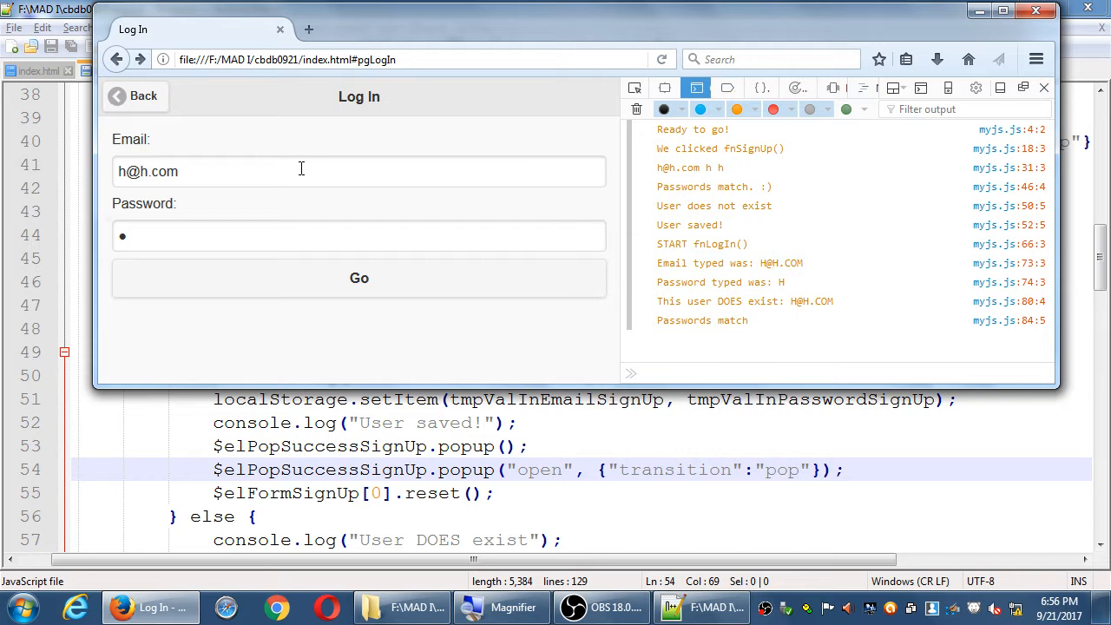
# - Submit a wrong password to log 'Passwords DON'T match', then return to myjs.js
pyautogui.click(272, 236)
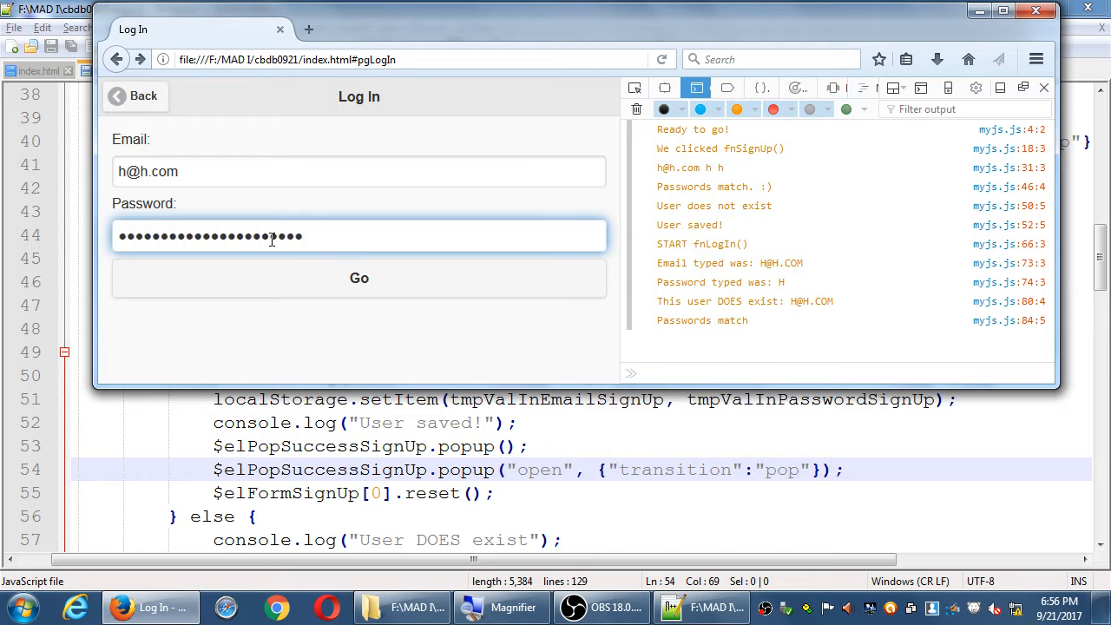
pyautogui.click(358, 278)
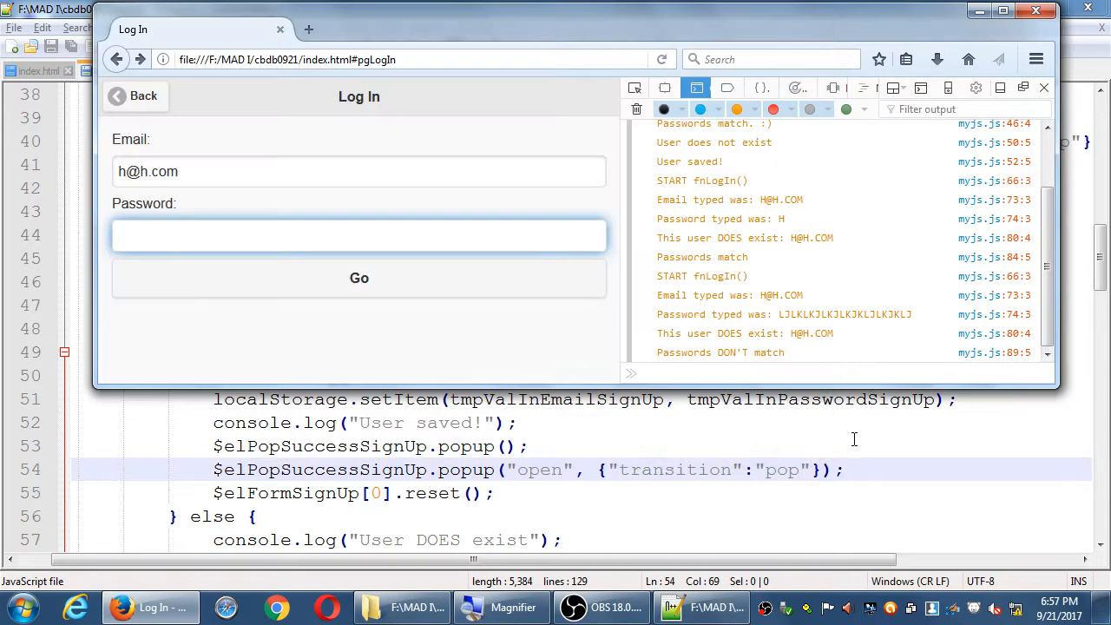
pyautogui.click(701, 606)
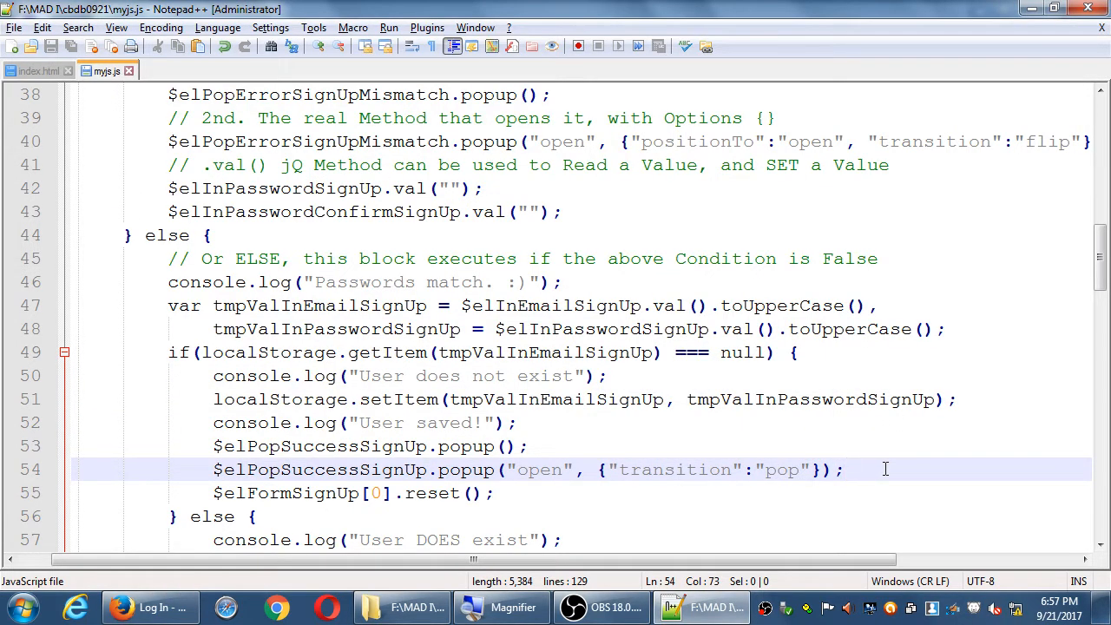